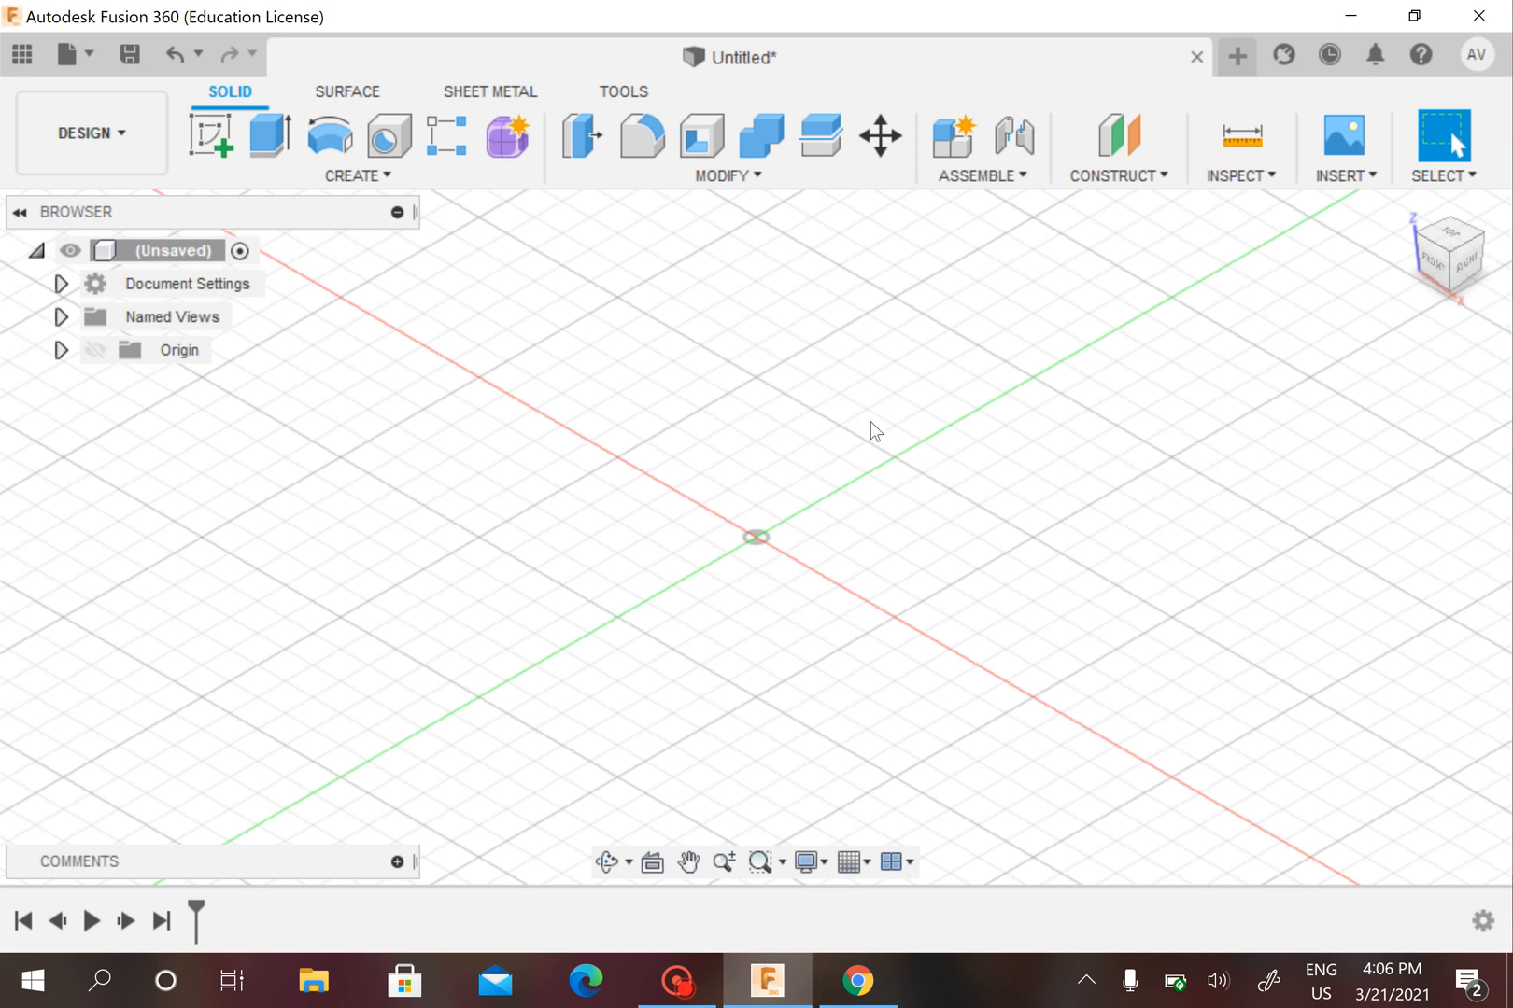
mouse_move(1027, 495)
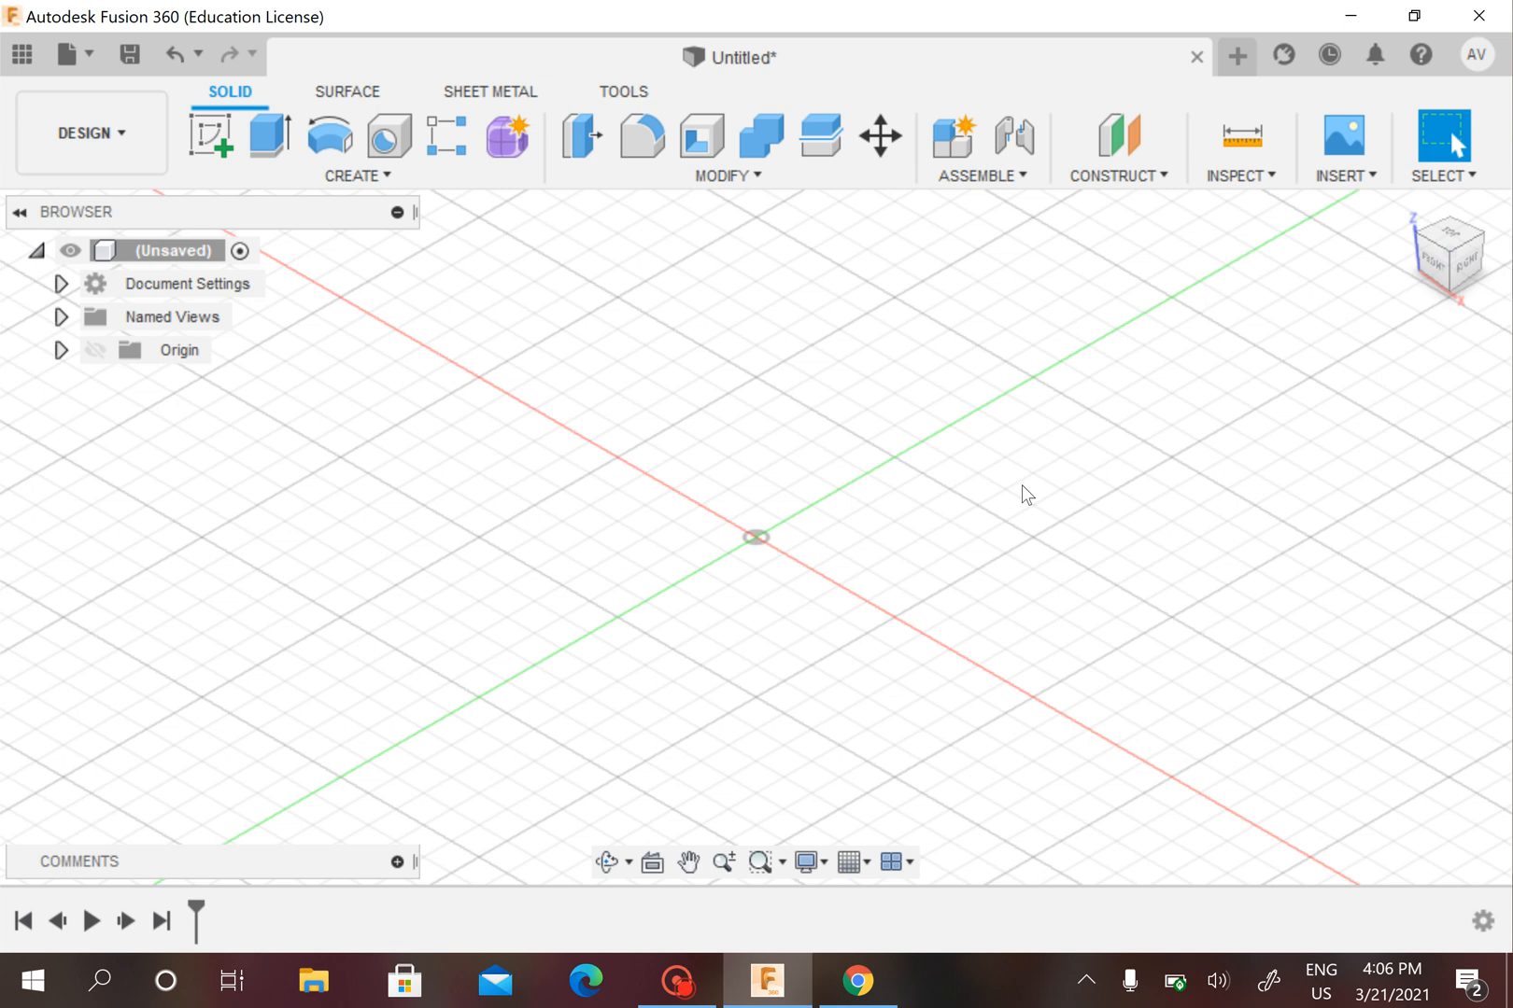
mouse_move(784, 530)
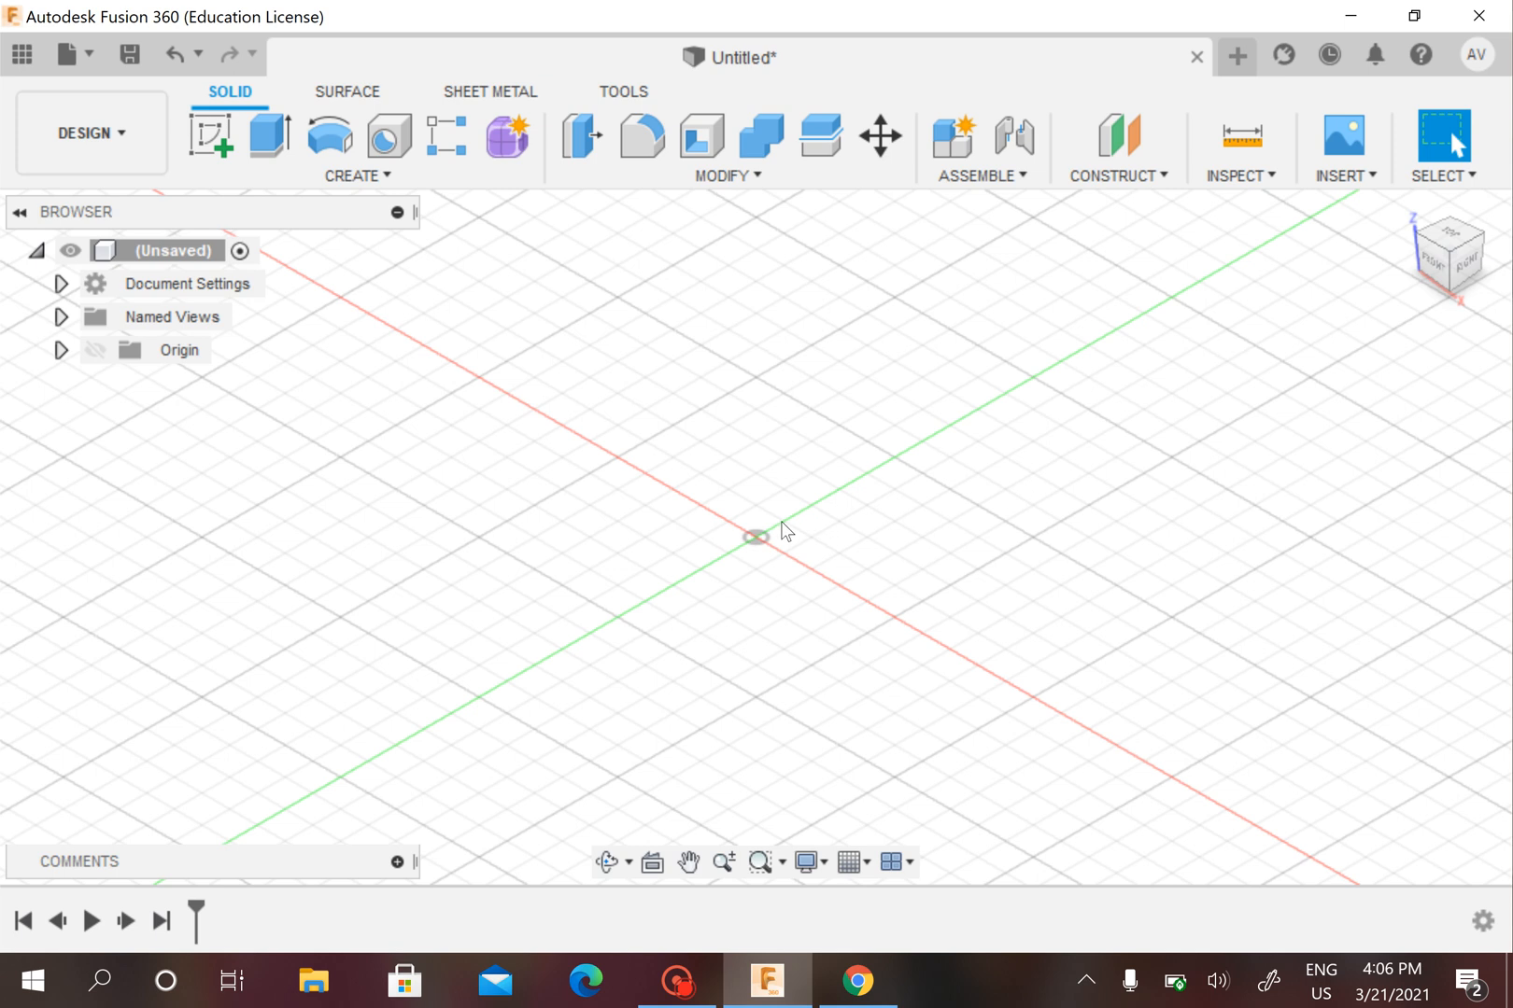
mouse_move(790, 503)
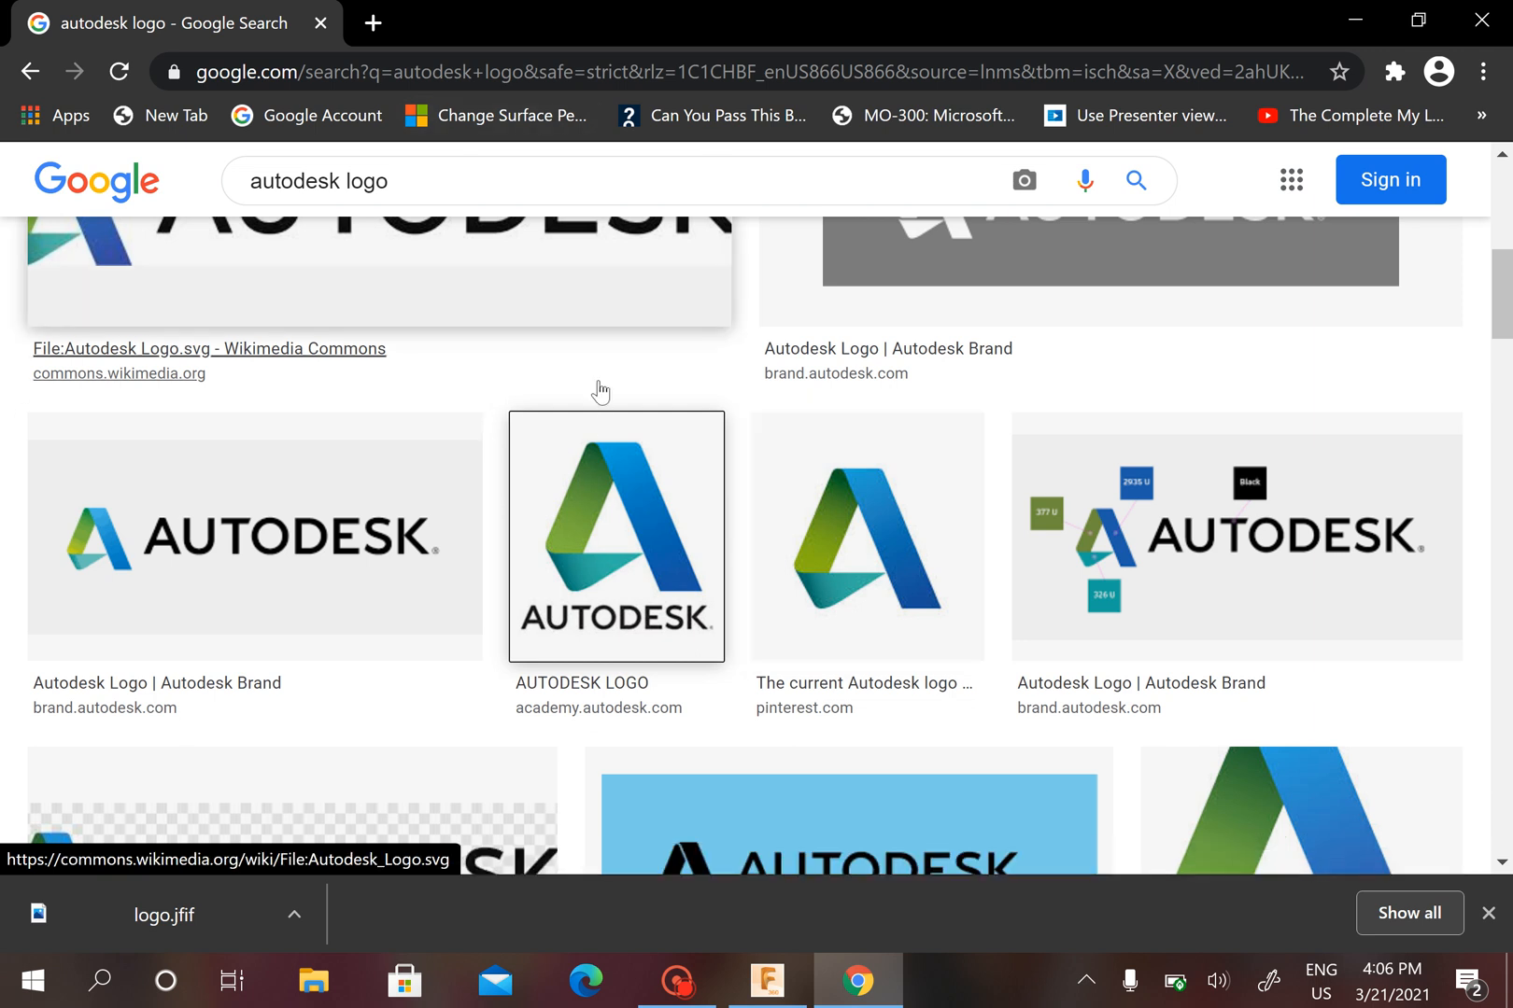
mouse_move(626, 534)
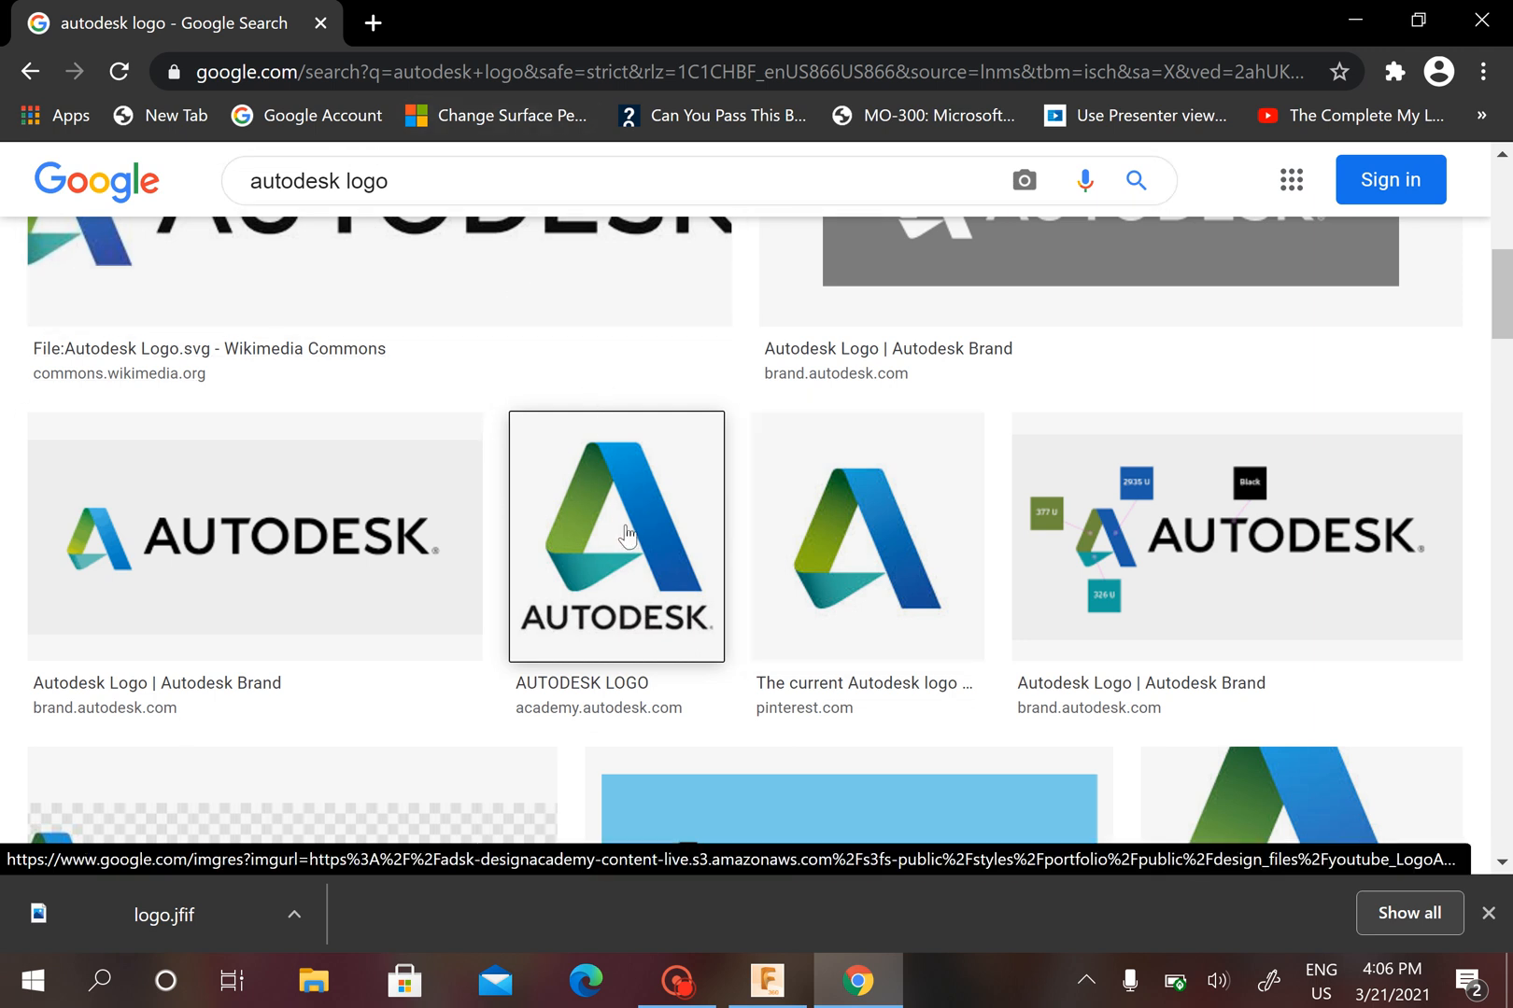
mouse_move(618, 515)
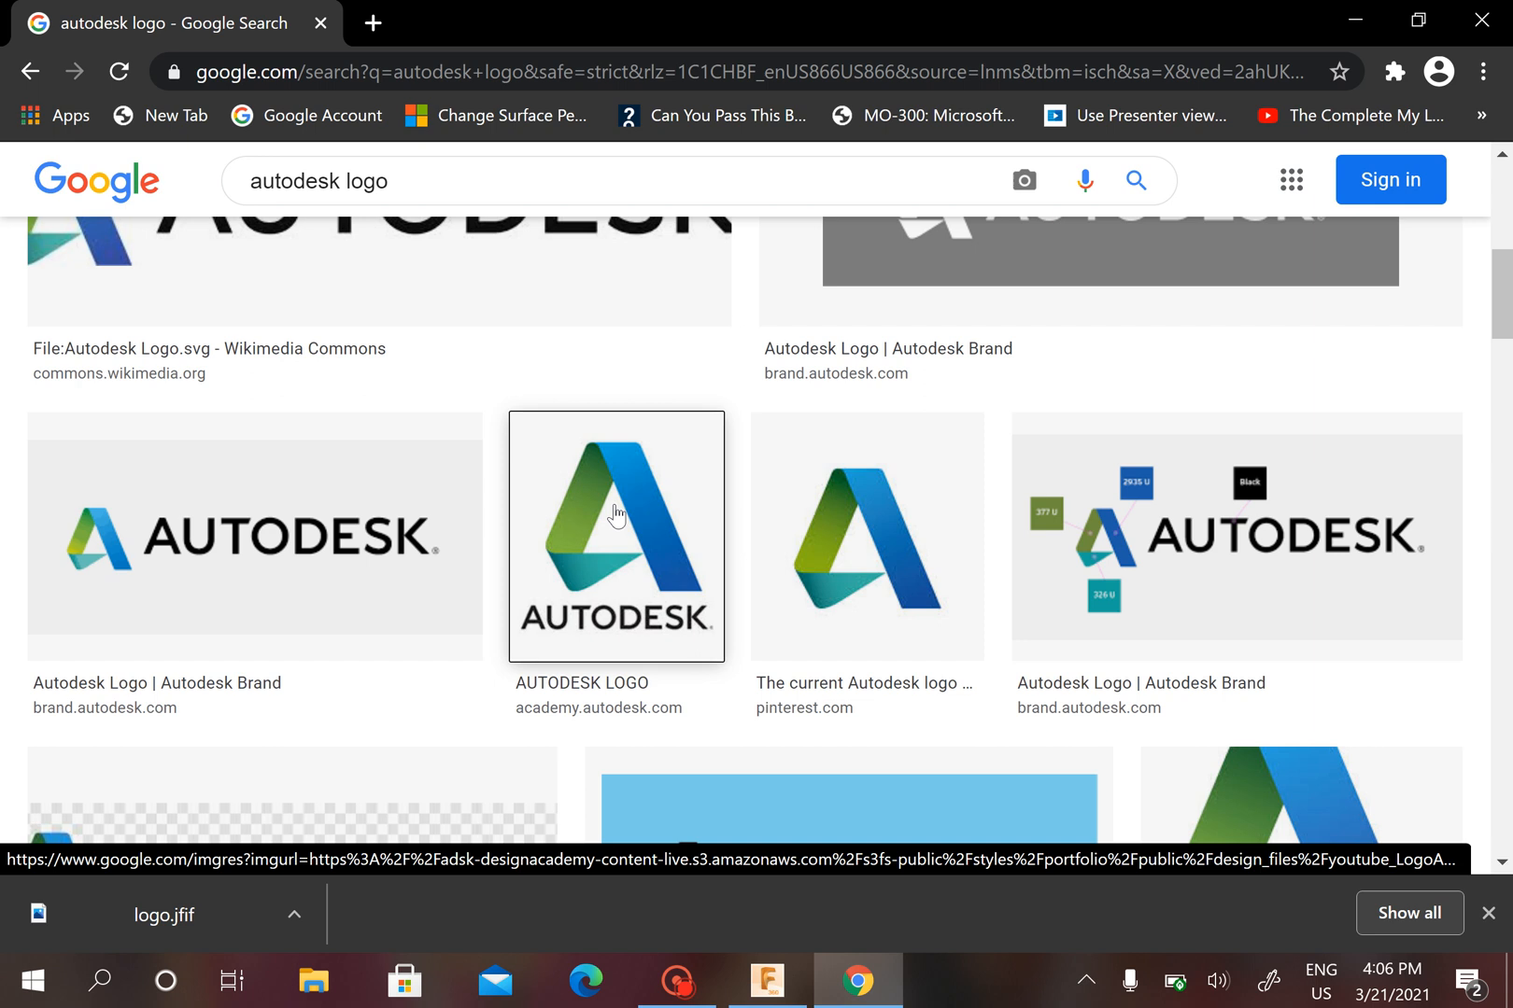
Leave the browser, return to the empty design and show the Insert list with Canvas.
right_click(617, 513)
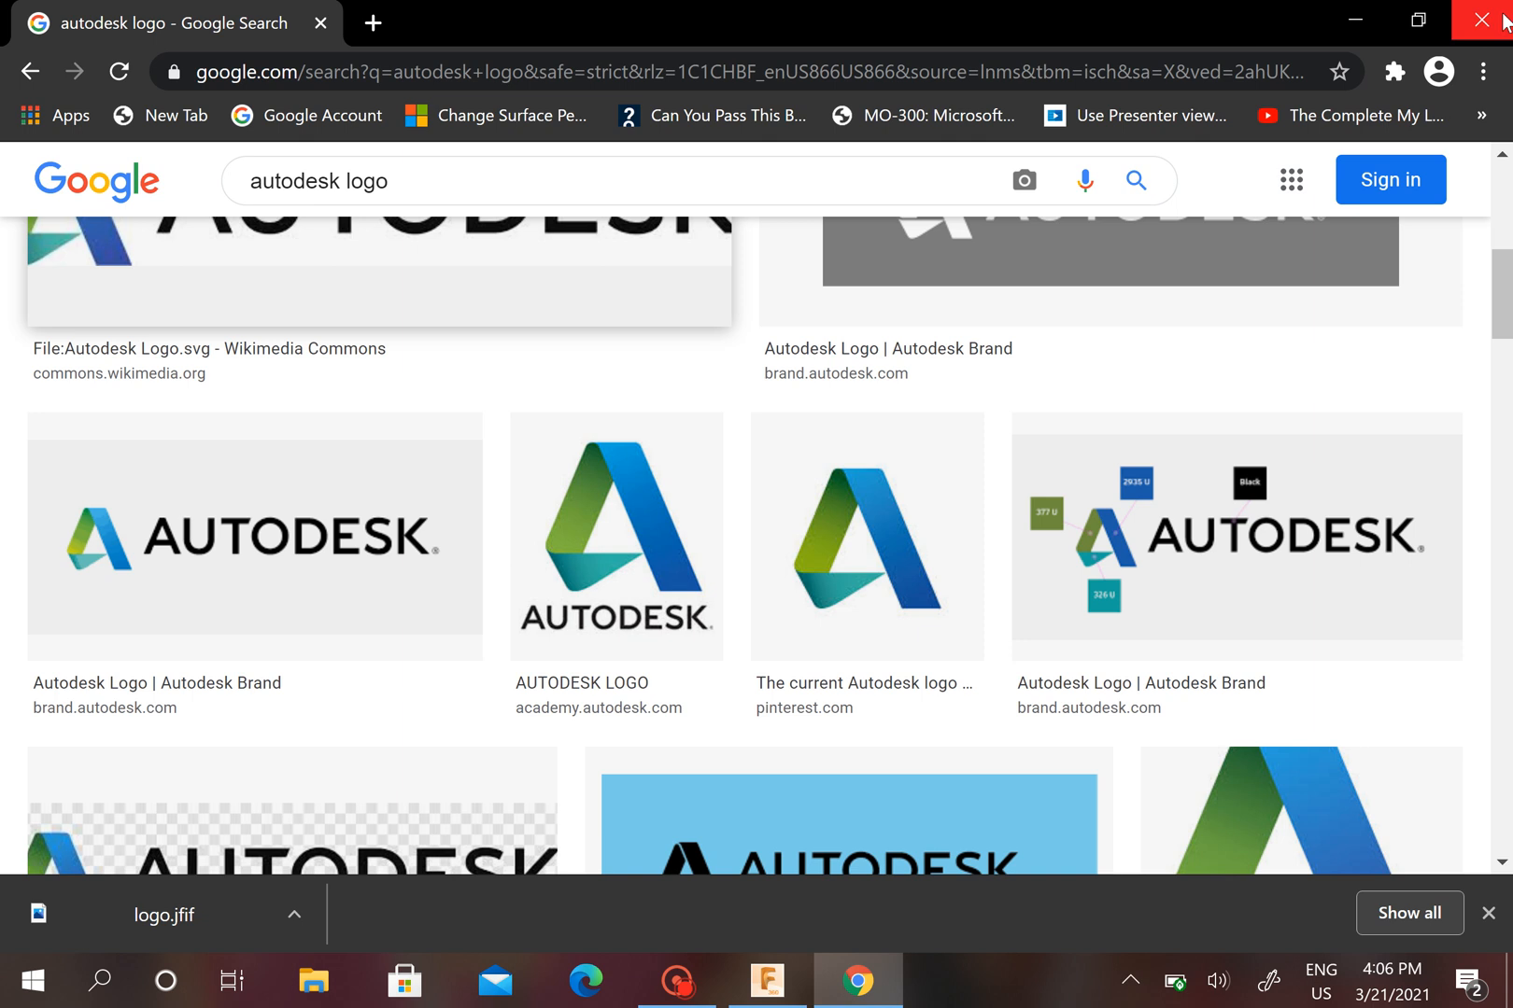
left_click(767, 981)
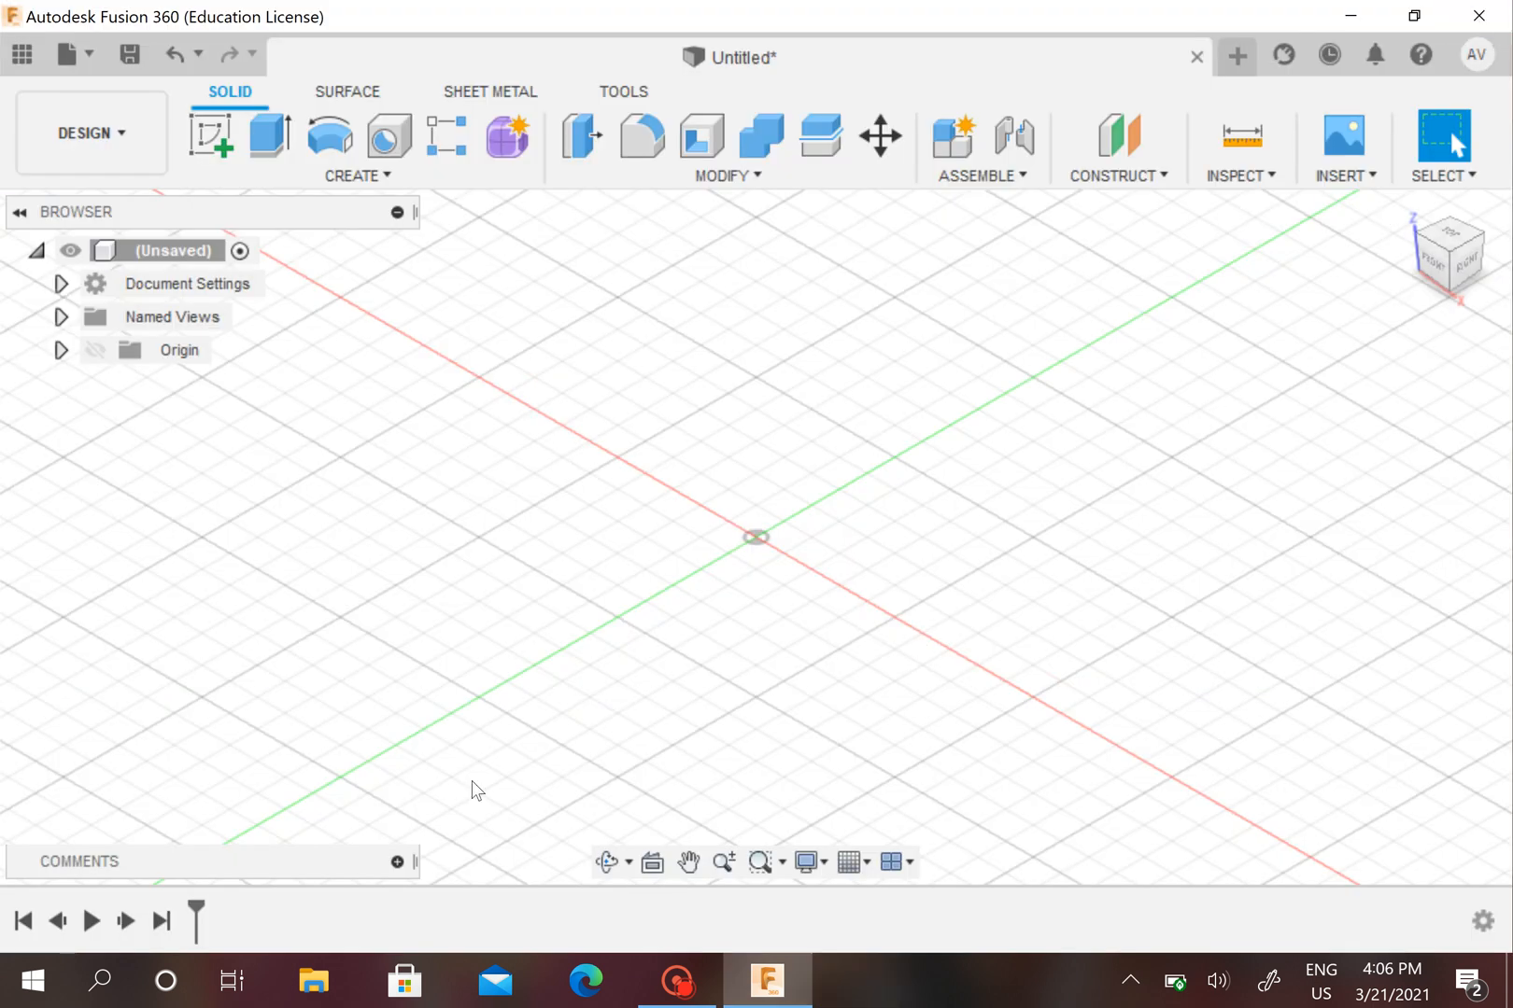
mouse_move(755, 373)
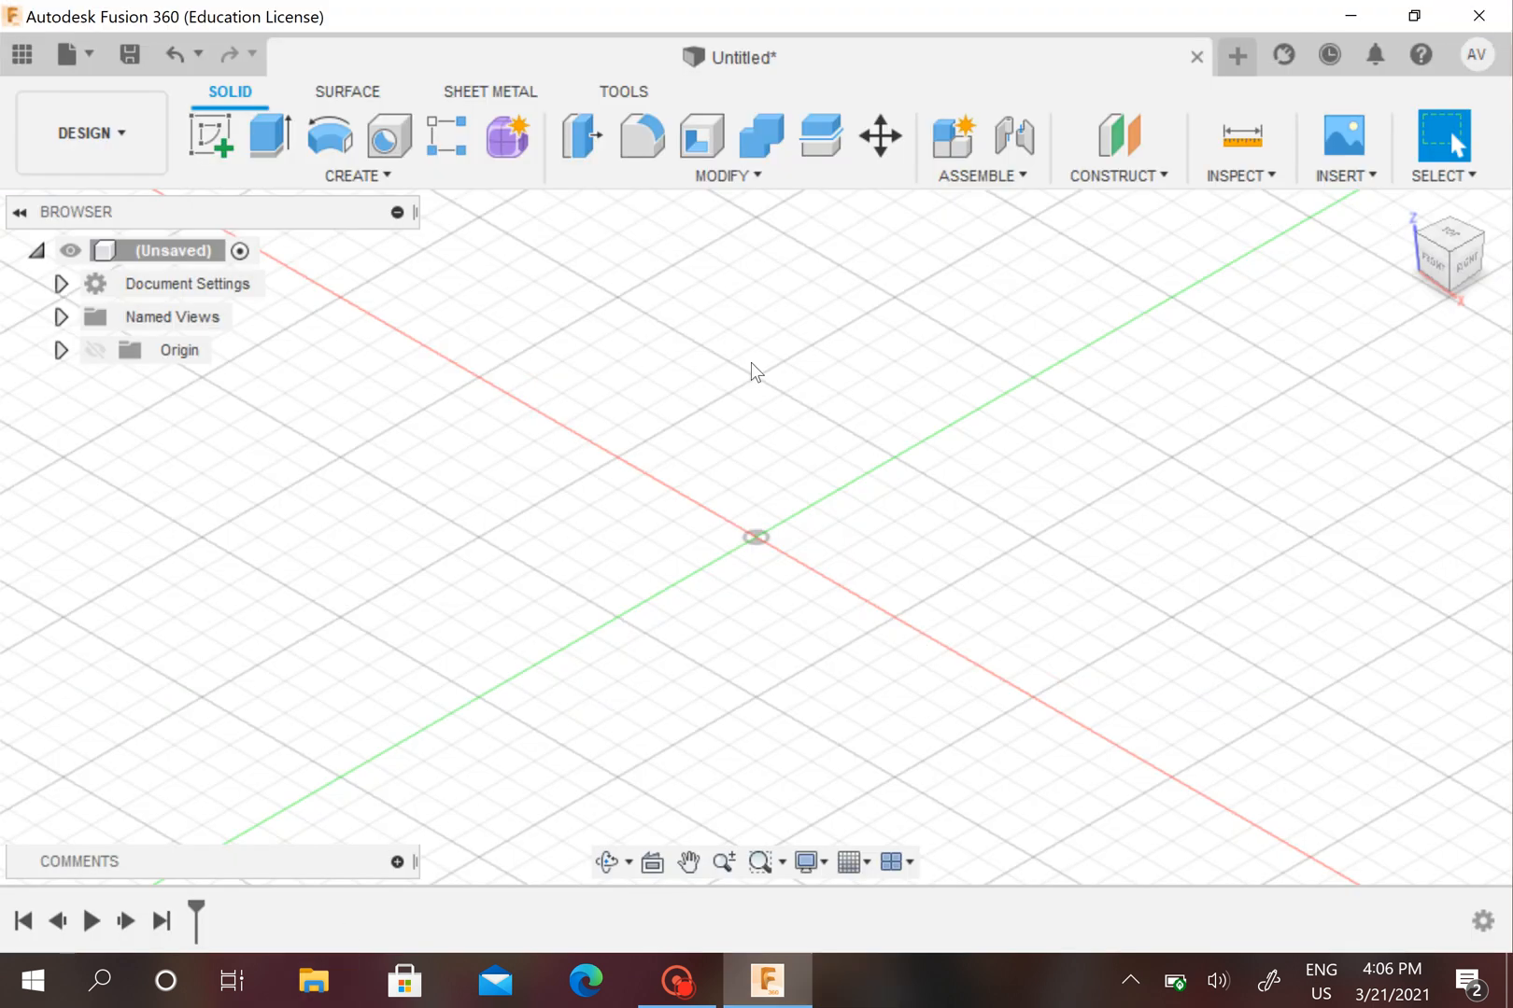
mouse_move(1012, 271)
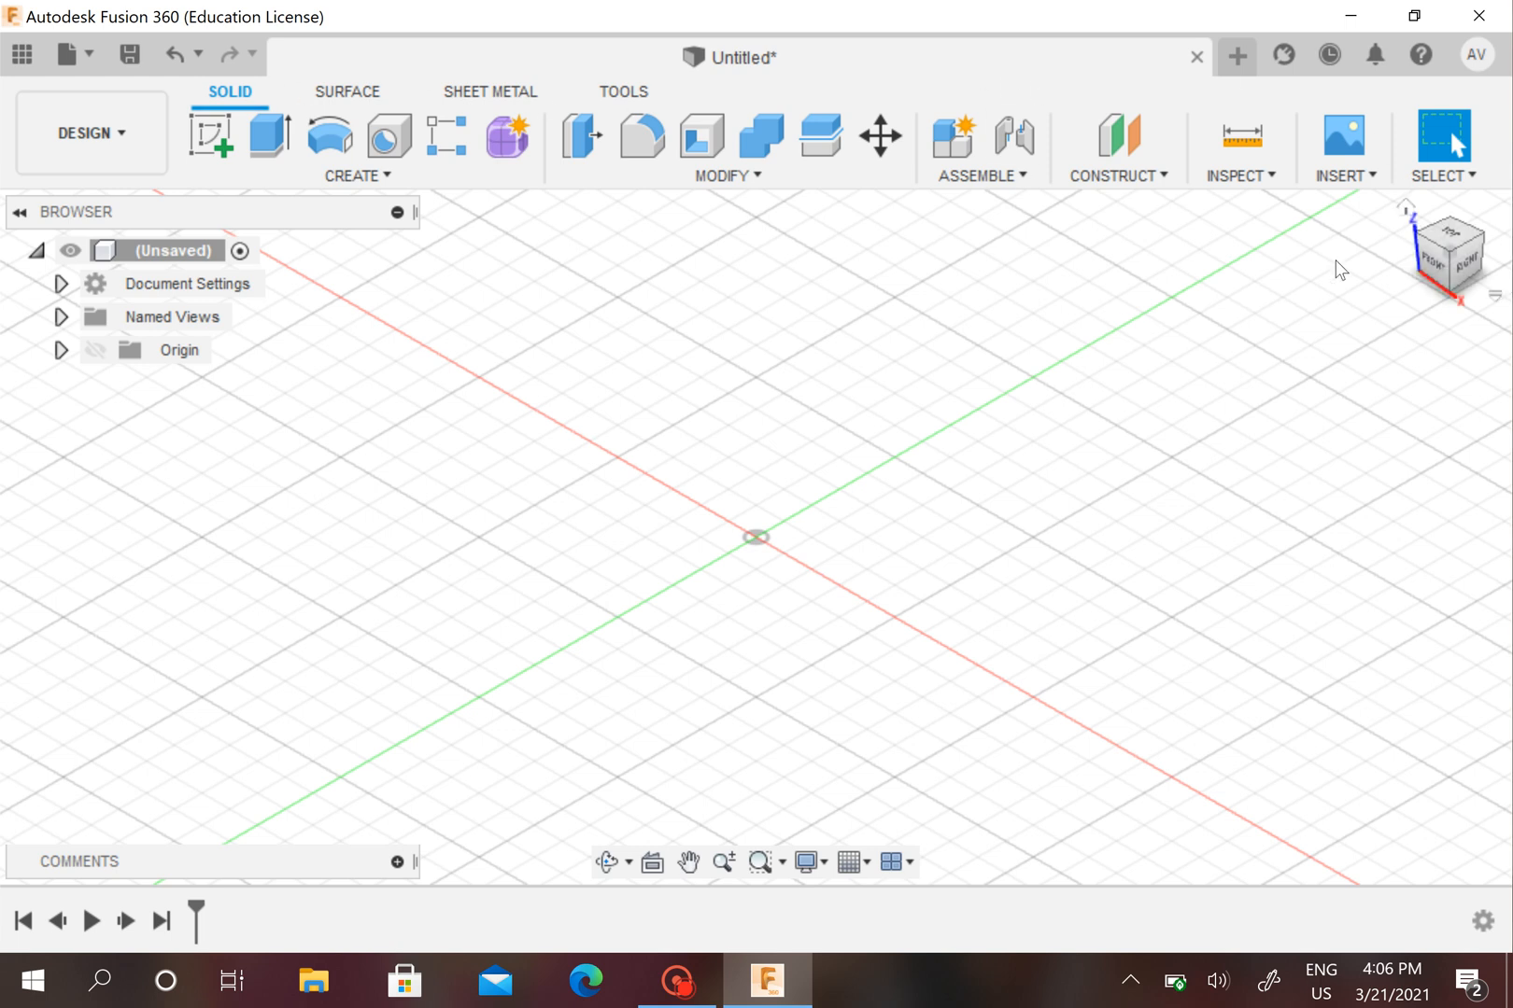
mouse_move(1354, 252)
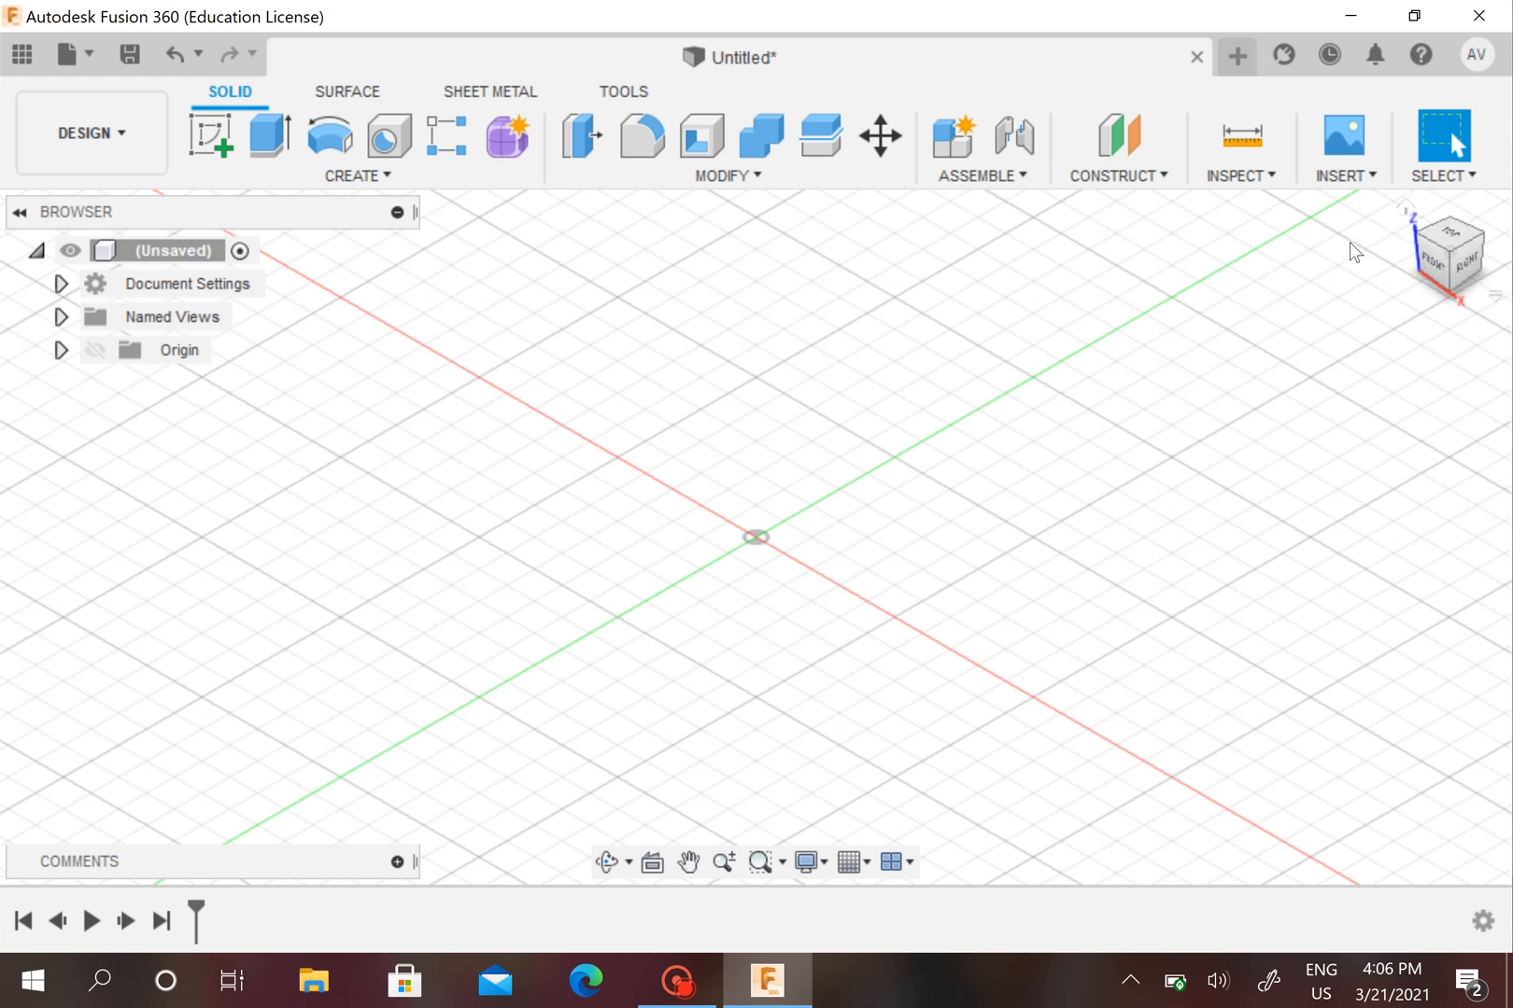
left_click(1341, 175)
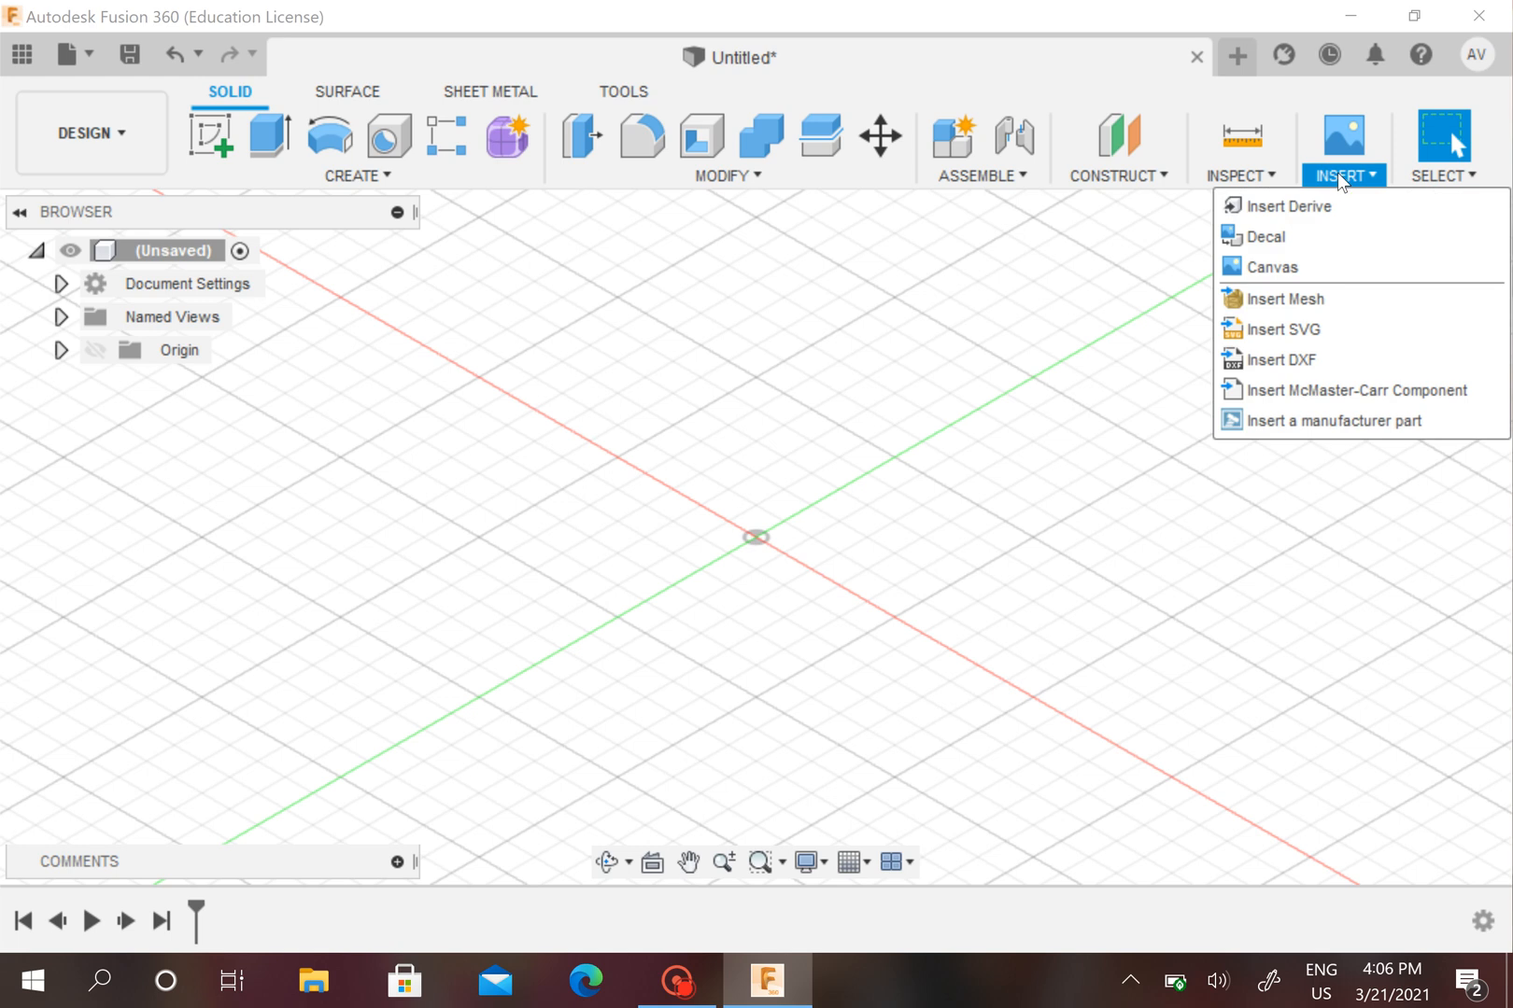
mouse_move(1272, 267)
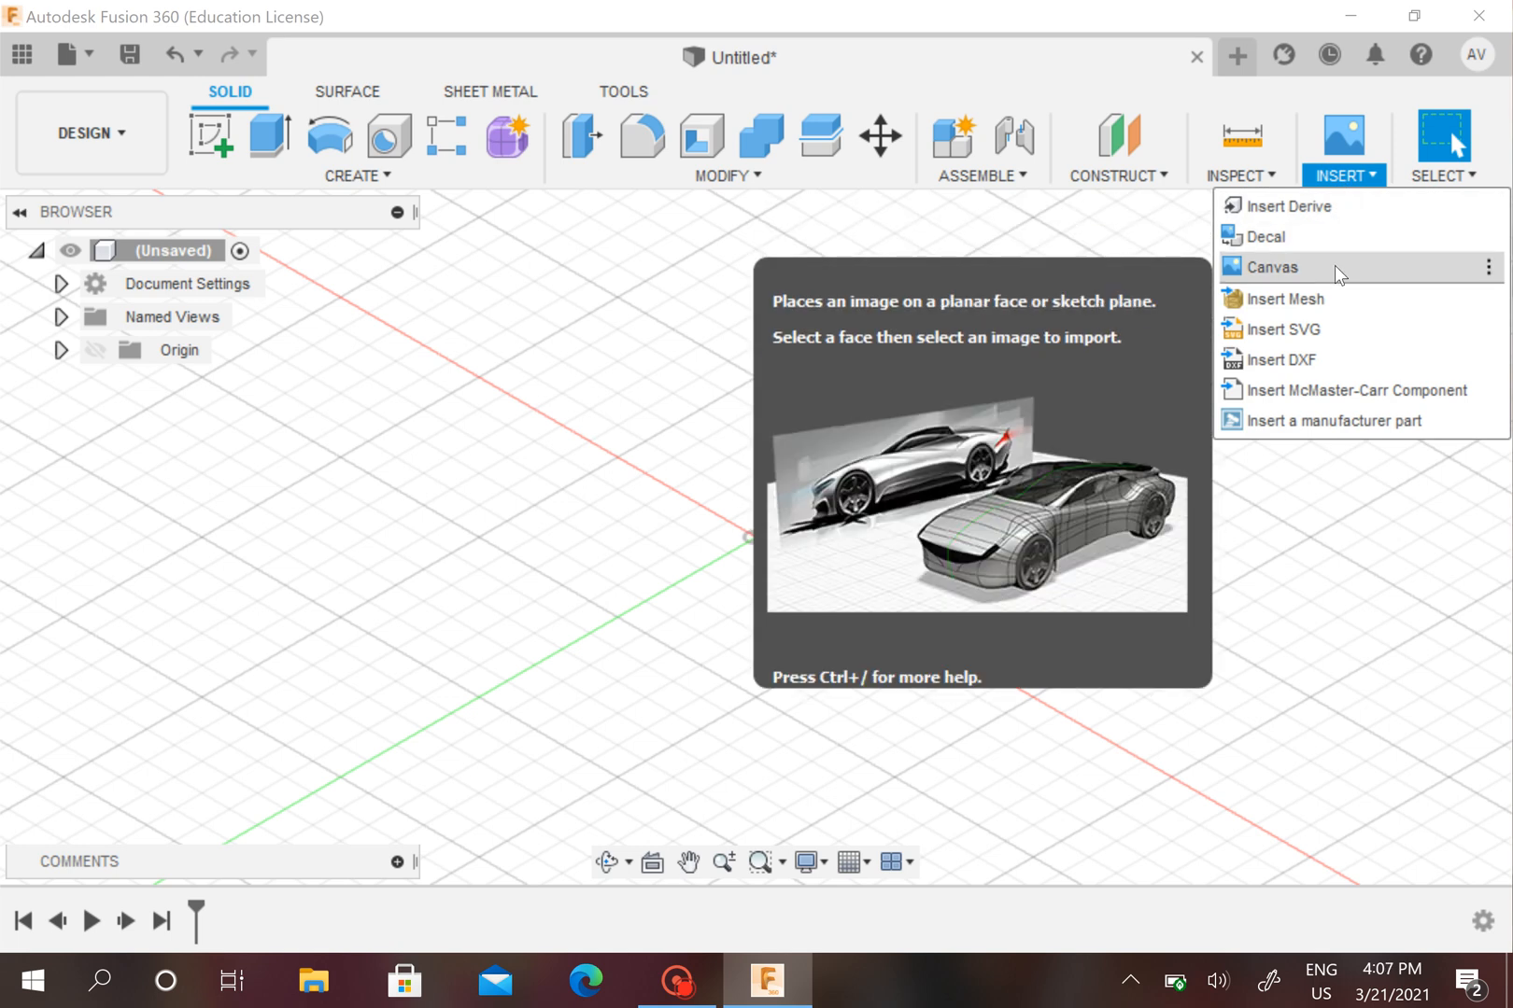
mouse_move(1333, 275)
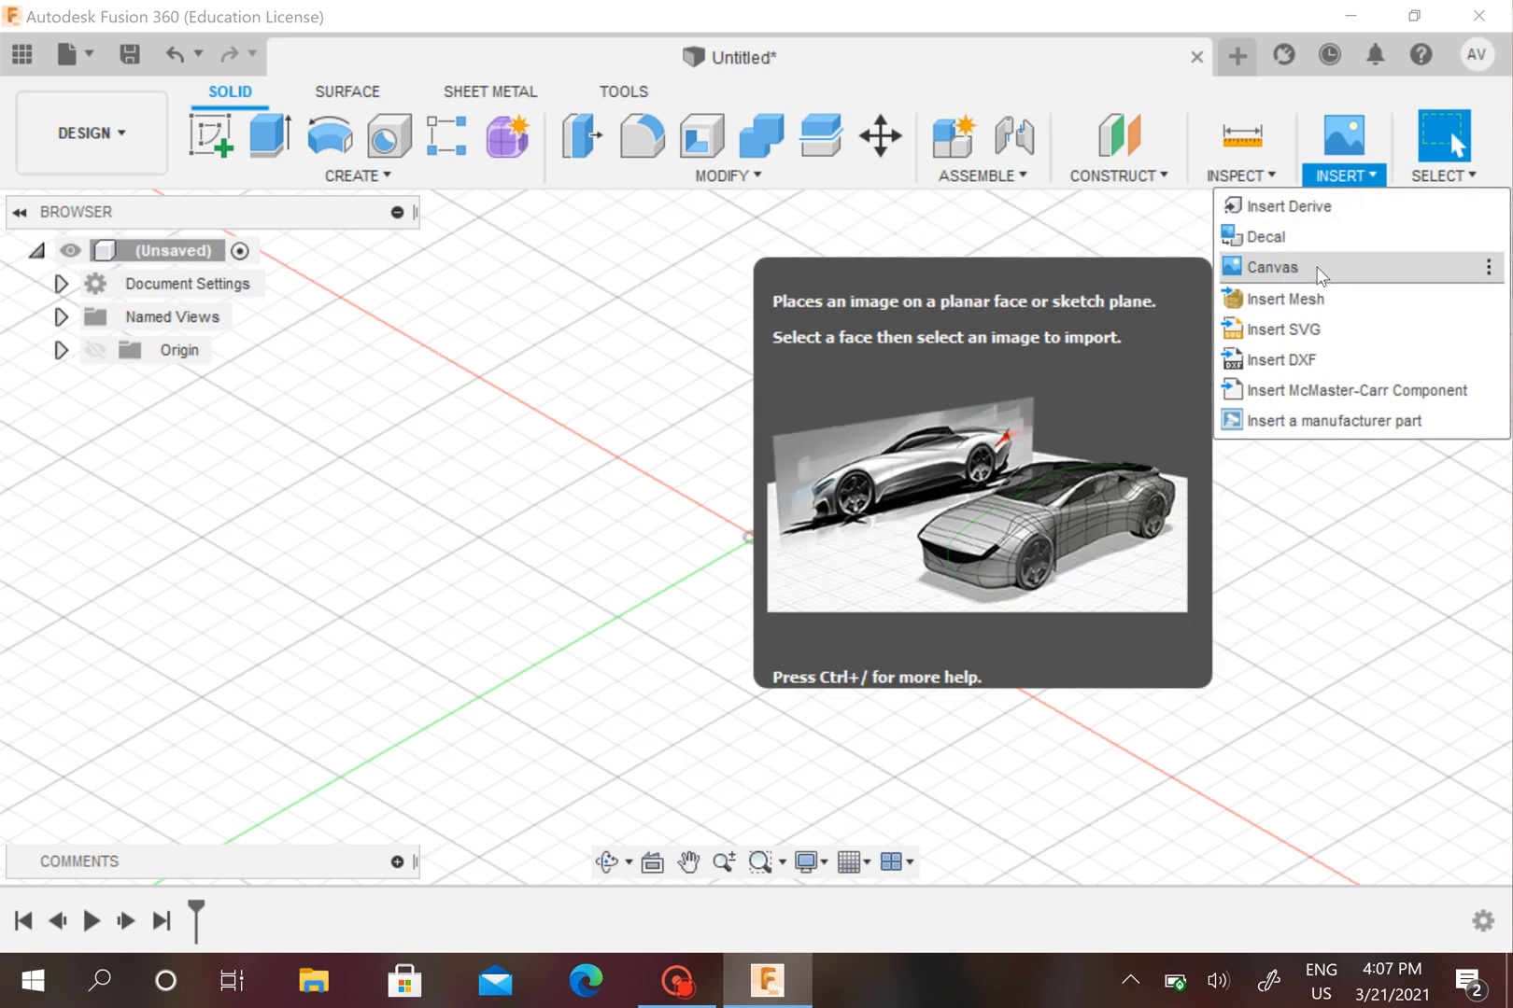
Start a Canvas insert so the image file picker appears.
left_click(1271, 267)
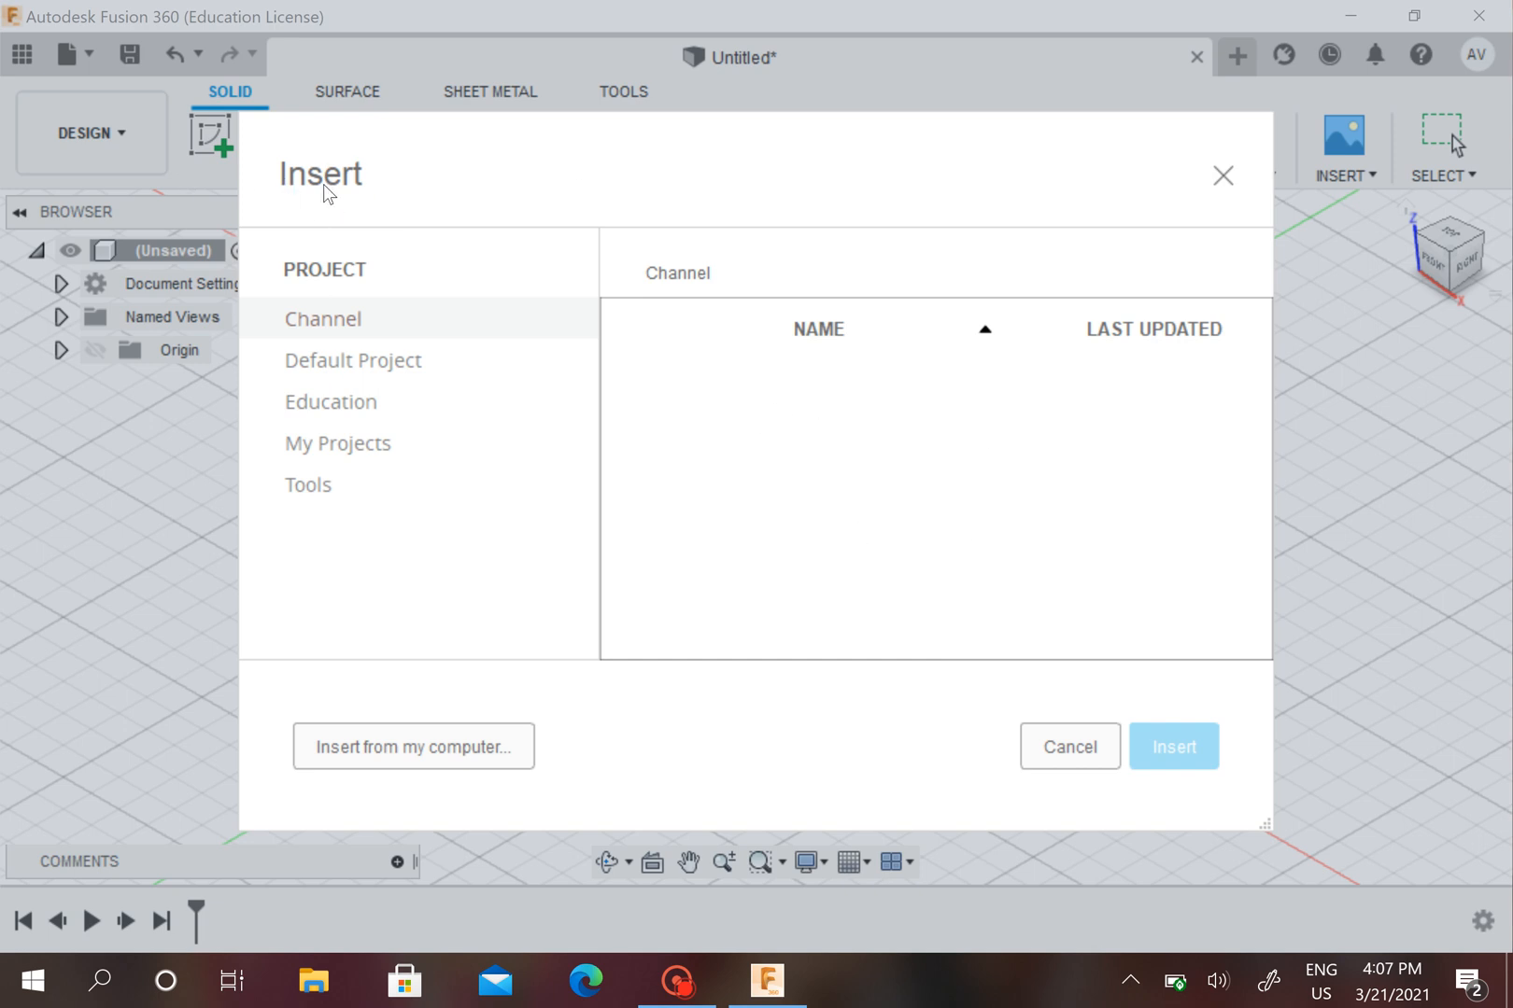
mouse_move(1224, 336)
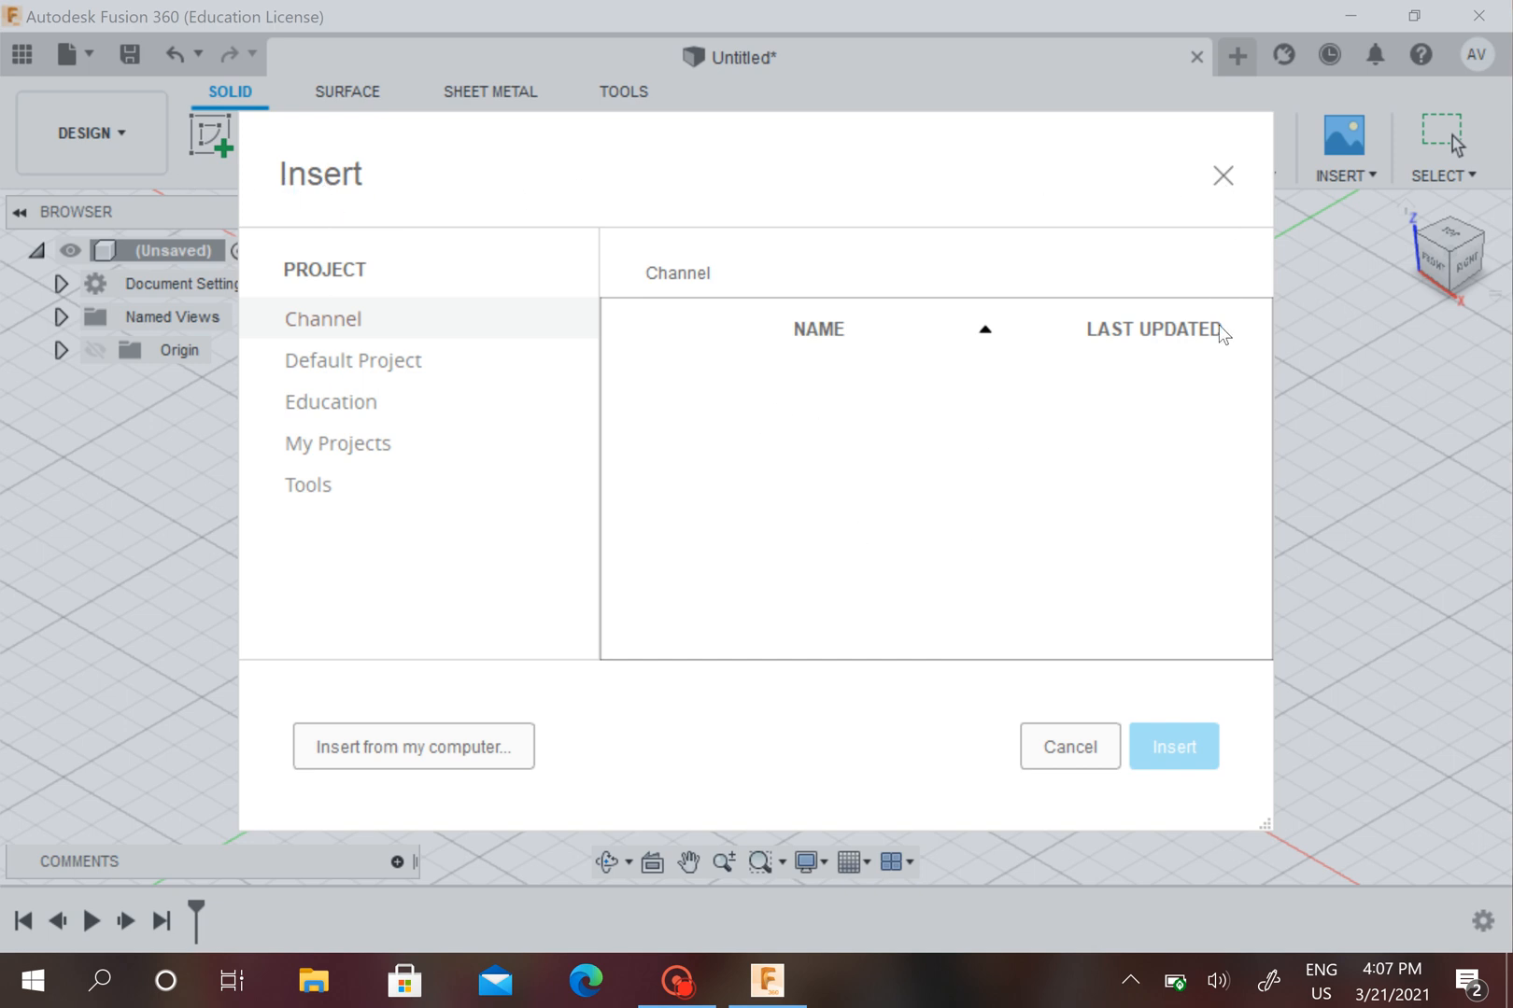
mouse_move(347, 346)
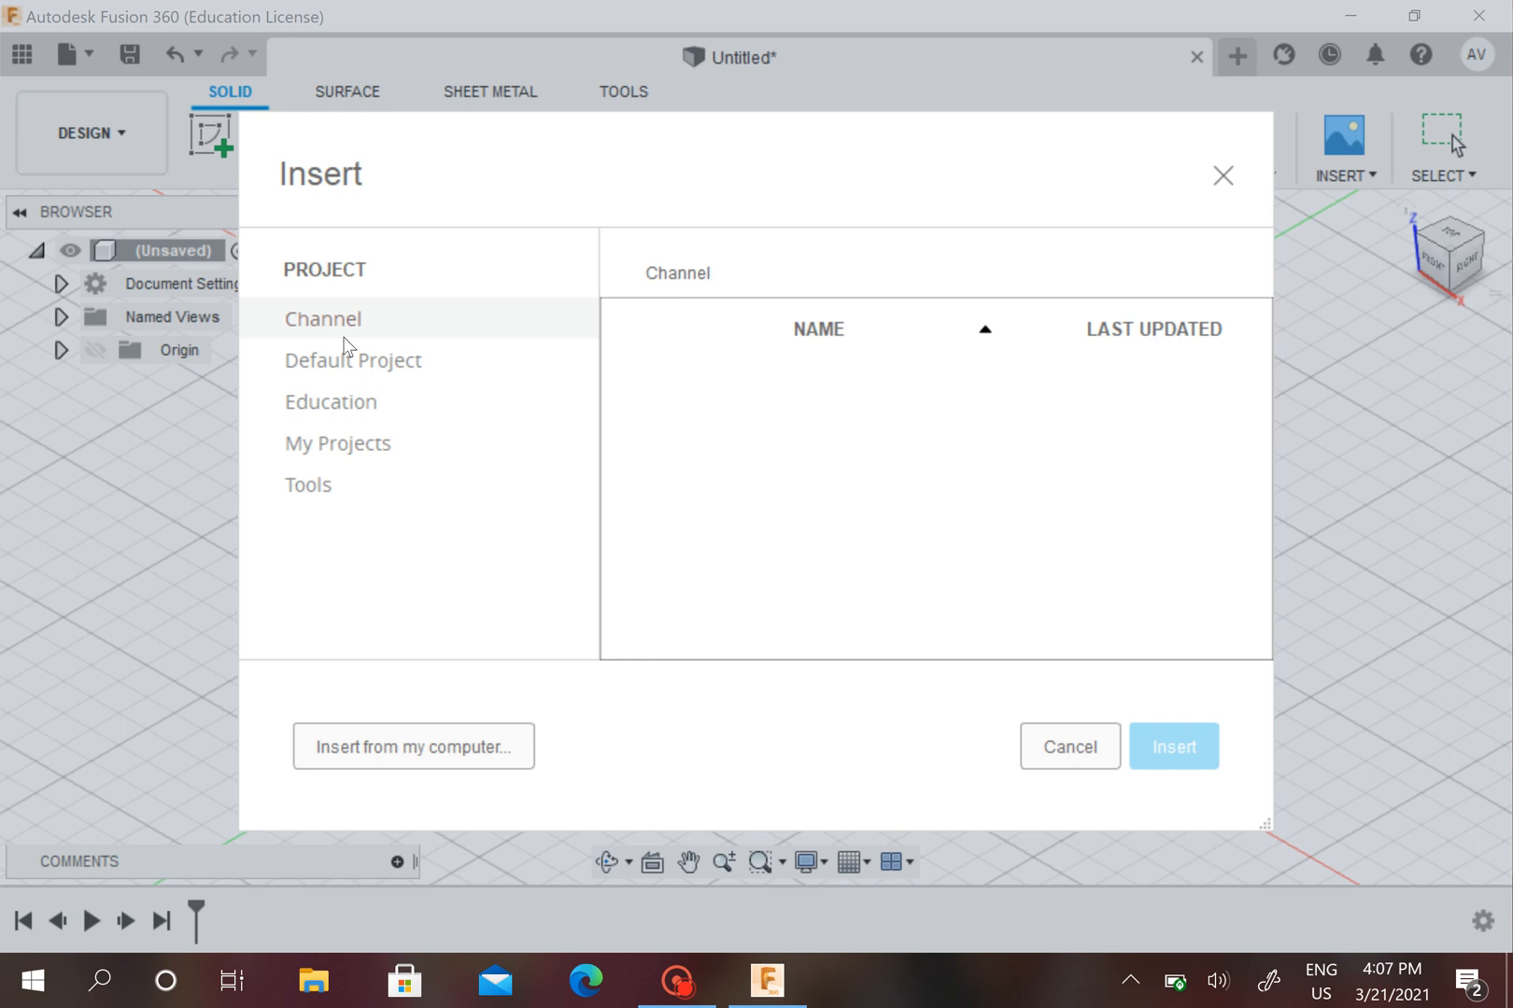
mouse_move(435, 224)
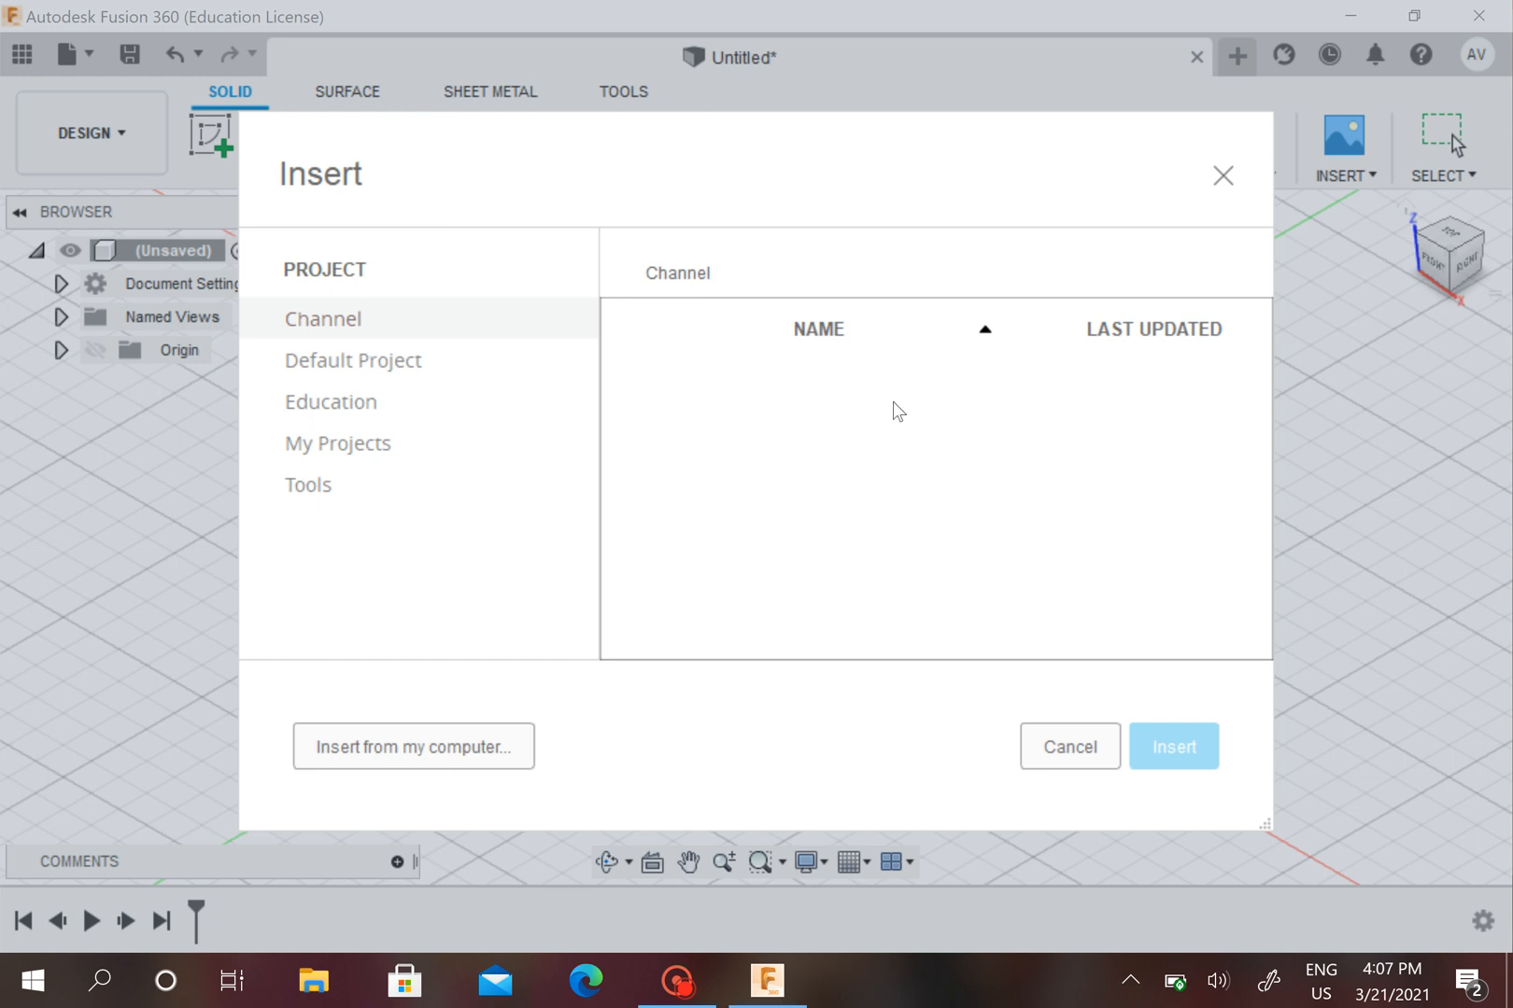
mouse_move(542, 723)
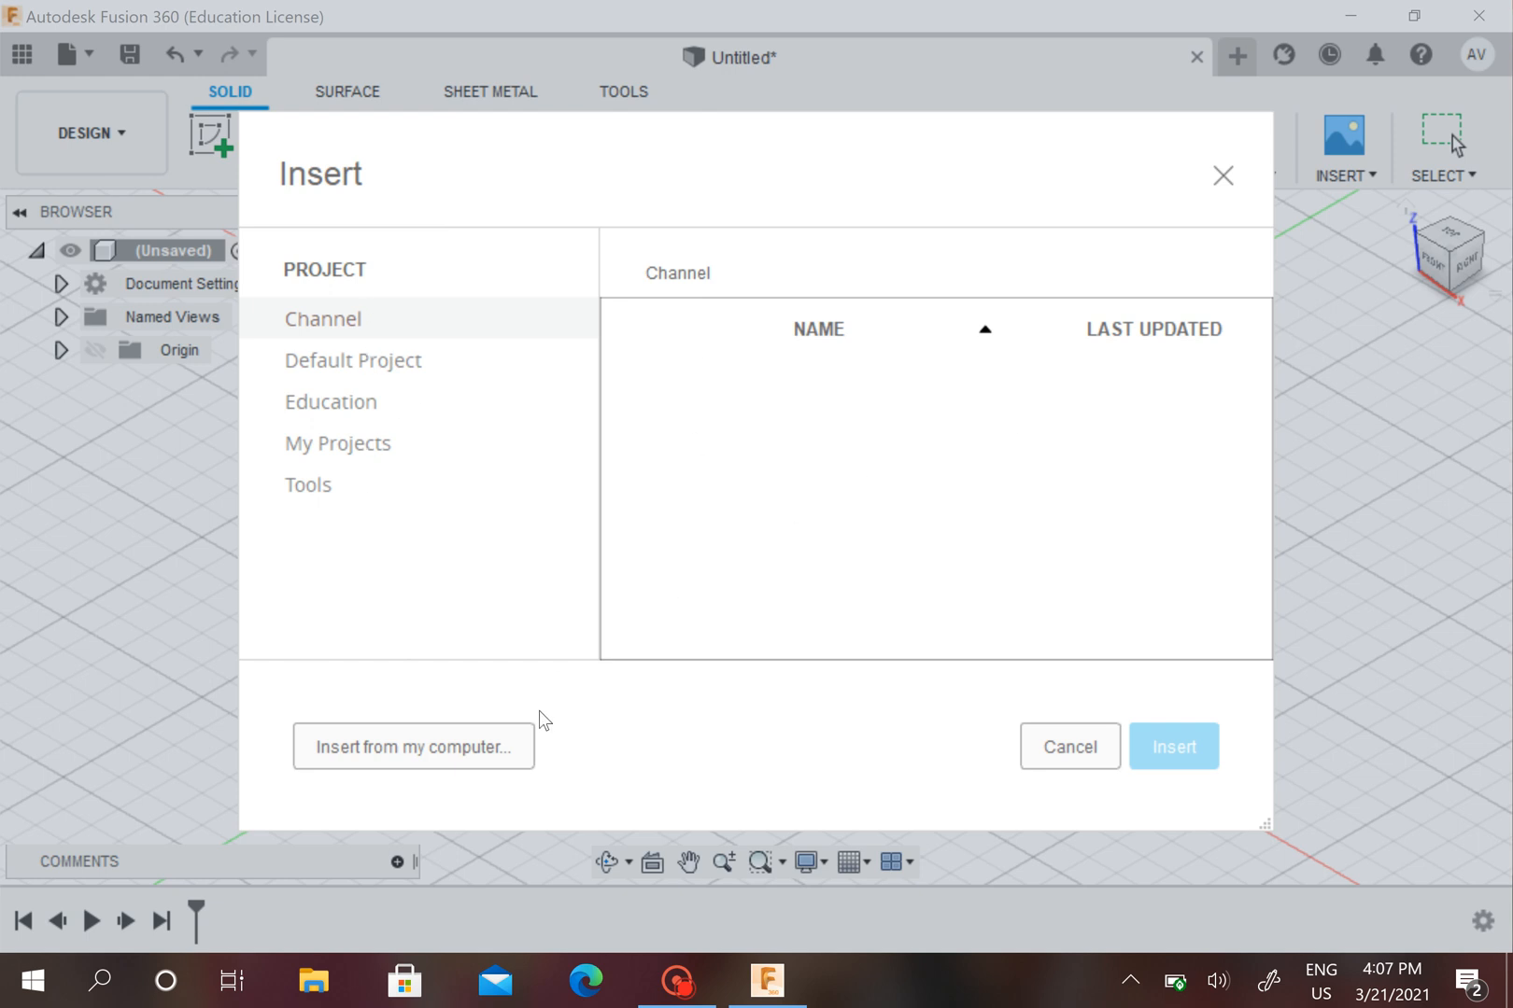
mouse_move(564, 704)
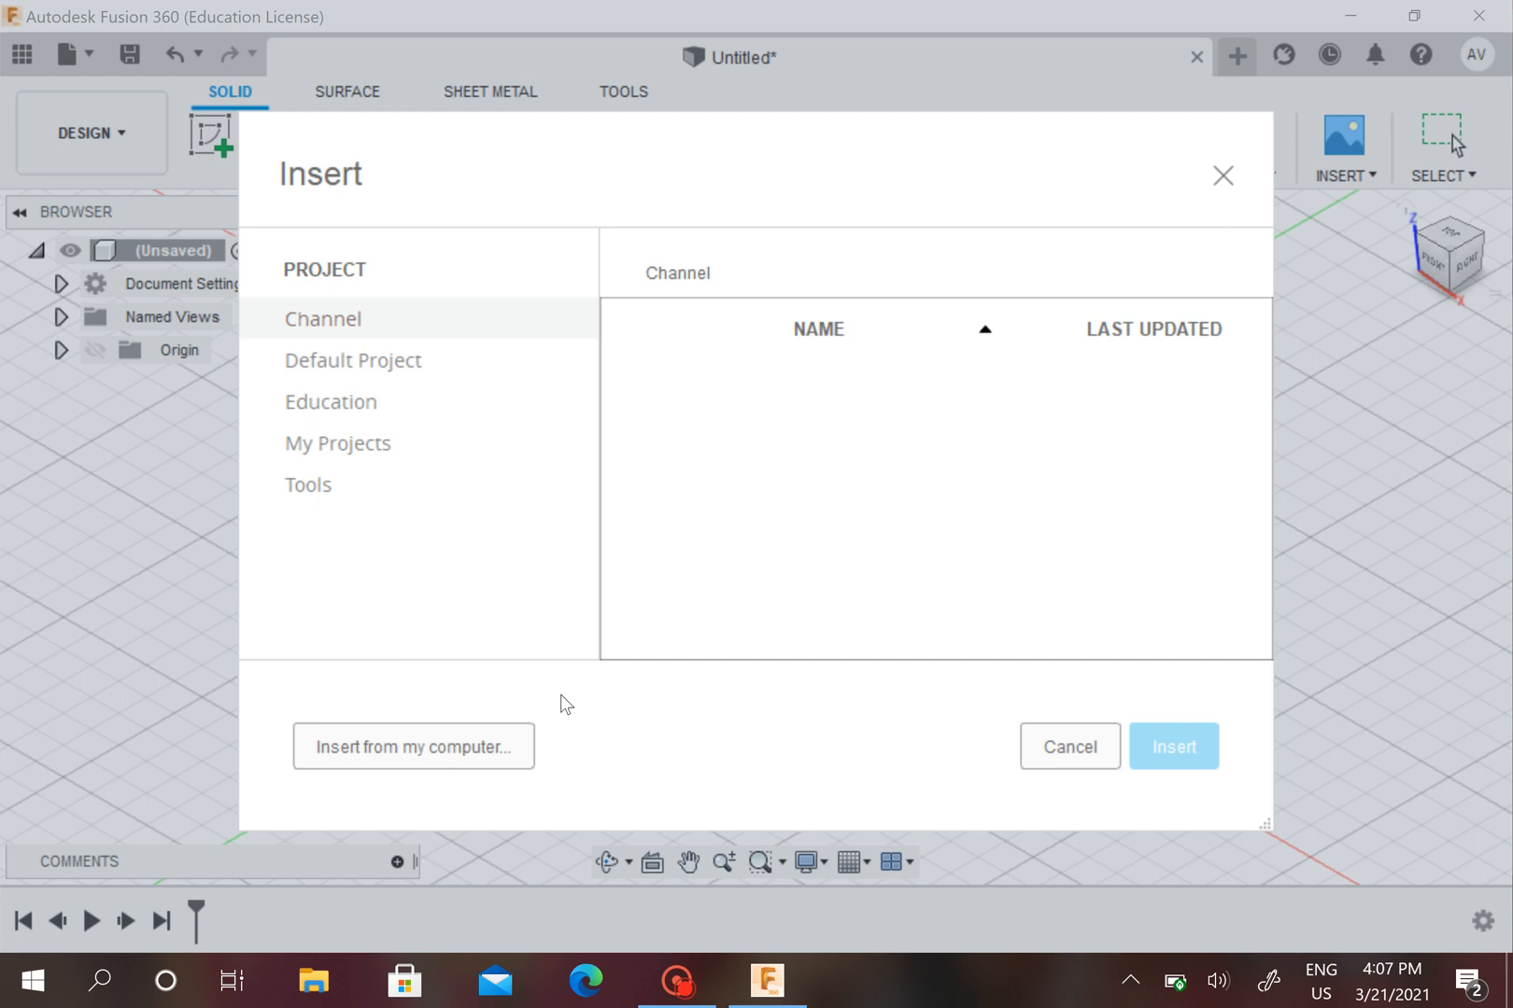
mouse_move(463, 756)
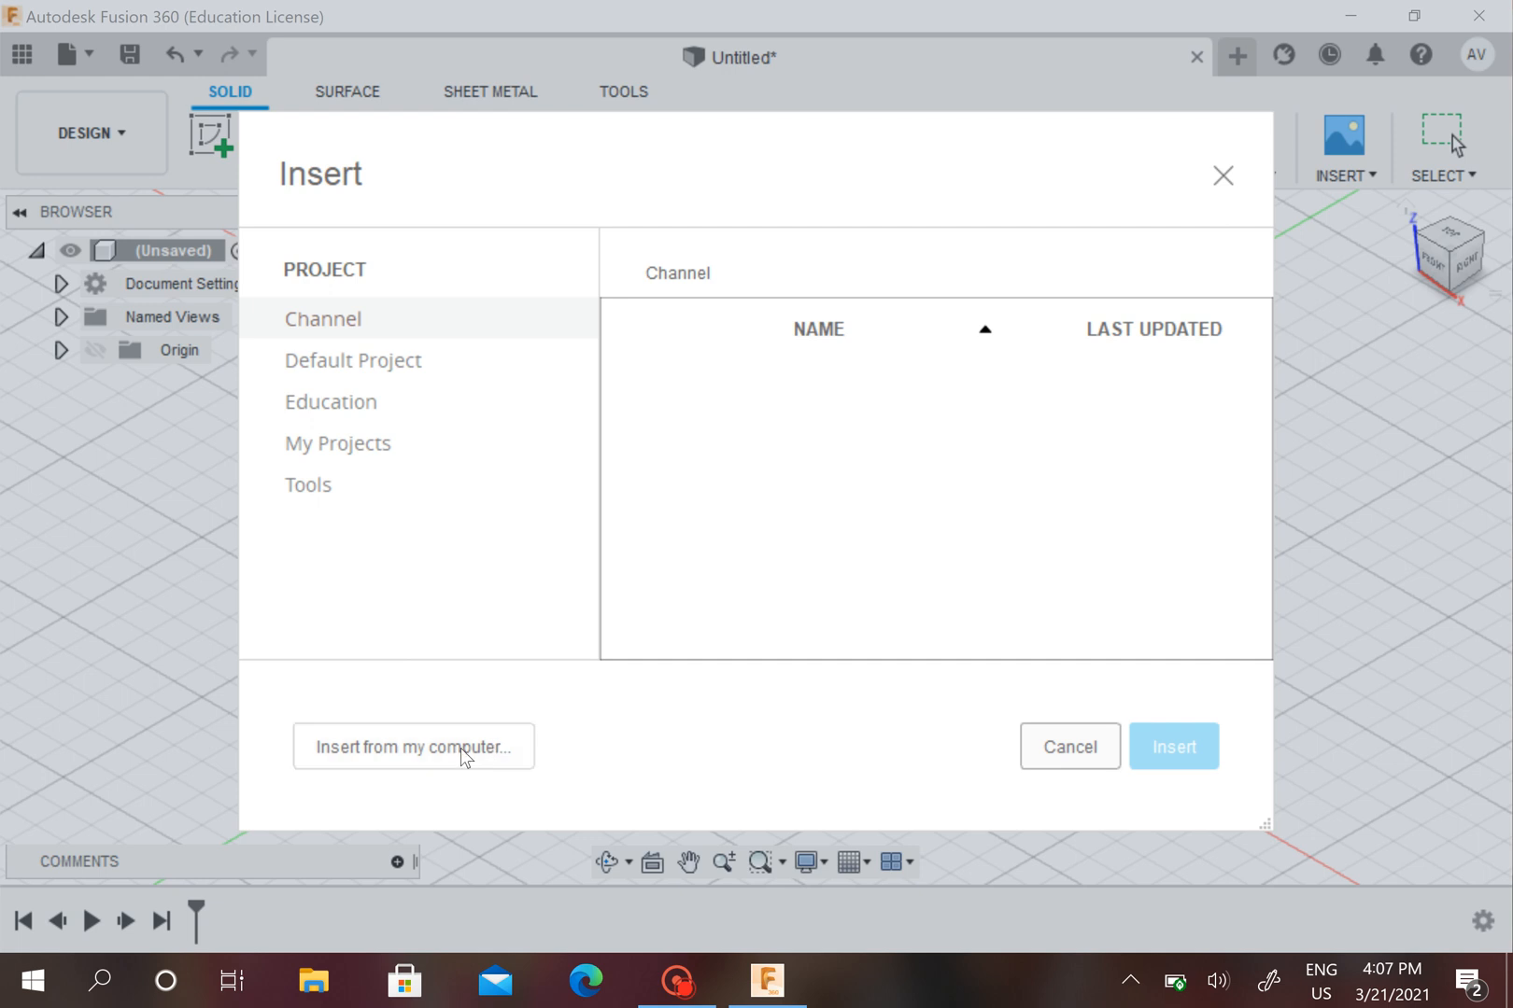
Choose autodesk-logo-1 from the local Saved Pictures folder as the canvas image.
left_click(412, 745)
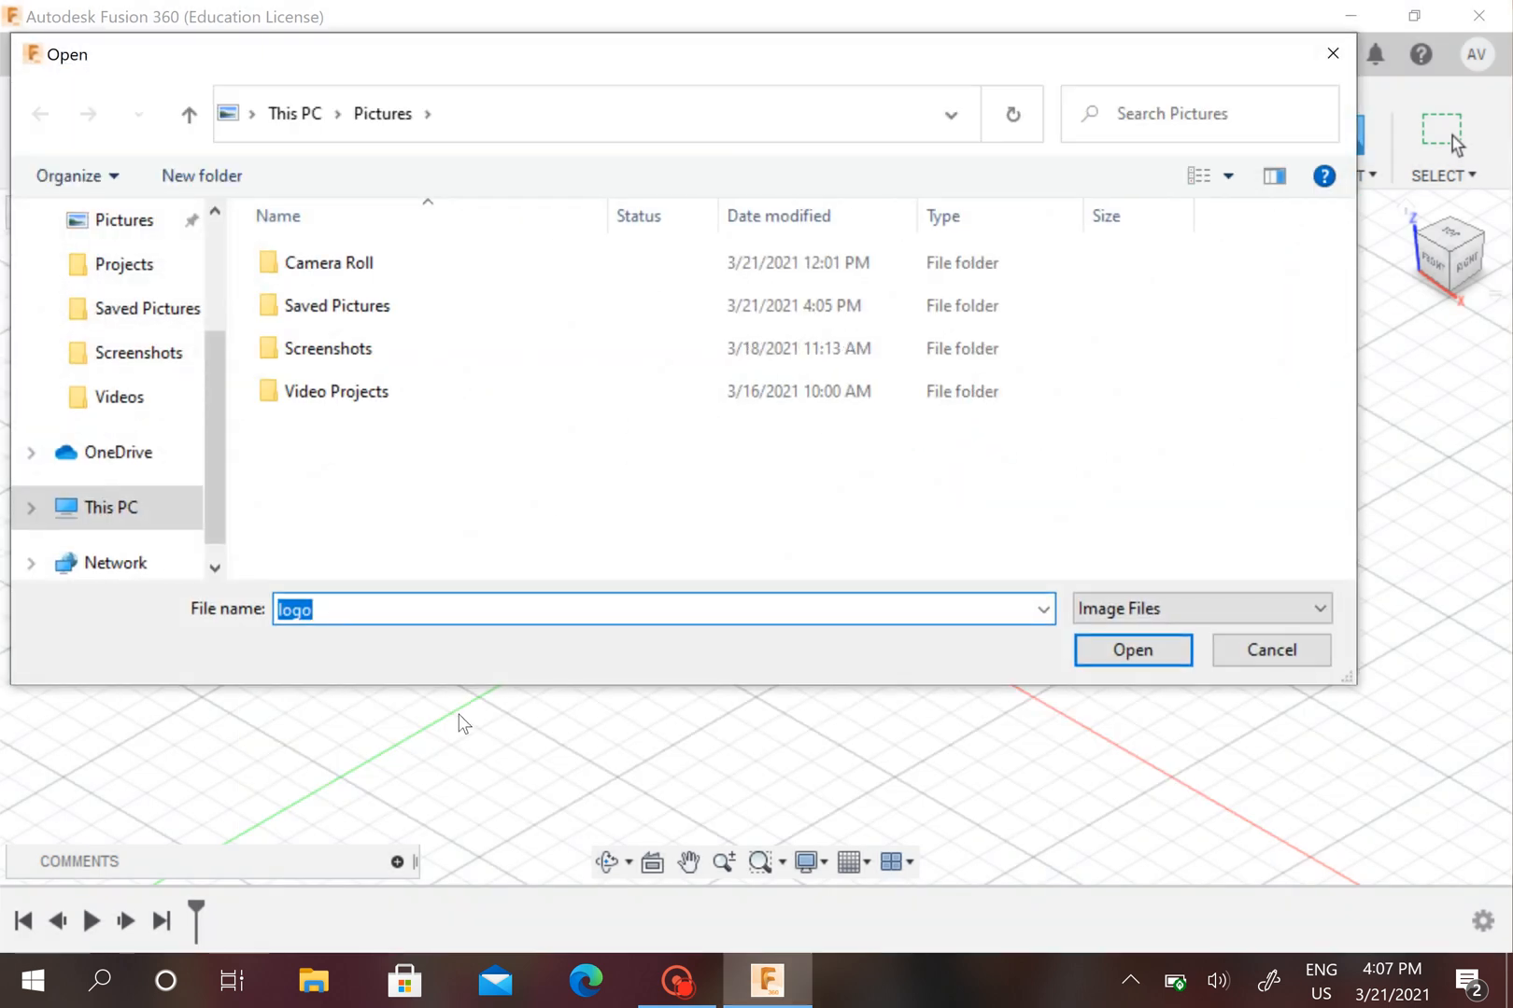
left_click(338, 307)
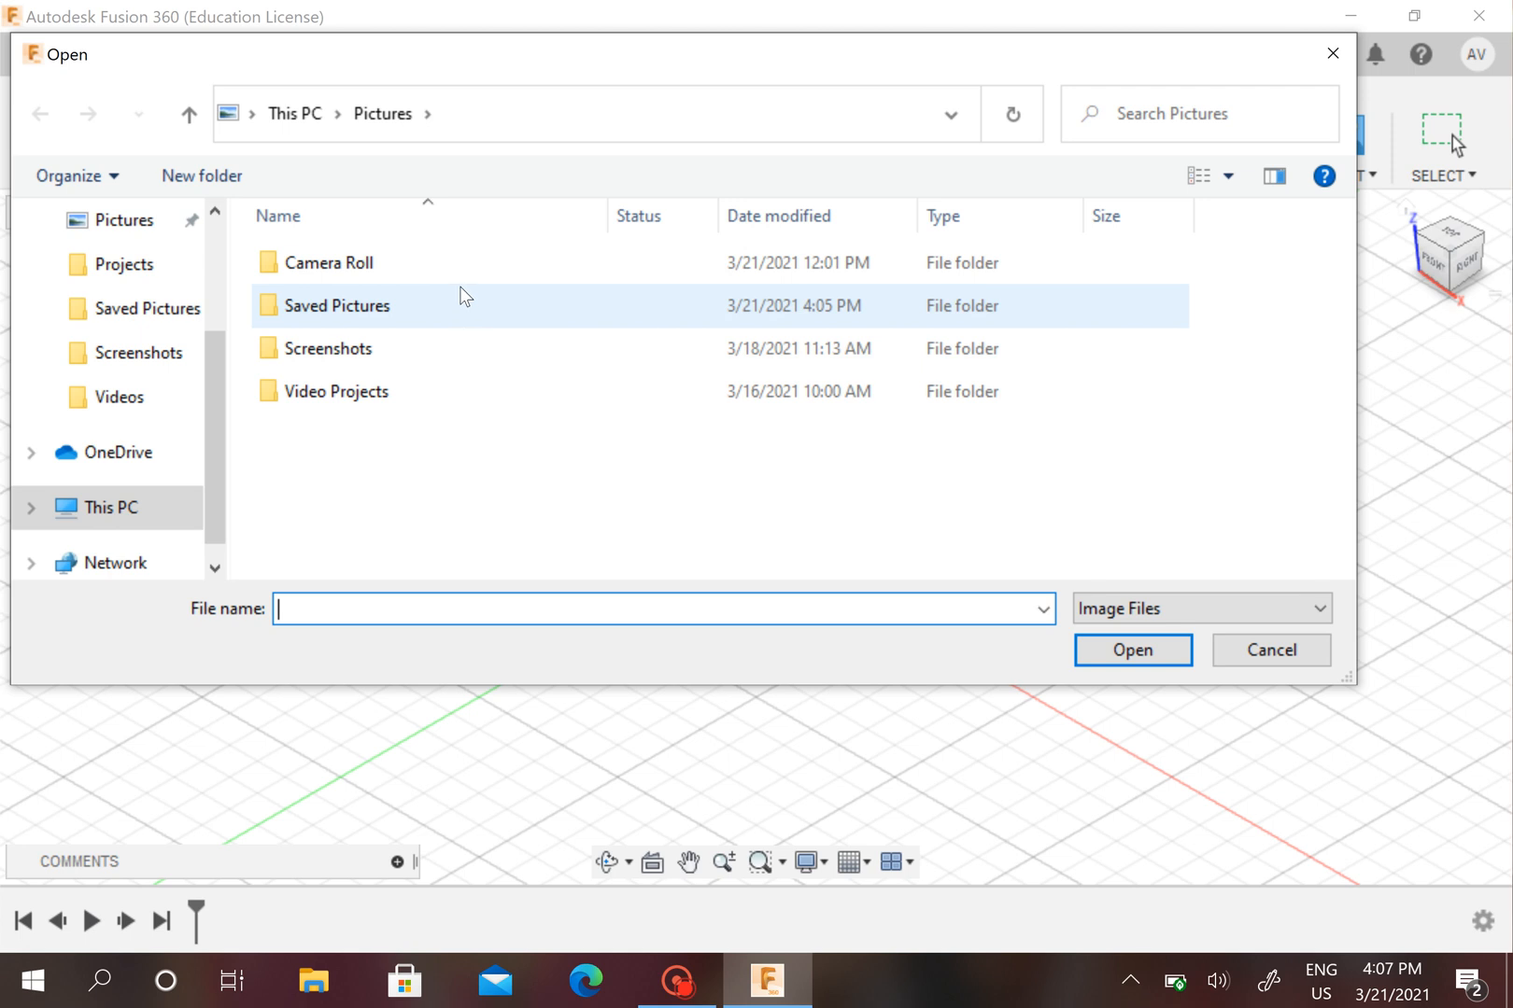
double_click(336, 307)
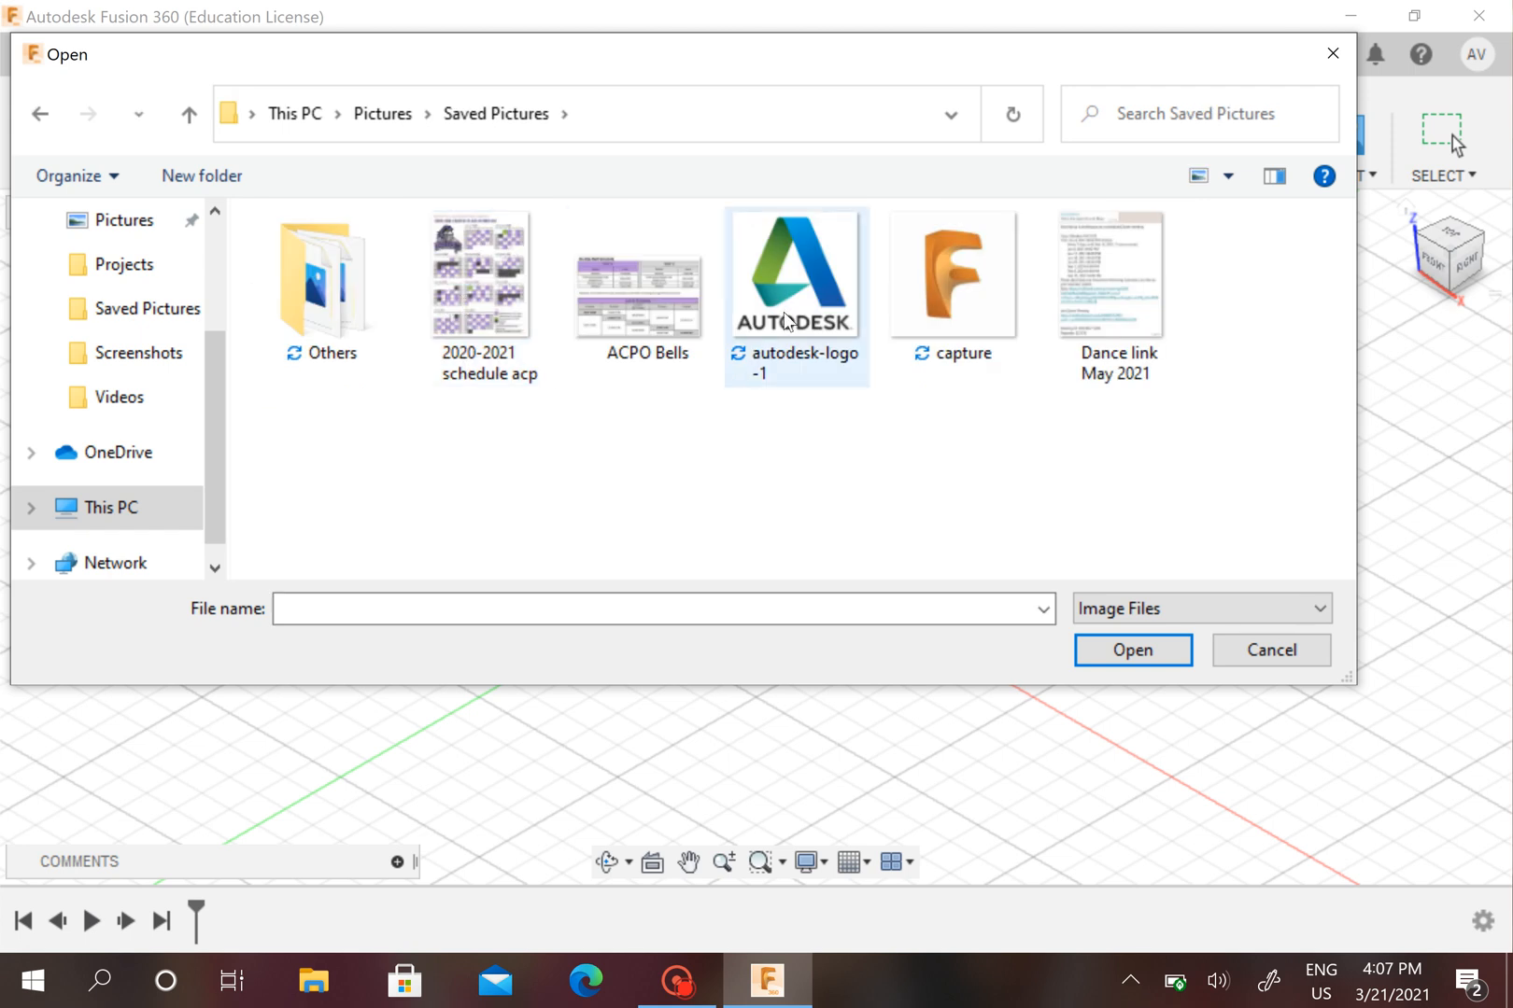
left_click(795, 275)
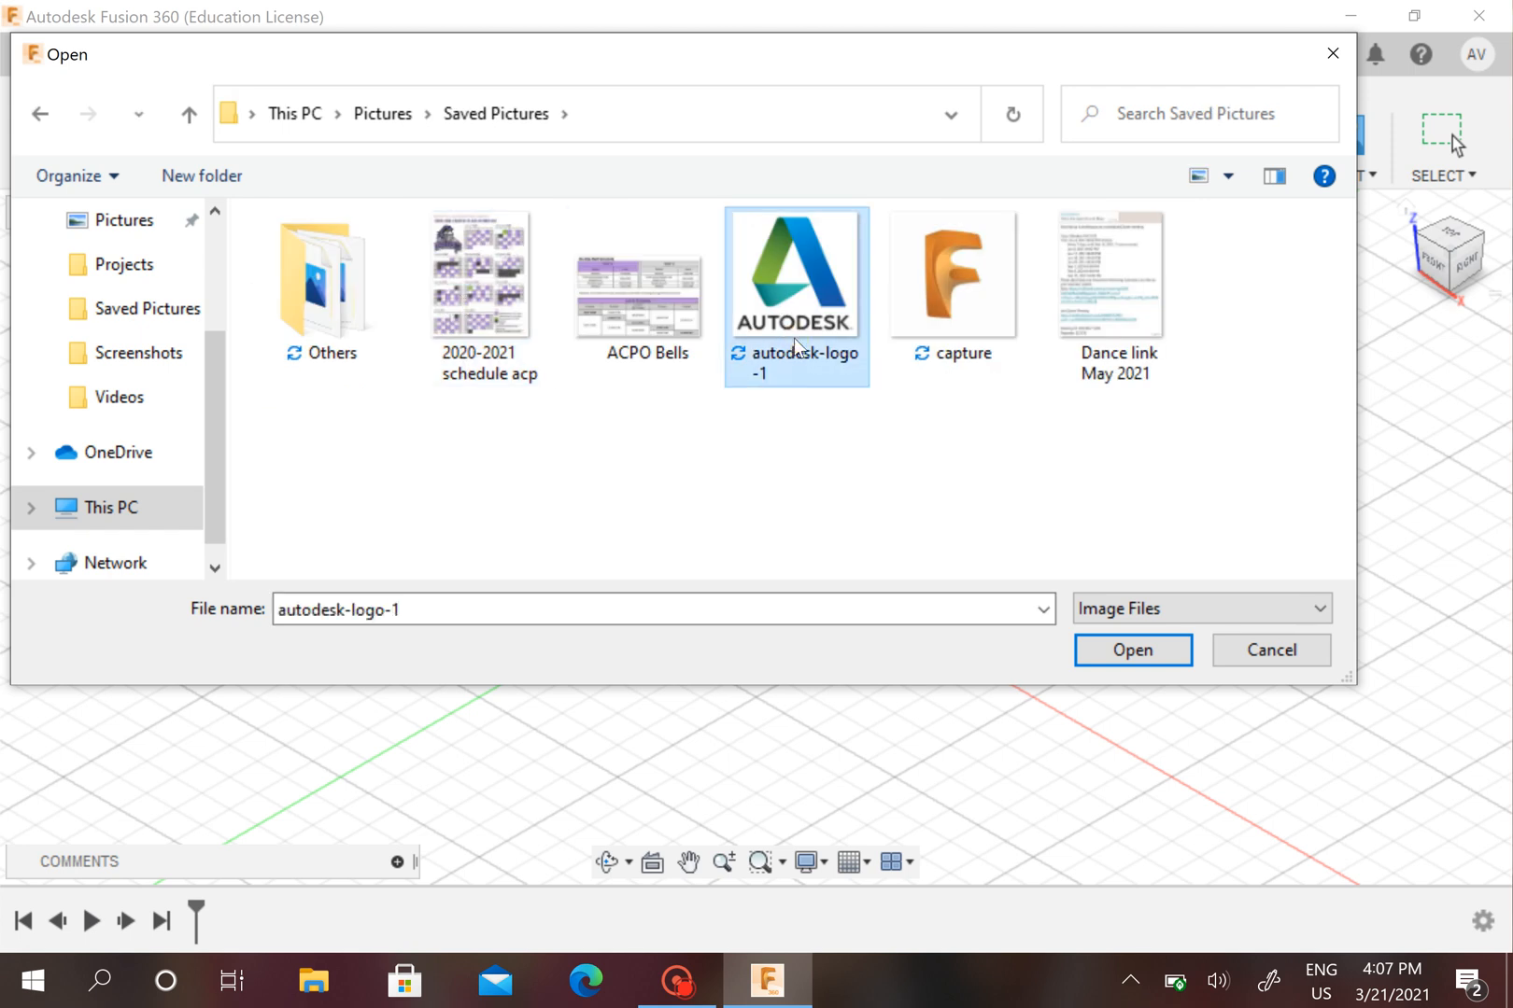
left_click(1131, 648)
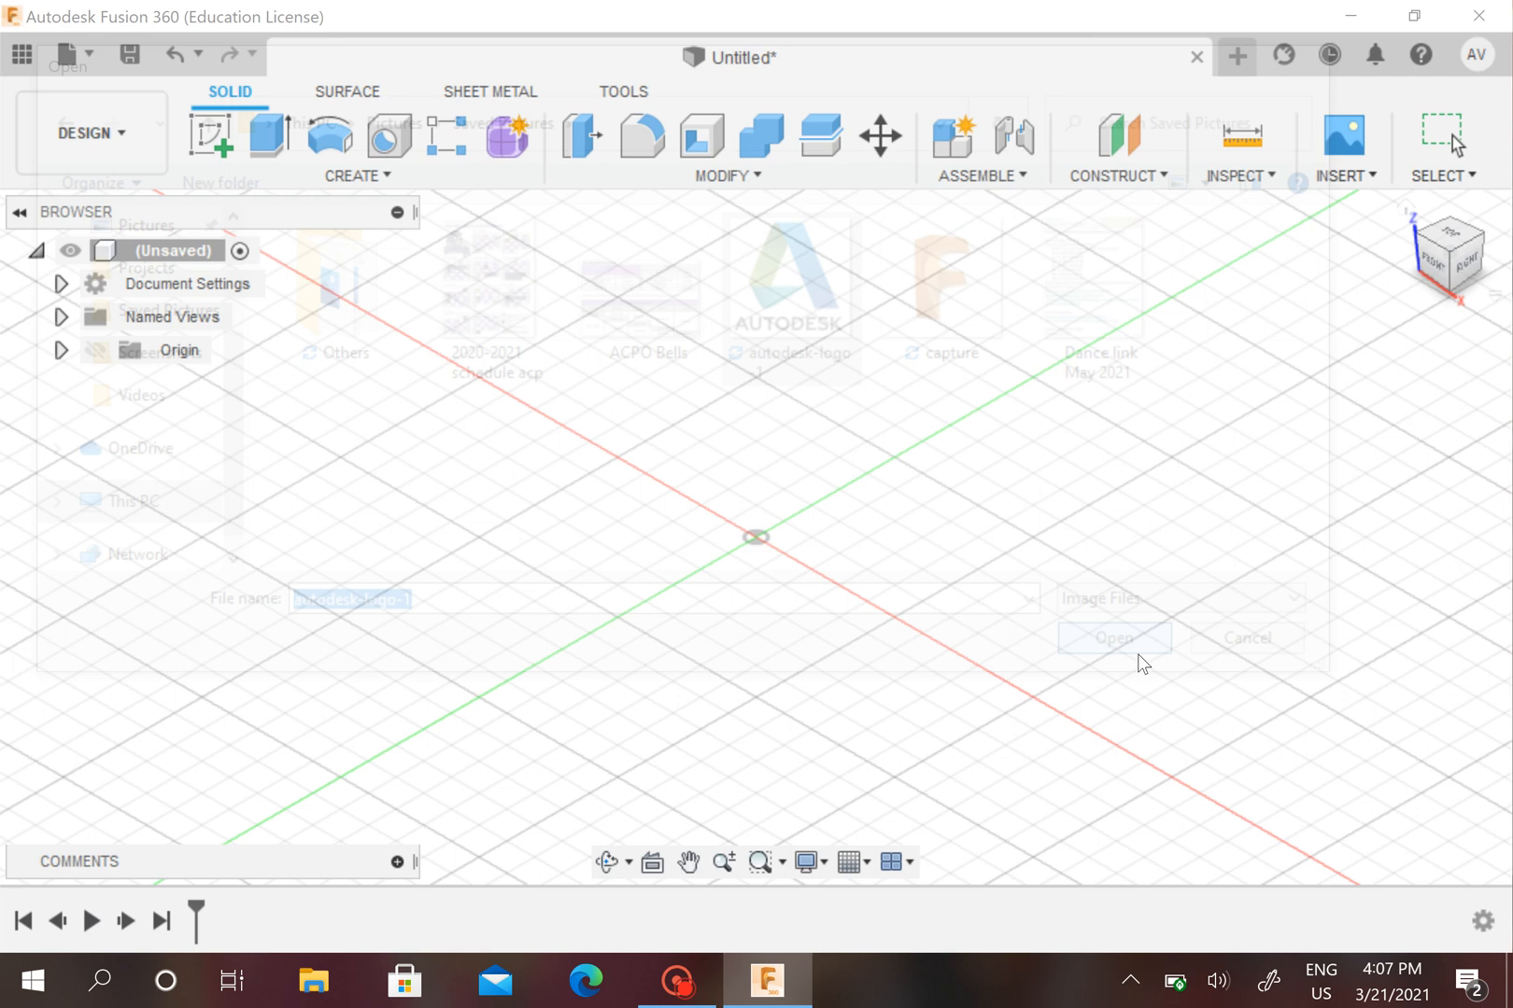
Load autodesk-logo-1 into the canvas settings, with no placement face chosen yet.
left_click(1113, 638)
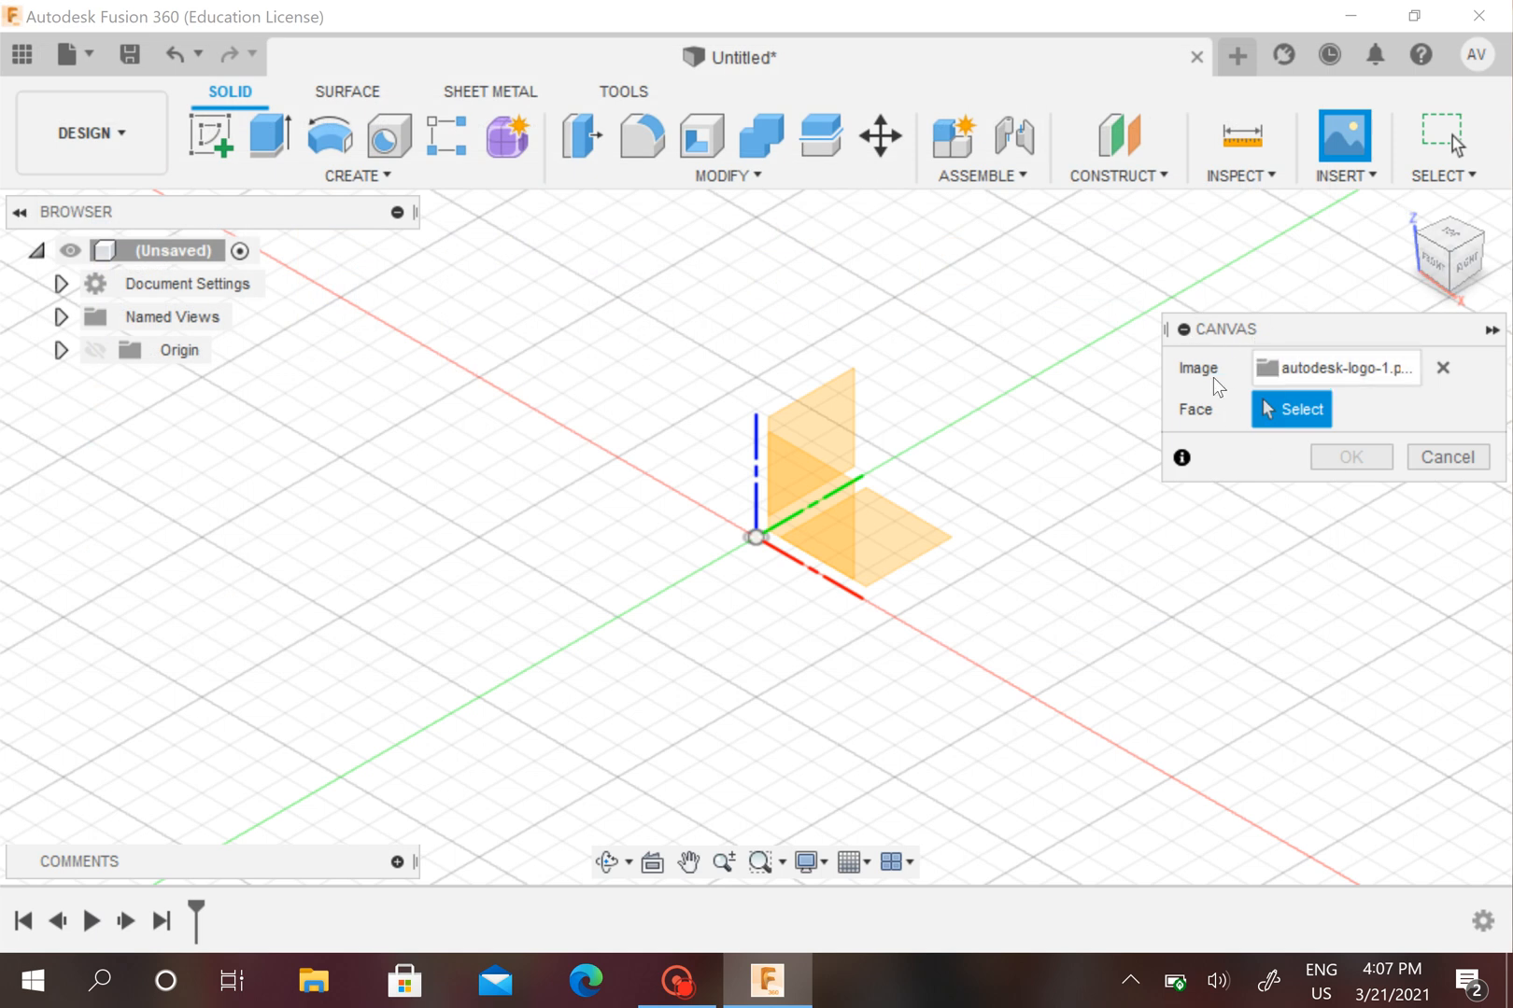
mouse_move(1132, 405)
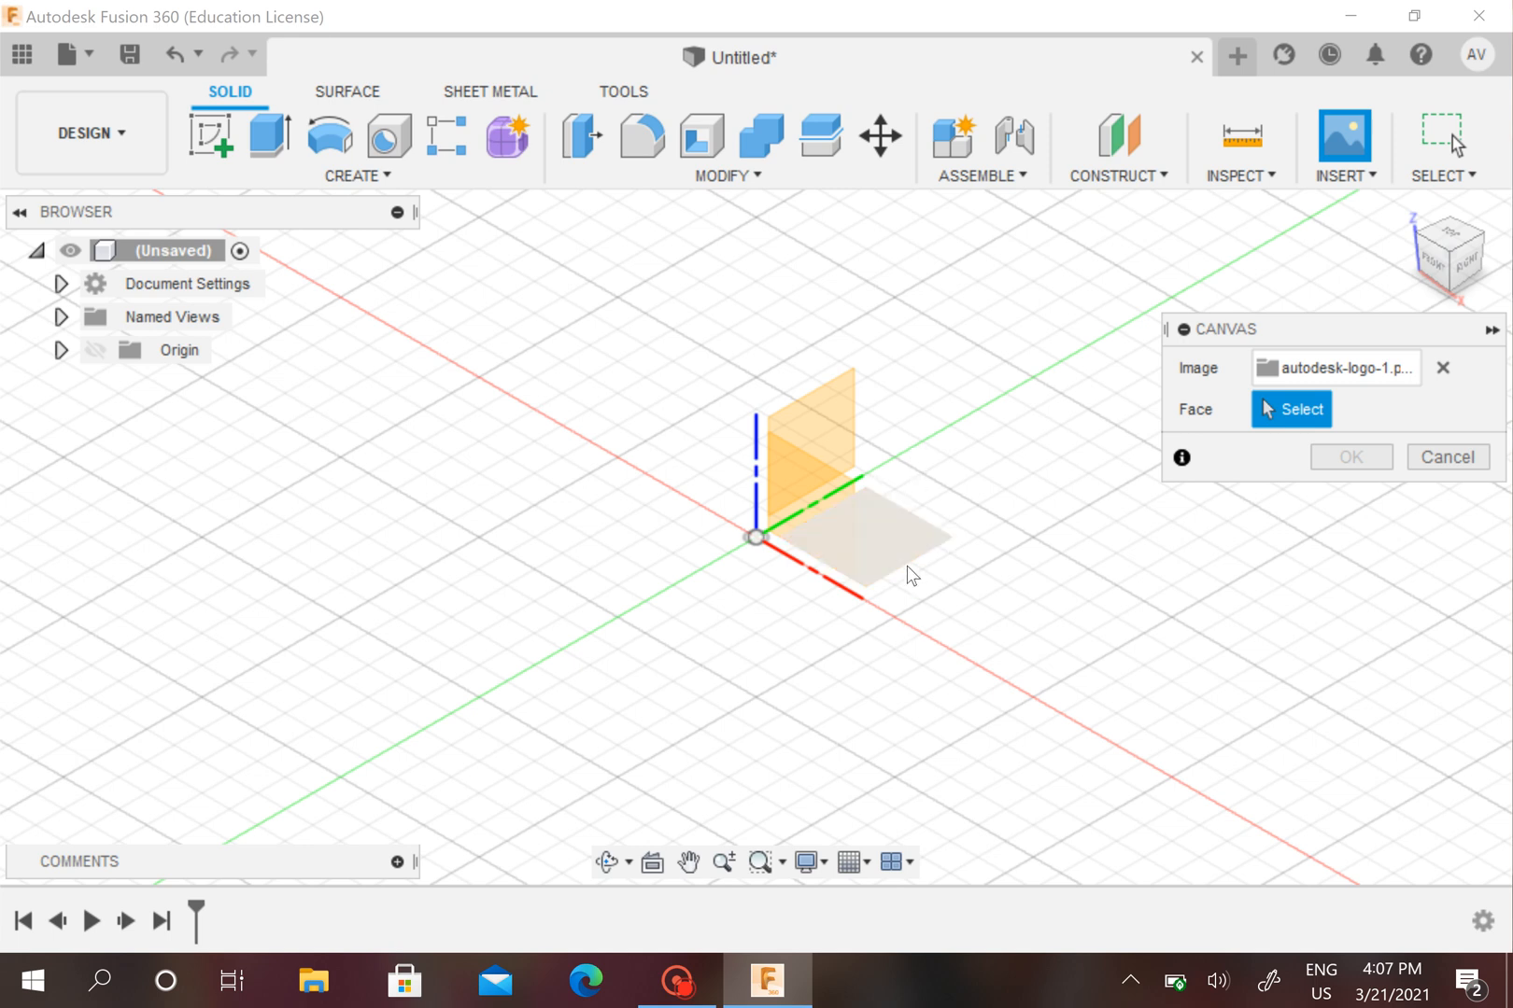
mouse_move(906, 549)
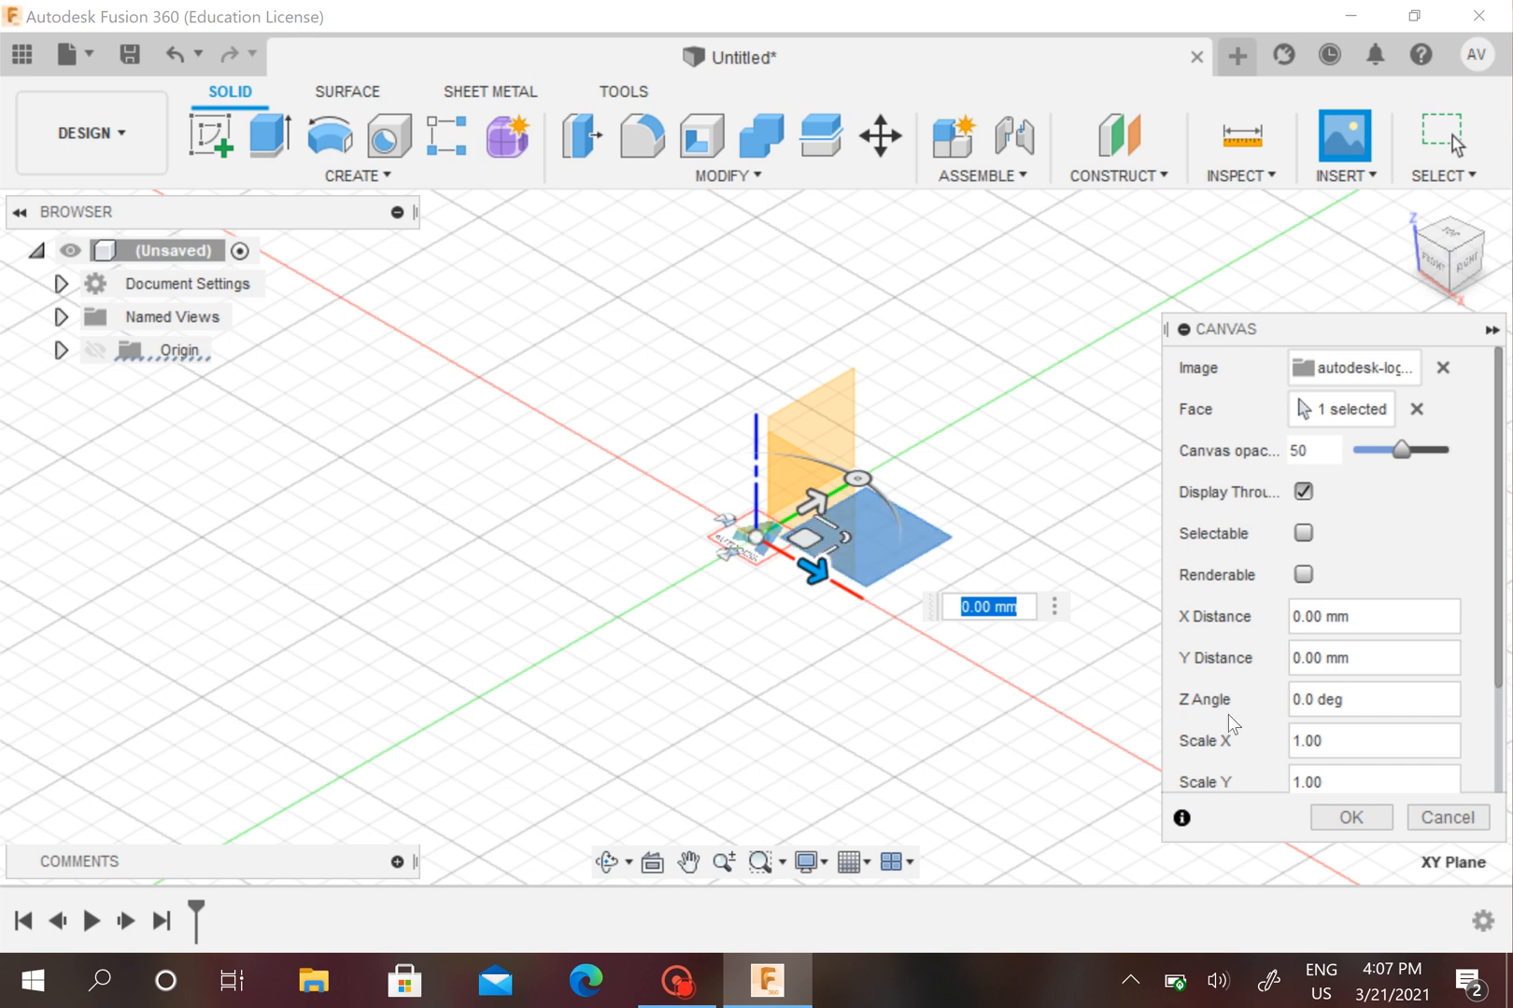
mouse_move(1232, 415)
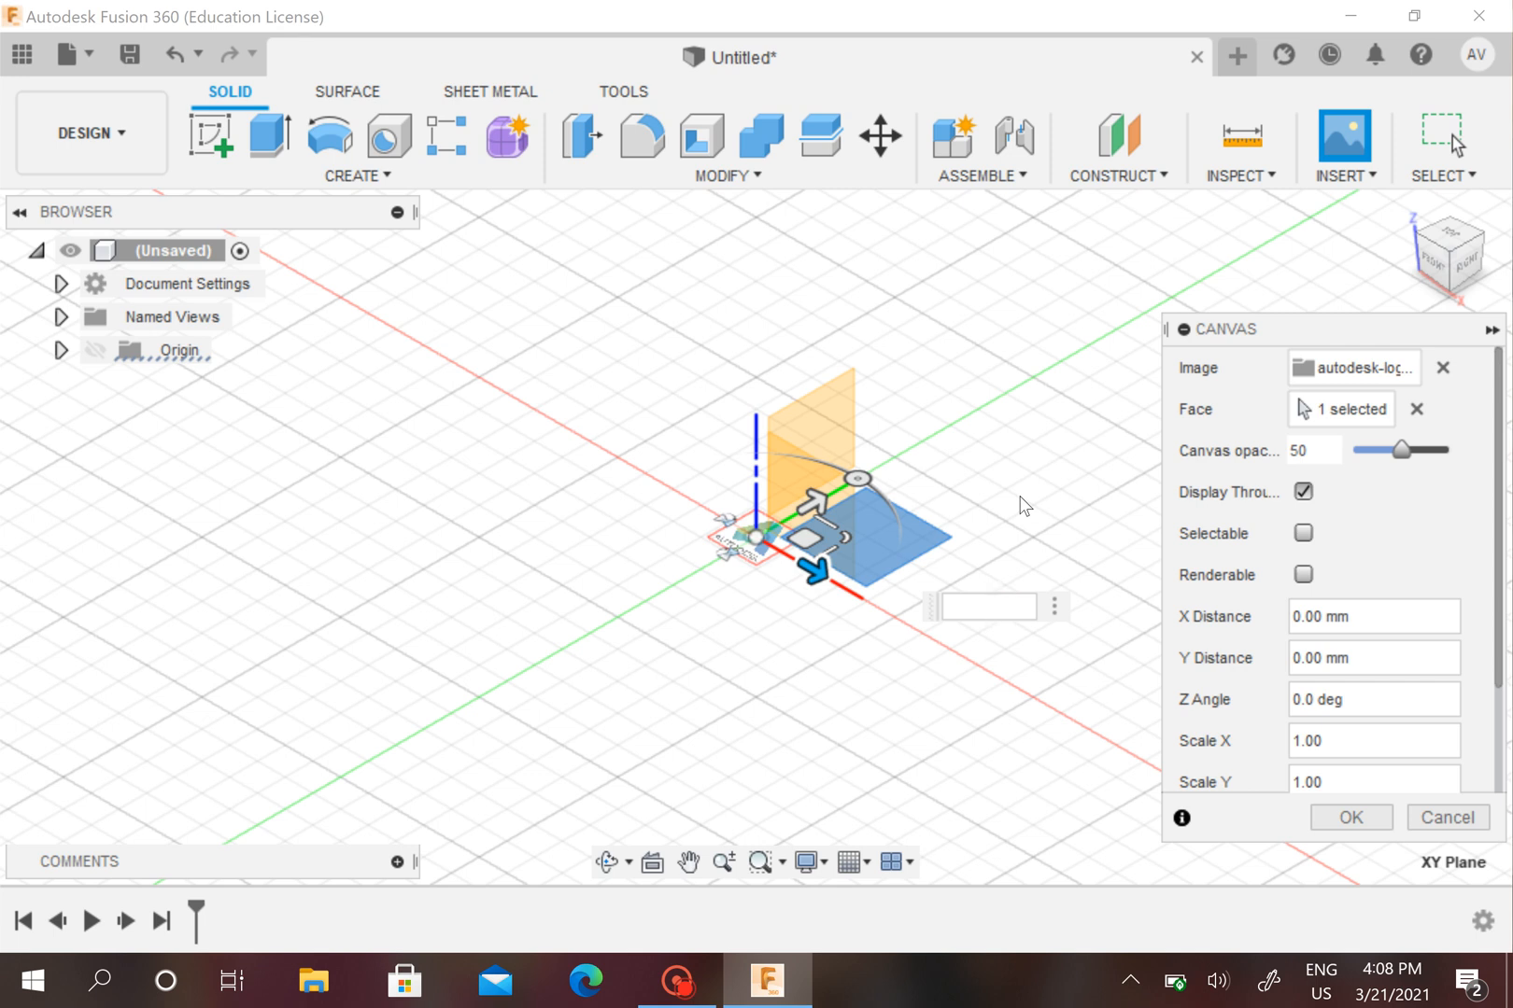
Try an X Distance of 13 mm for the logo canvas on the XY plane.
type("1")
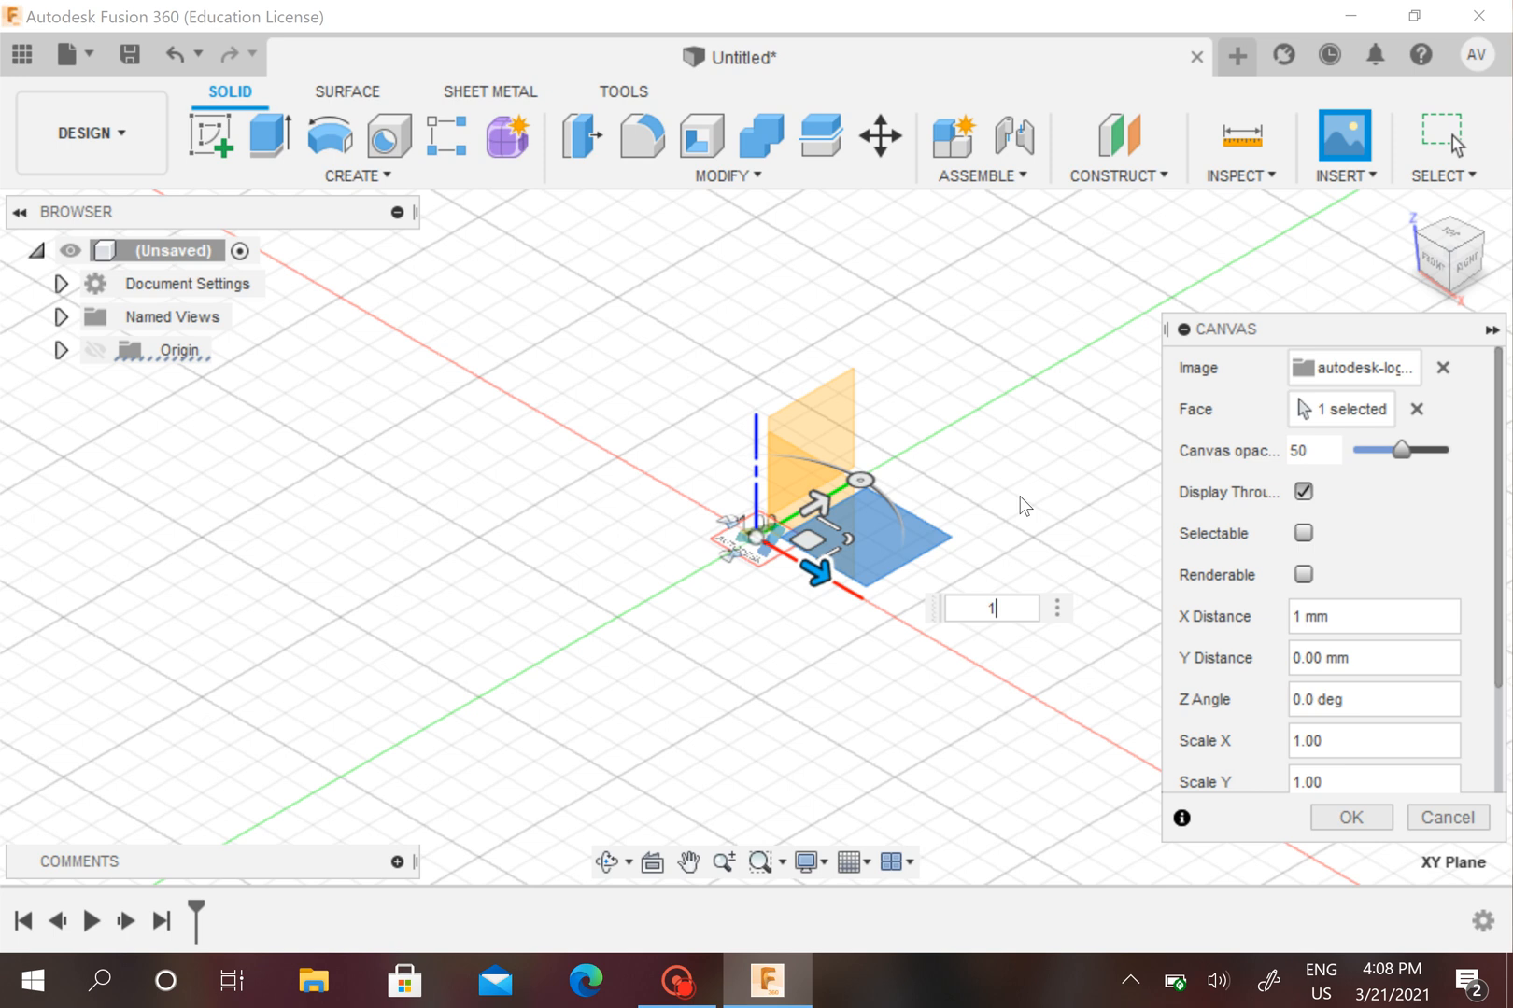
type("3")
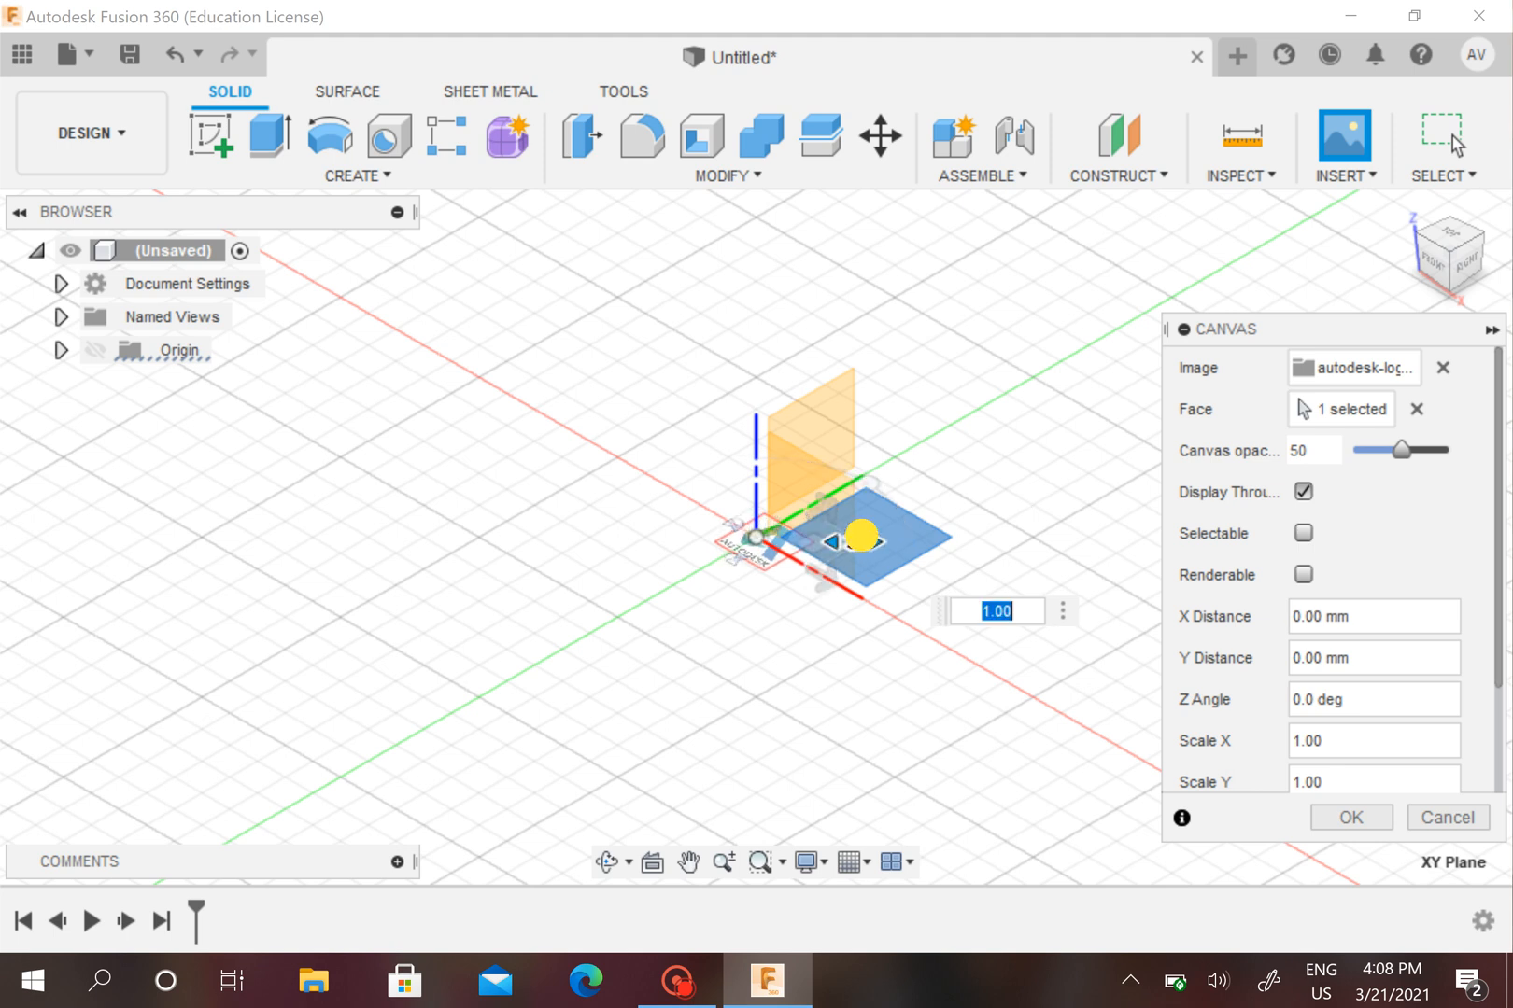
Enlarge the logo canvas and test rotations of 60, 90 and 25 degrees before returning to 0.
left_click_drag(859, 532, 1038, 478)
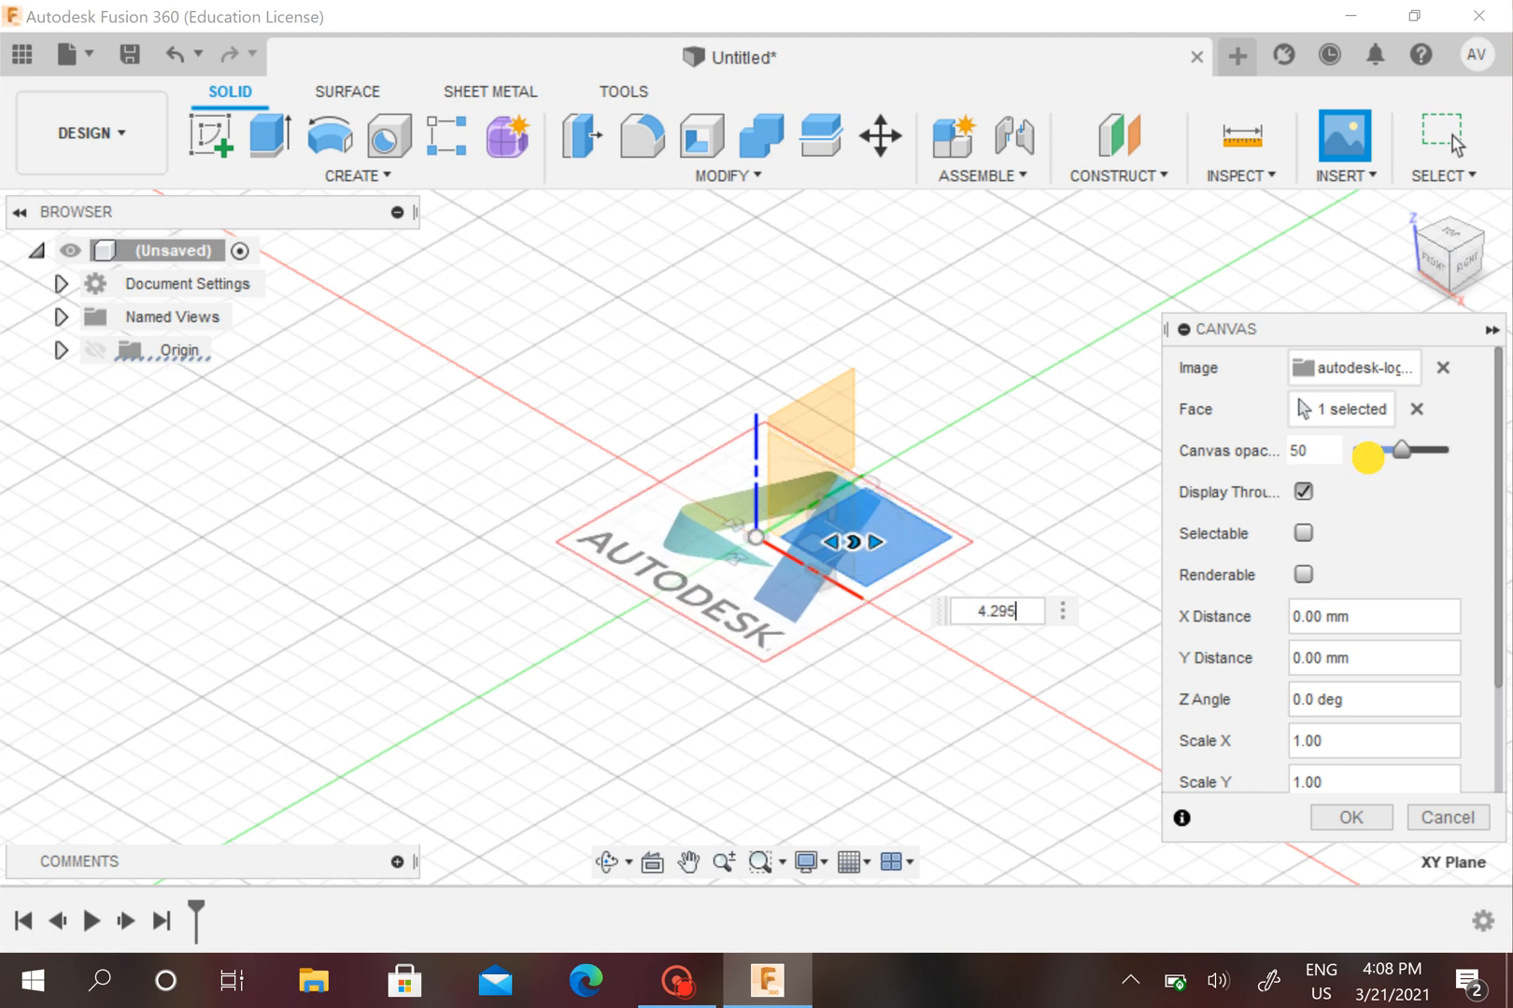
left_click_drag(1367, 450, 1400, 450)
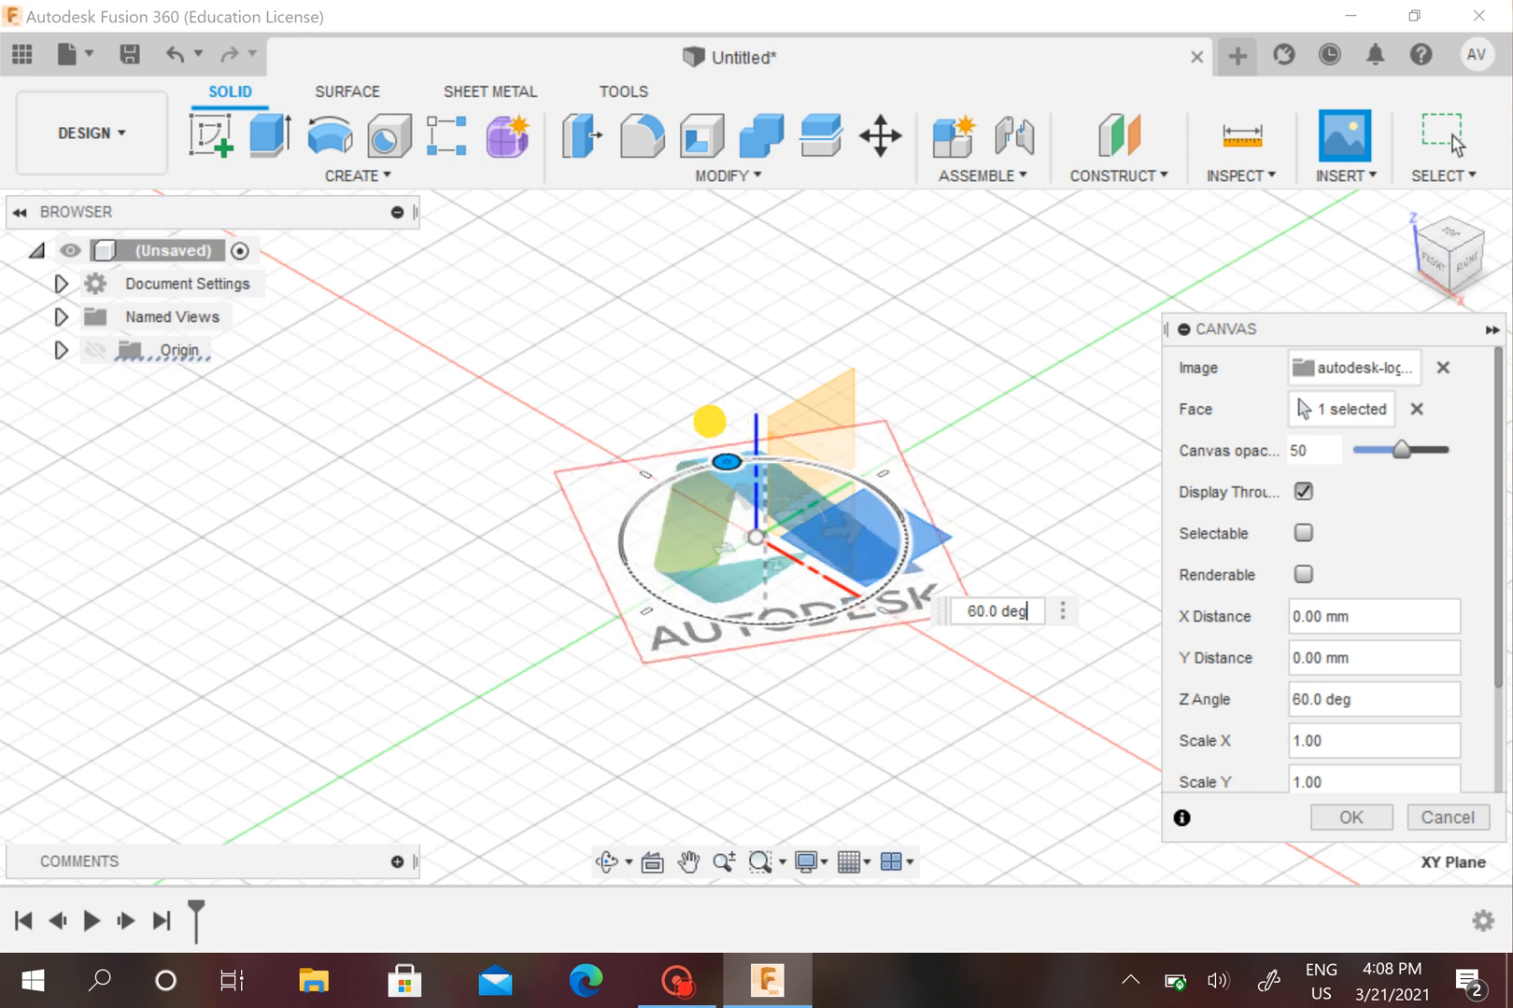
left_click_drag(710, 420, 651, 472)
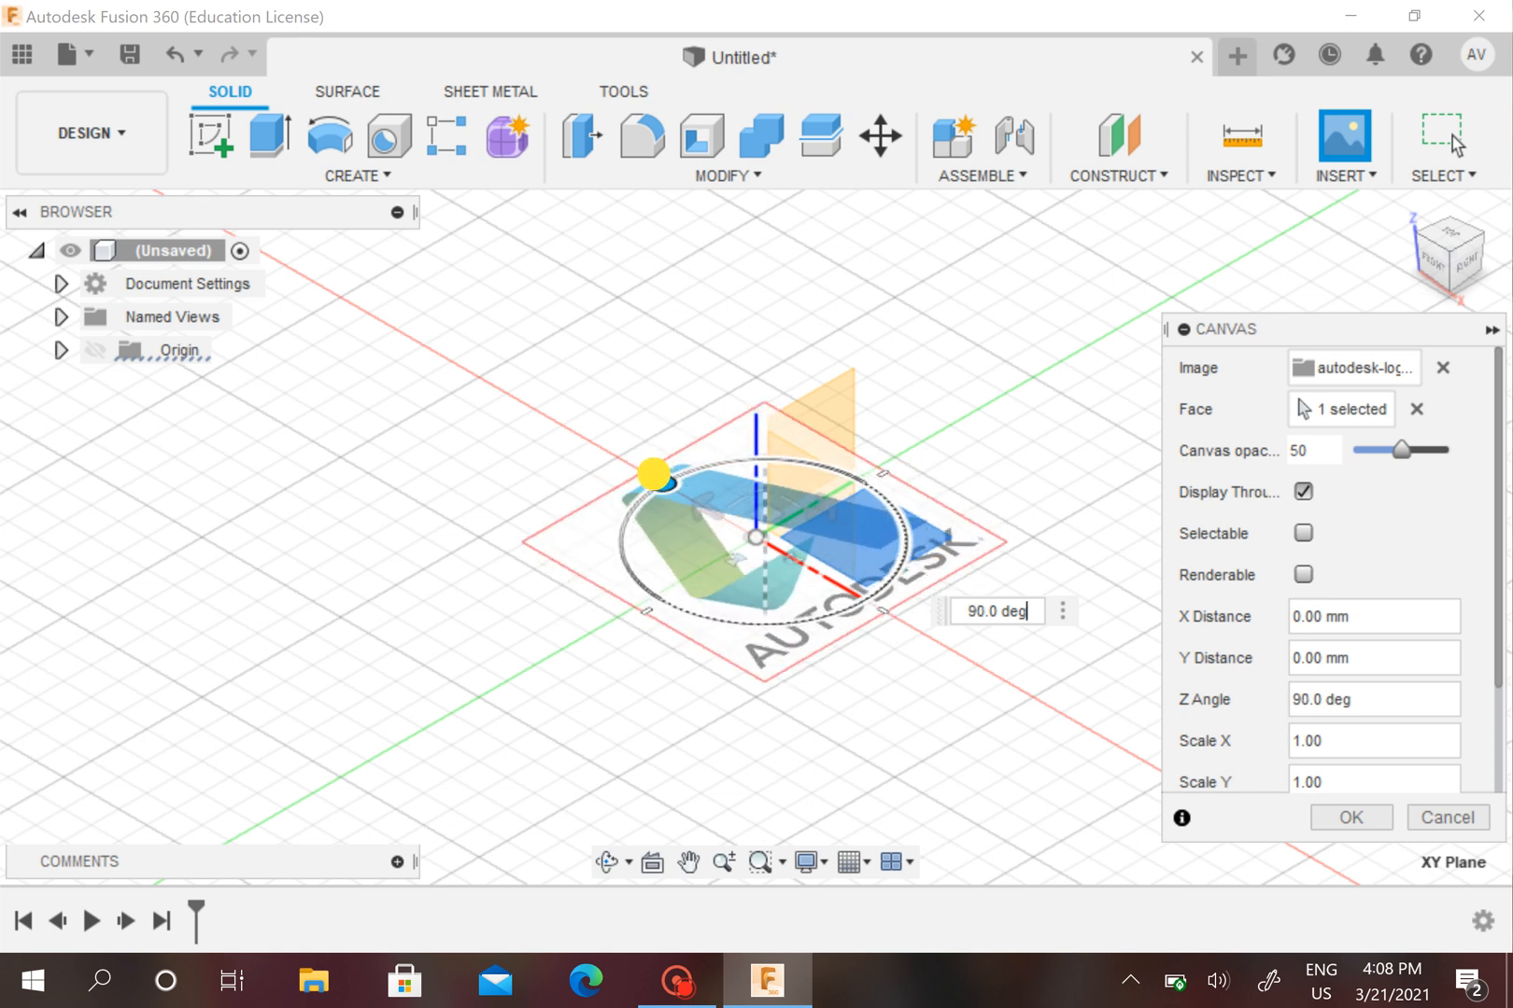
left_click_drag(654, 474, 790, 523)
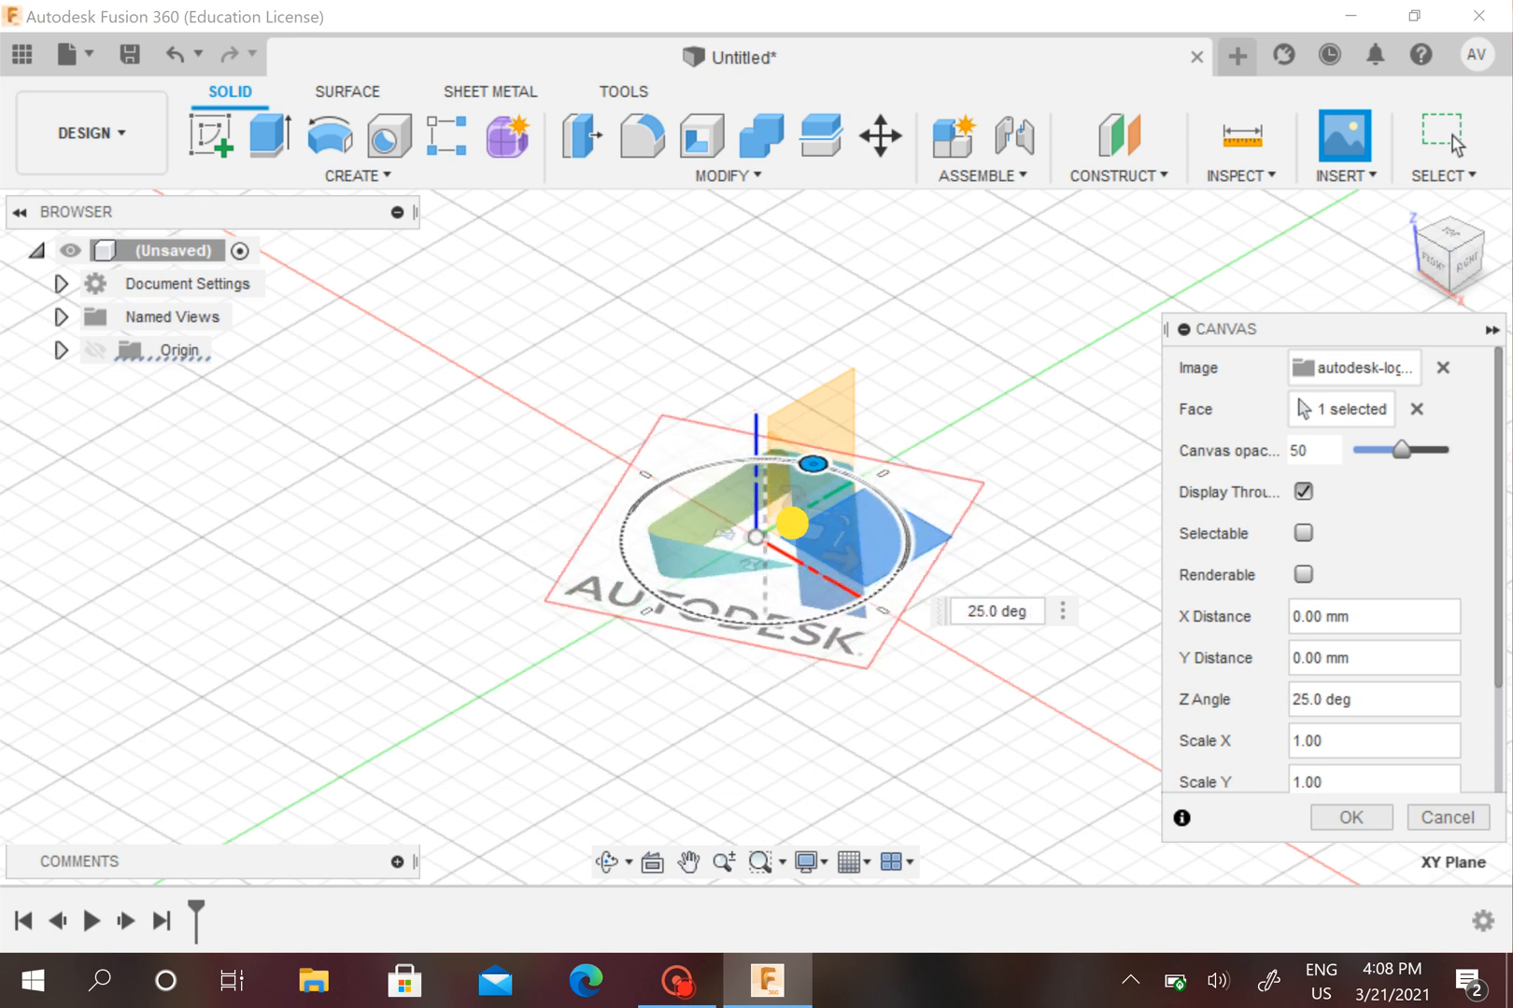
left_click_drag(810, 465, 870, 485)
type("0")
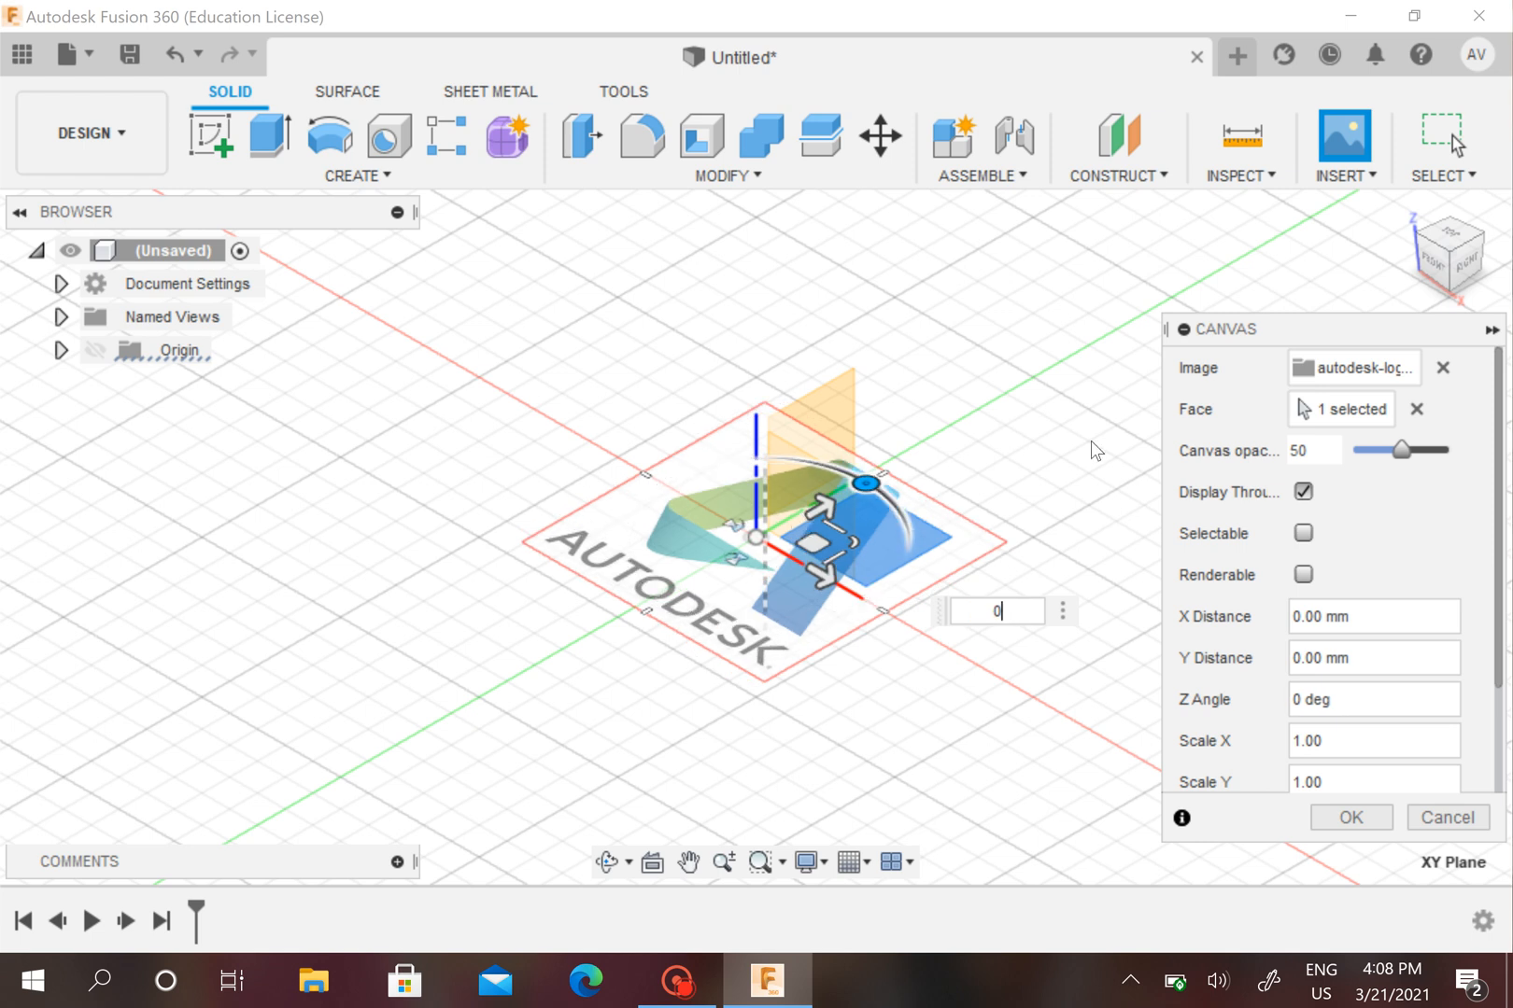
scroll("down", 3)
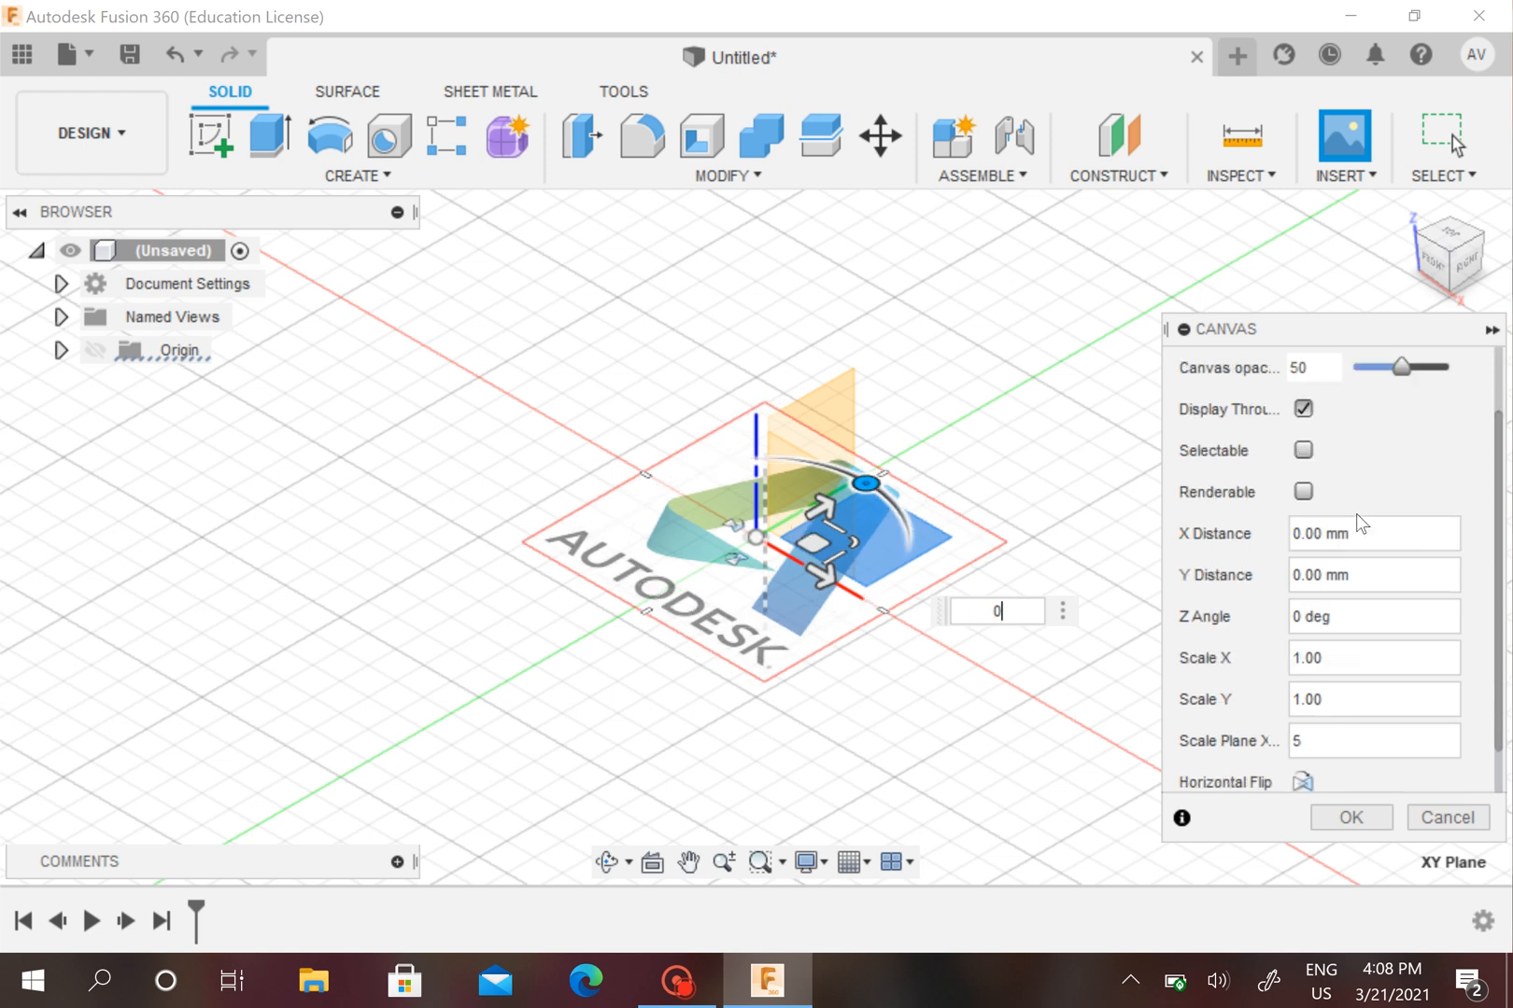
mouse_move(1332, 685)
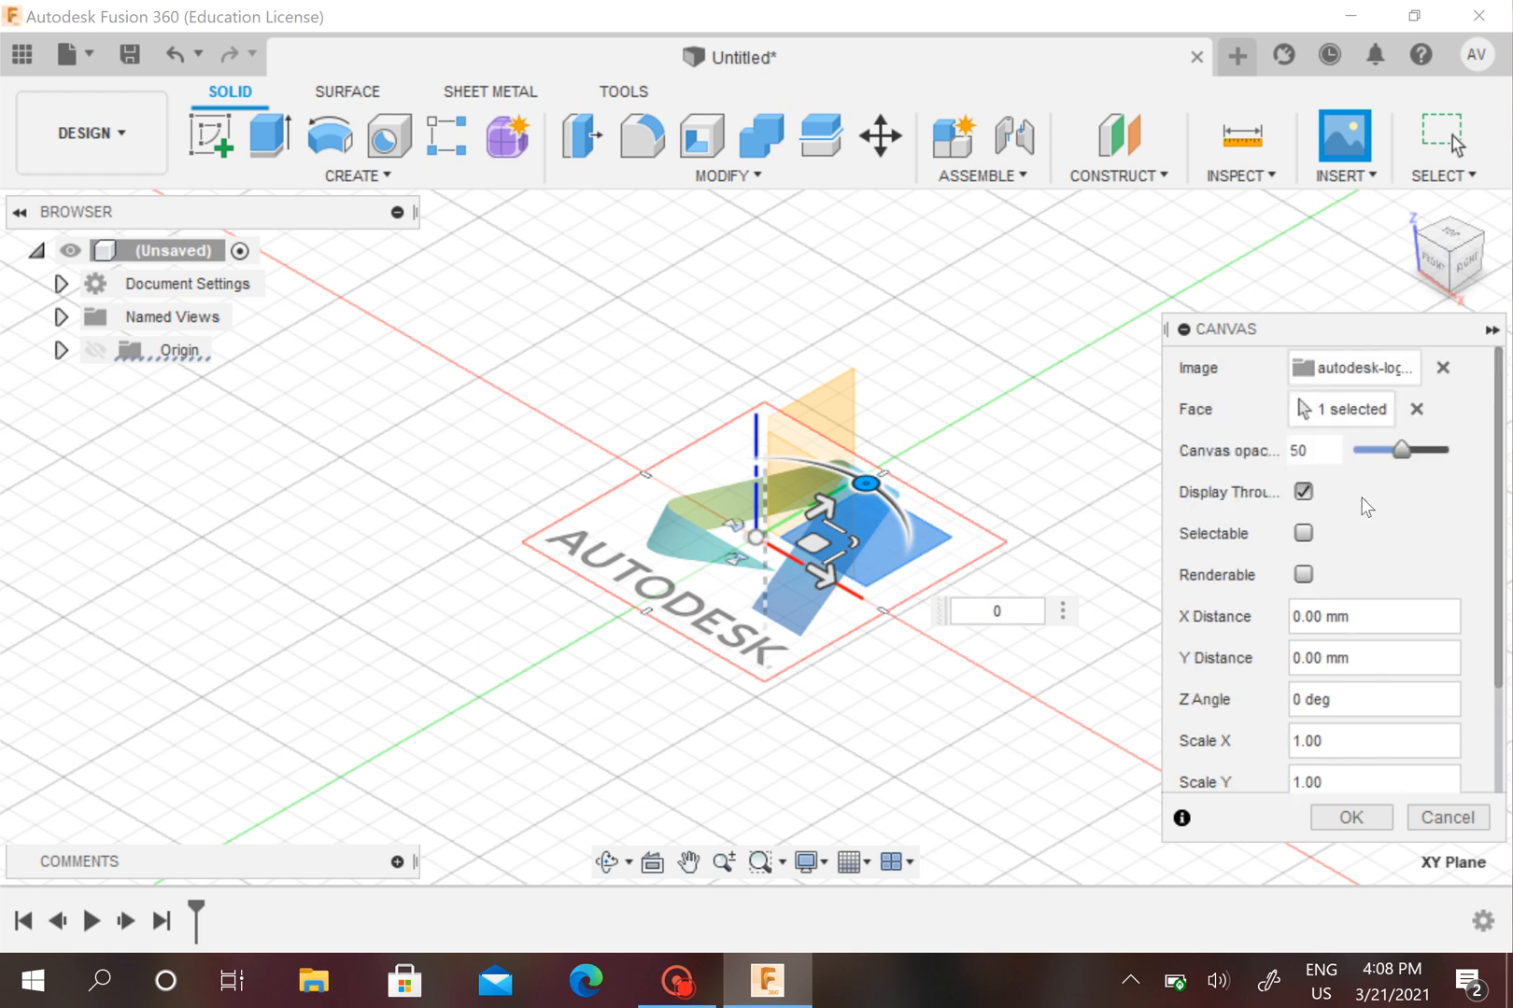
mouse_move(782, 459)
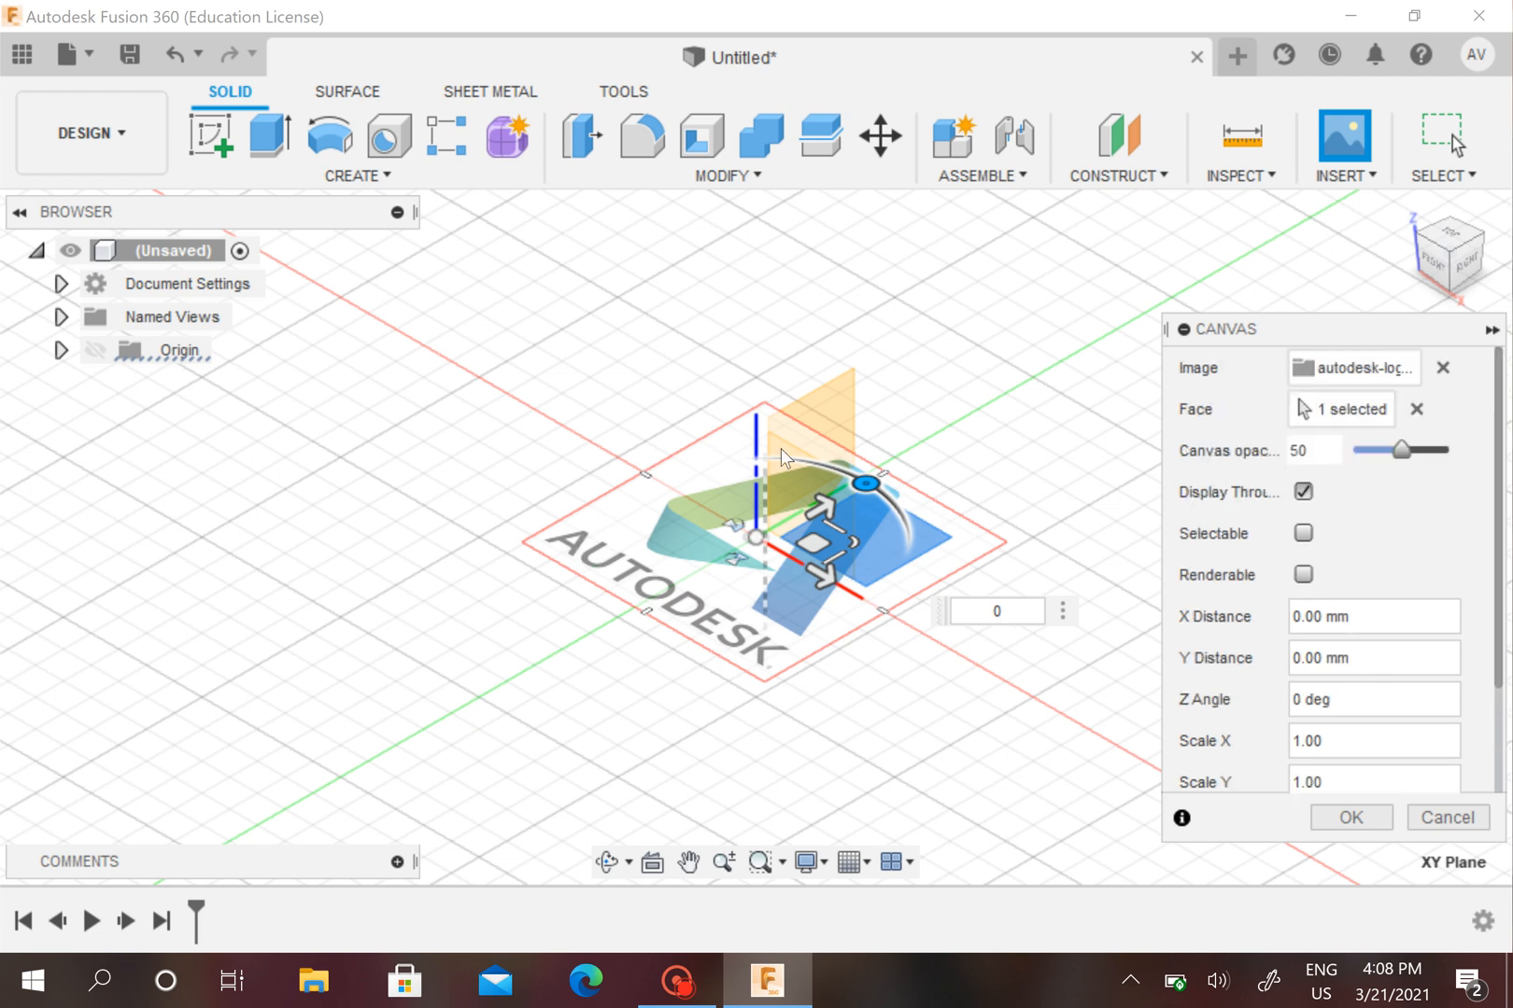
mouse_move(858, 715)
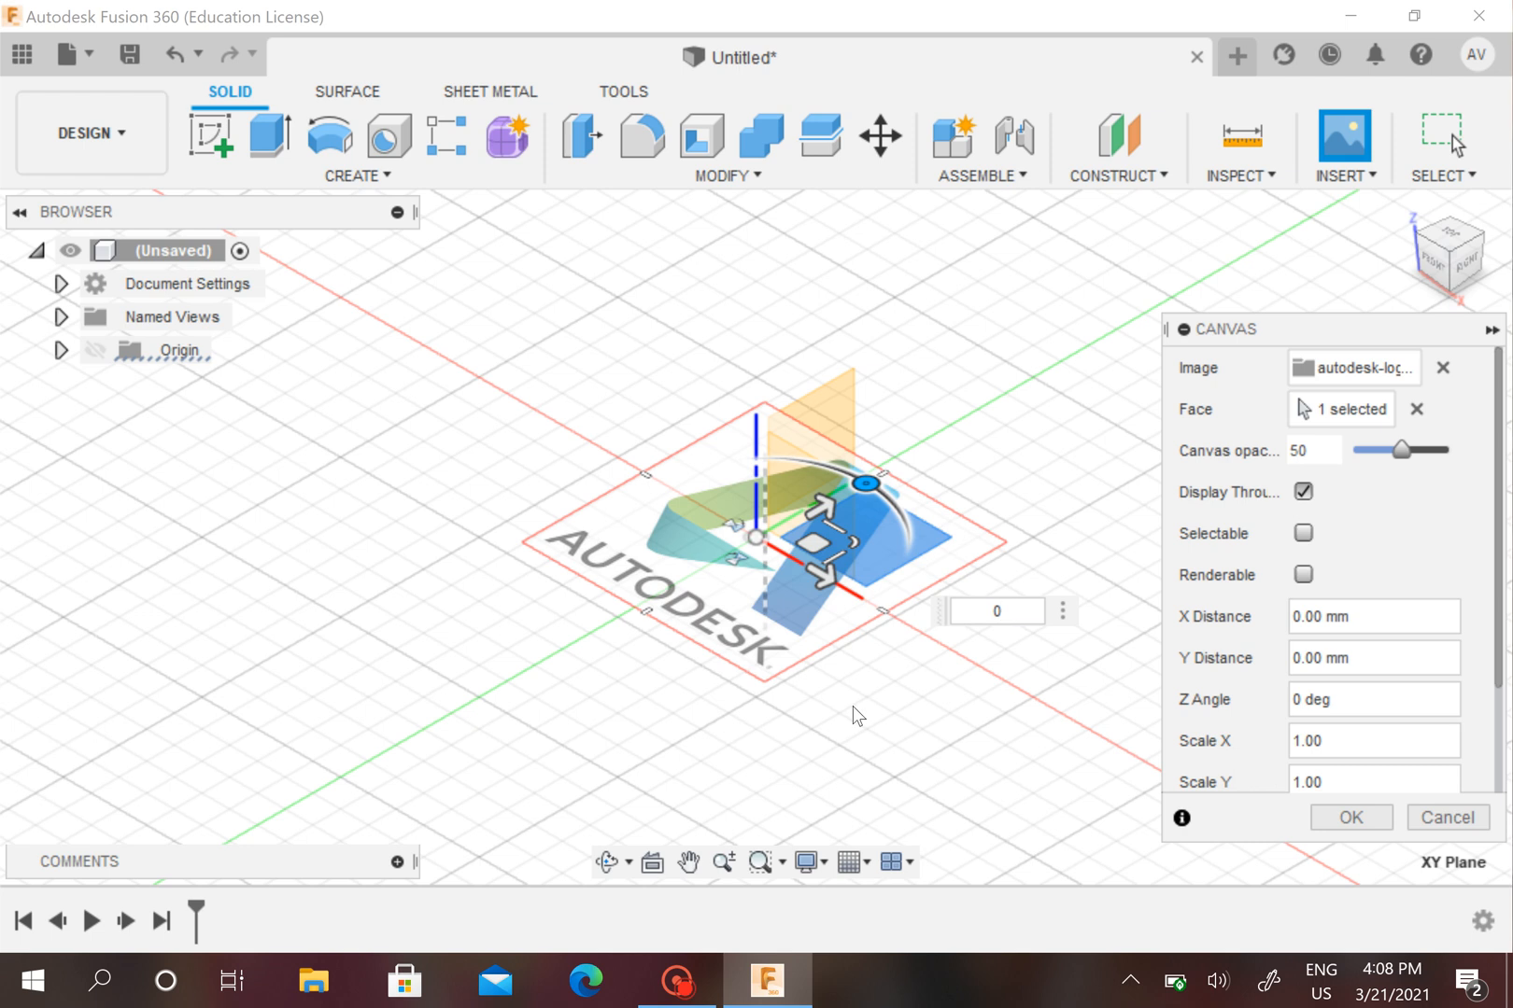
left_click(998, 611)
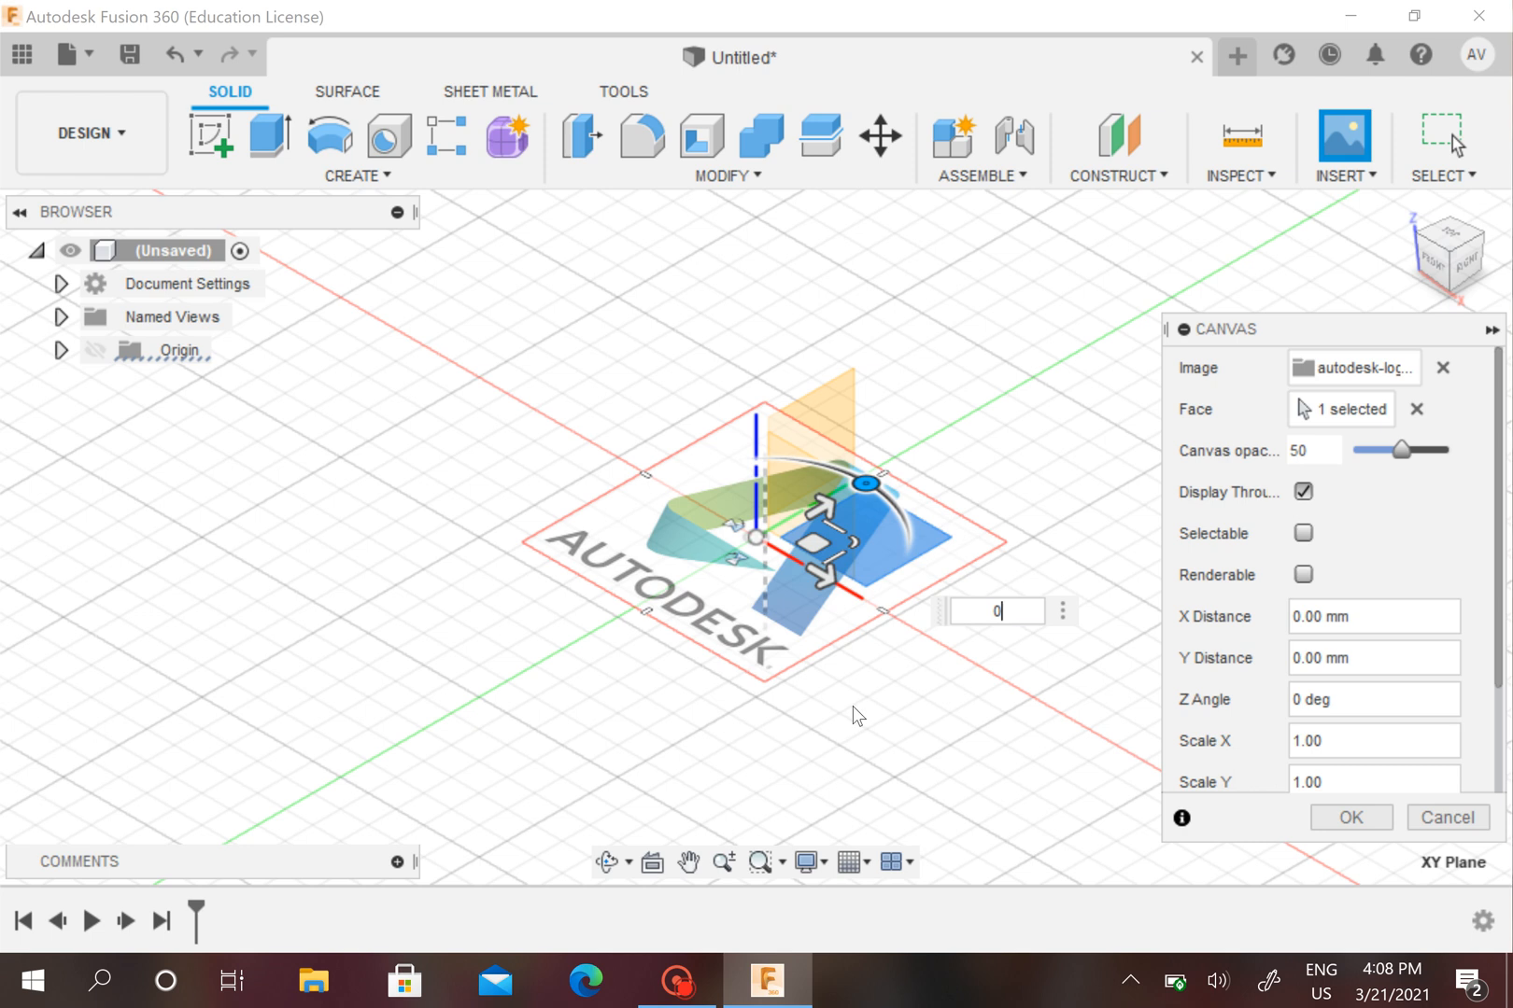
mouse_move(976, 780)
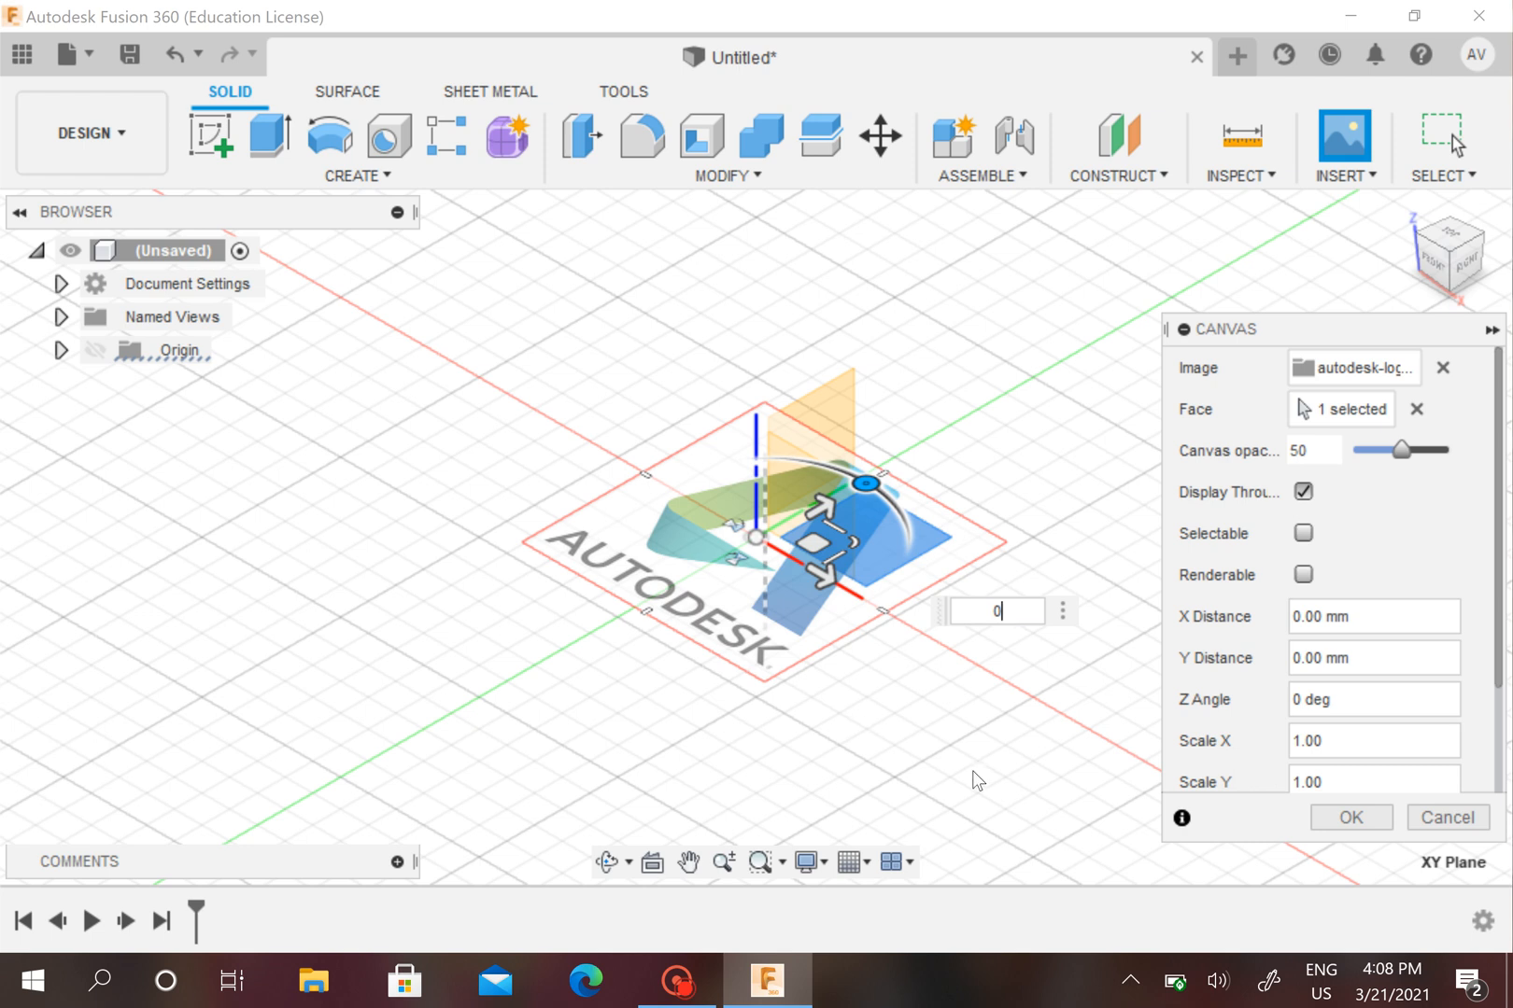
Commit the Autodesk logo canvas on the XY plane, now listed under Canvases.
left_click(1348, 818)
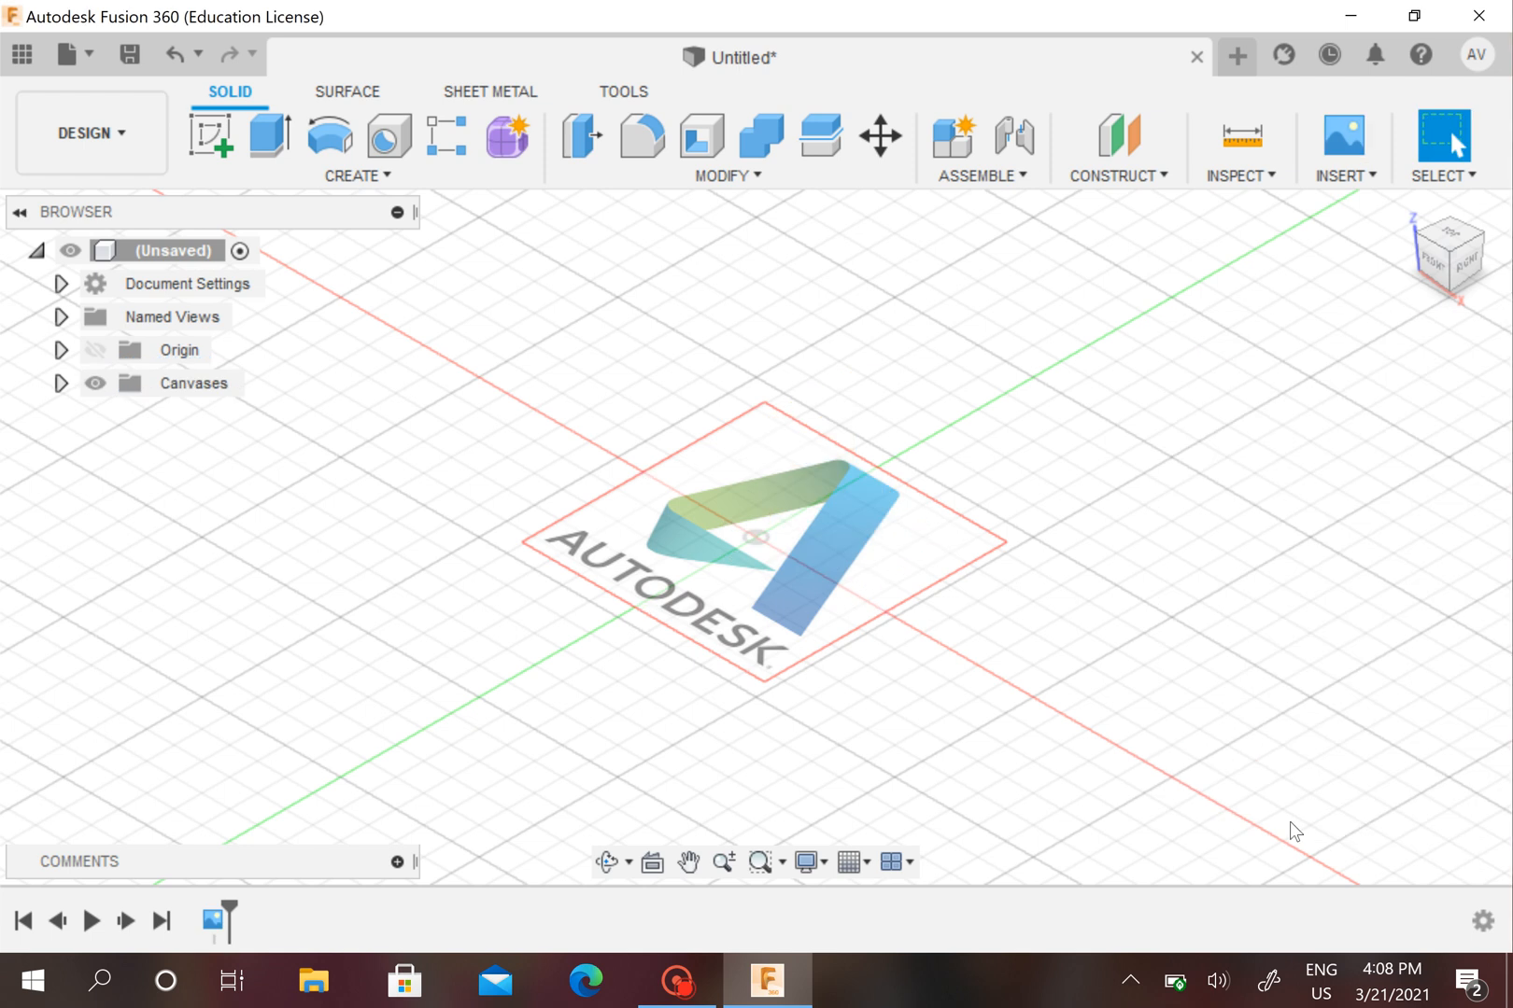
mouse_move(736, 599)
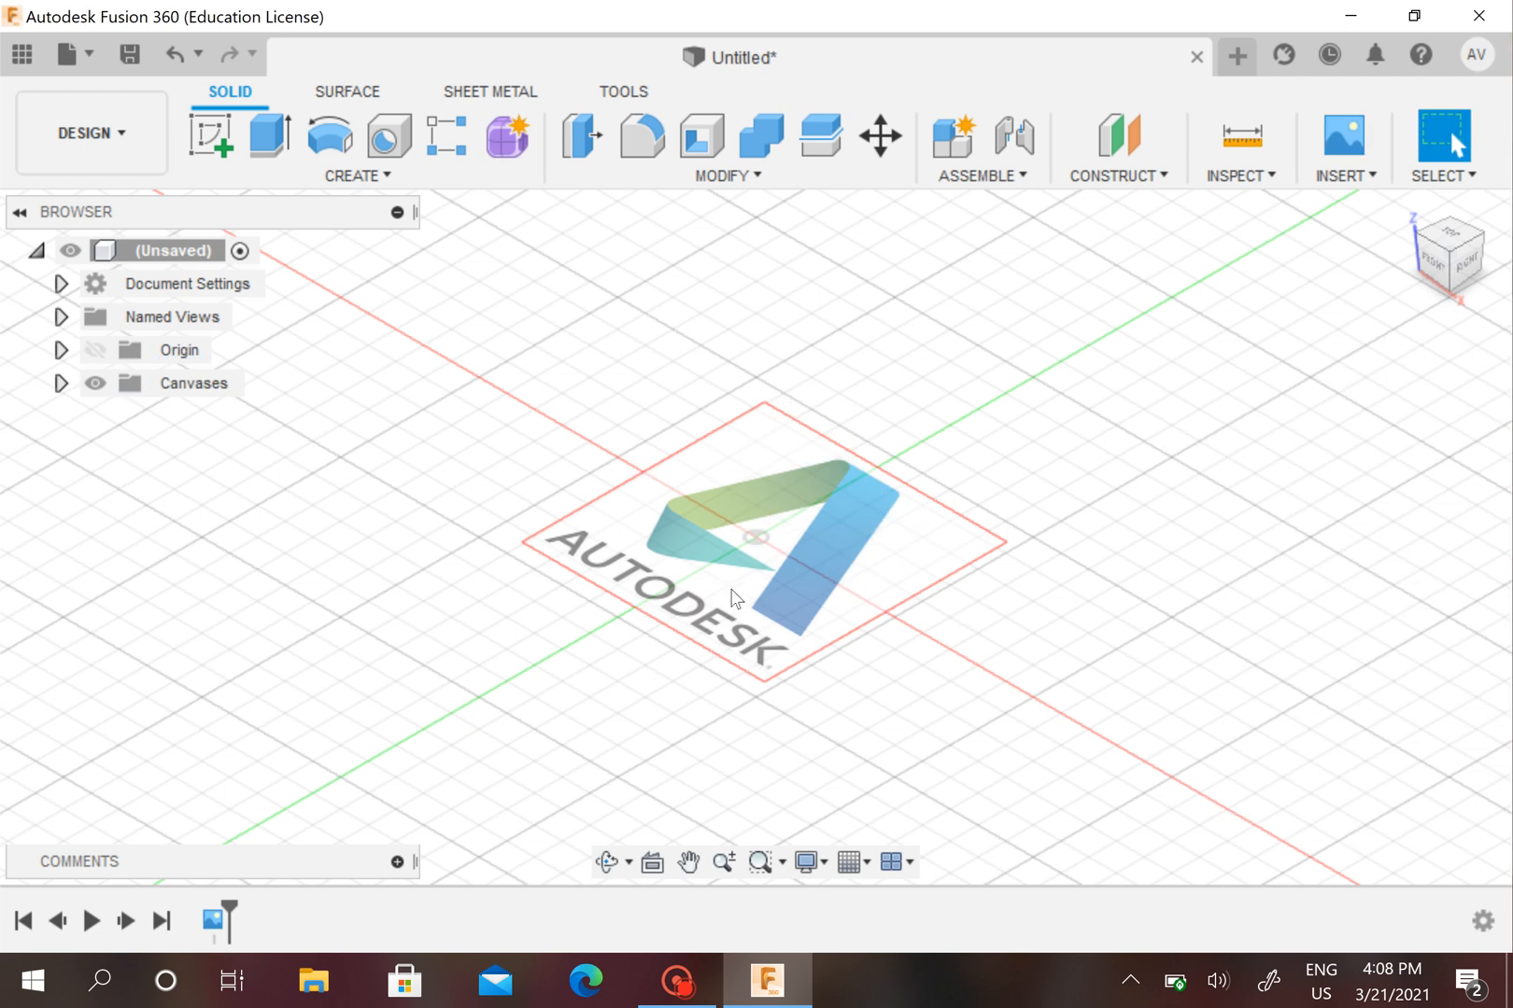
mouse_move(159, 355)
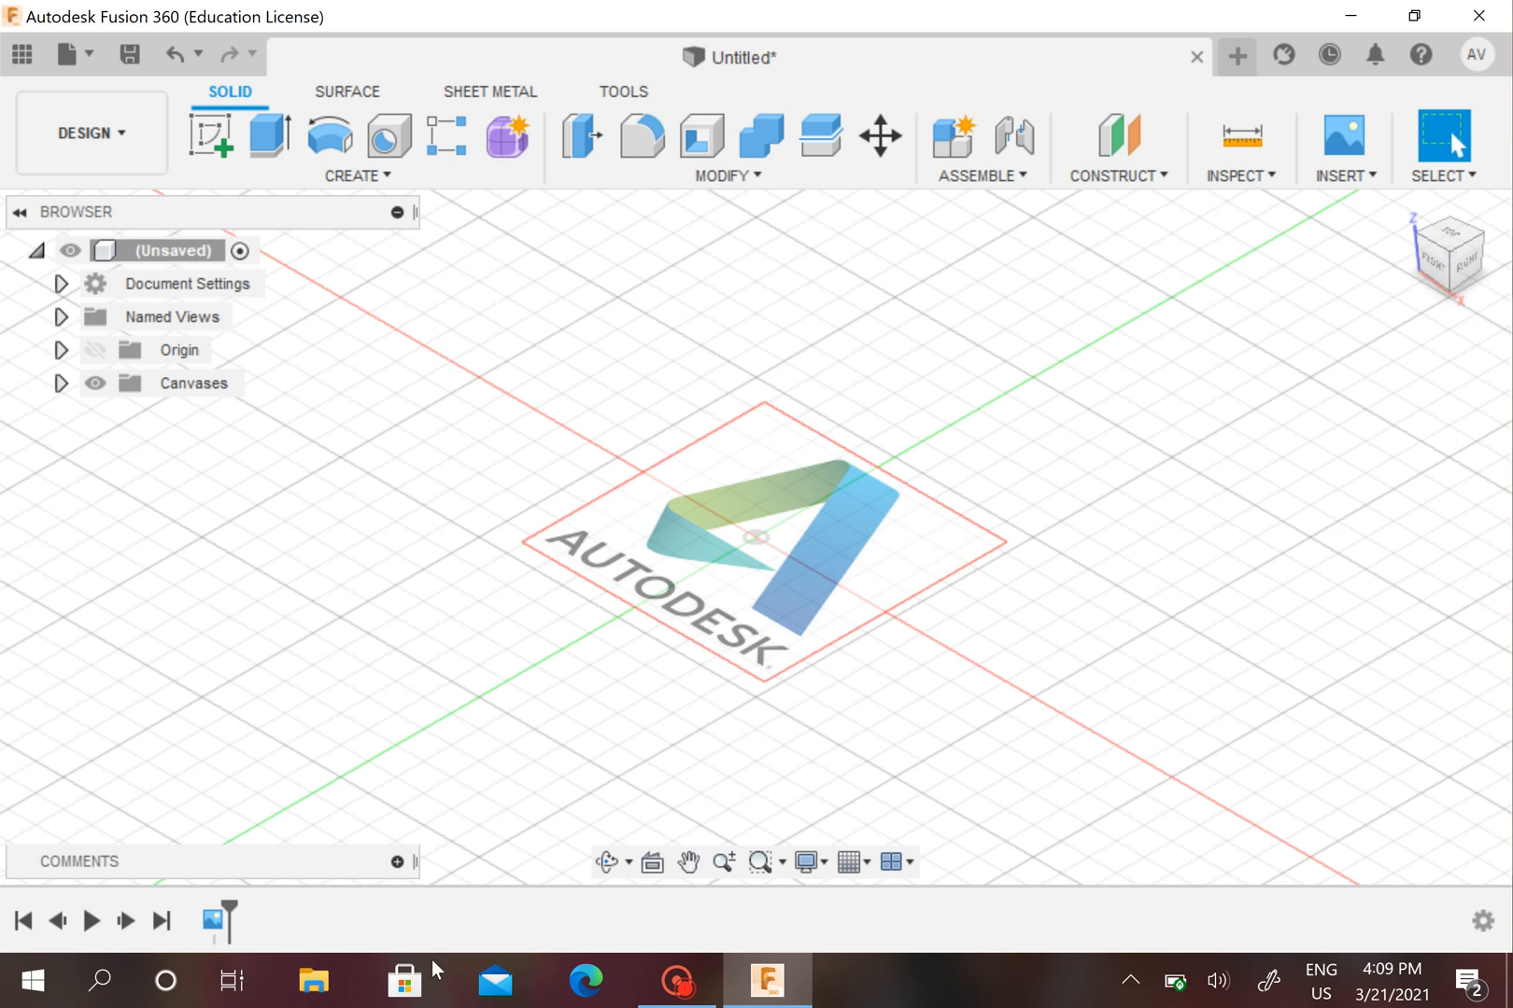
left_click(216, 921)
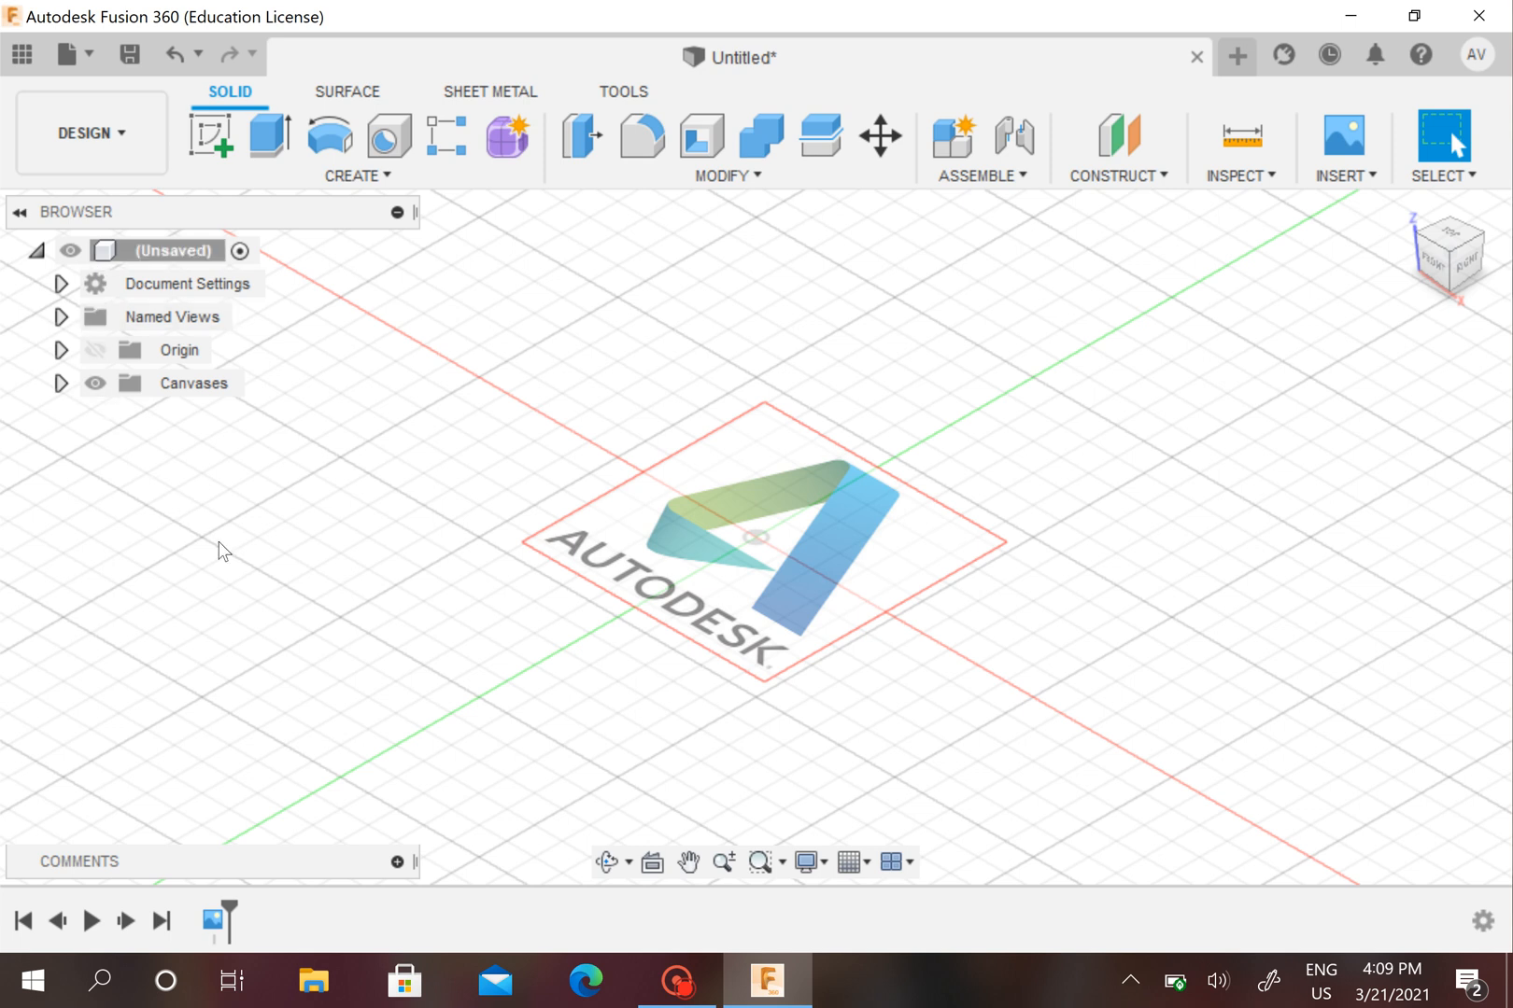
mouse_move(222, 541)
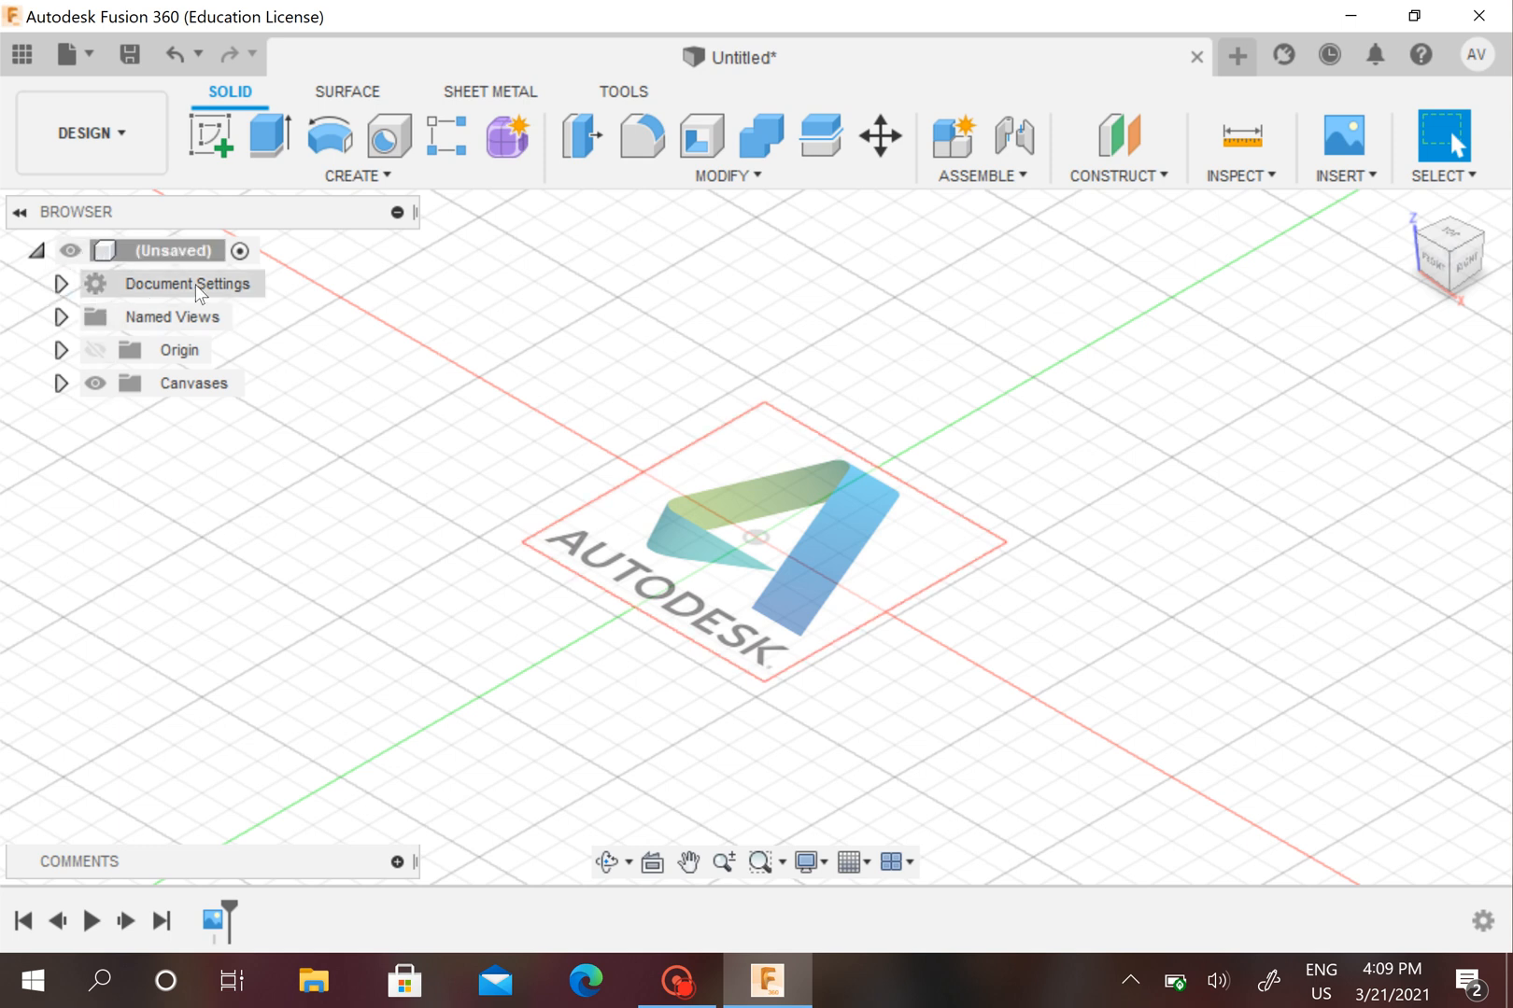
mouse_move(177, 316)
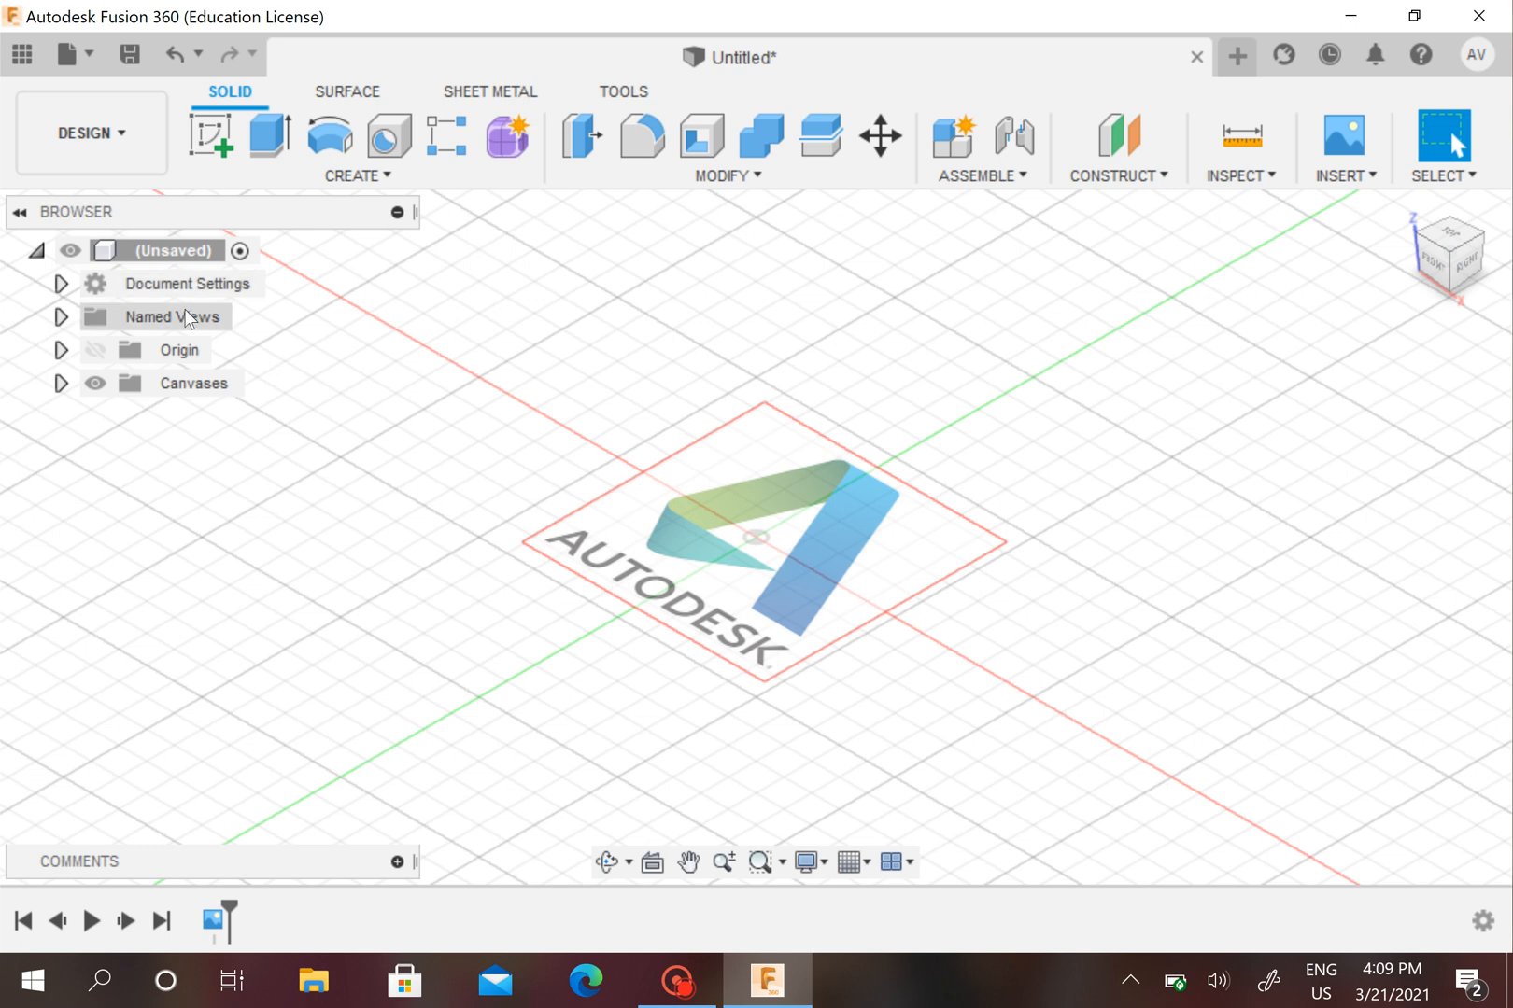
mouse_move(179, 350)
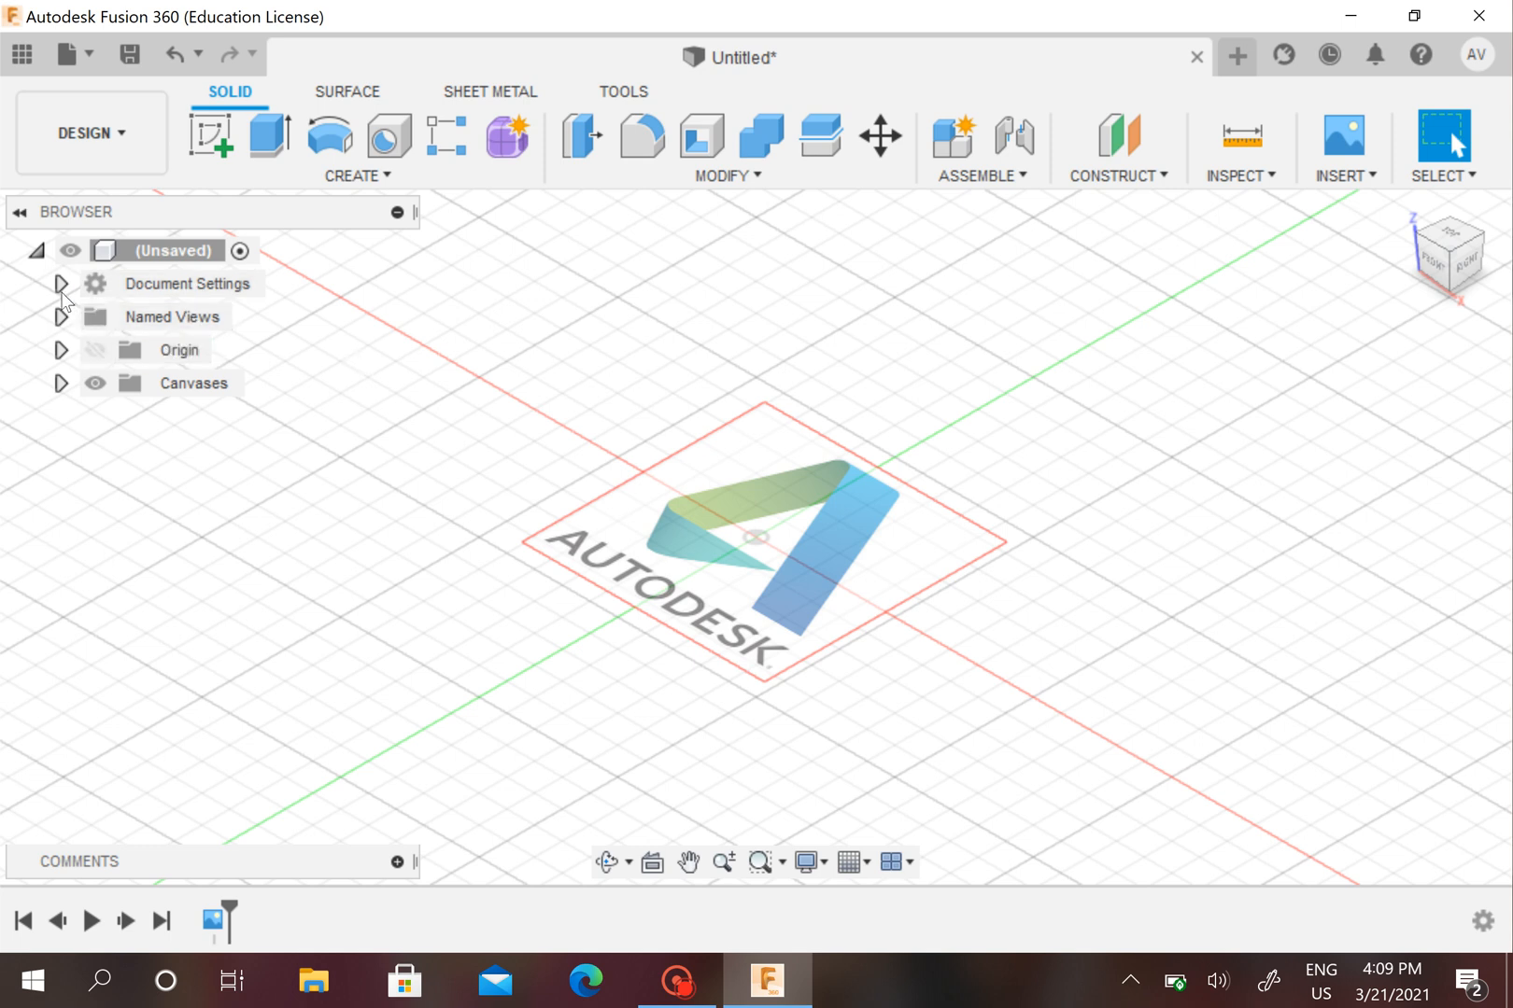
Expand Named Views, look straight down at the canvas, then orbit back to an angled view.
left_click(62, 316)
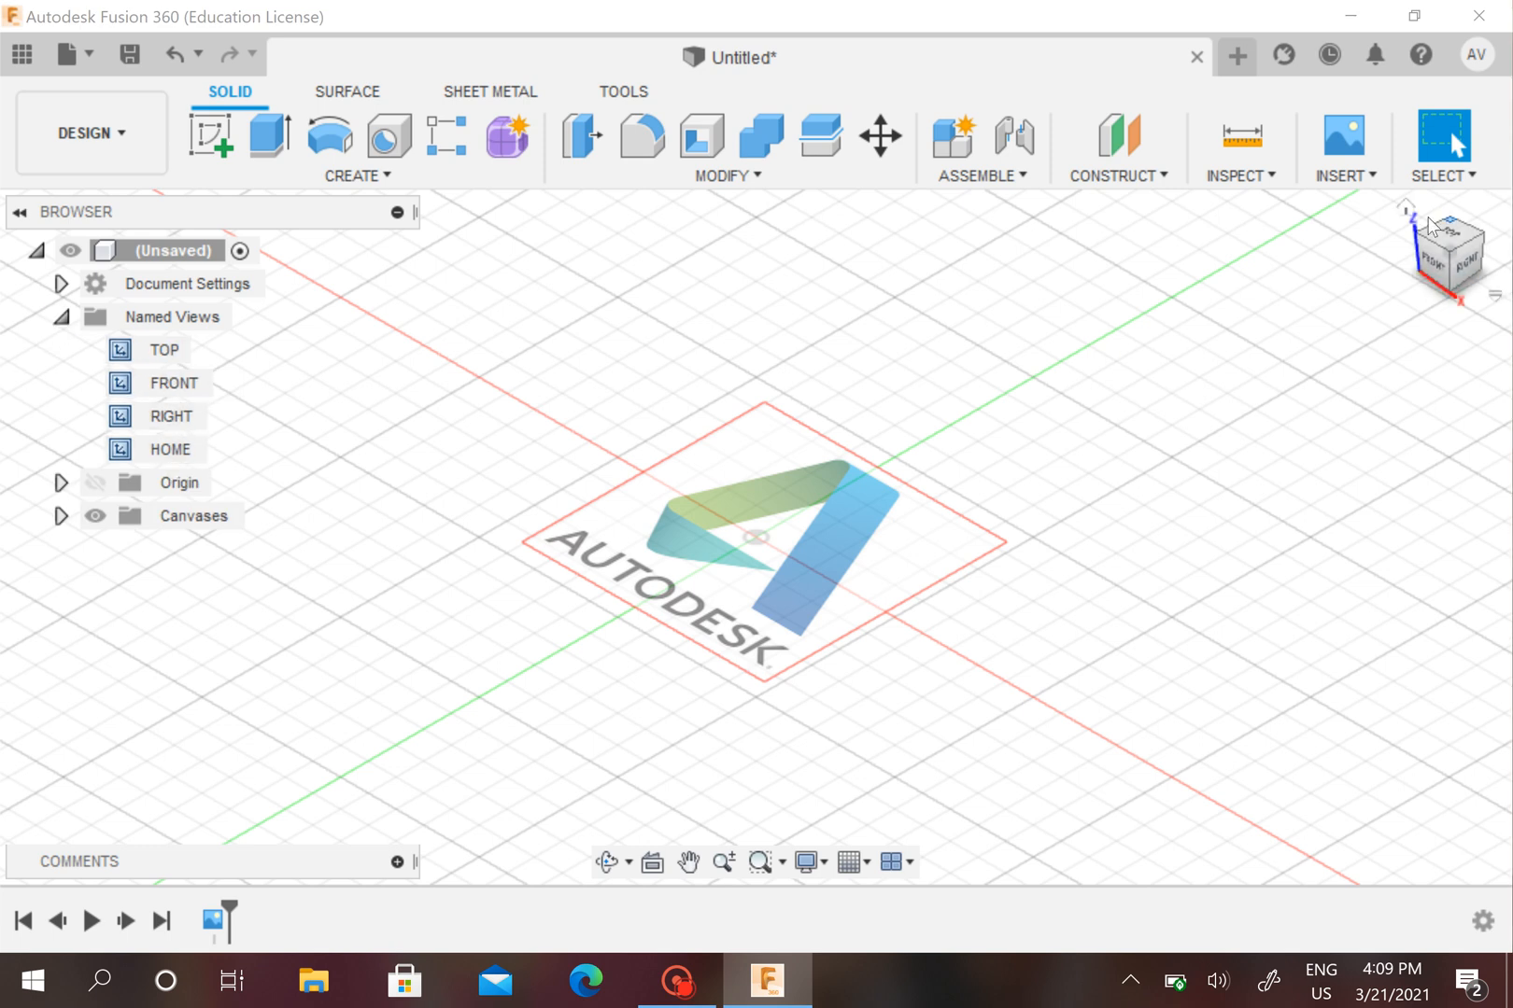
left_click(1445, 254)
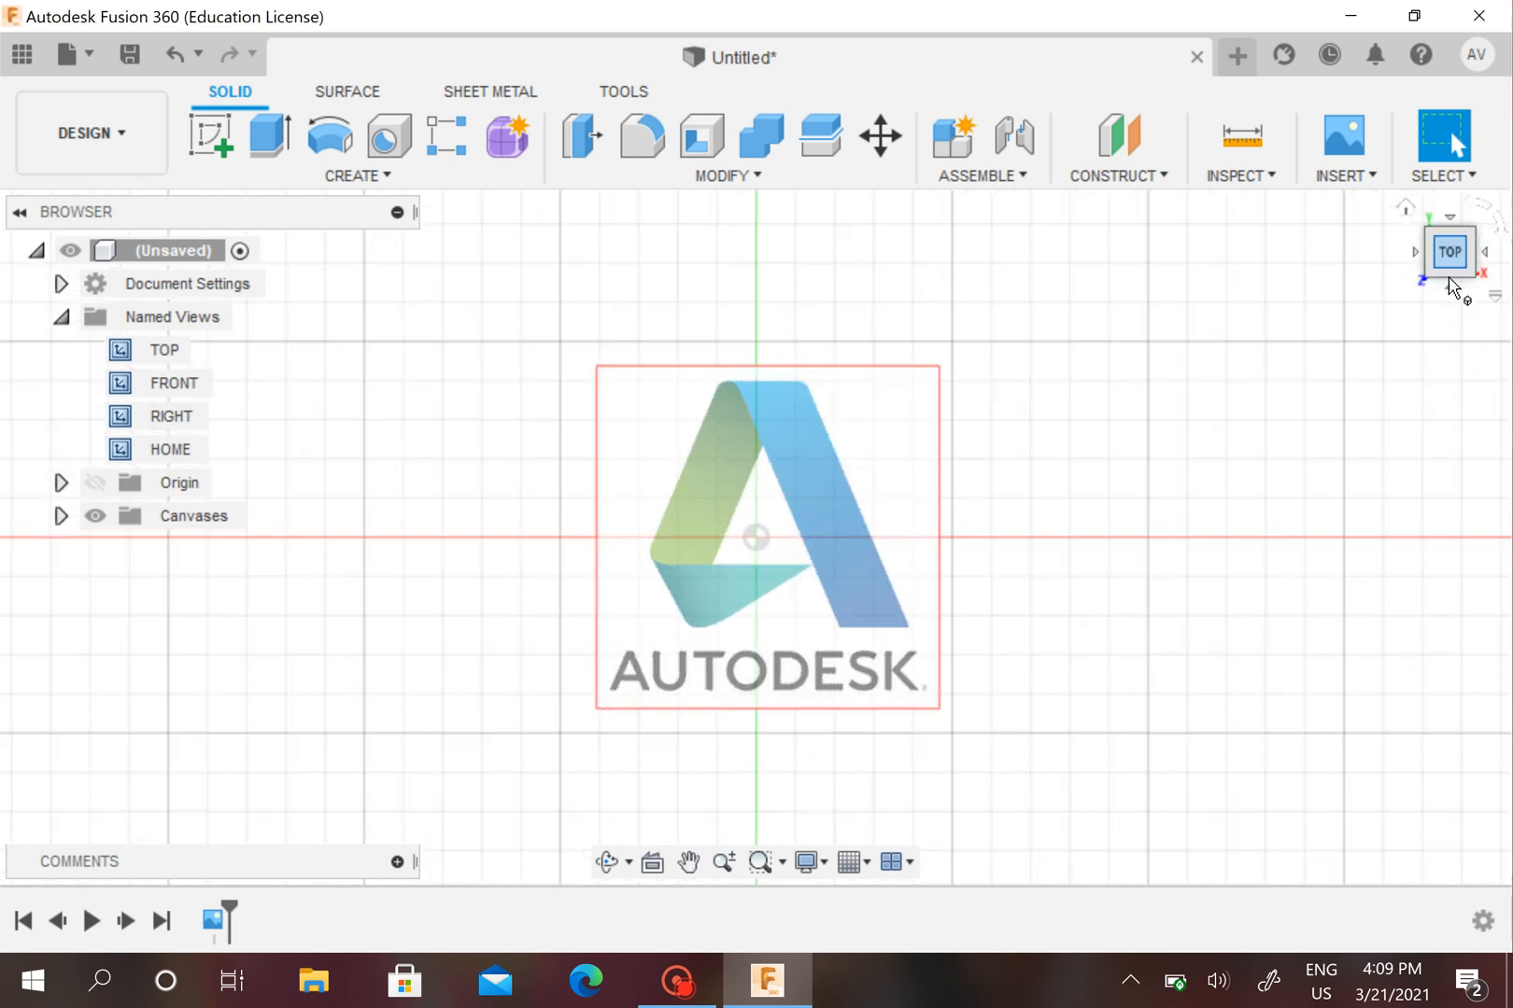
left_click_drag(1447, 250, 1438, 271)
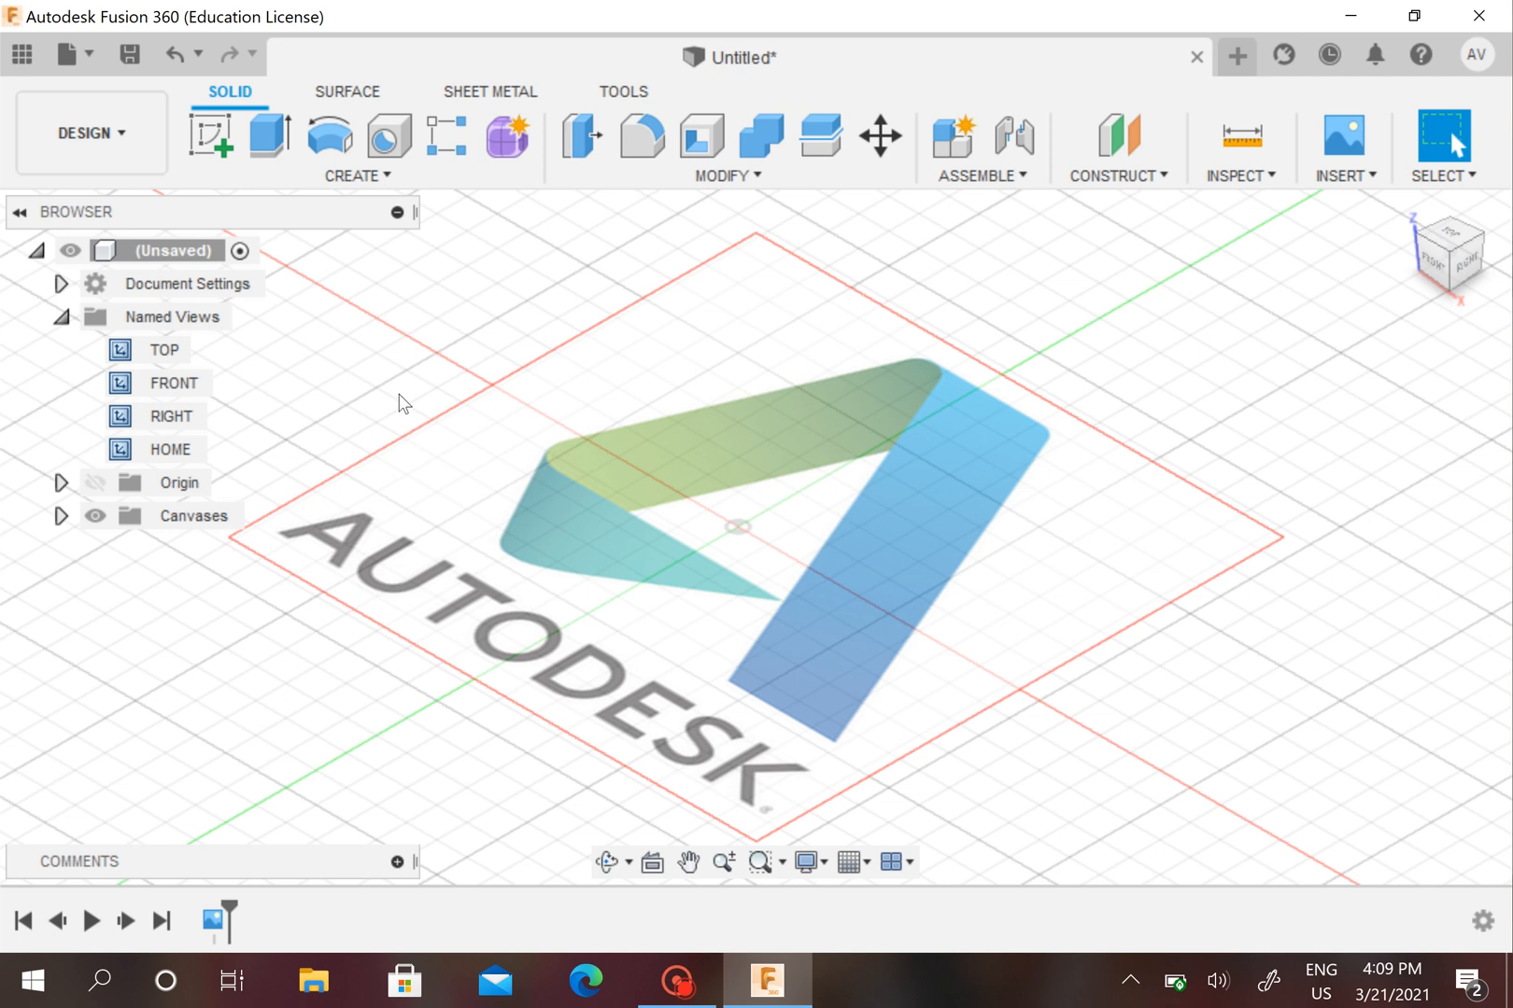
mouse_move(35, 314)
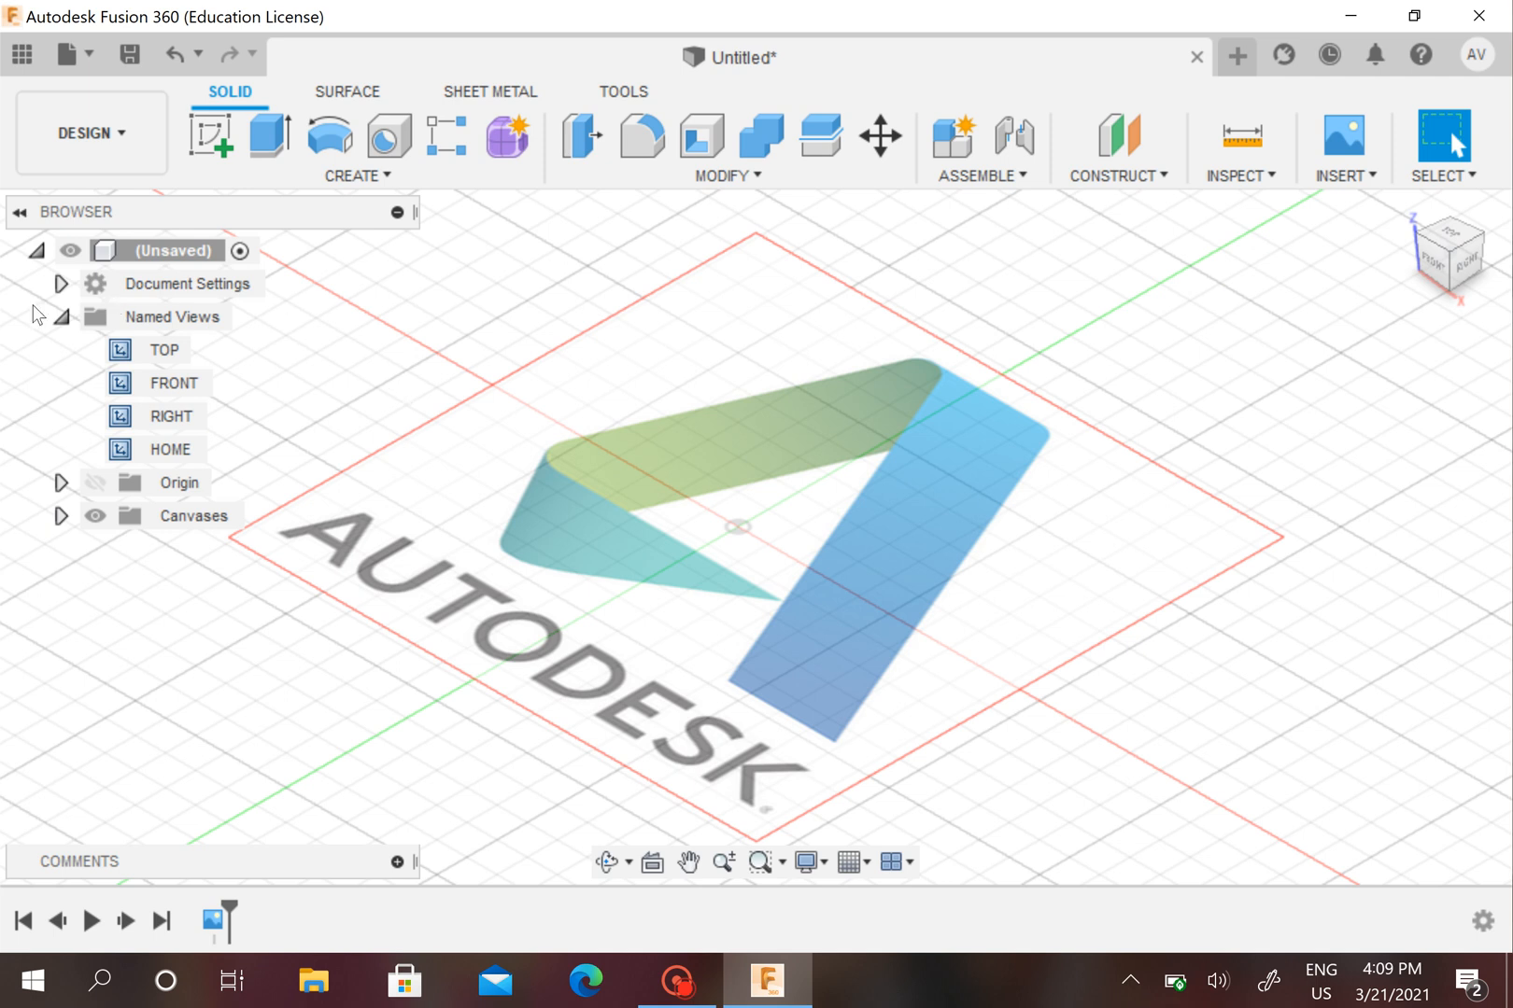
left_click(62, 315)
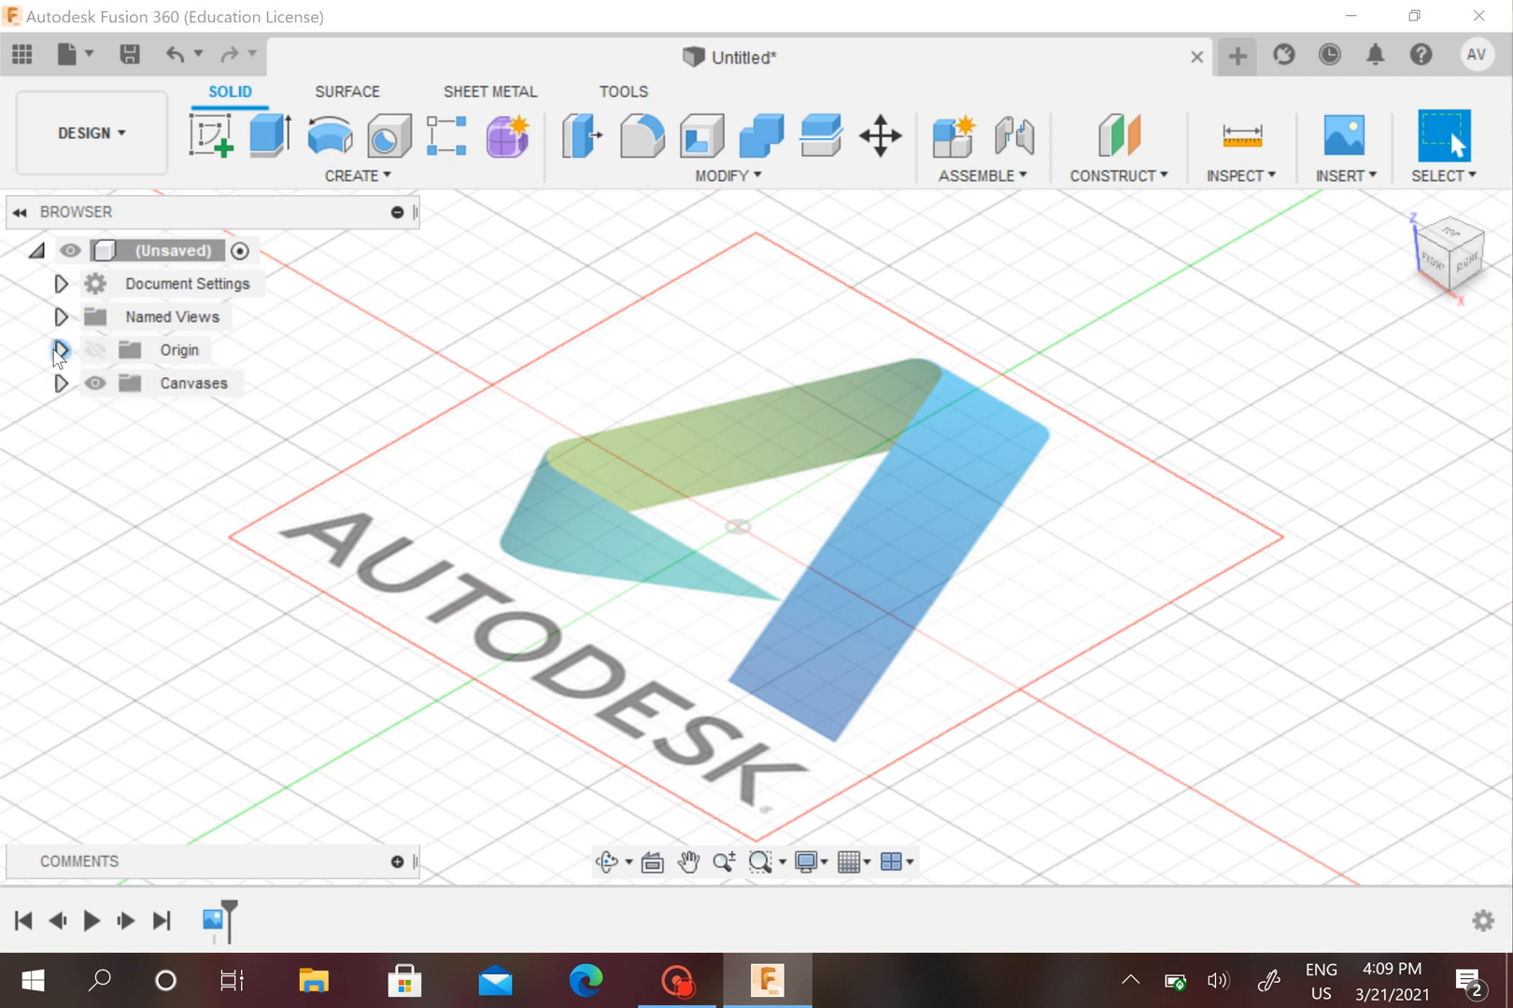
left_click(179, 349)
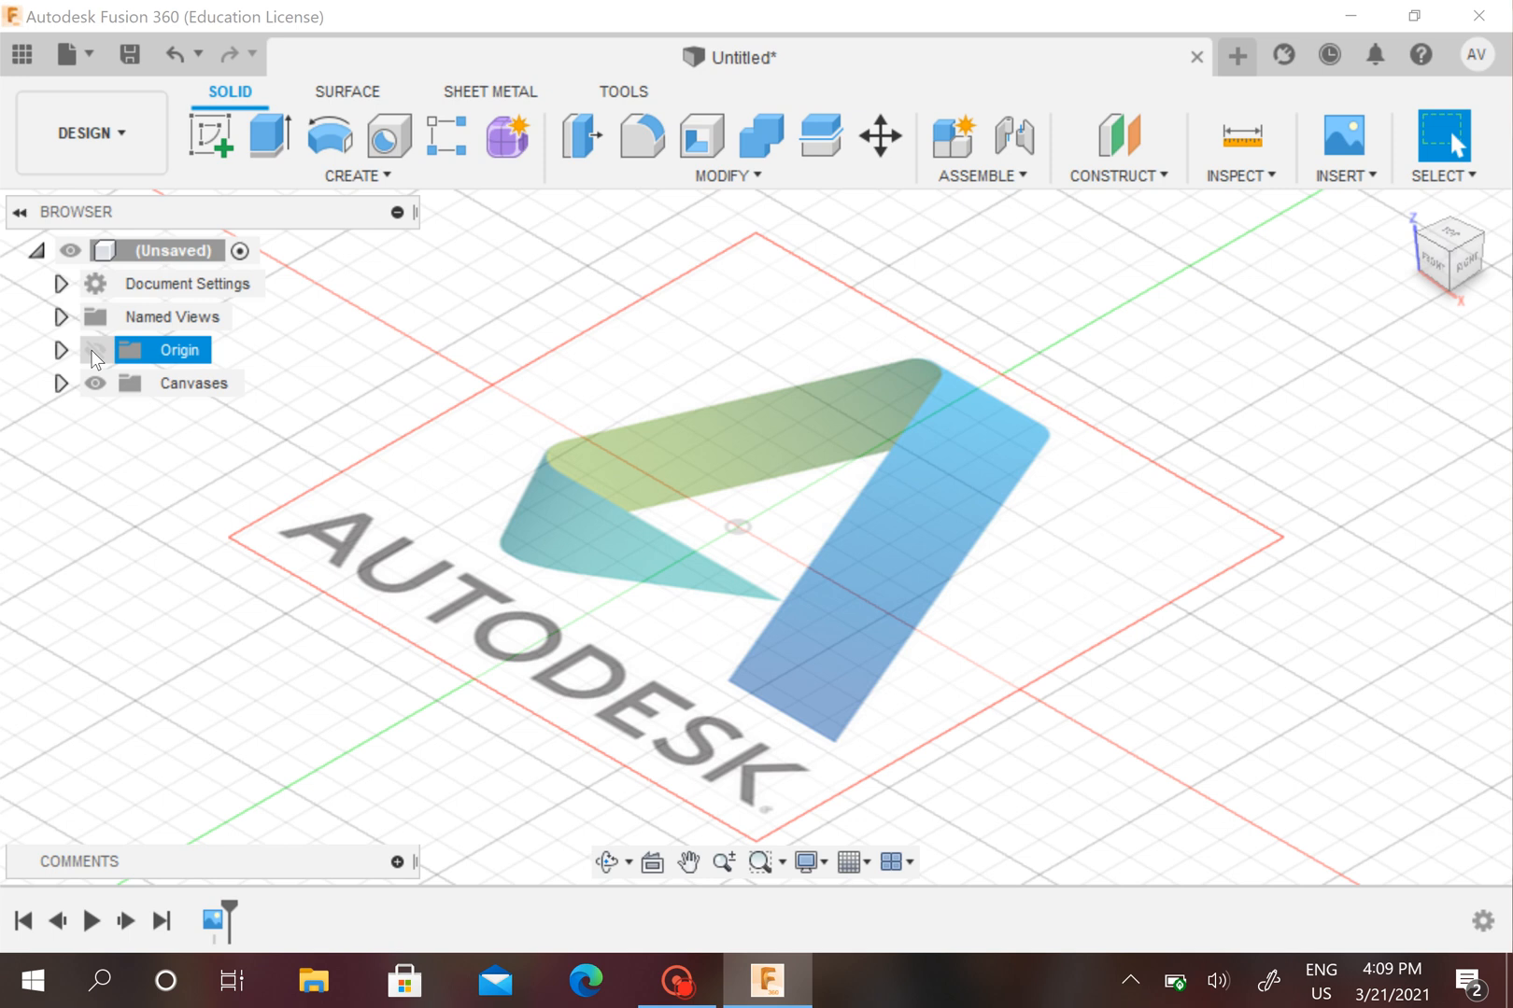
left_click(93, 351)
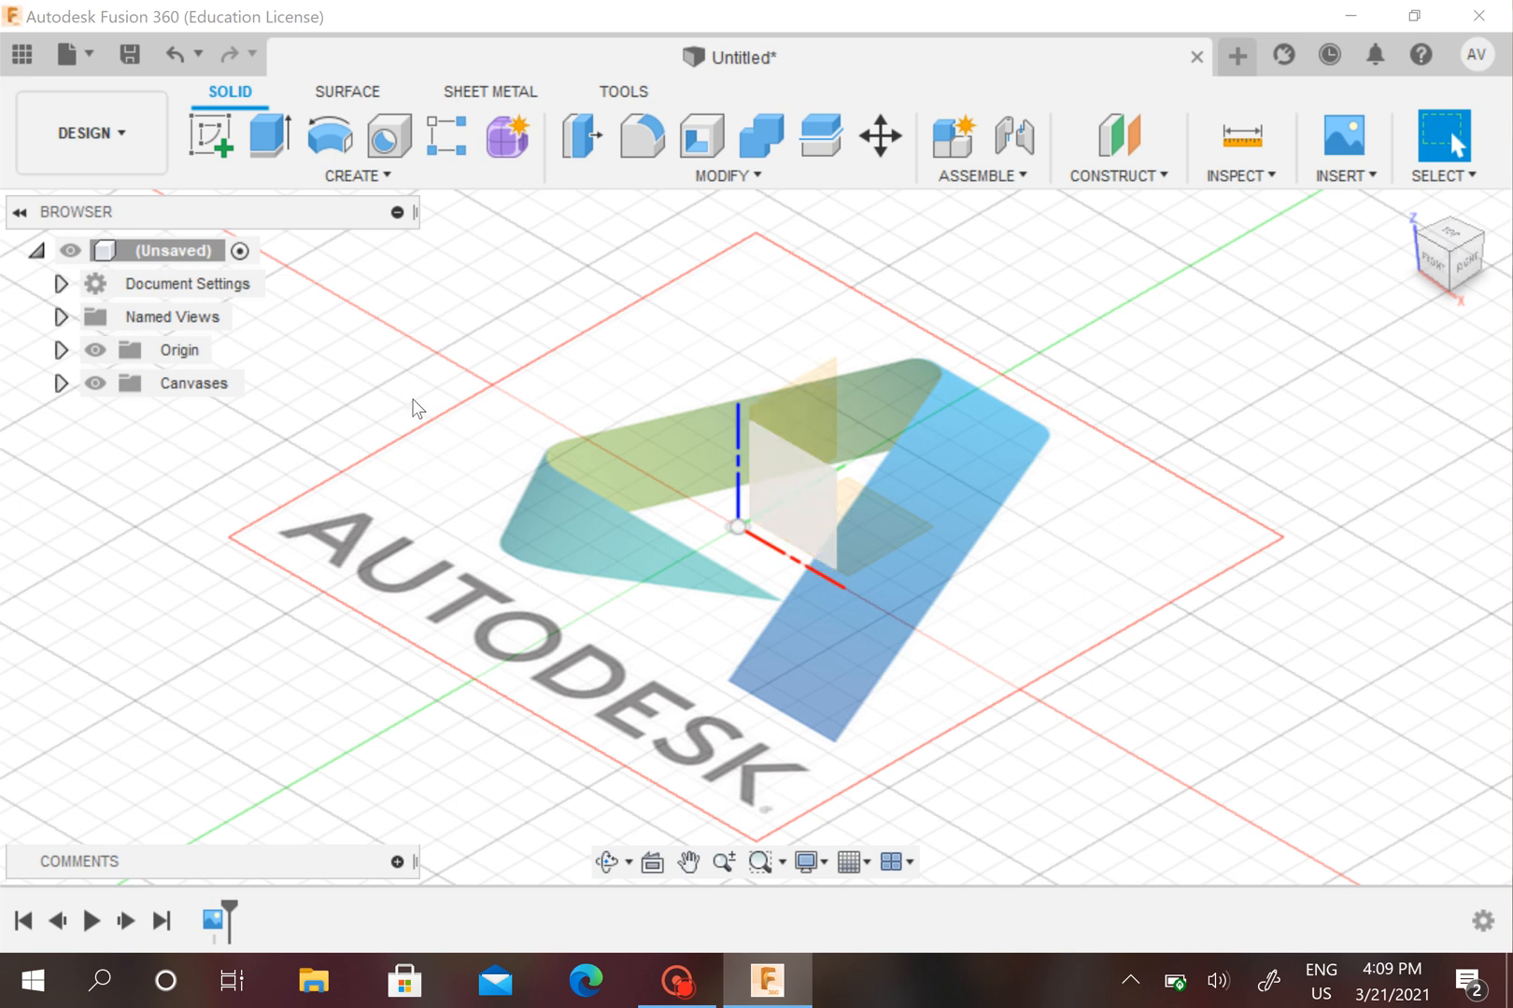
left_click(61, 349)
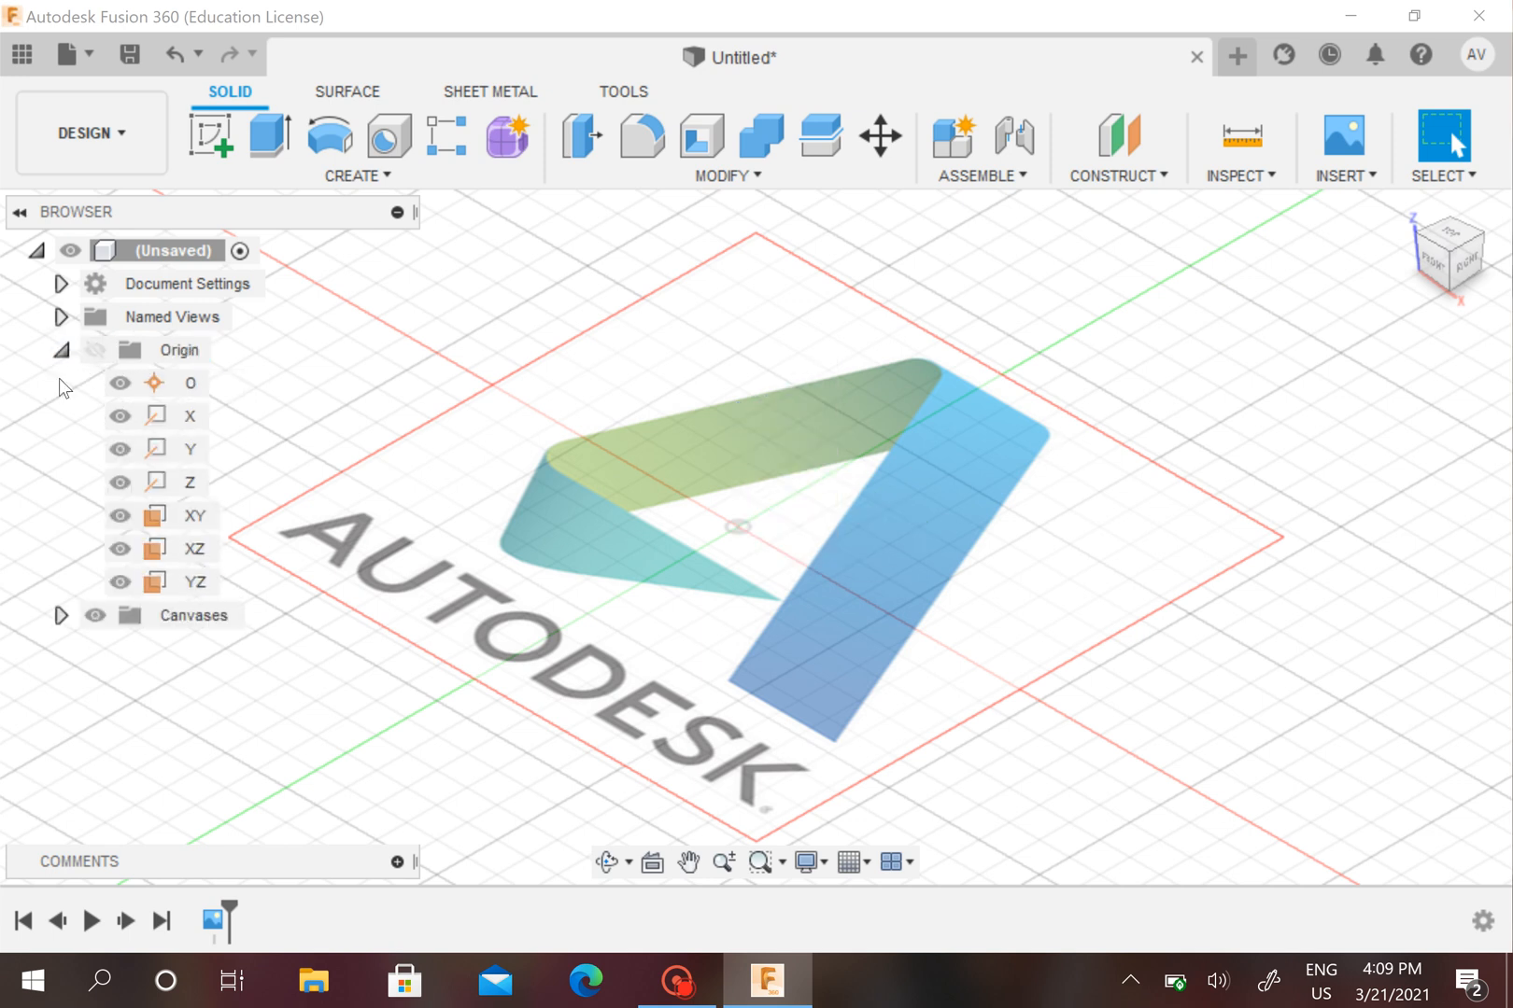
left_click(61, 349)
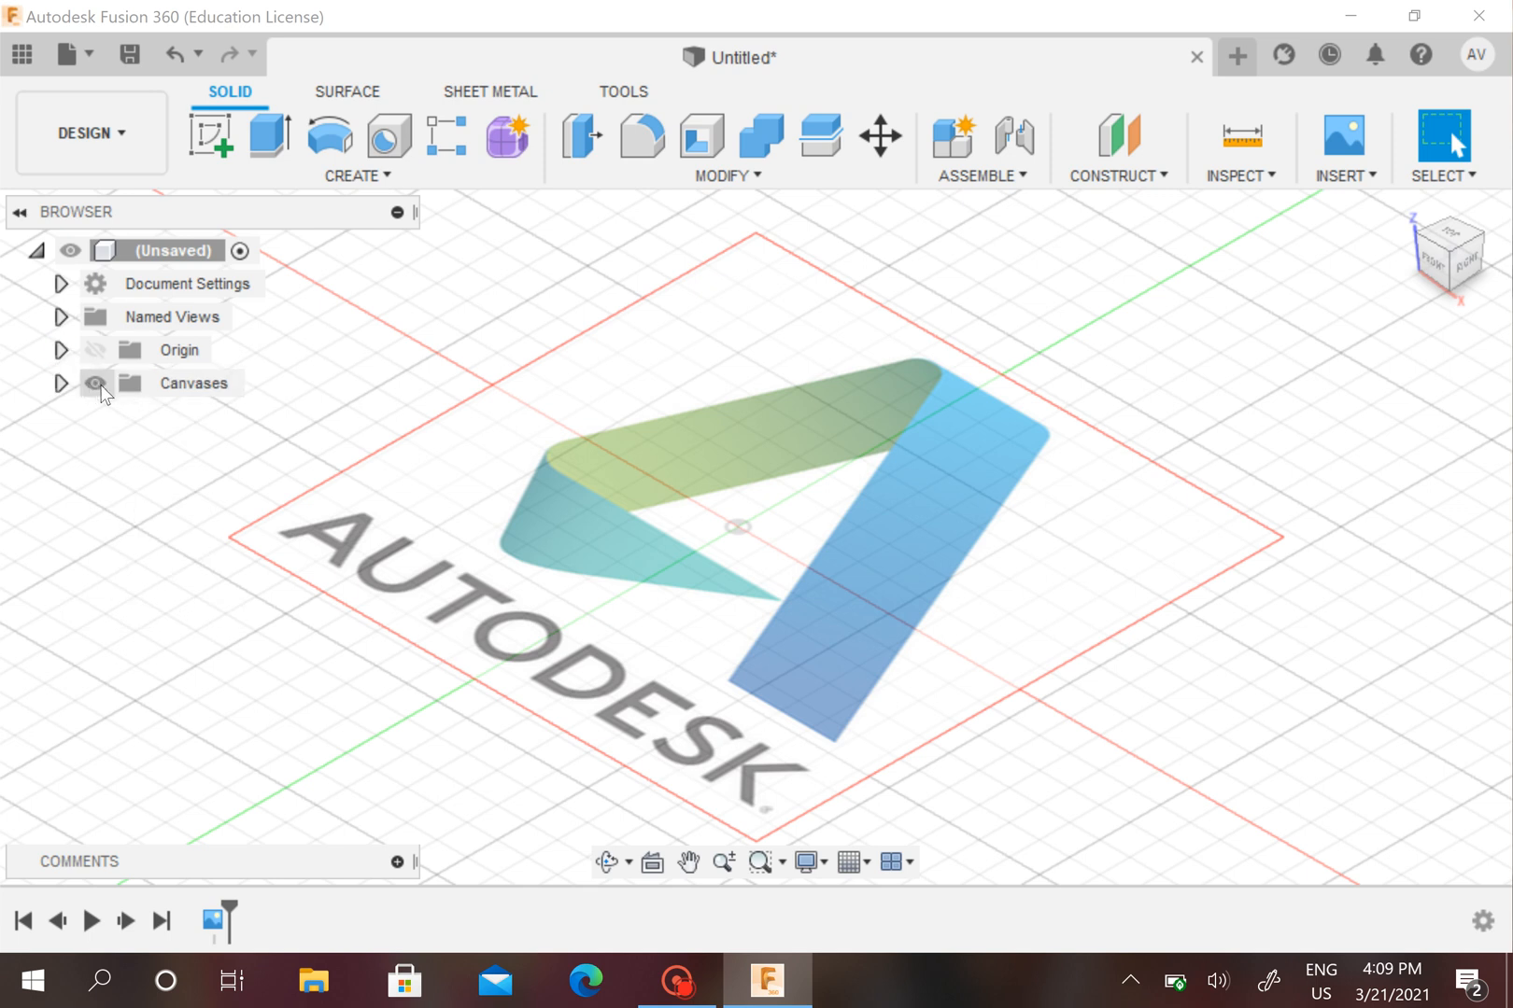
left_click(95, 382)
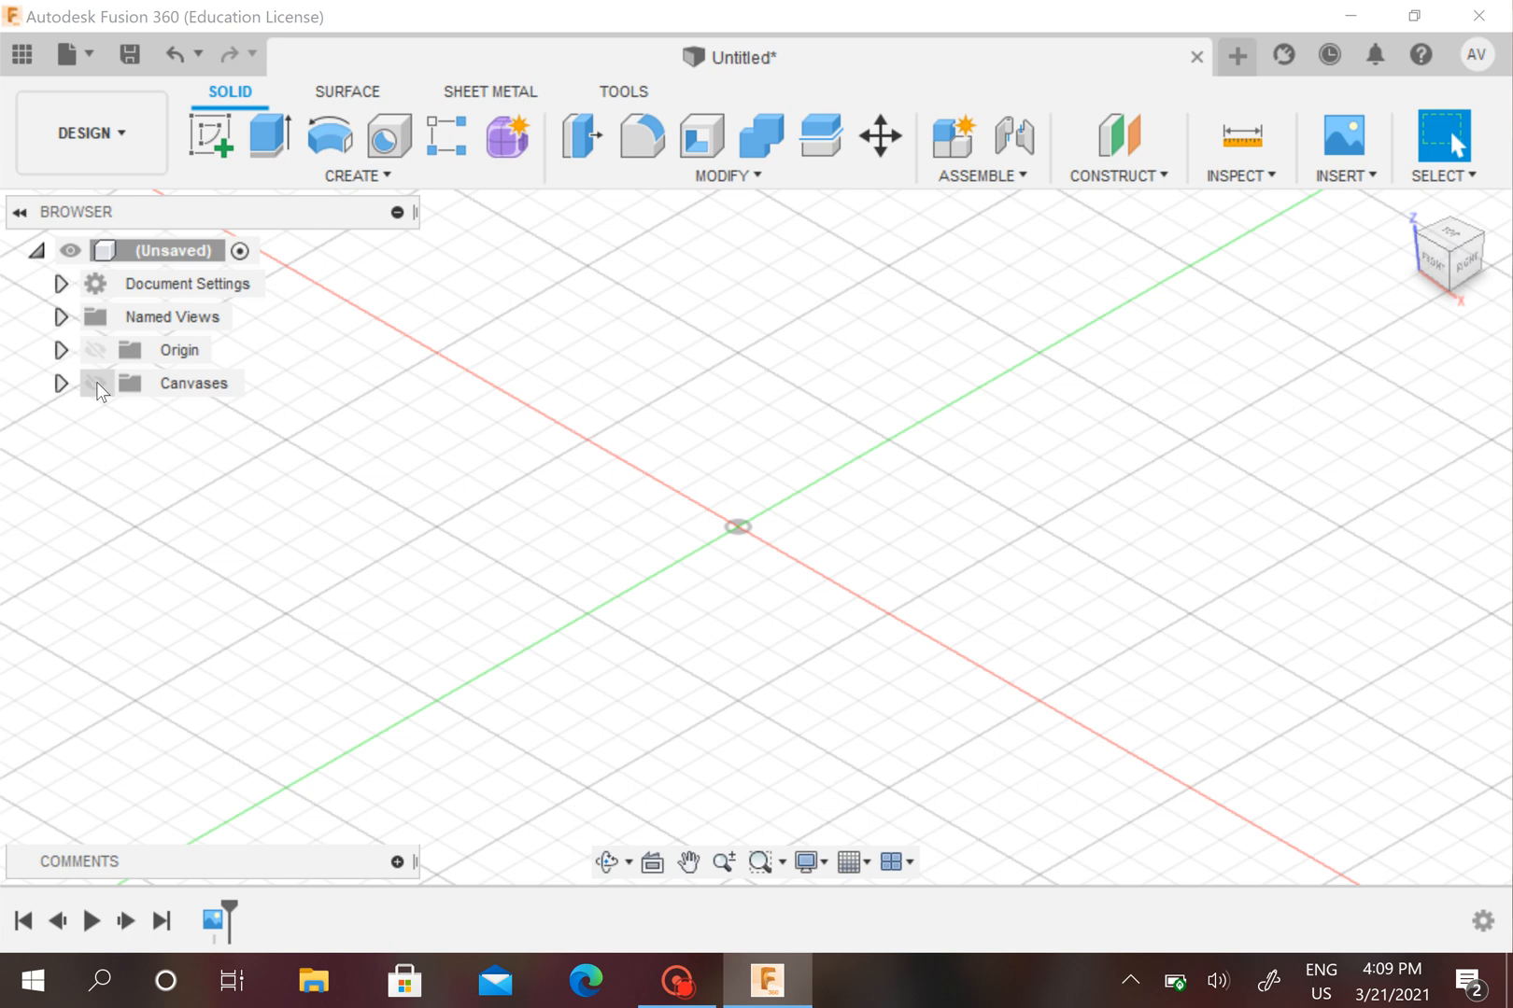
left_click(95, 382)
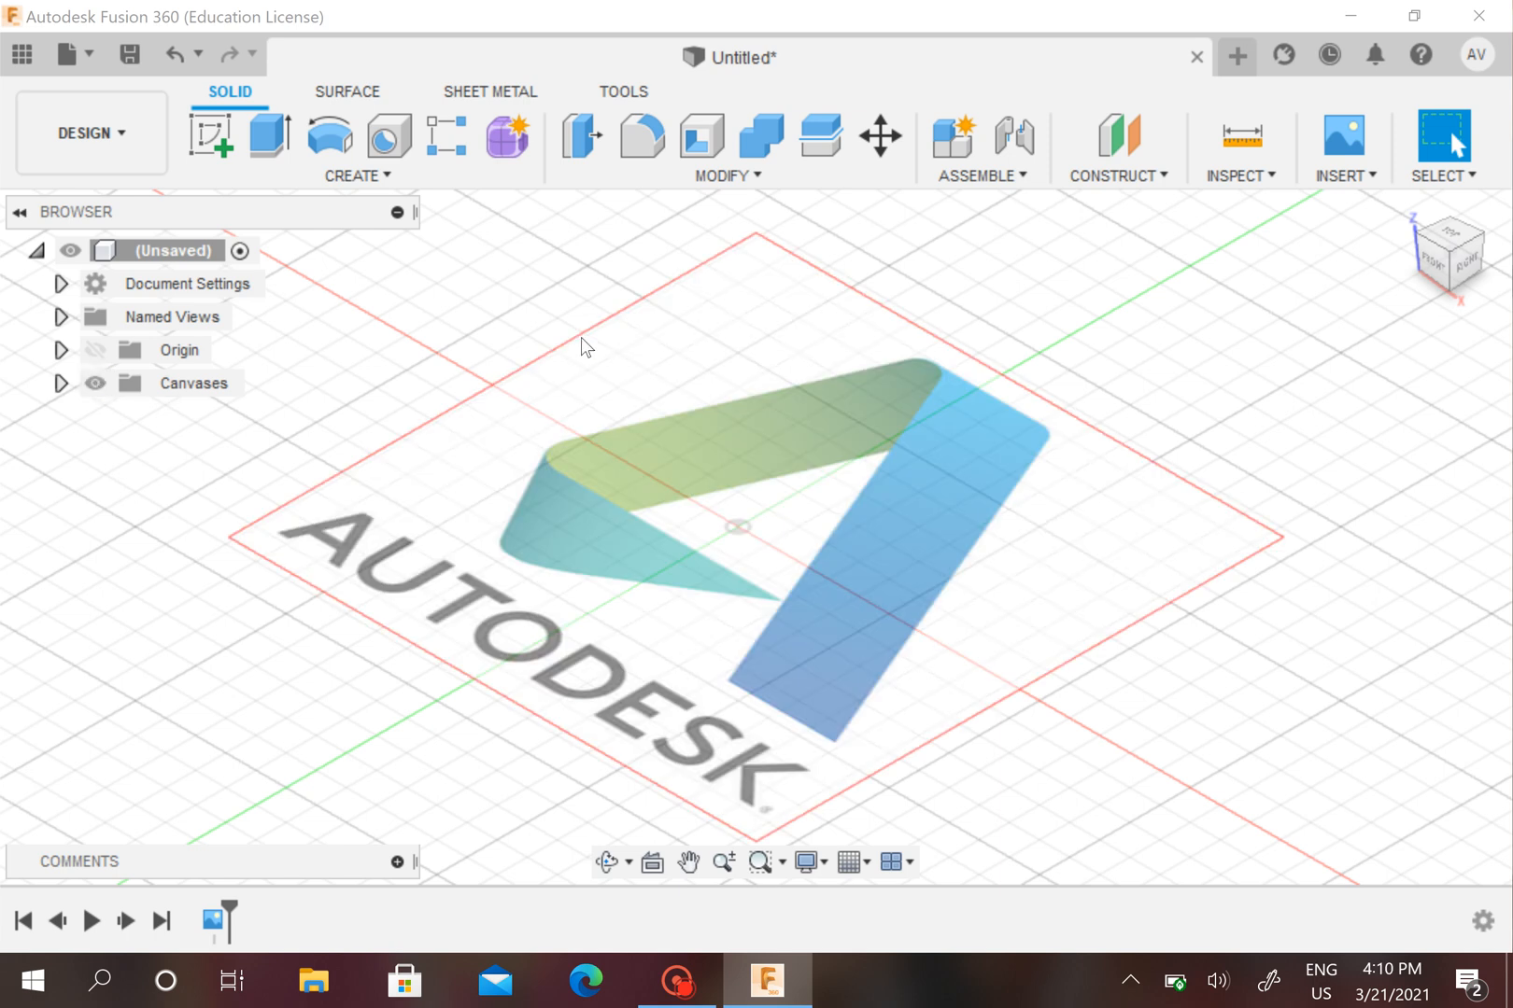
mouse_move(1076, 374)
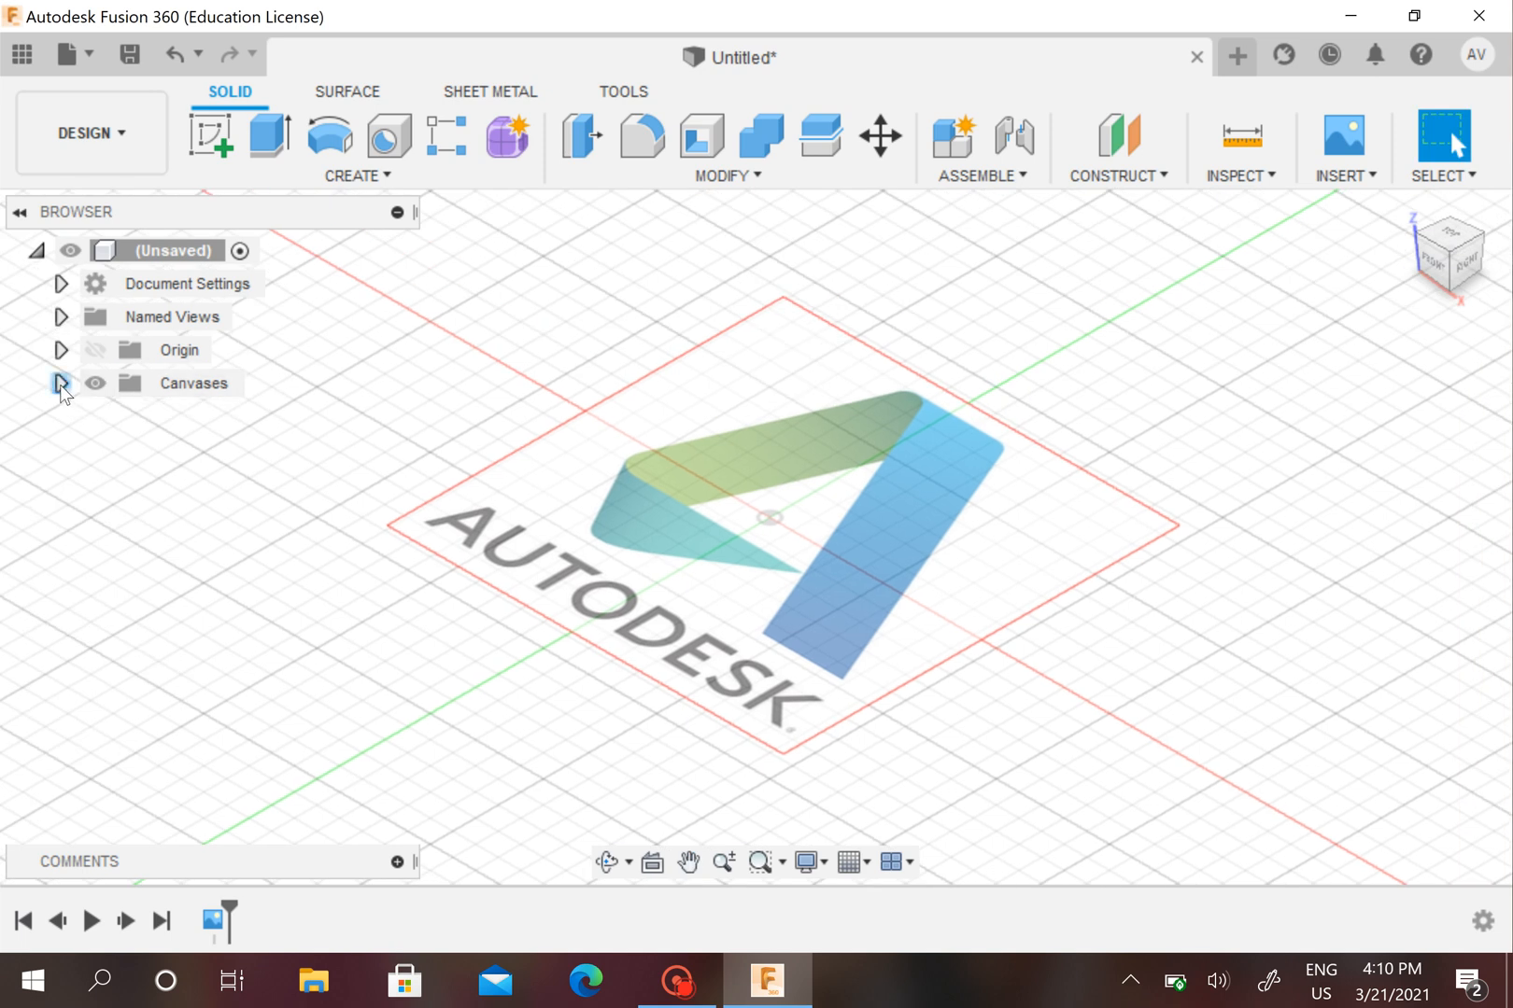
left_click(62, 382)
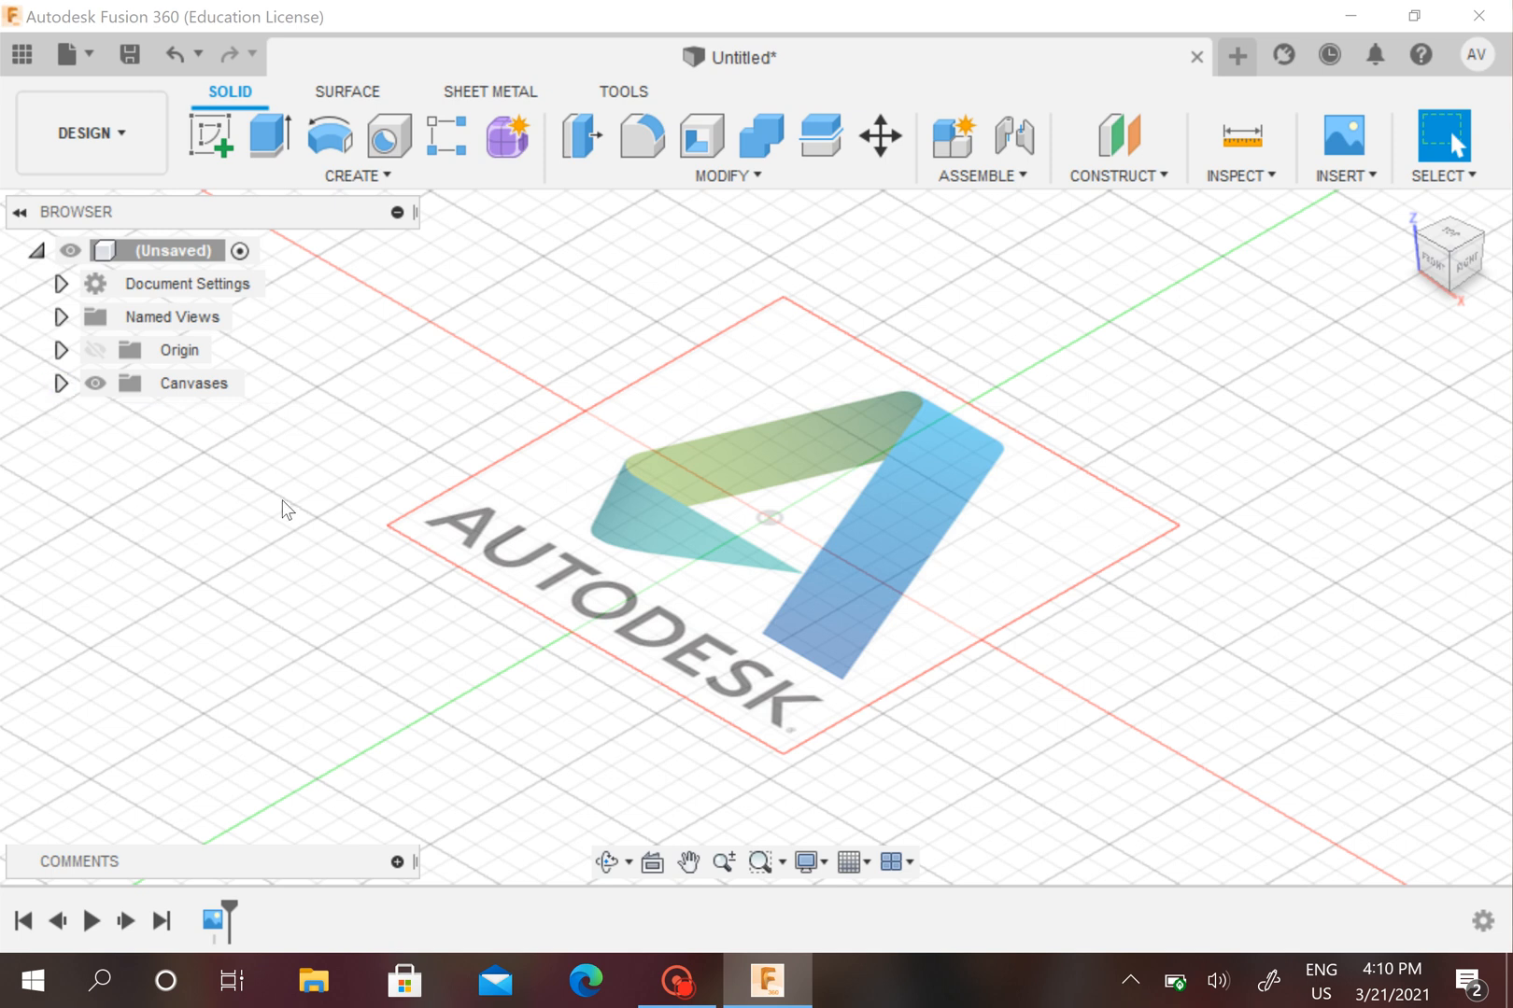
mouse_move(1061, 256)
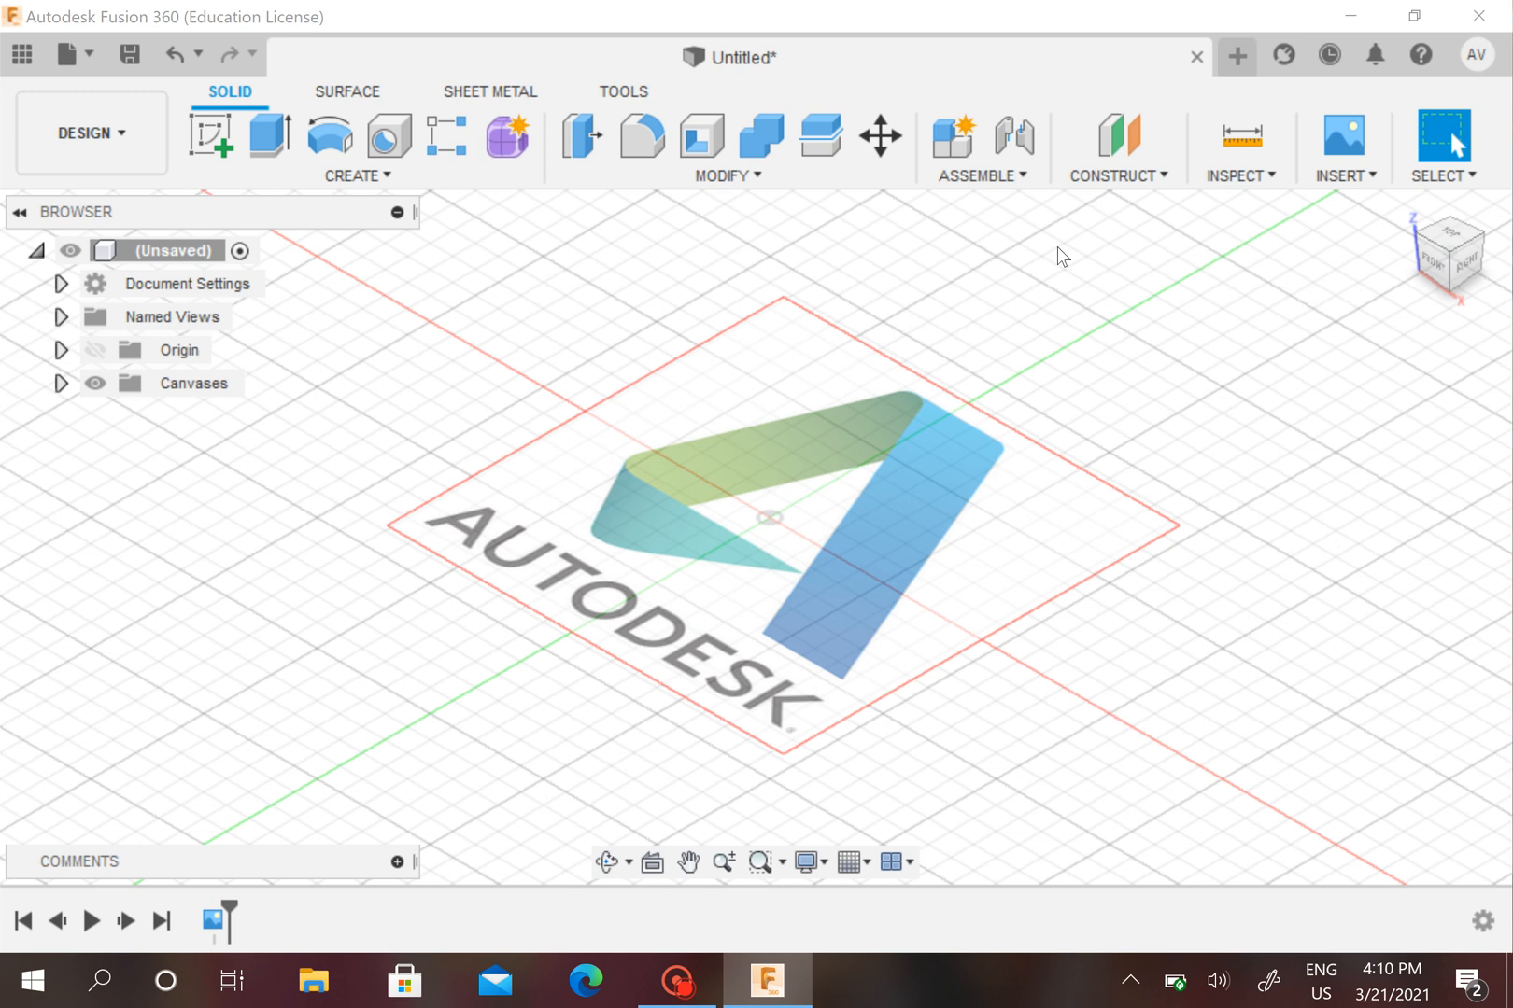
mouse_move(1339, 120)
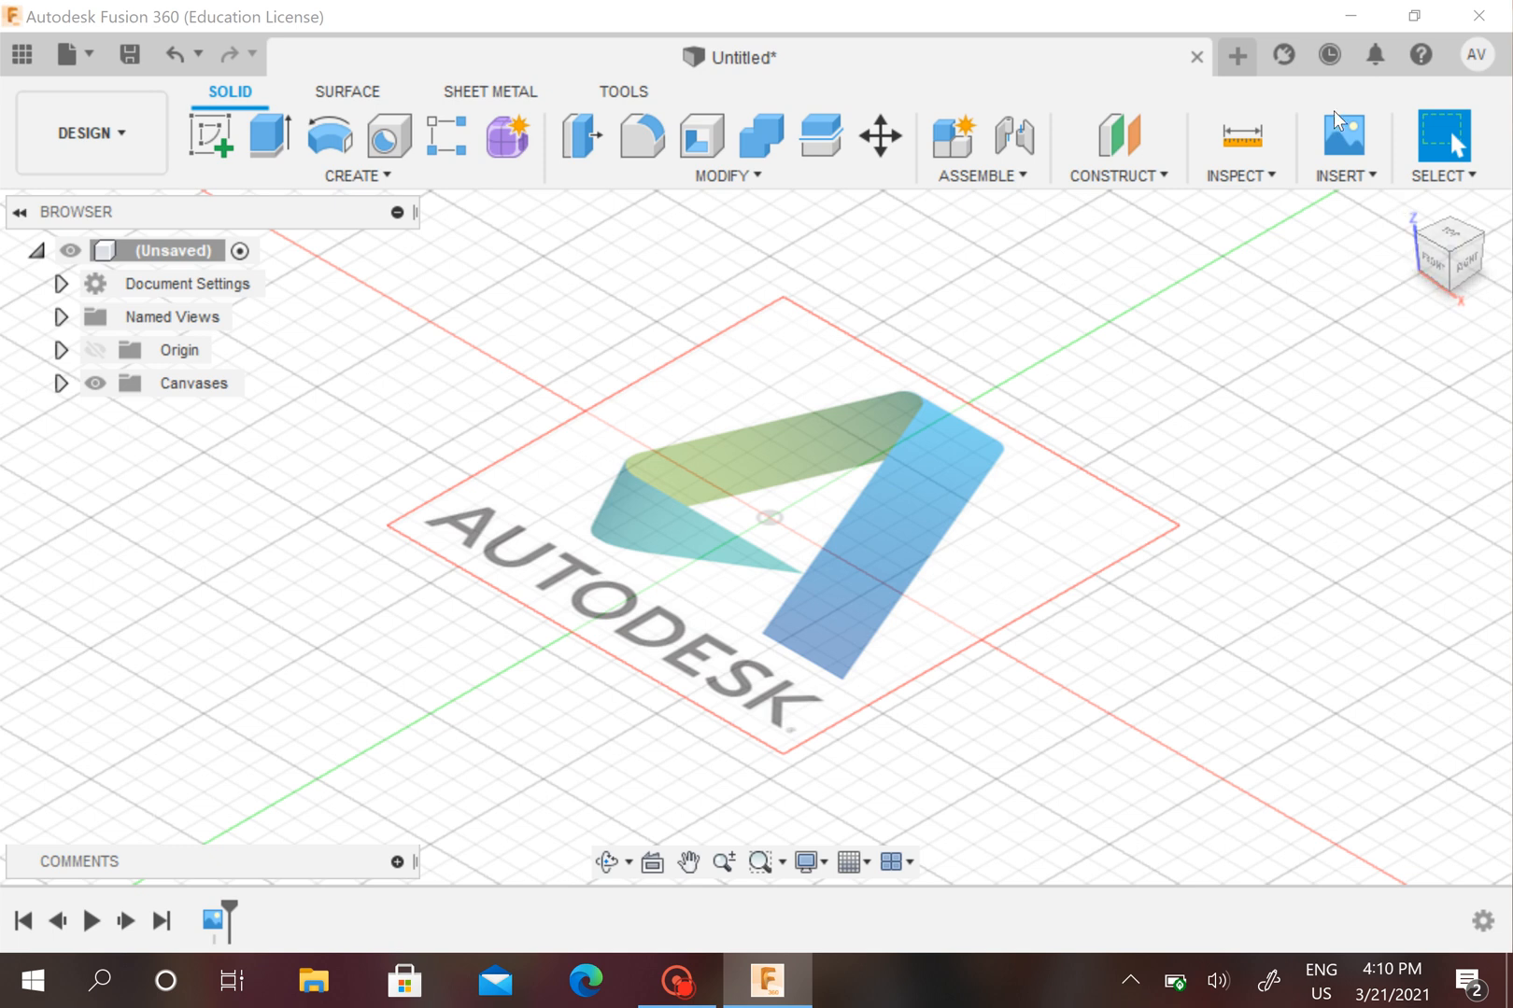
mouse_move(1313, 338)
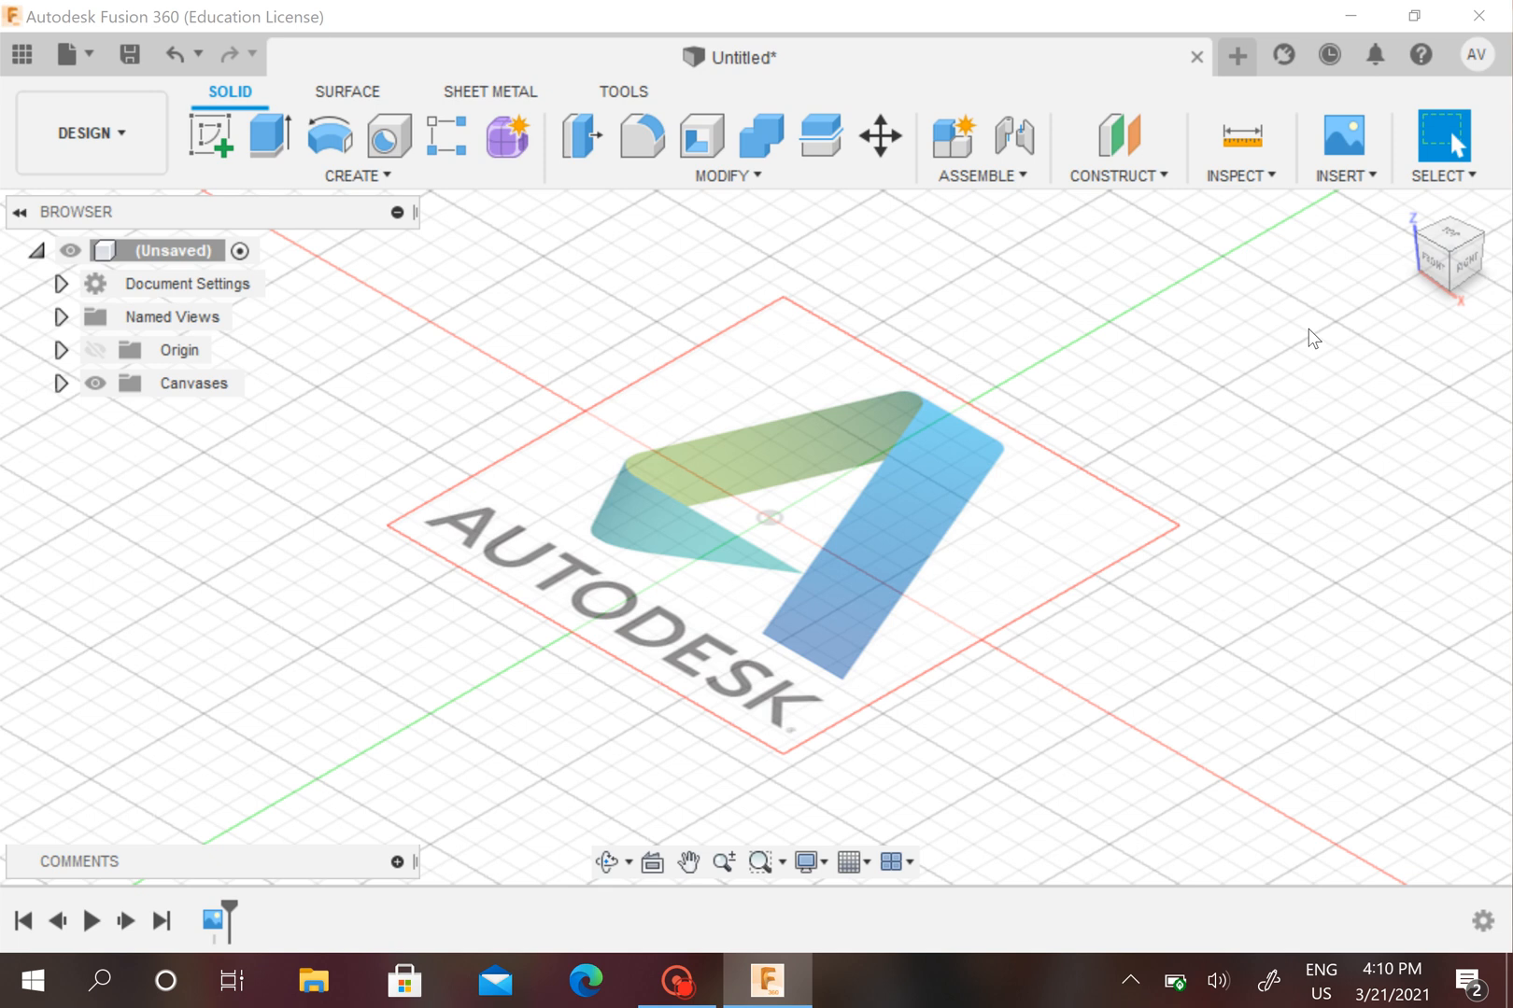
mouse_move(1315, 301)
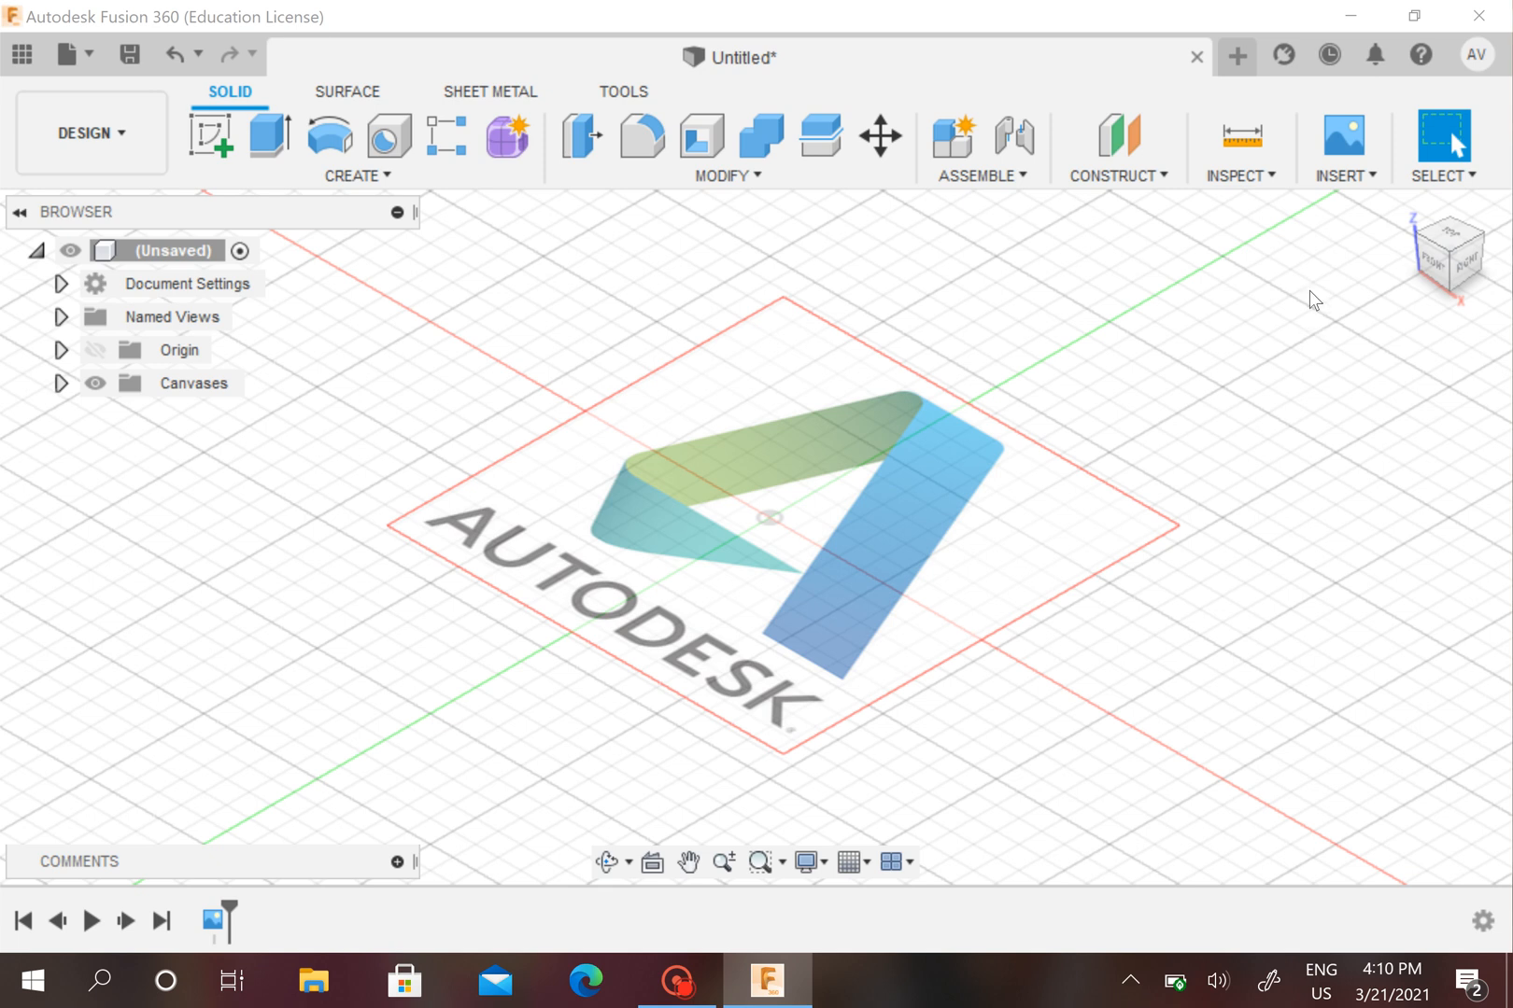
mouse_move(1334, 184)
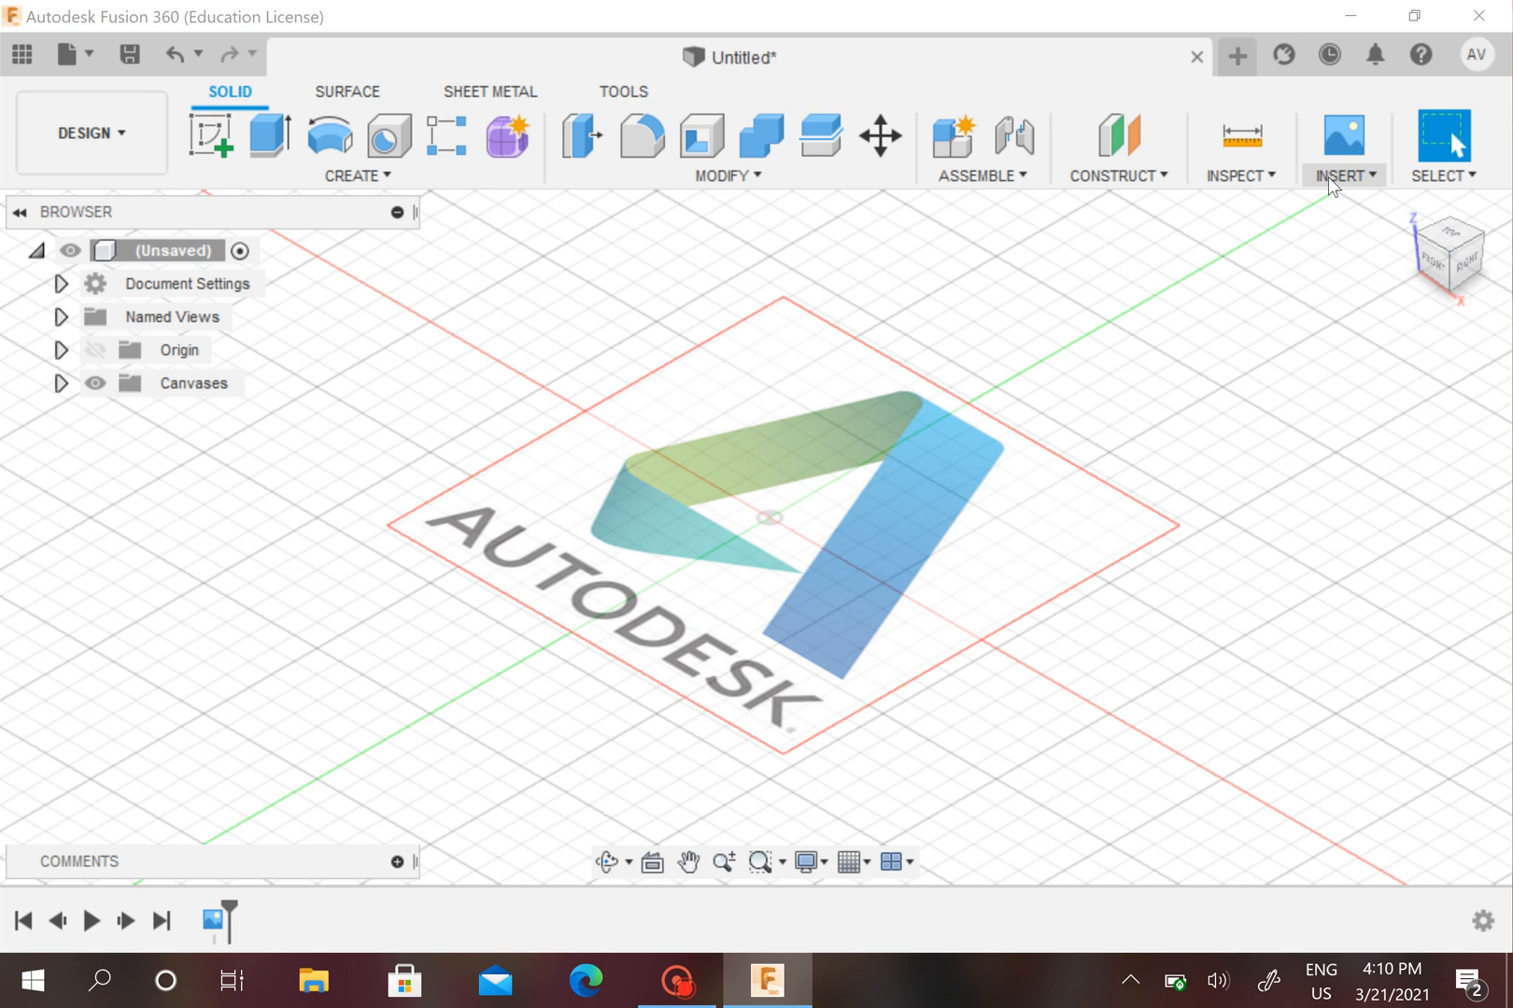
mouse_move(1343, 142)
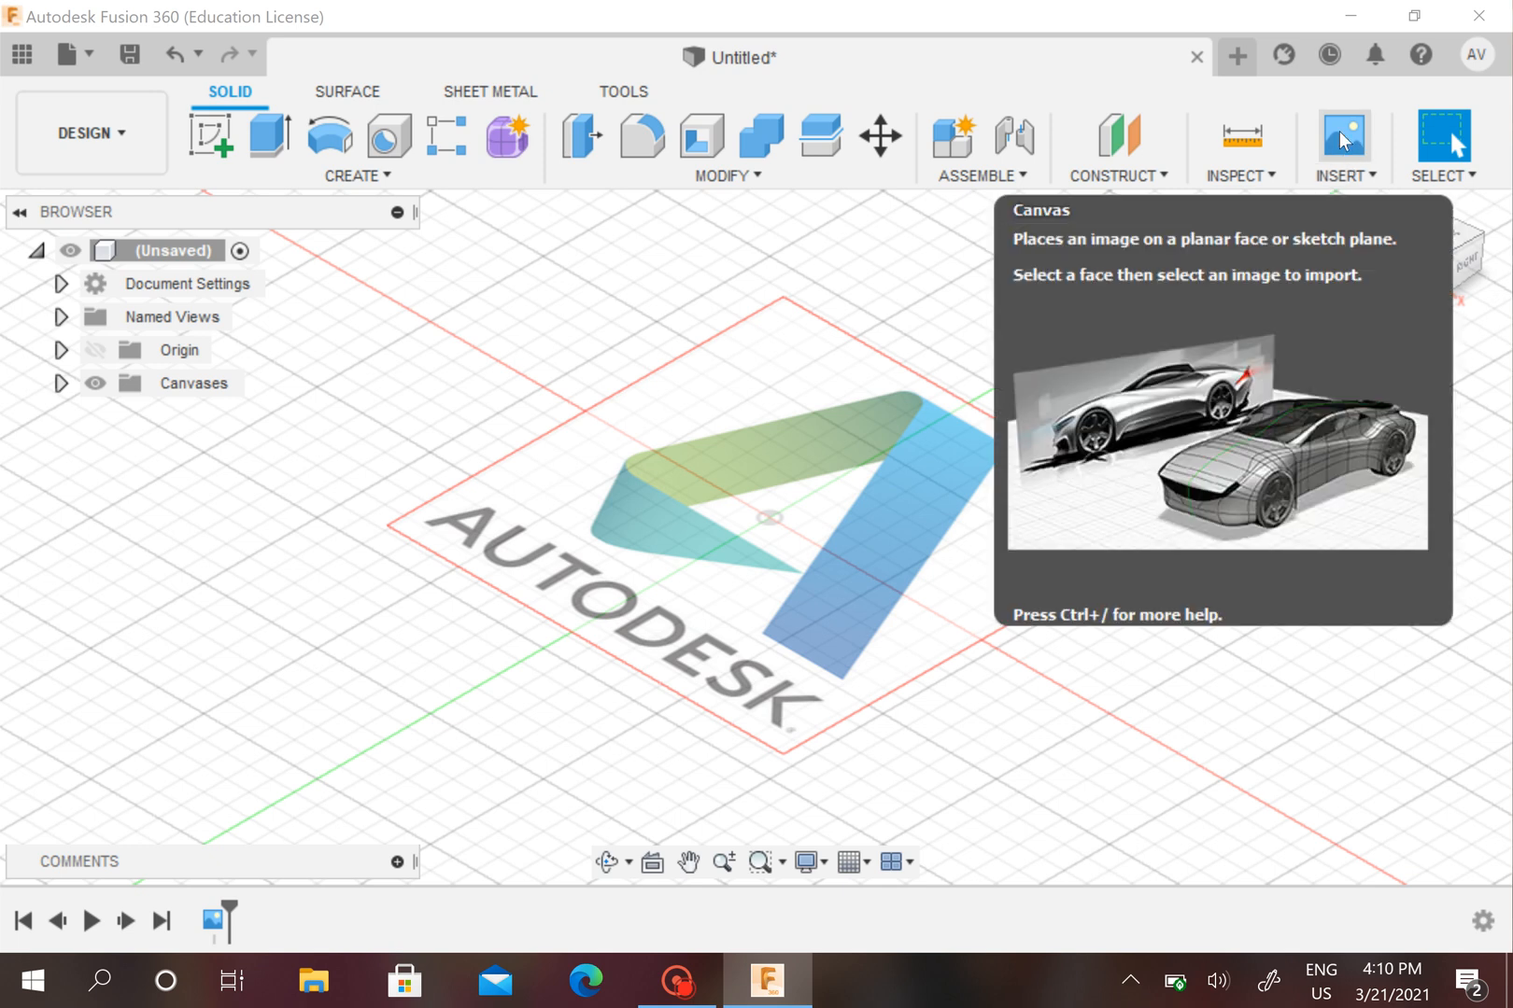
mouse_move(1344, 134)
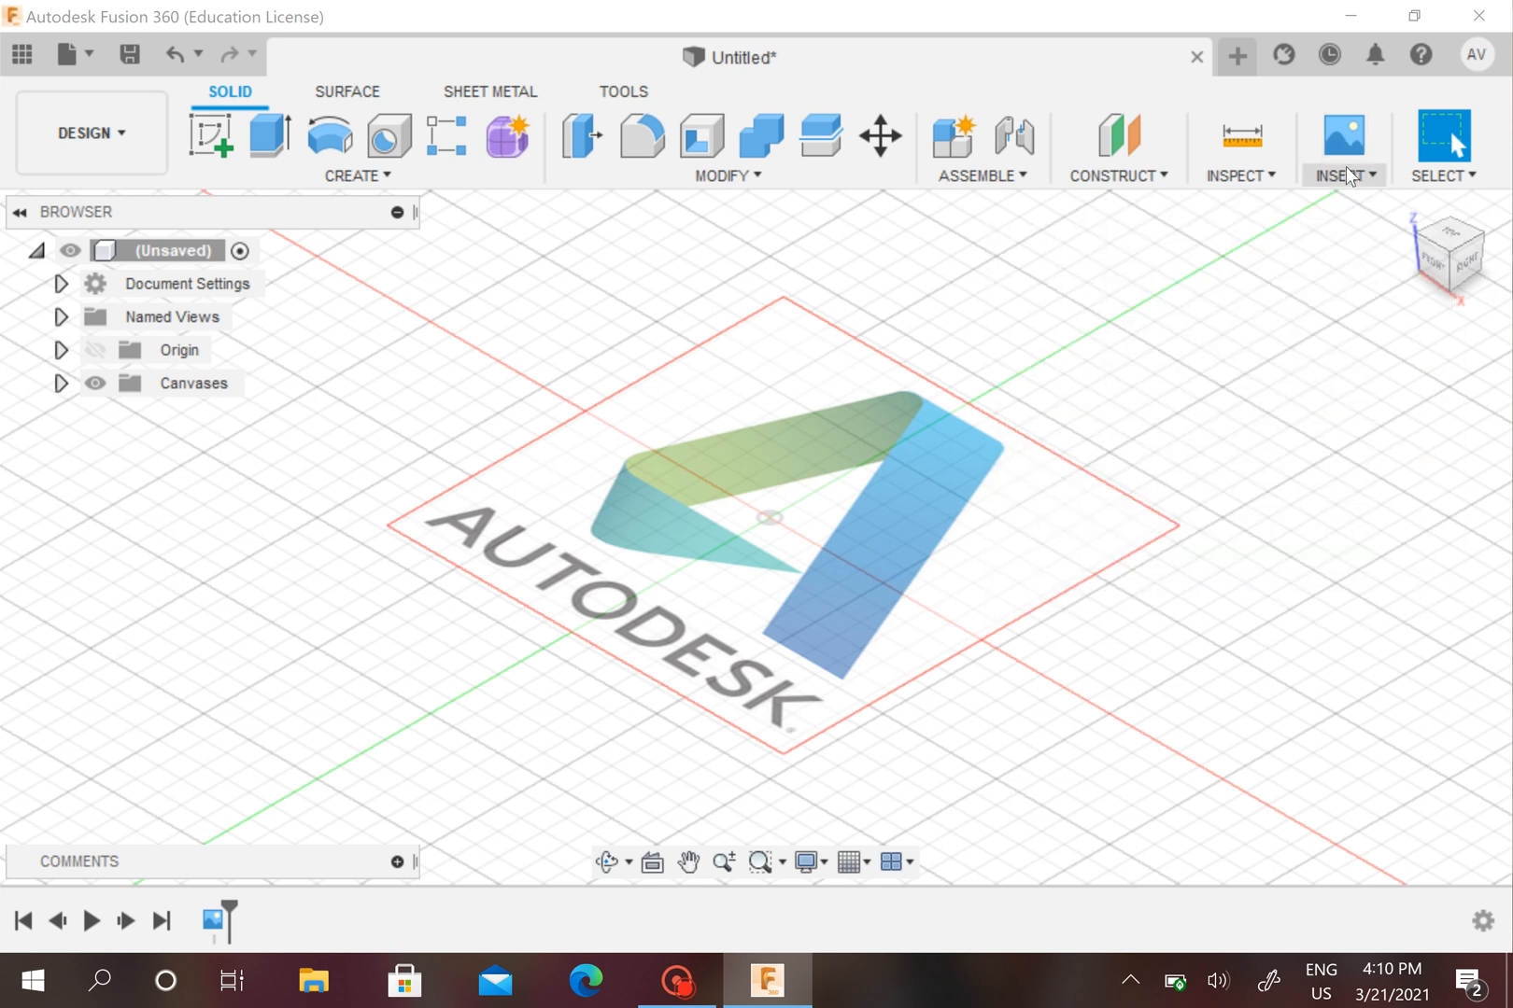
Start a second canvas and load capture.jpg from the local computer as its image.
left_click(1341, 149)
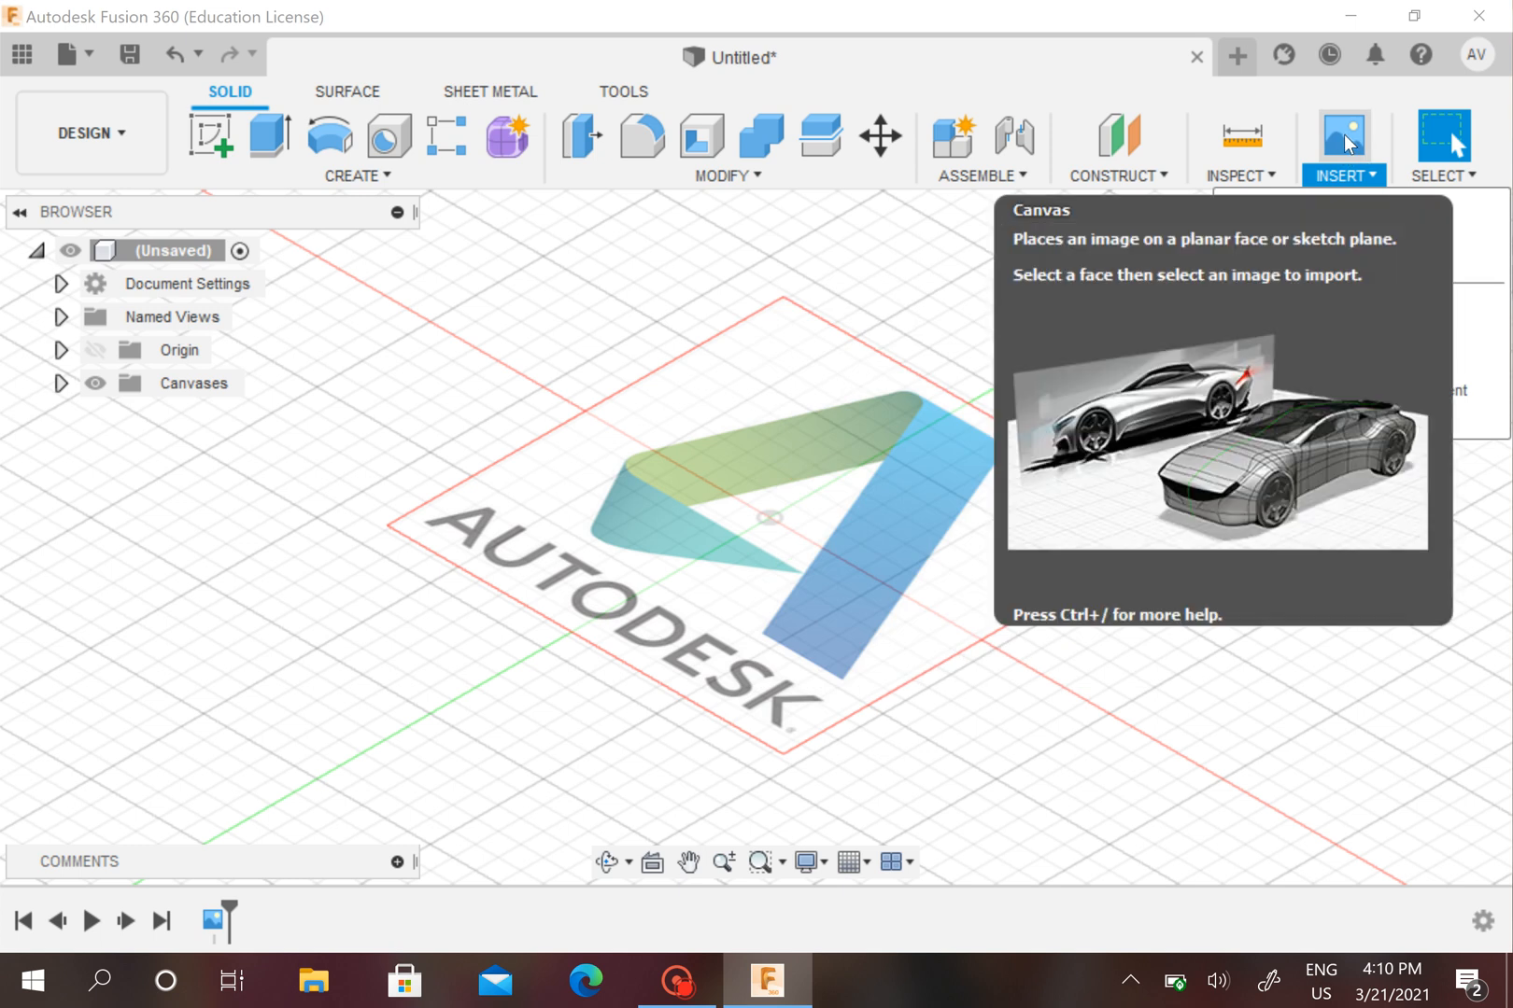
left_click(1342, 134)
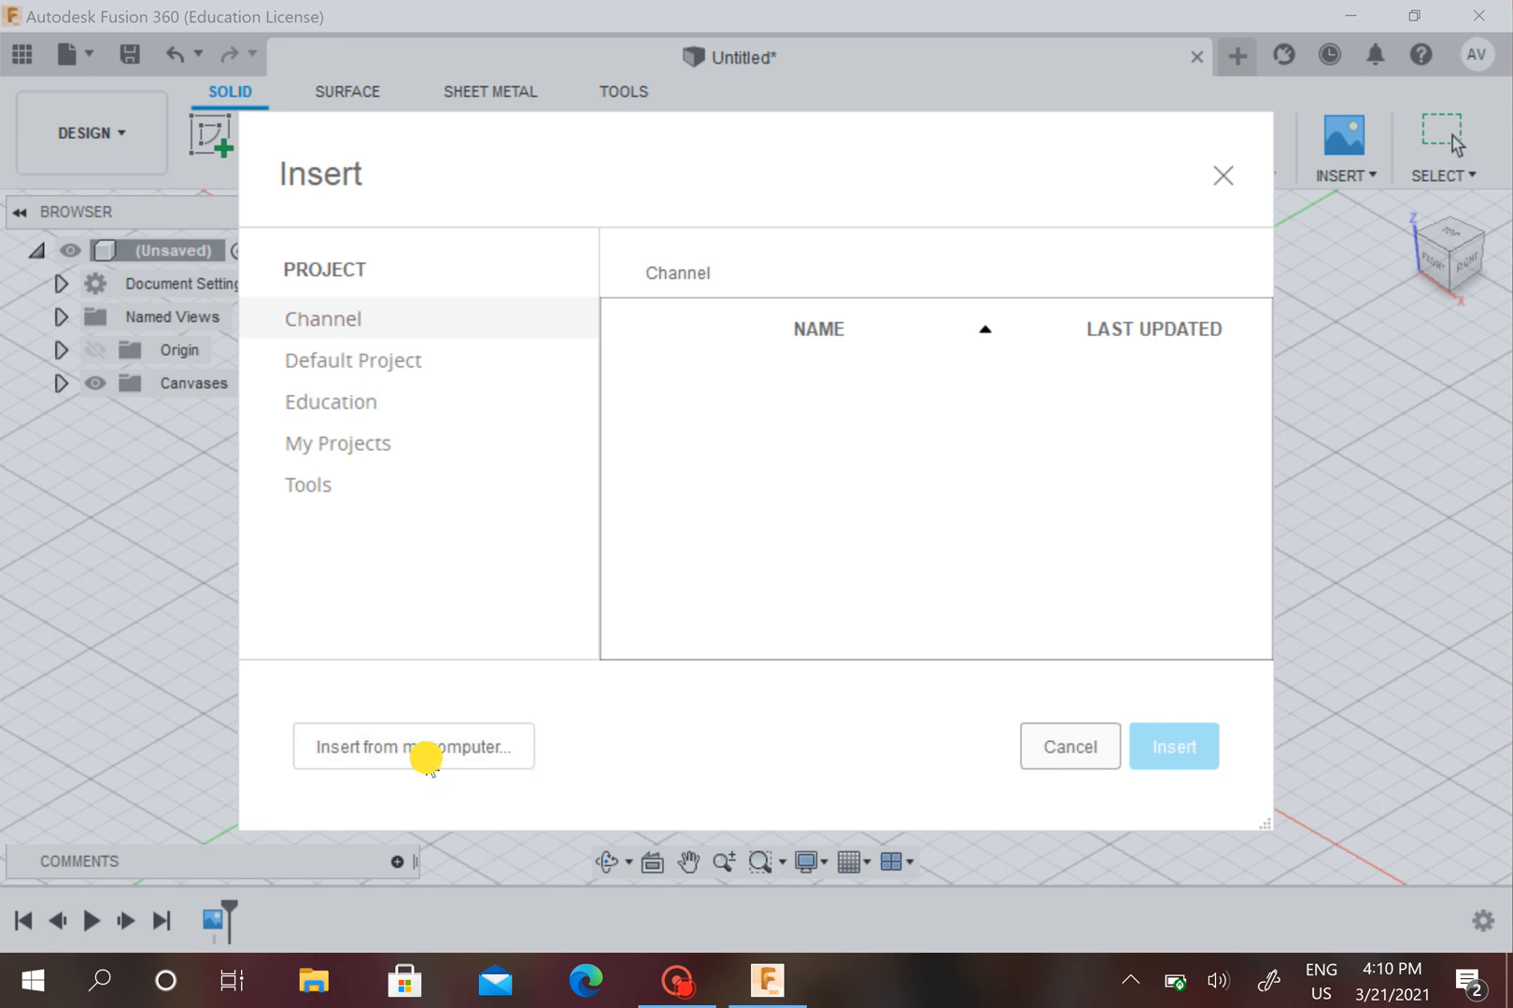
left_click(413, 745)
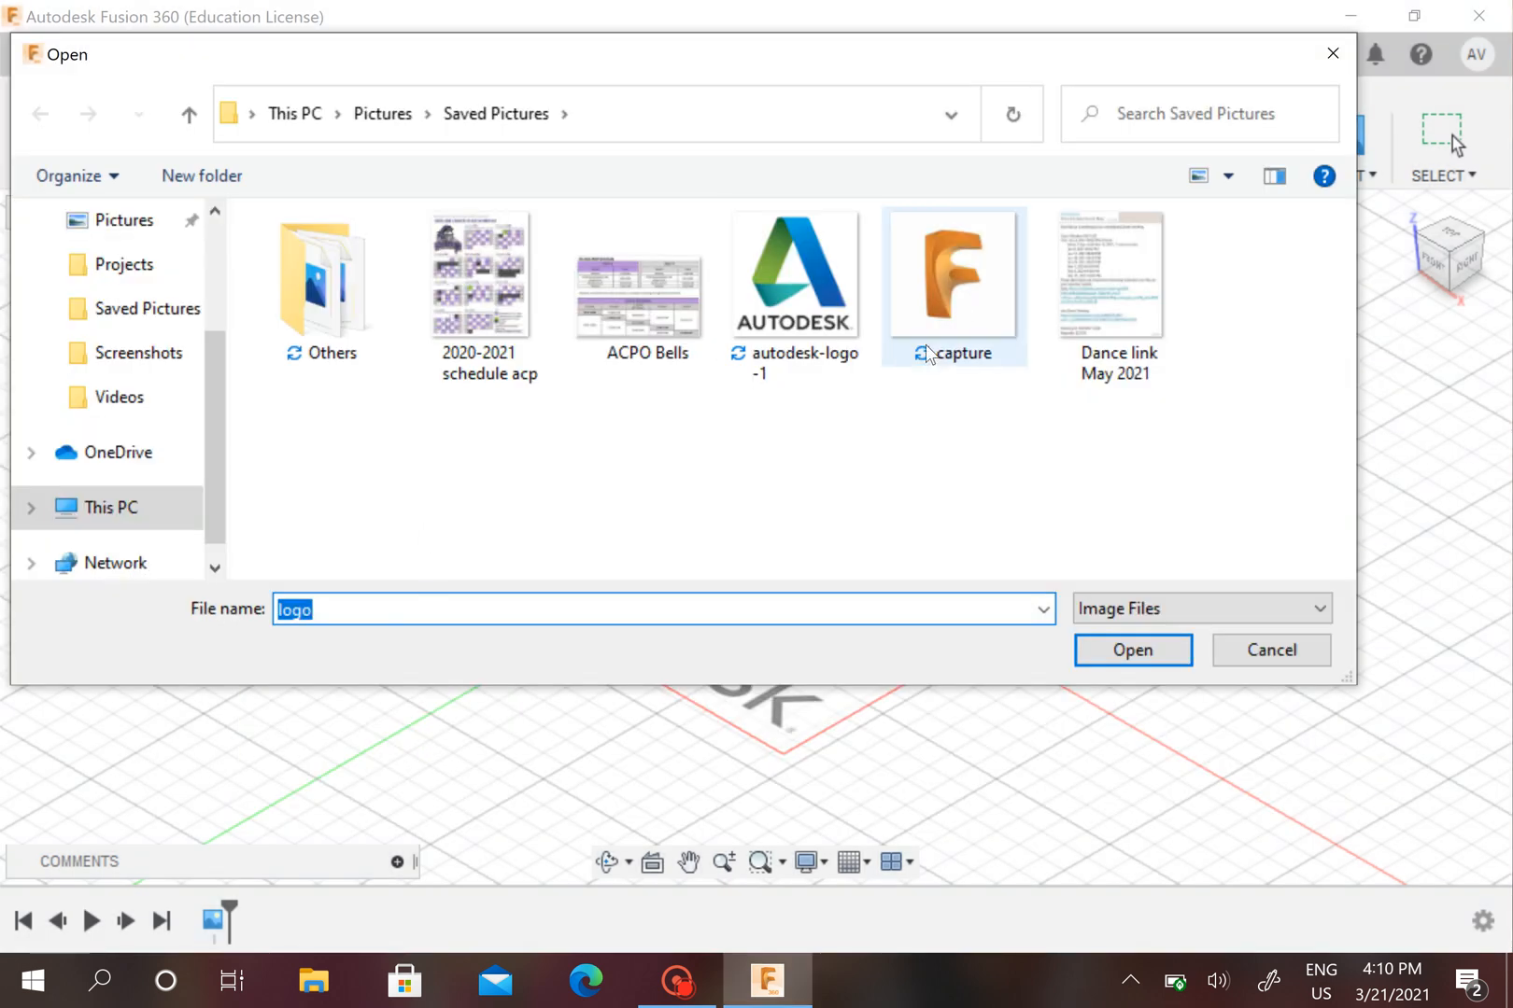
left_click(950, 275)
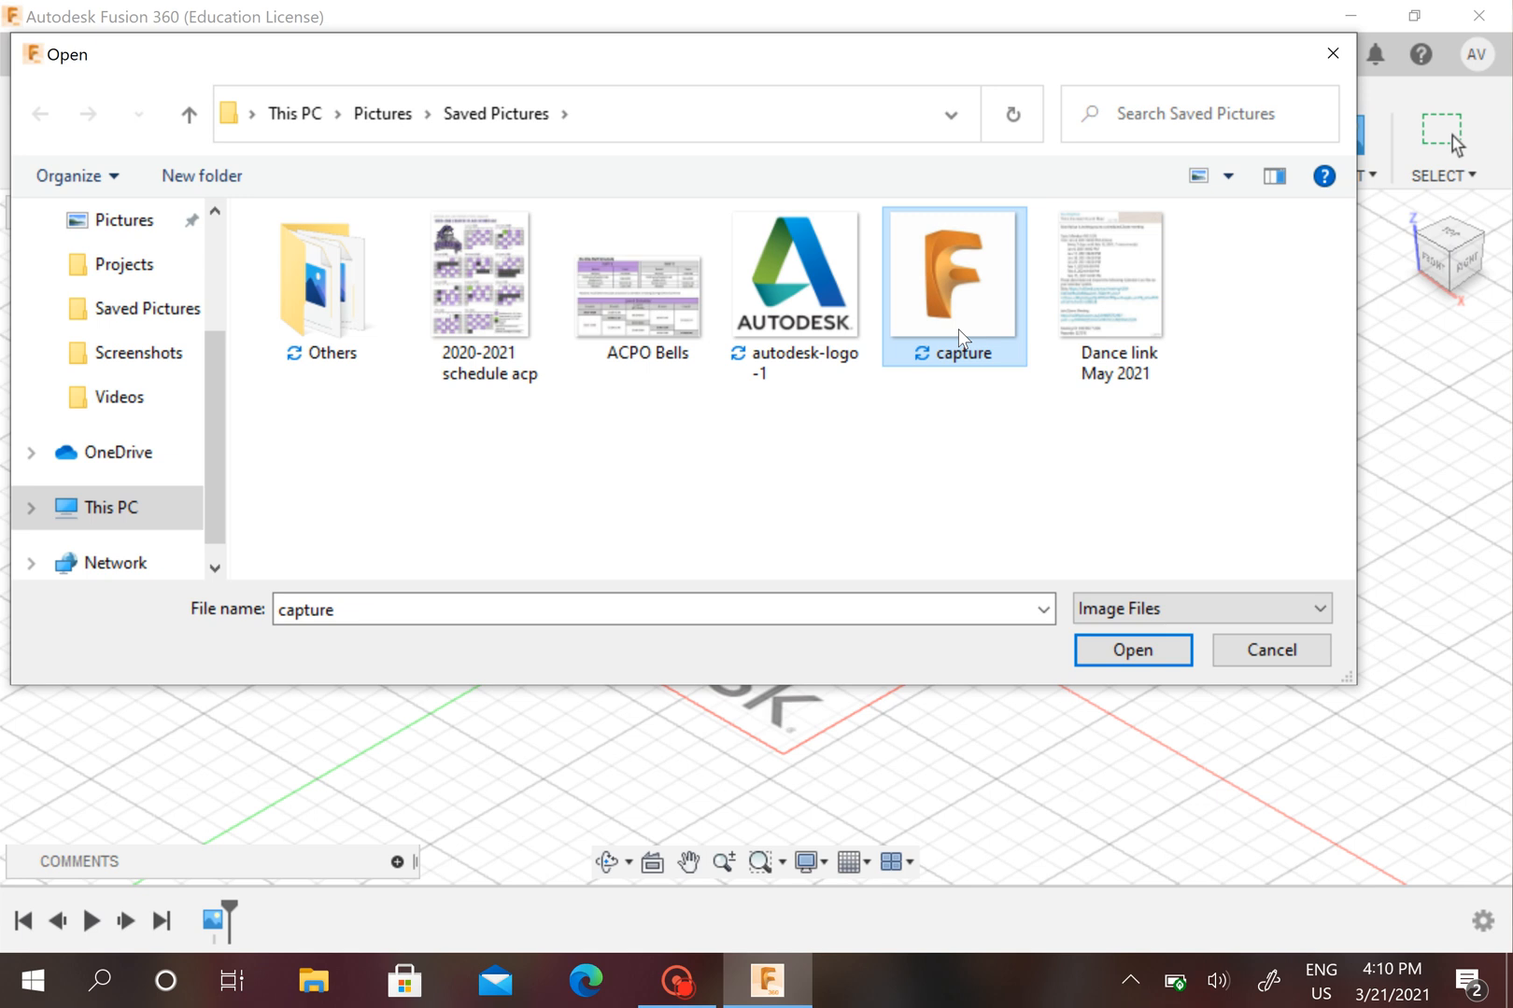
mouse_move(956, 368)
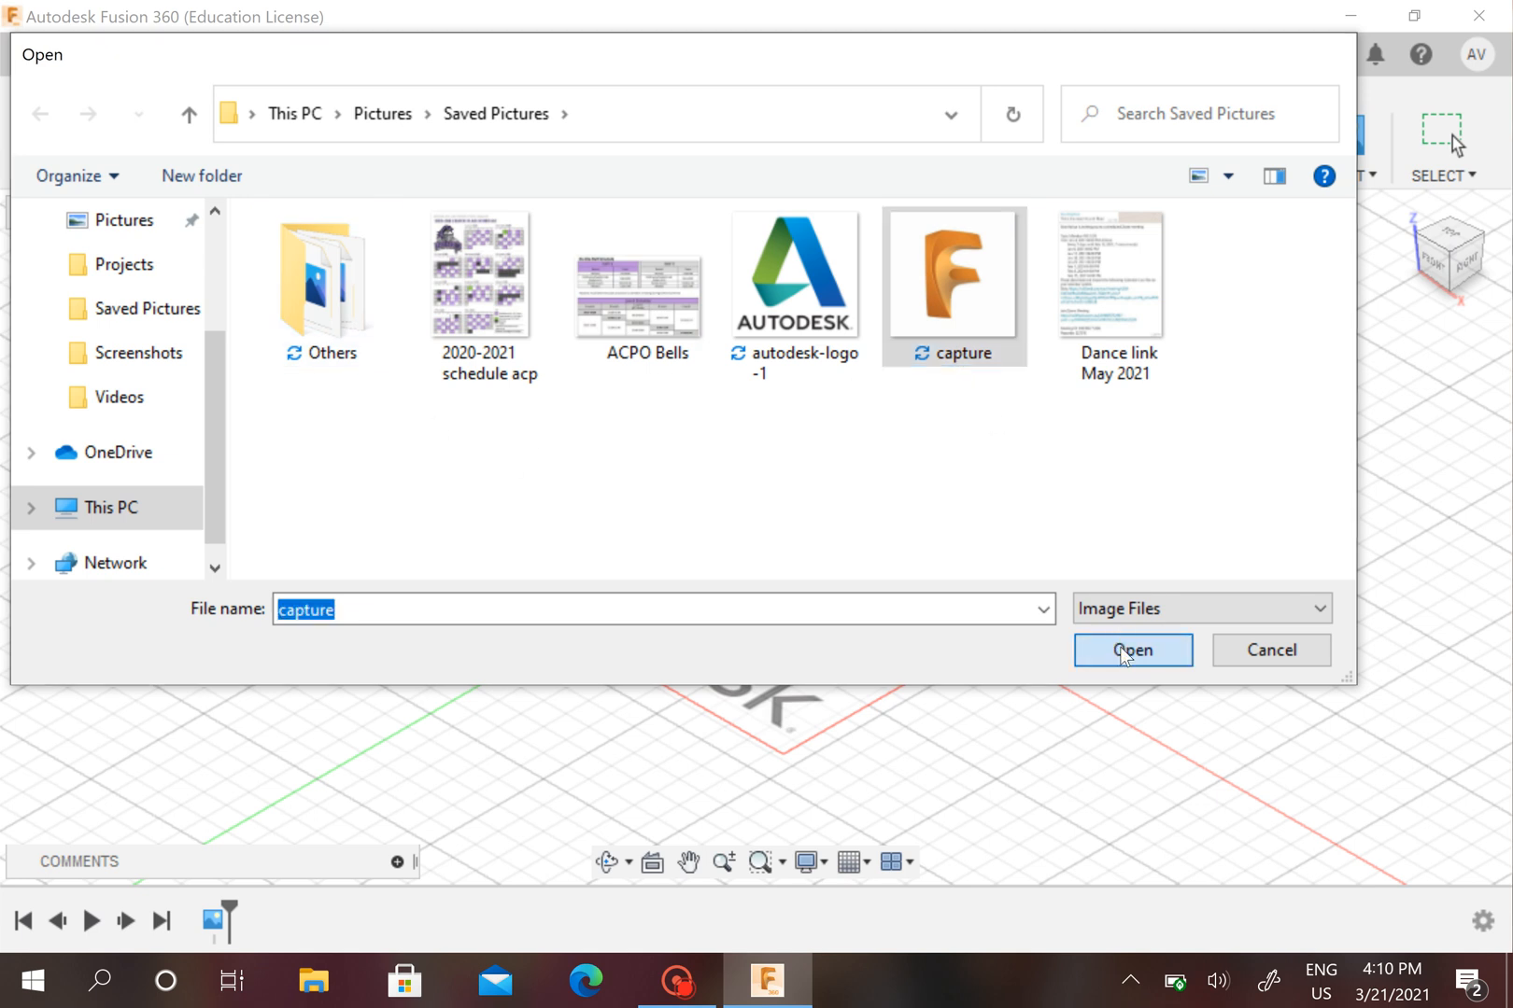
left_click(1131, 650)
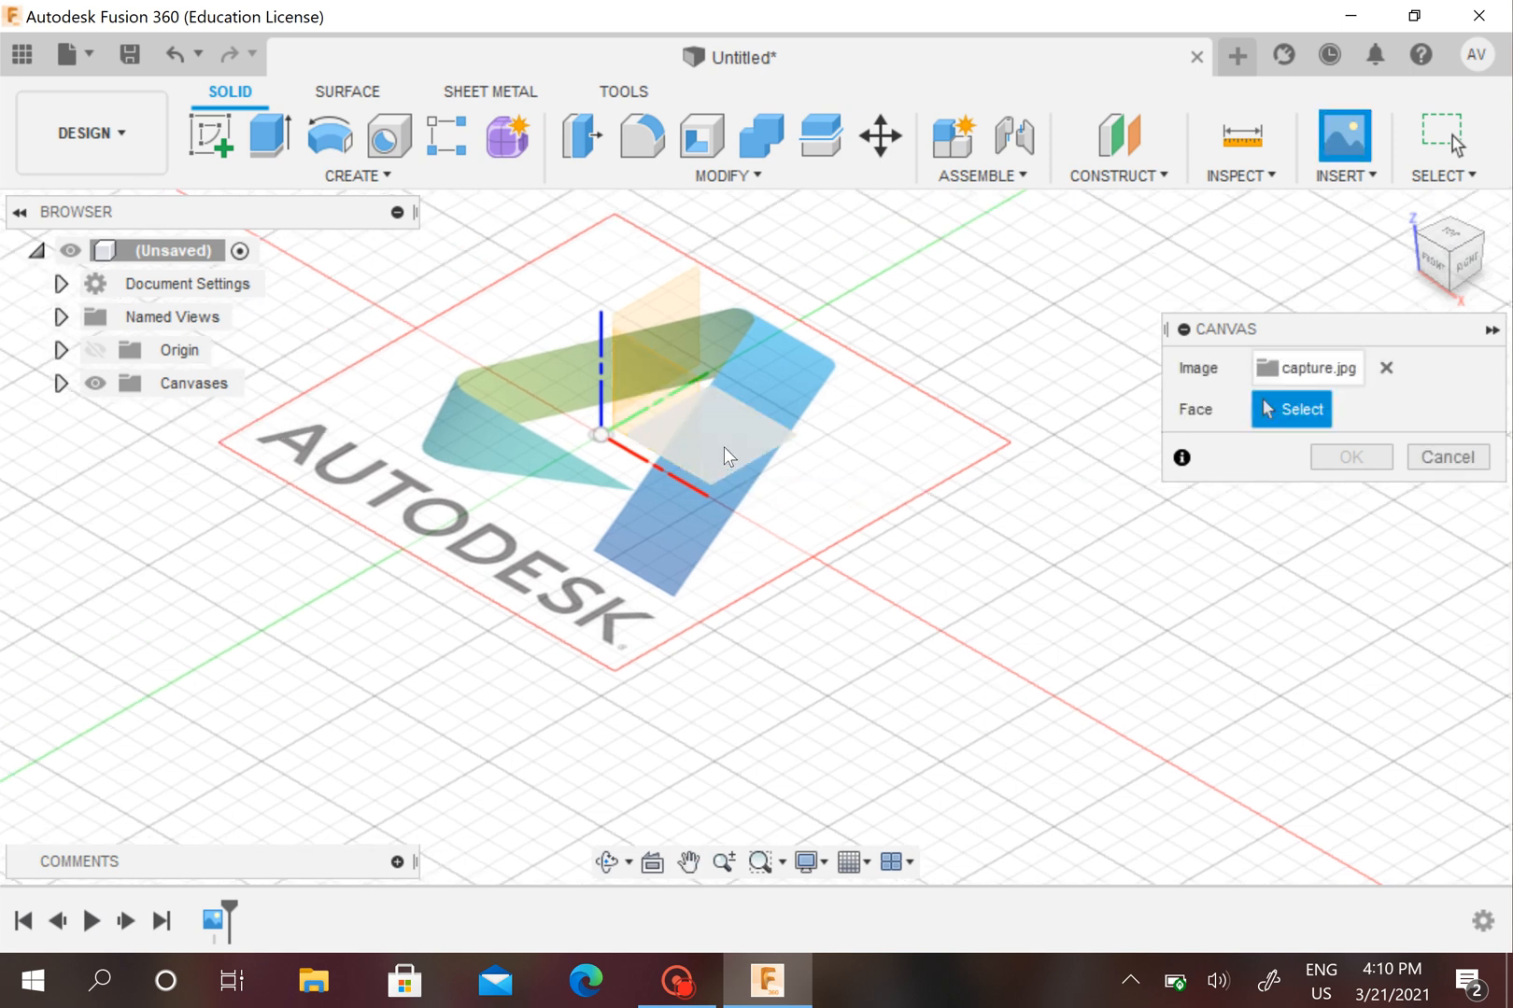
Place the F logo canvas on the XY plane beside the Autodesk logo, enlarged to 5.059, and commit it.
left_click(676, 415)
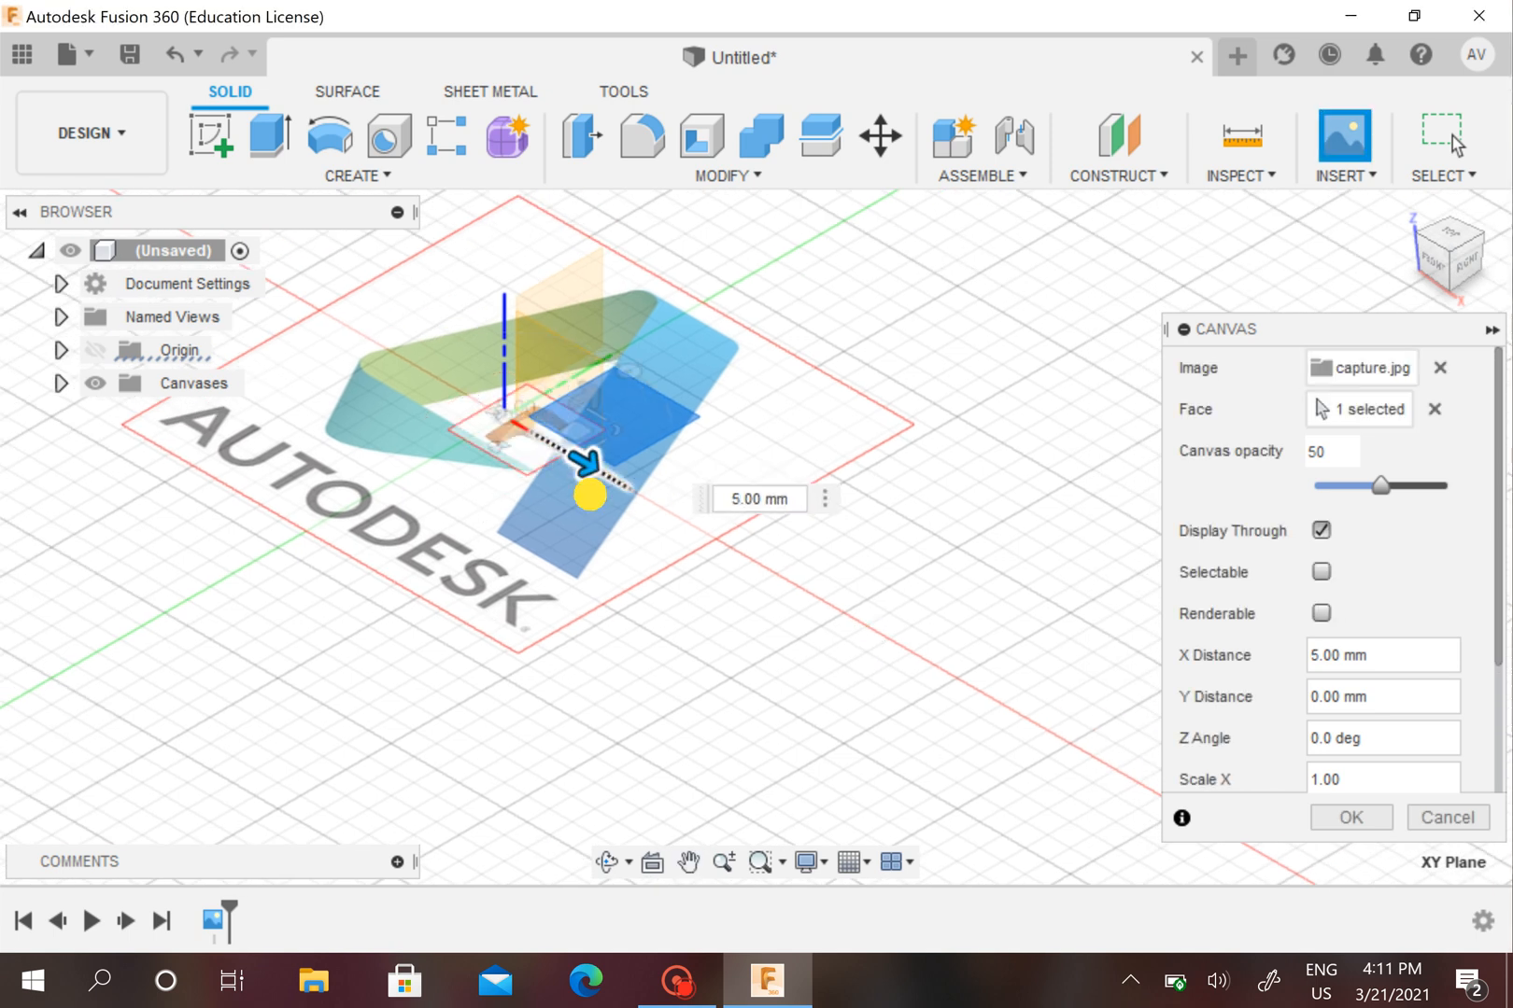
left_click_drag(590, 495, 1011, 732)
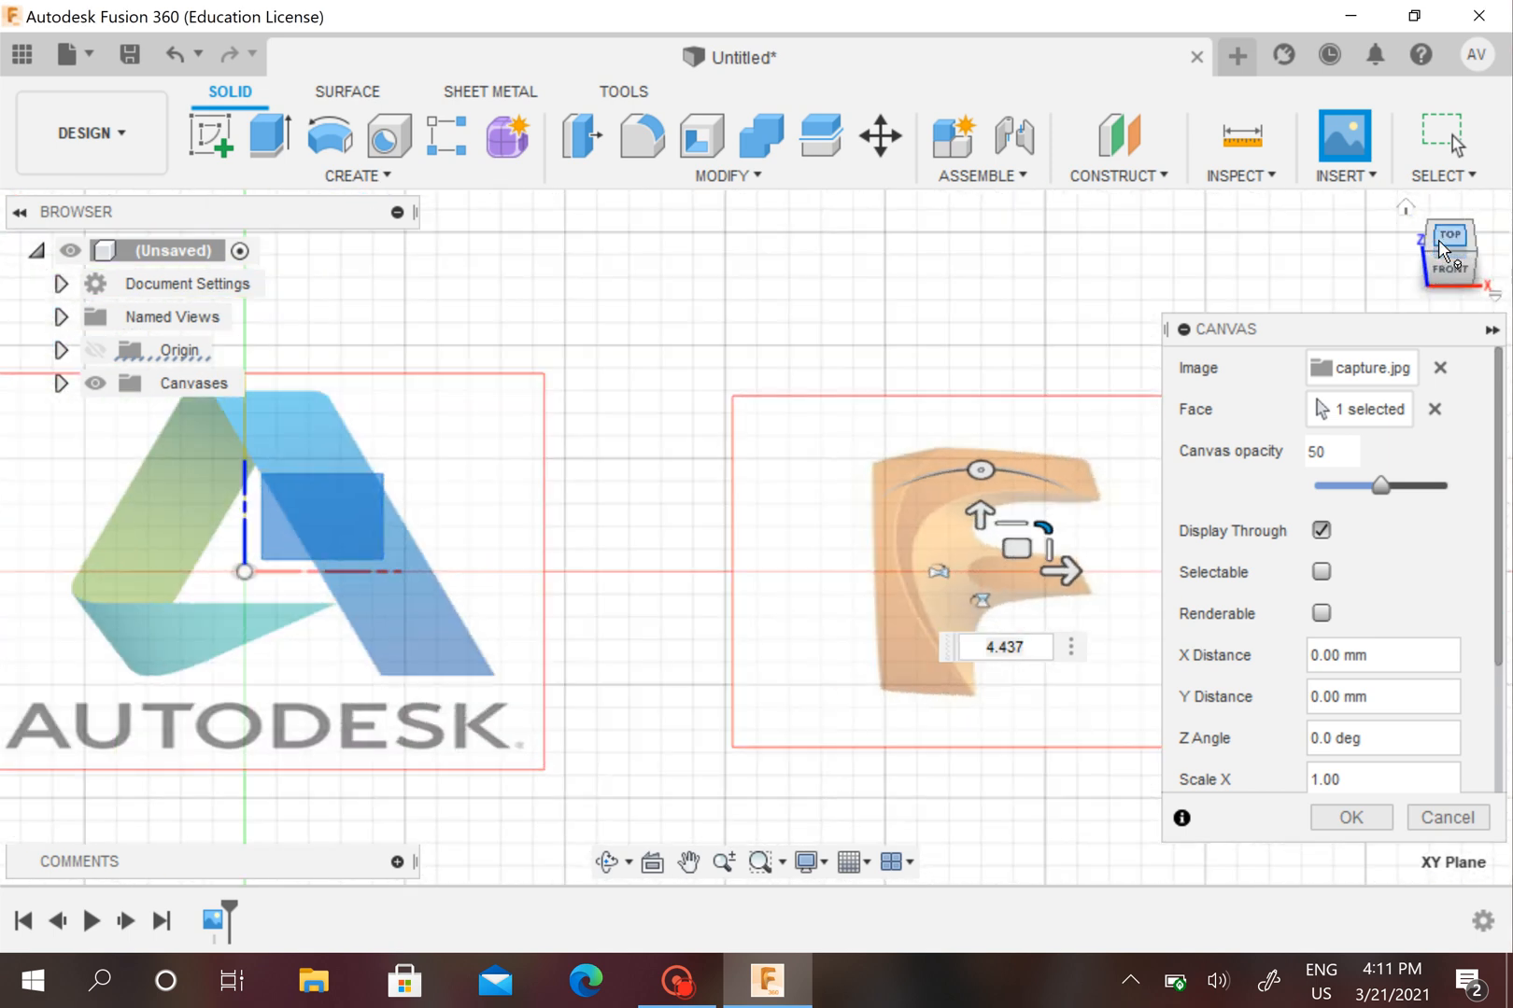
mouse_move(1485, 256)
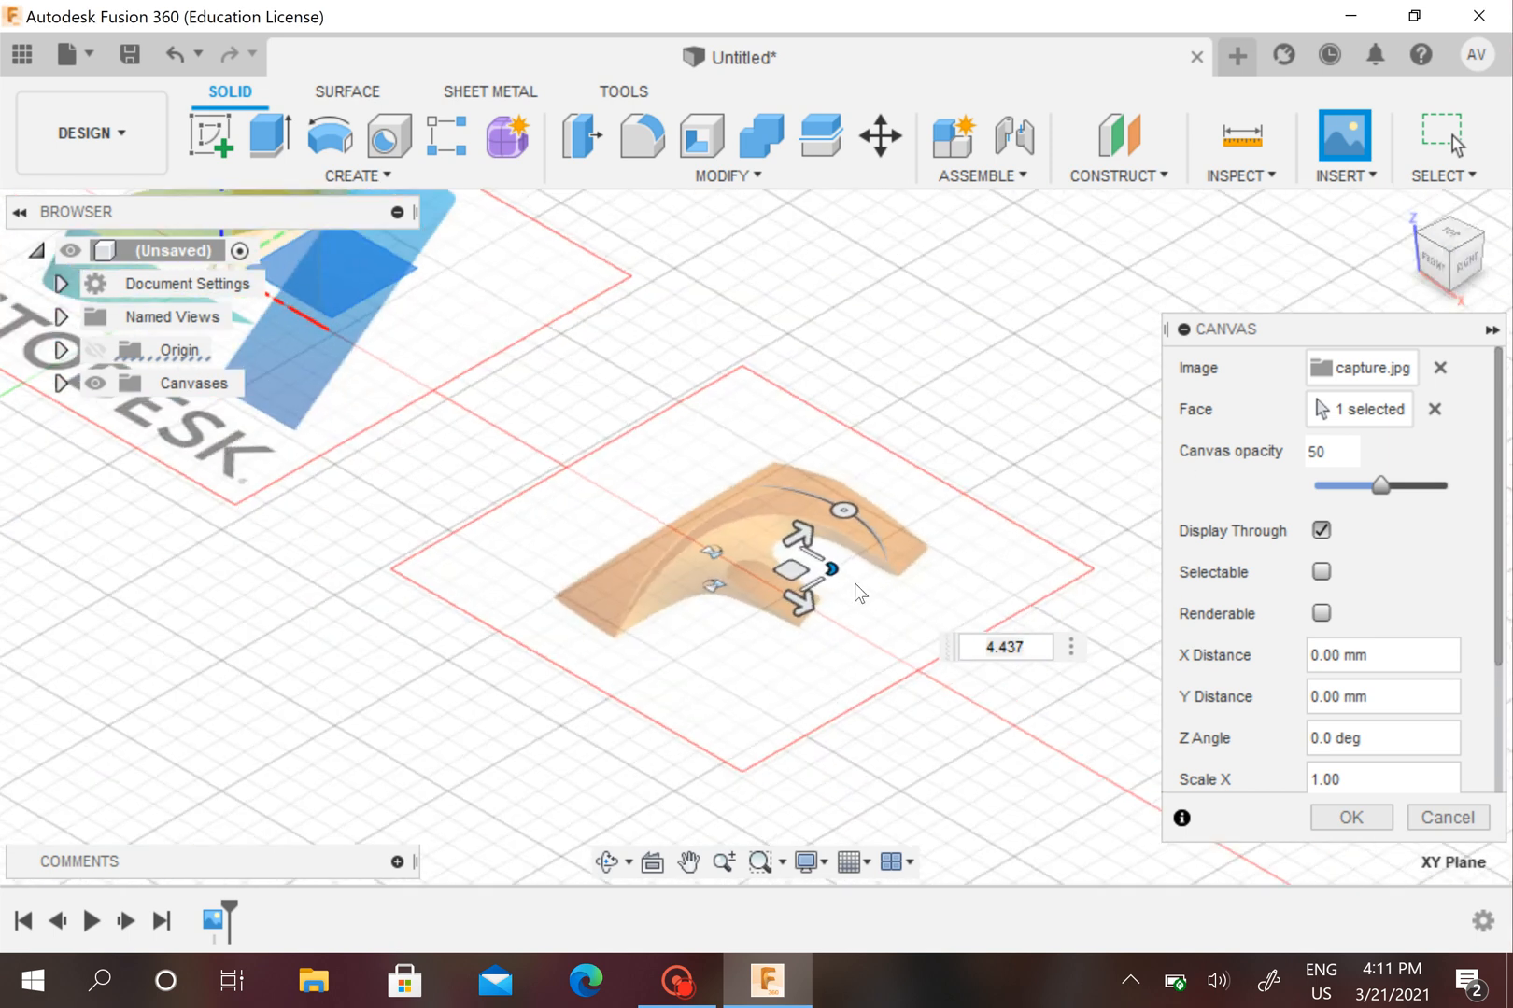
left_click_drag(828, 568, 846, 567)
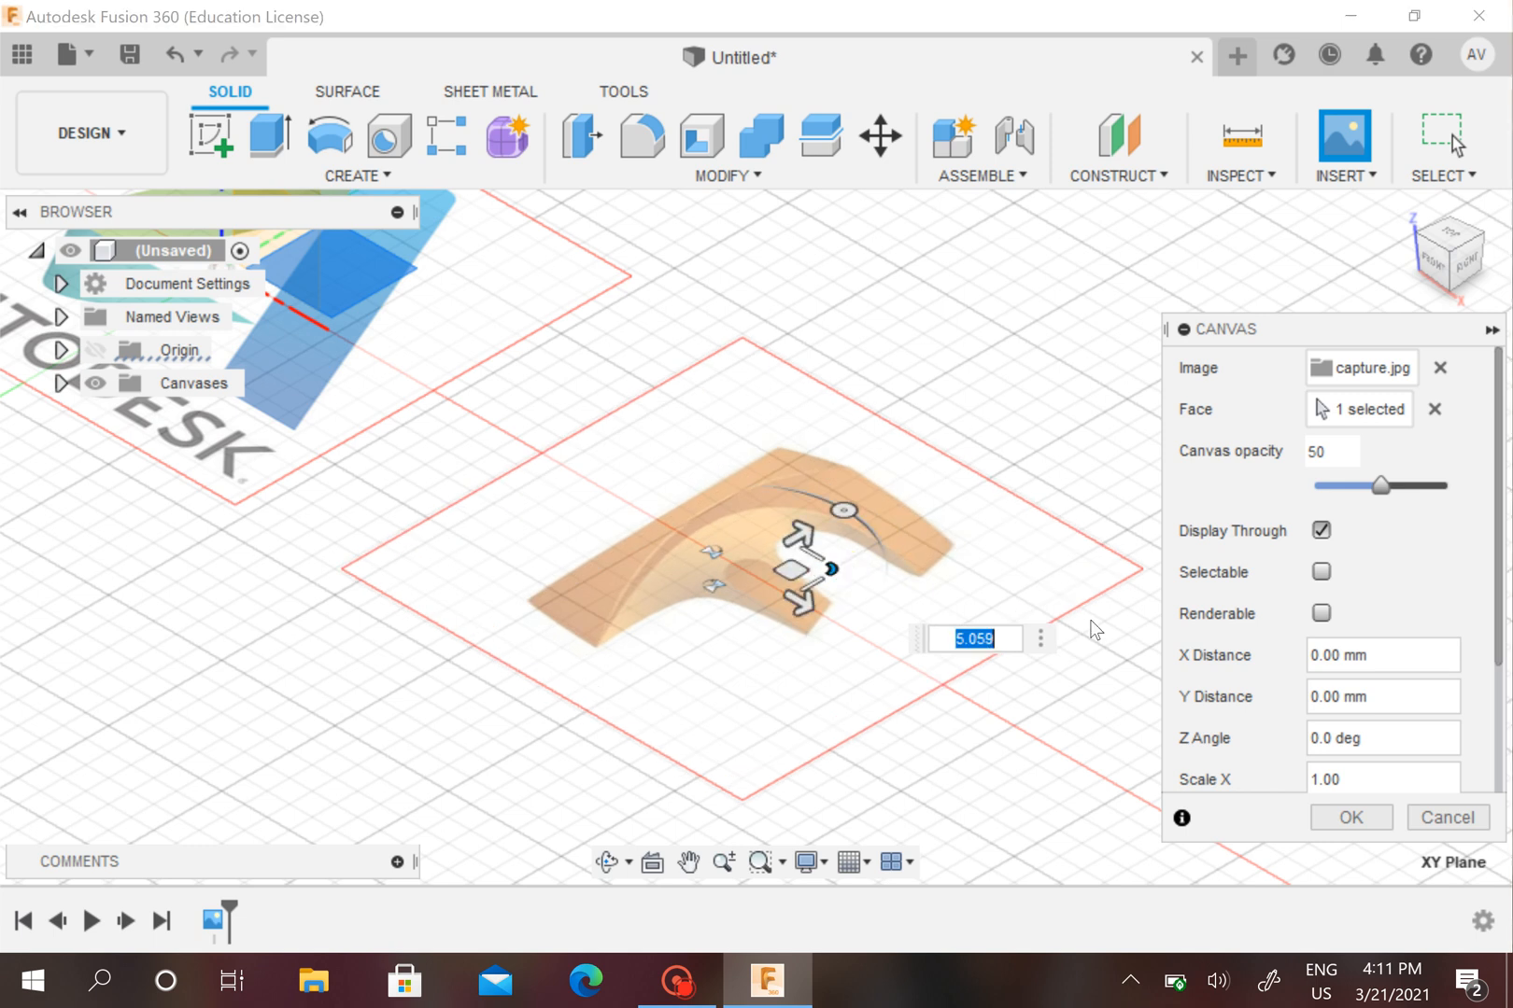
scroll("down", 3)
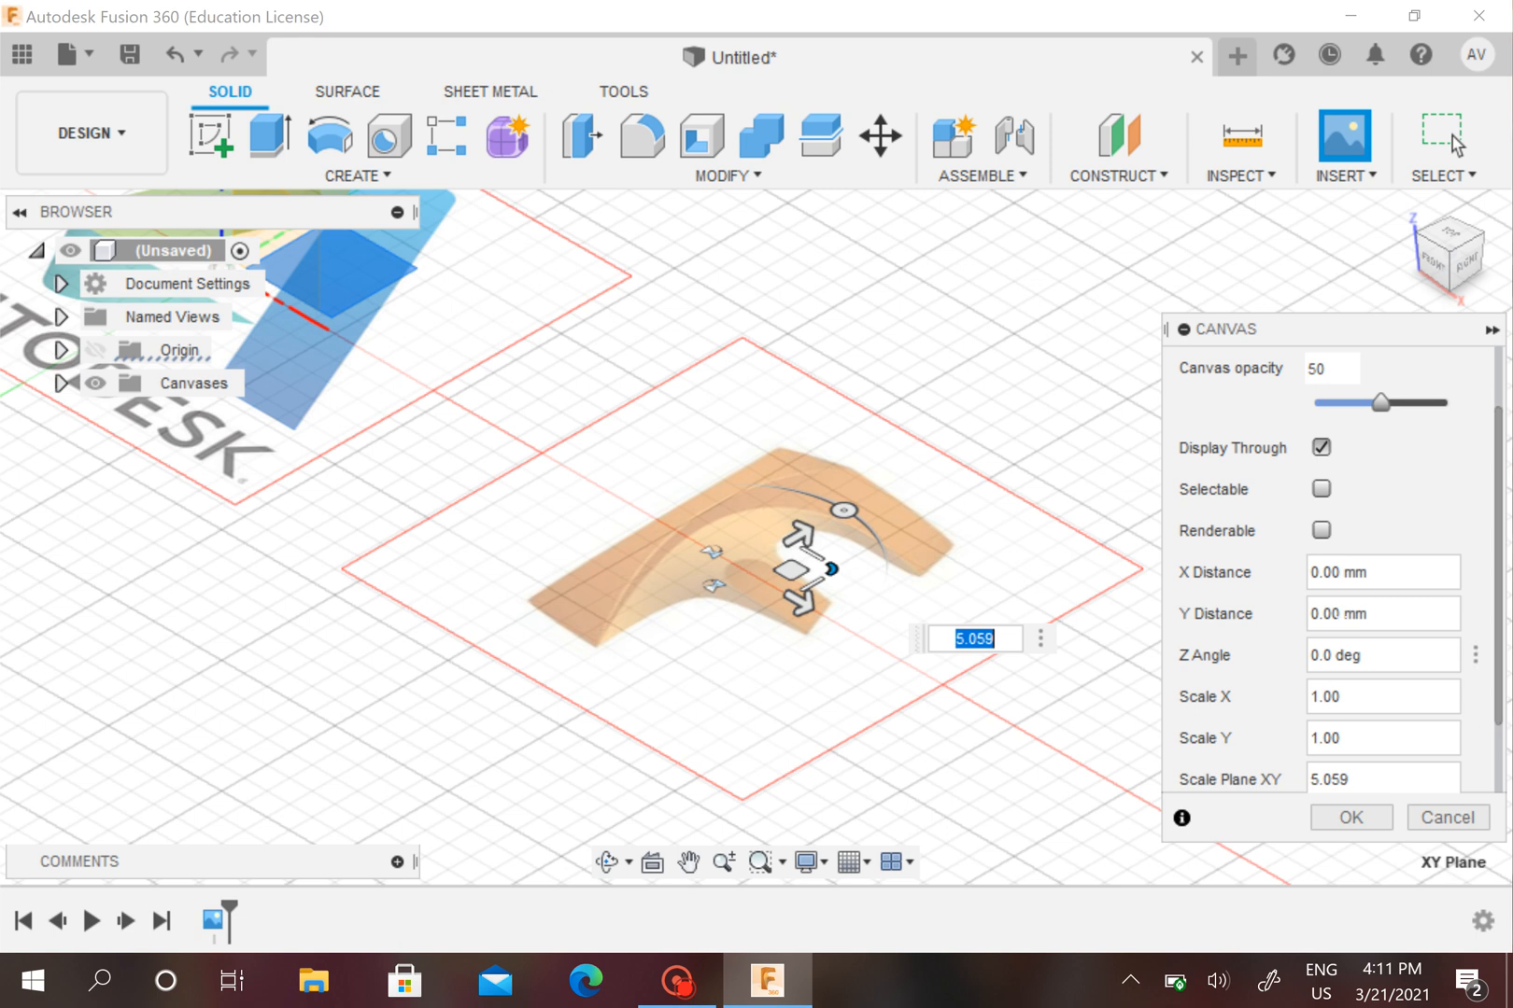
mouse_move(1351, 733)
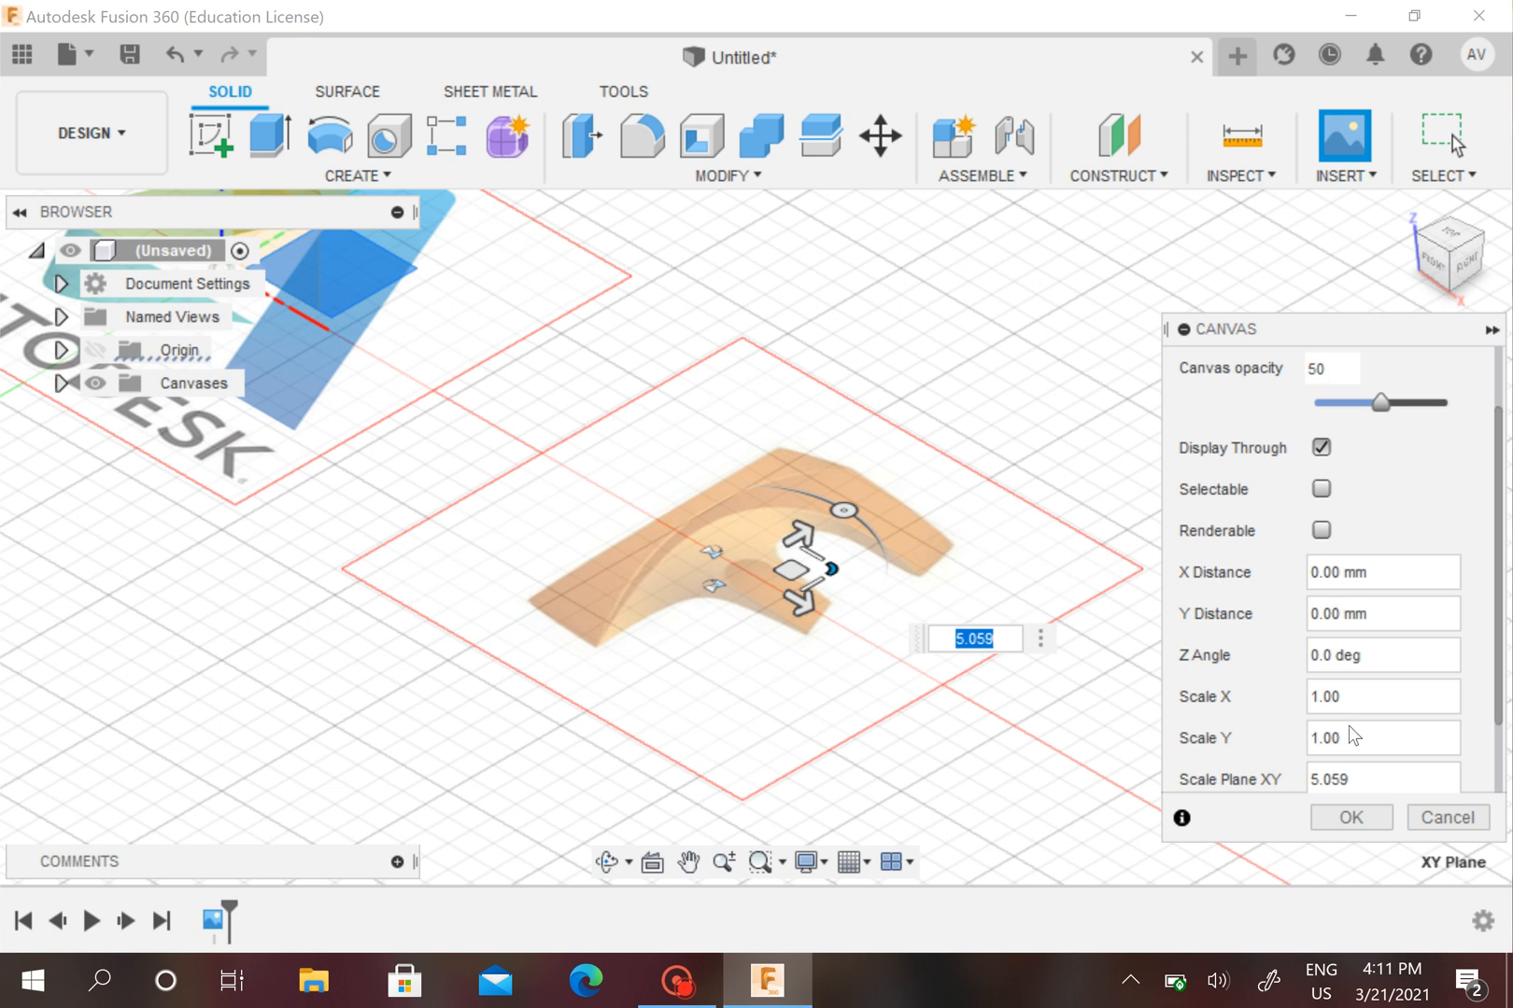
mouse_move(1354, 735)
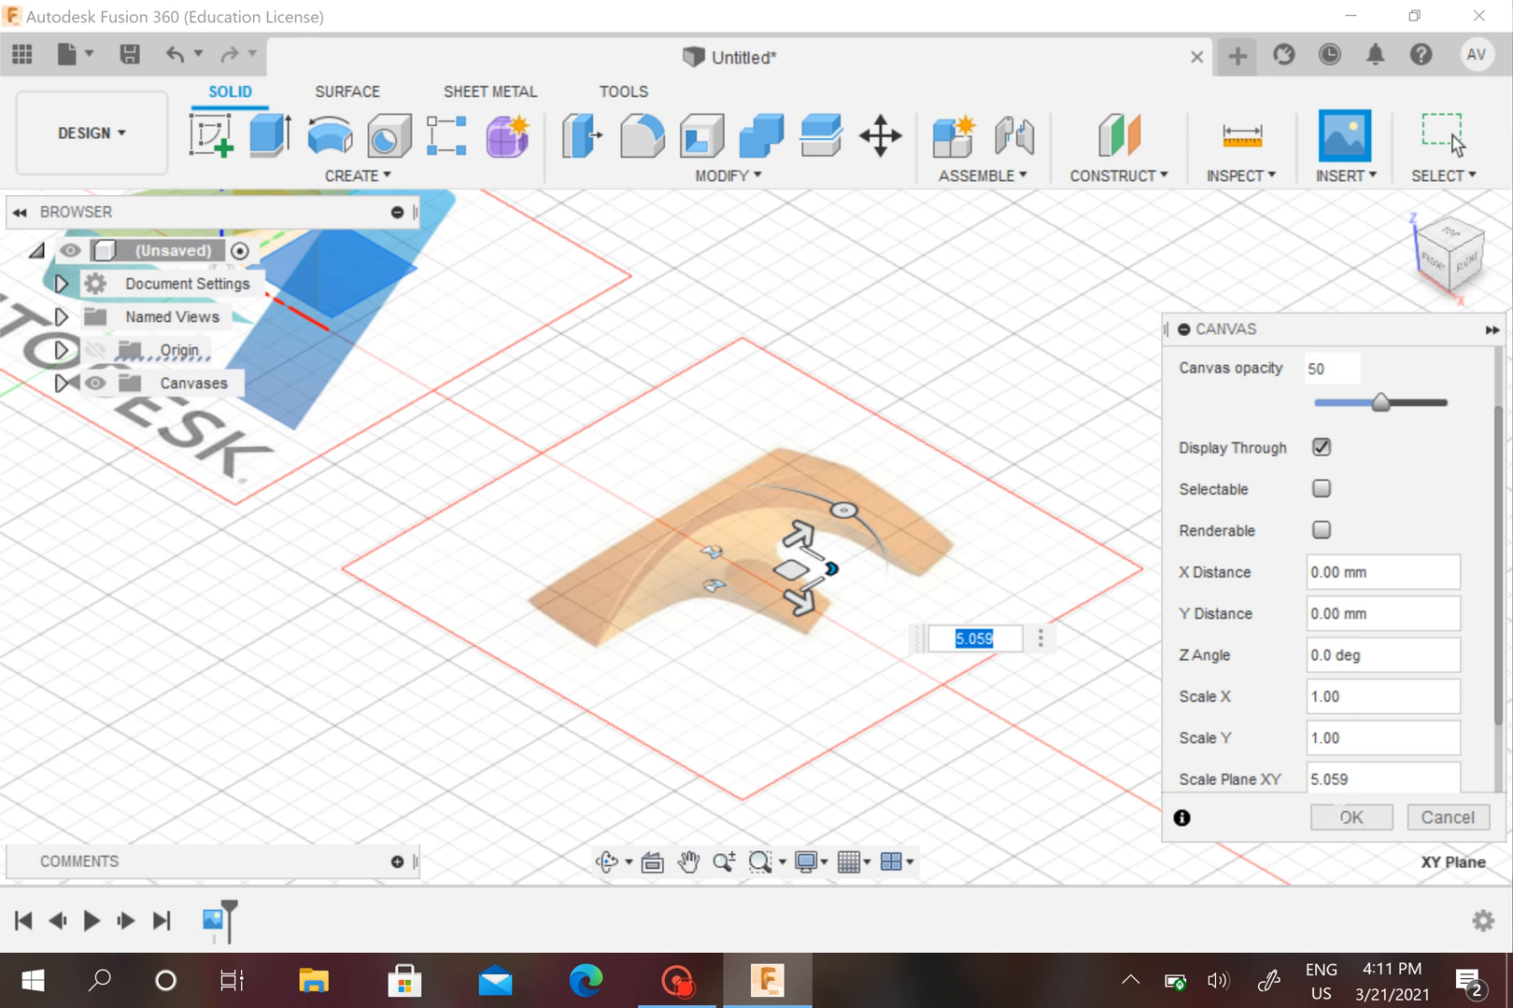
mouse_move(1171, 745)
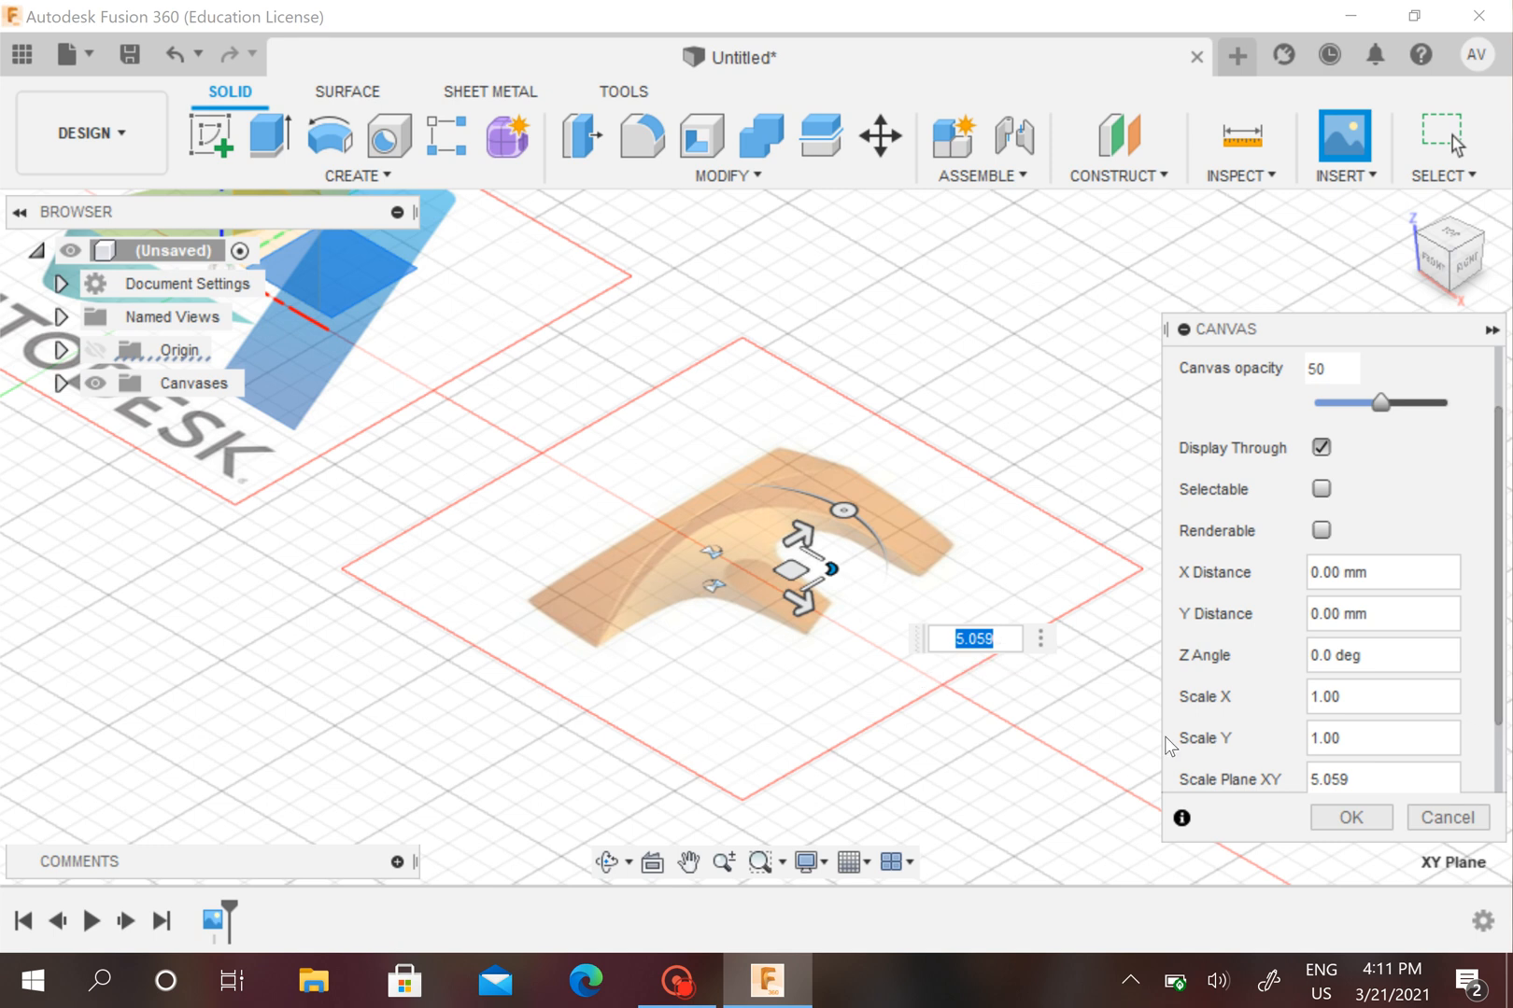
left_click(1348, 816)
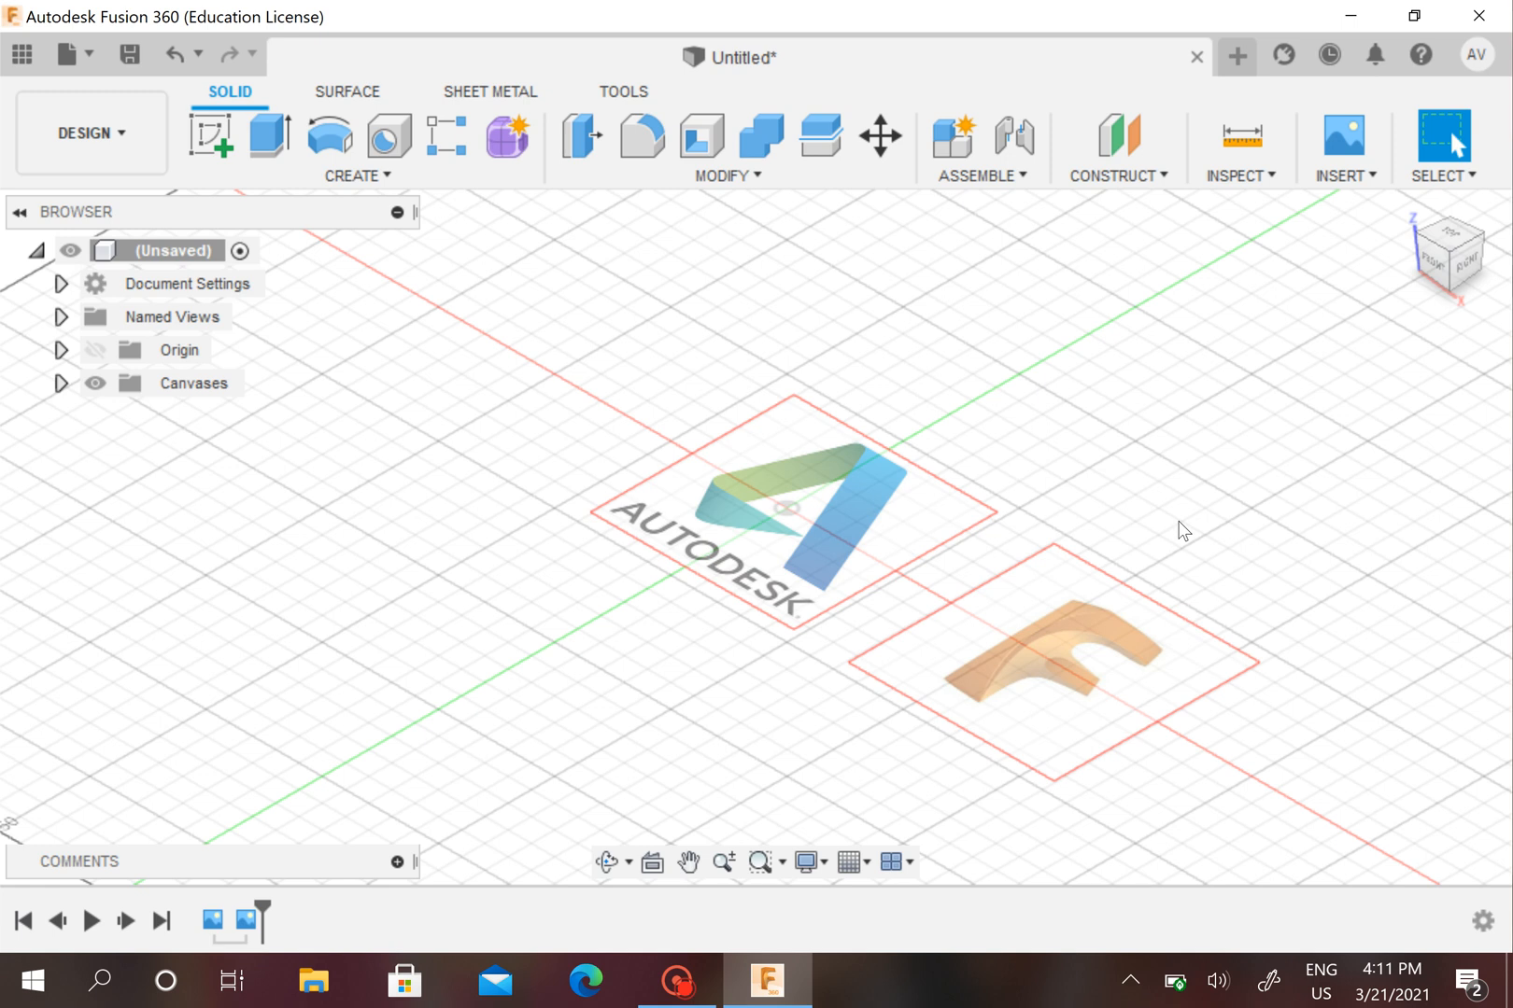
mouse_move(1130, 493)
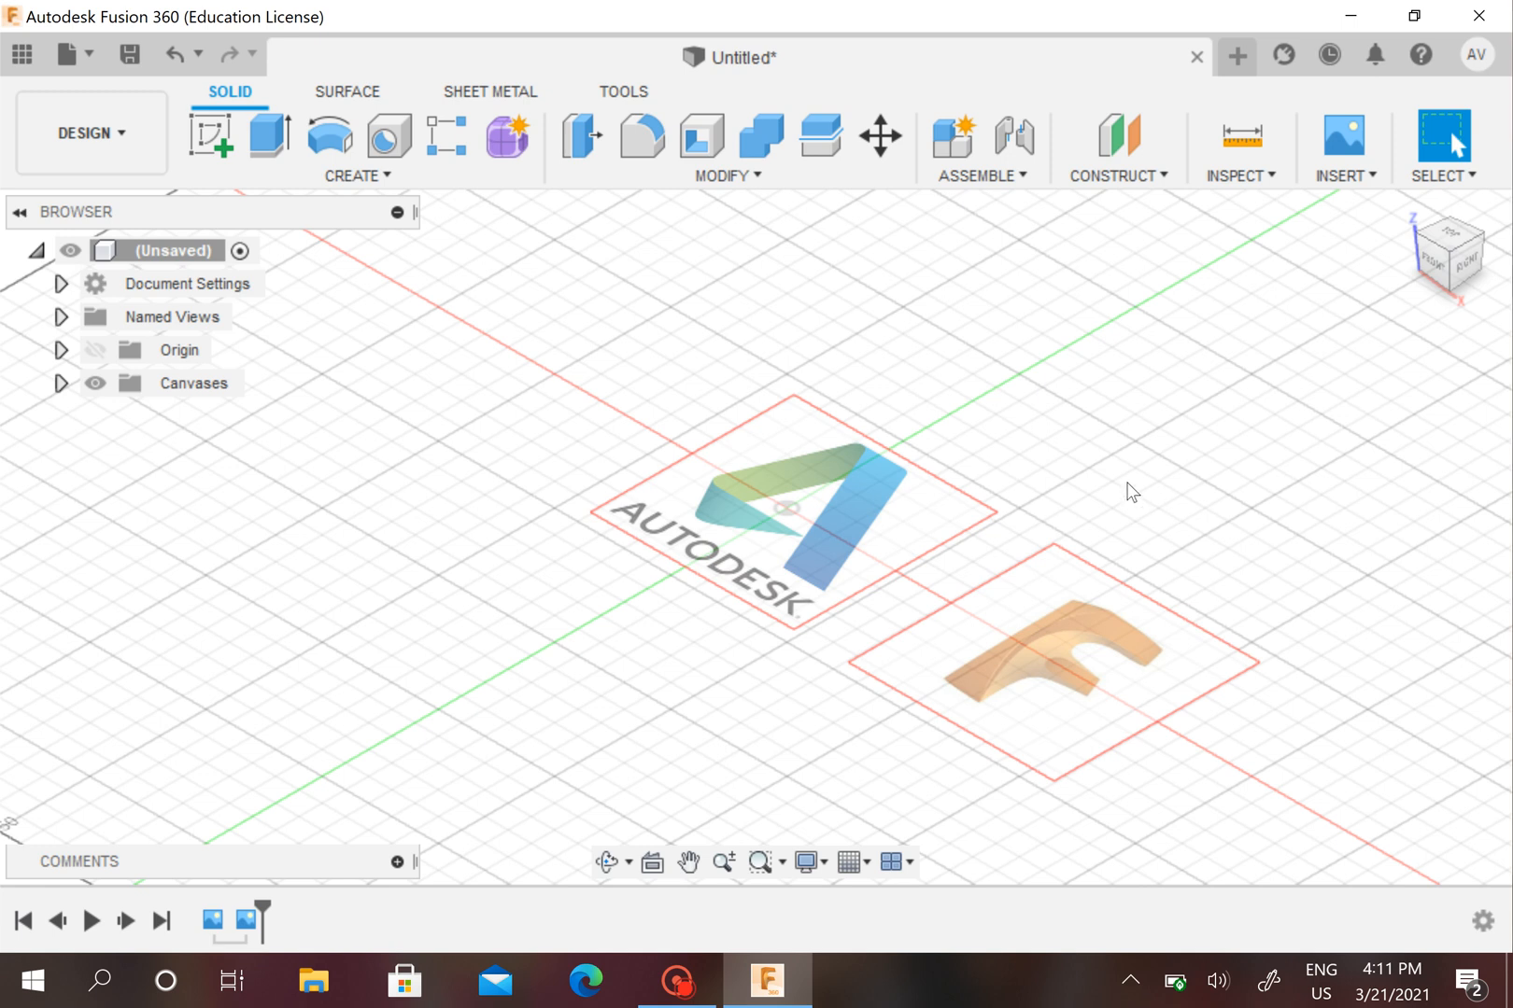
mouse_move(1027, 532)
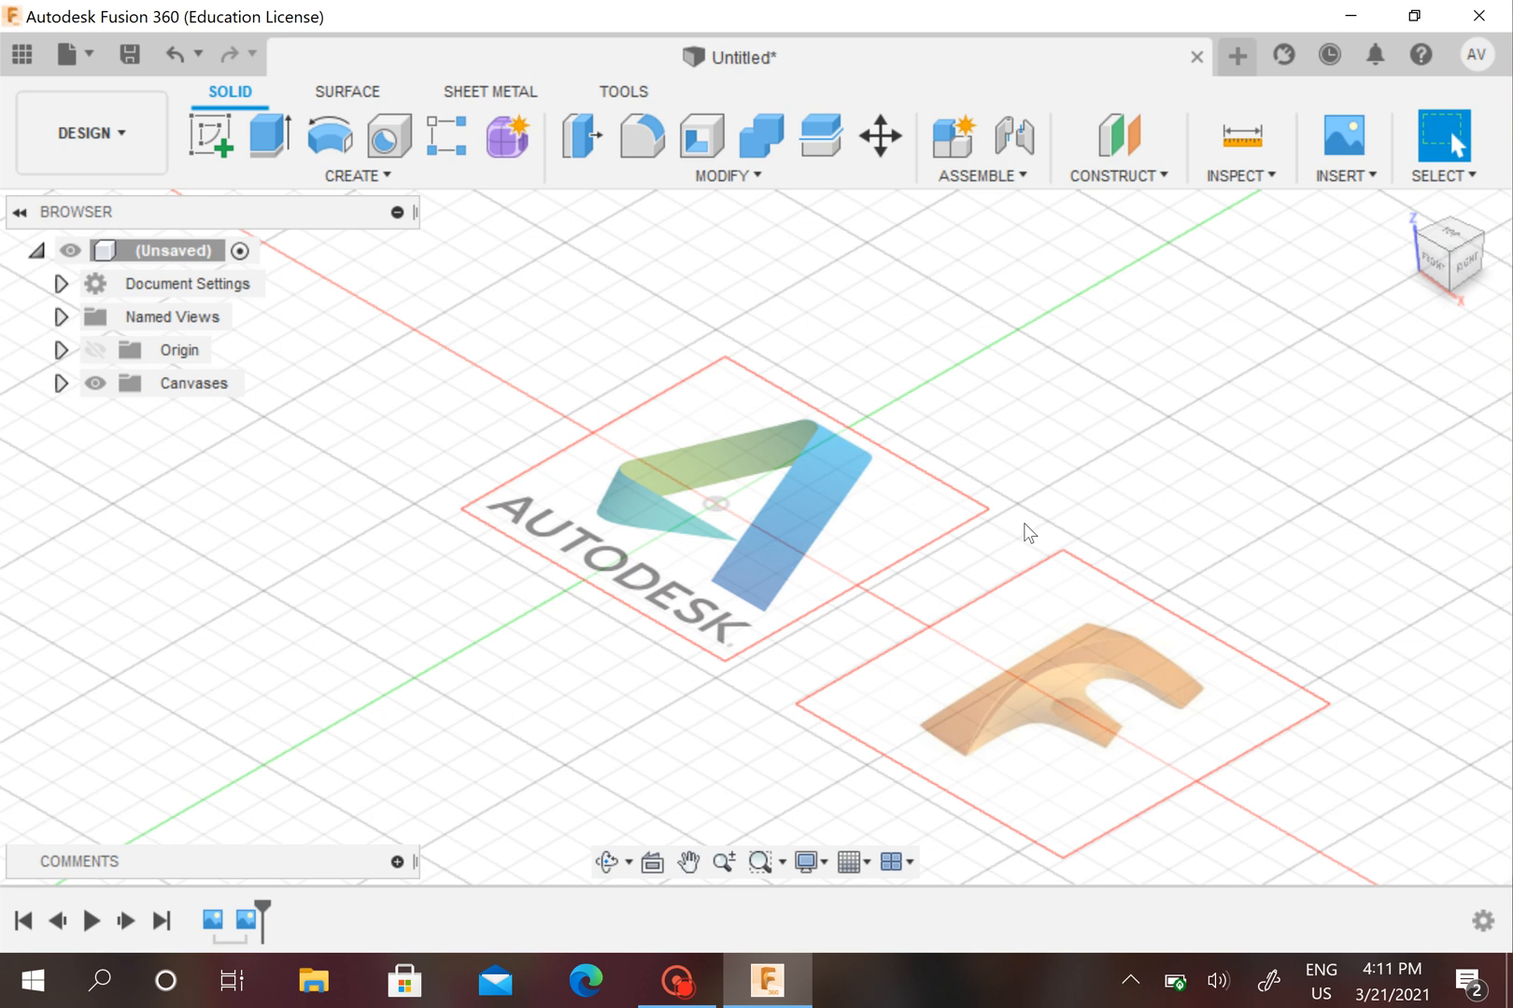
left_click_drag(1027, 533, 999, 495)
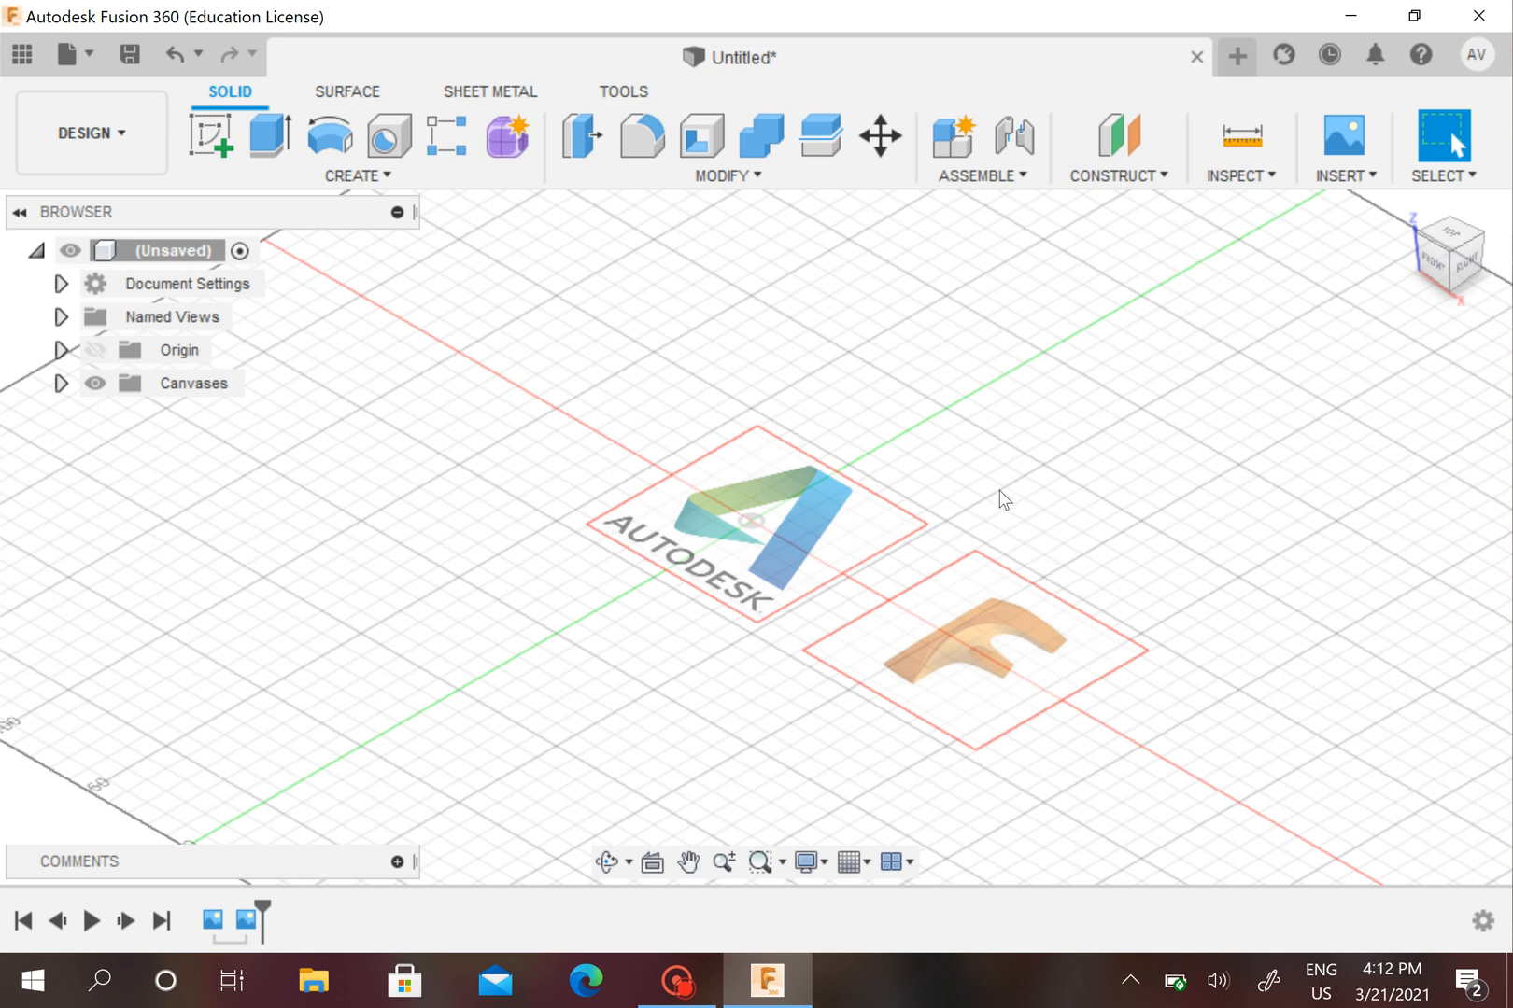
mouse_move(984, 463)
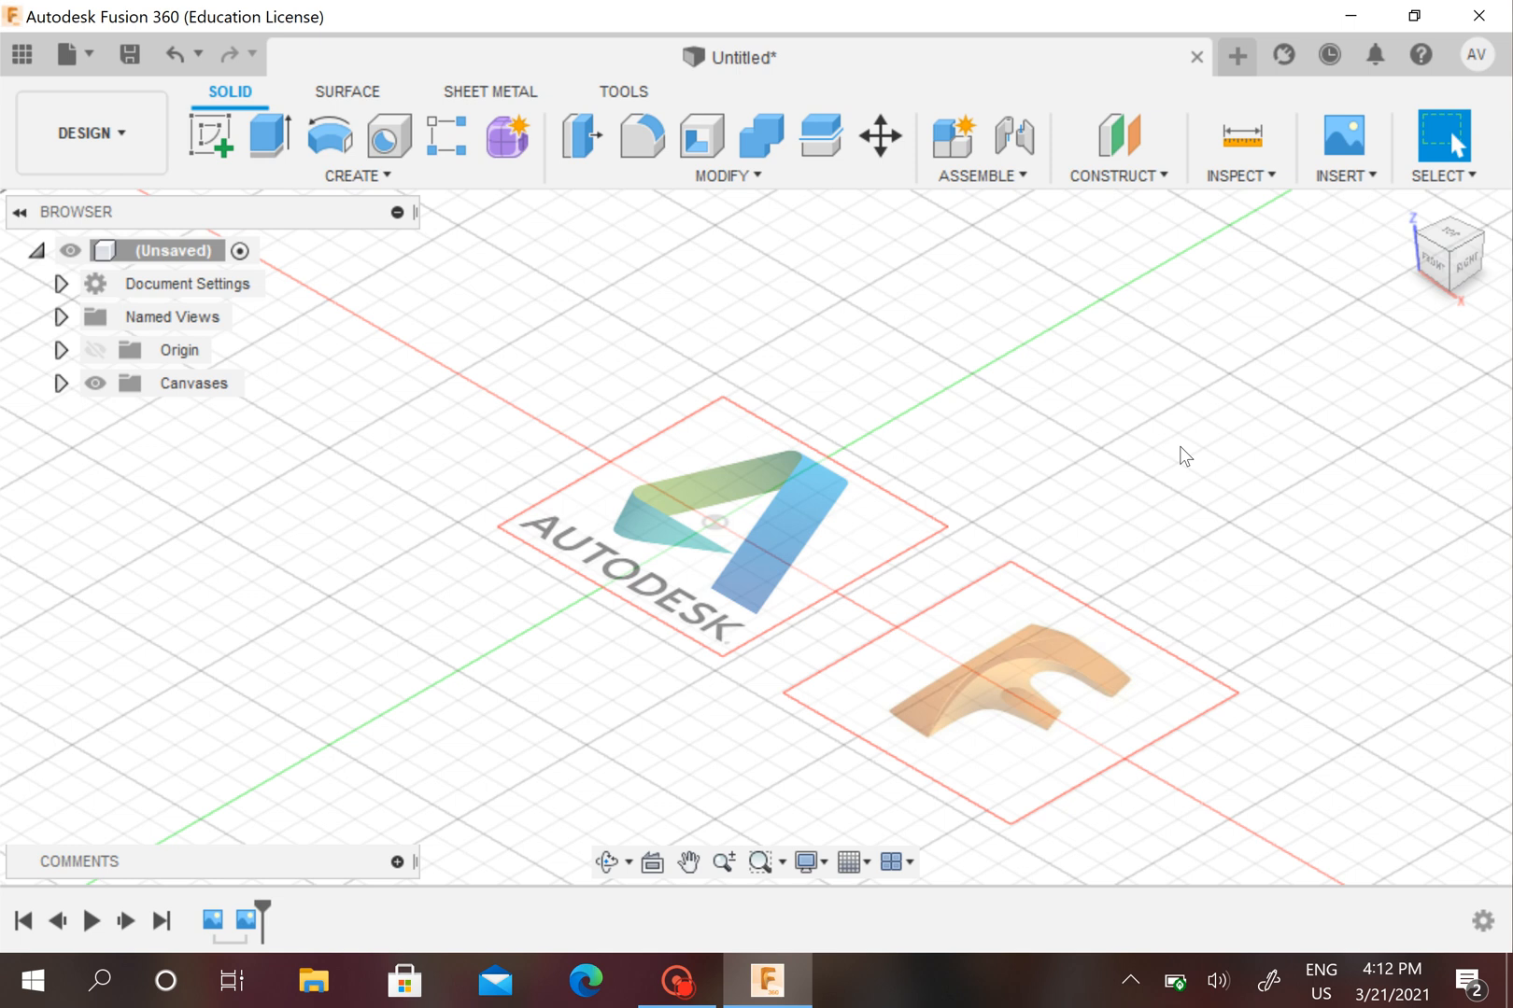
mouse_move(825, 383)
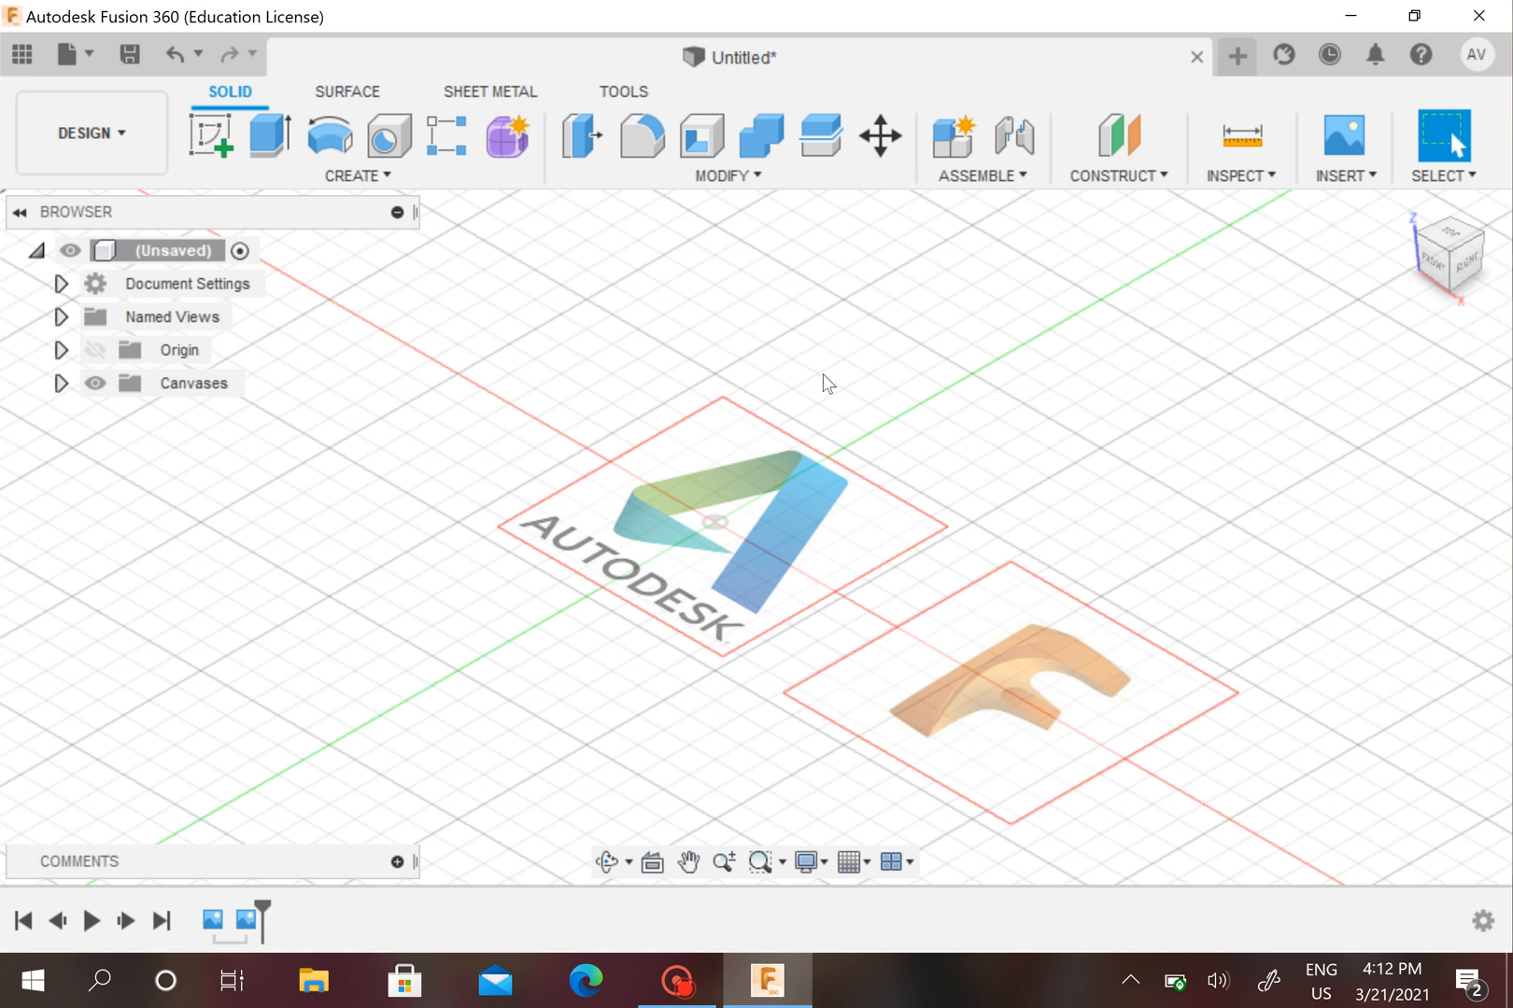
mouse_move(1477, 298)
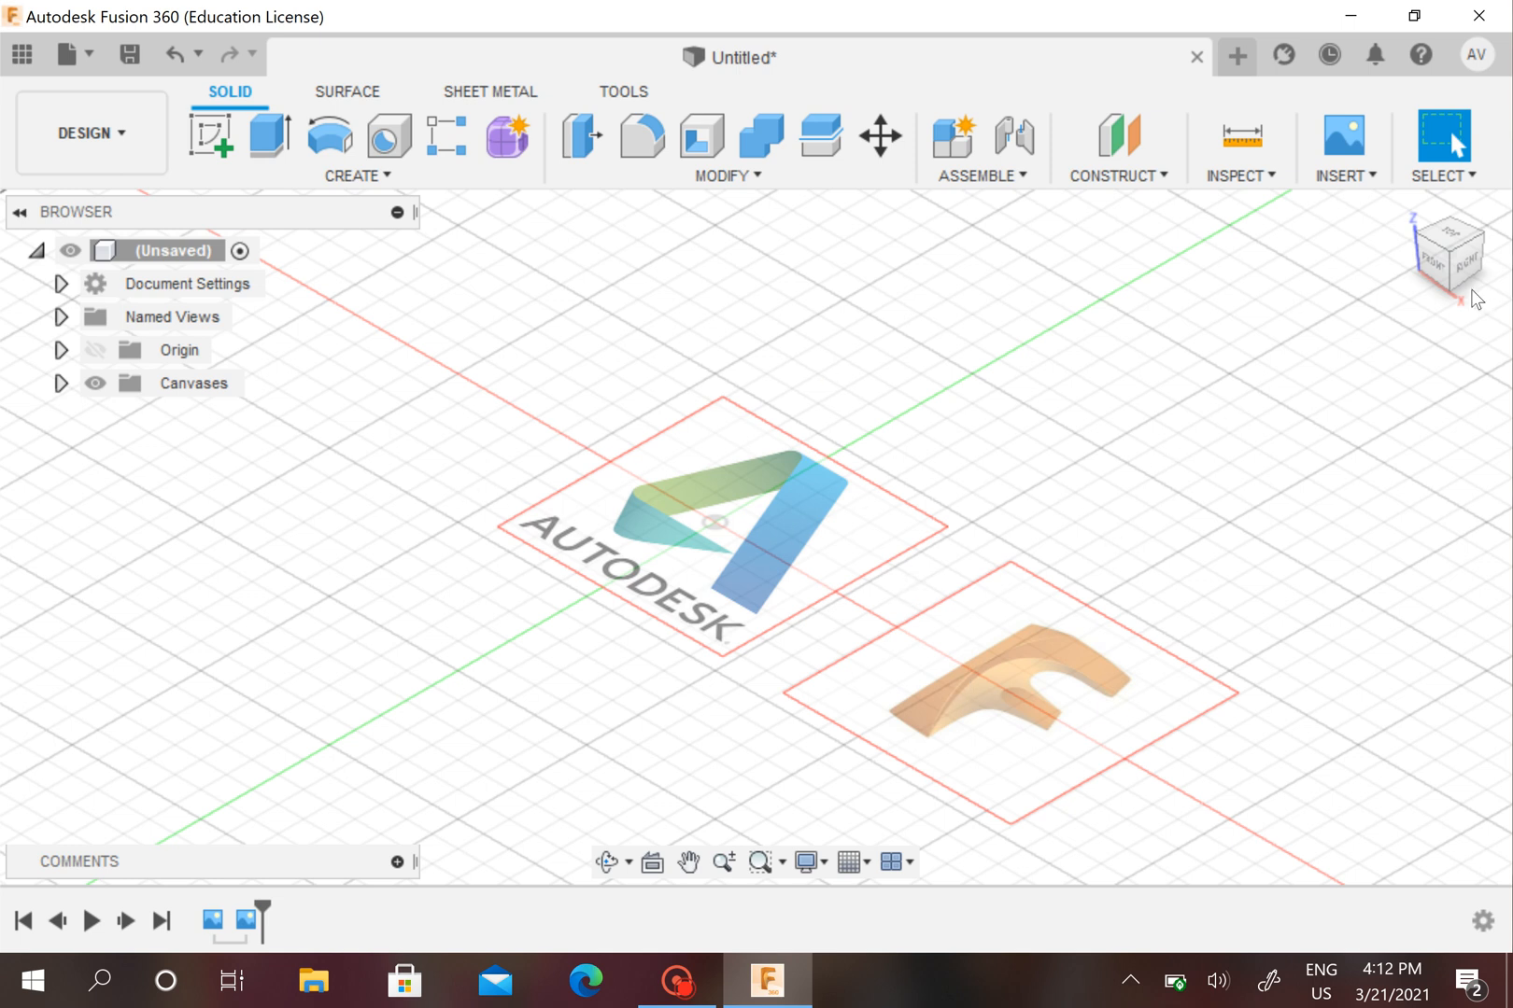
left_click(1447, 247)
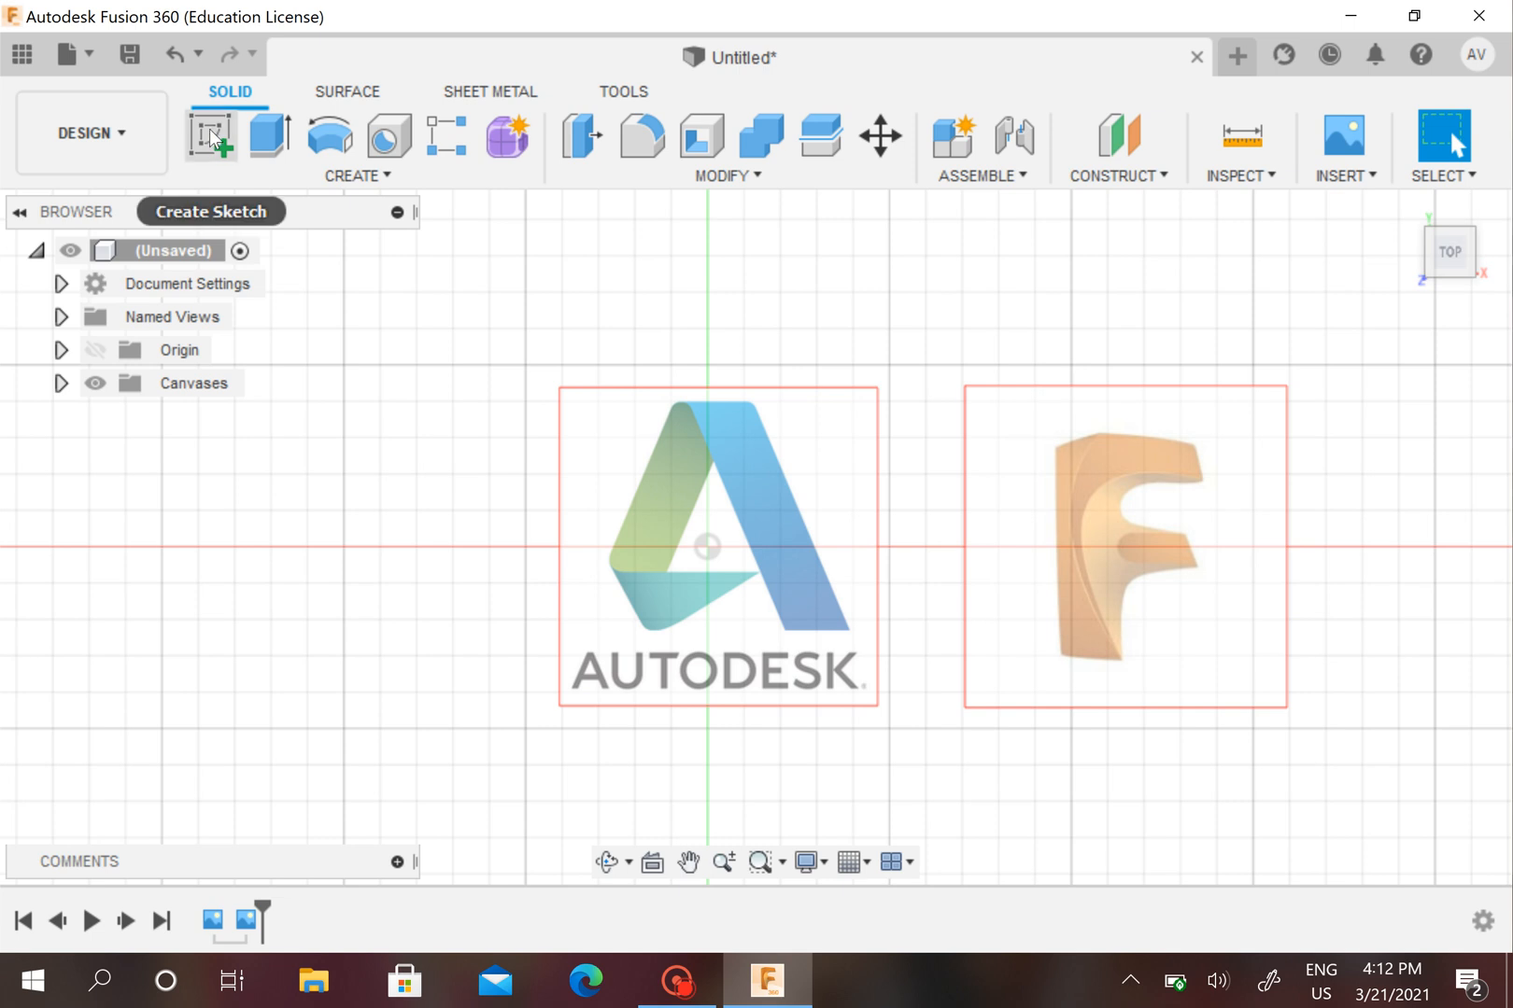
Start a sketch on the XY plane and trace a first line down the Autodesk A's left edge.
left_click(211, 135)
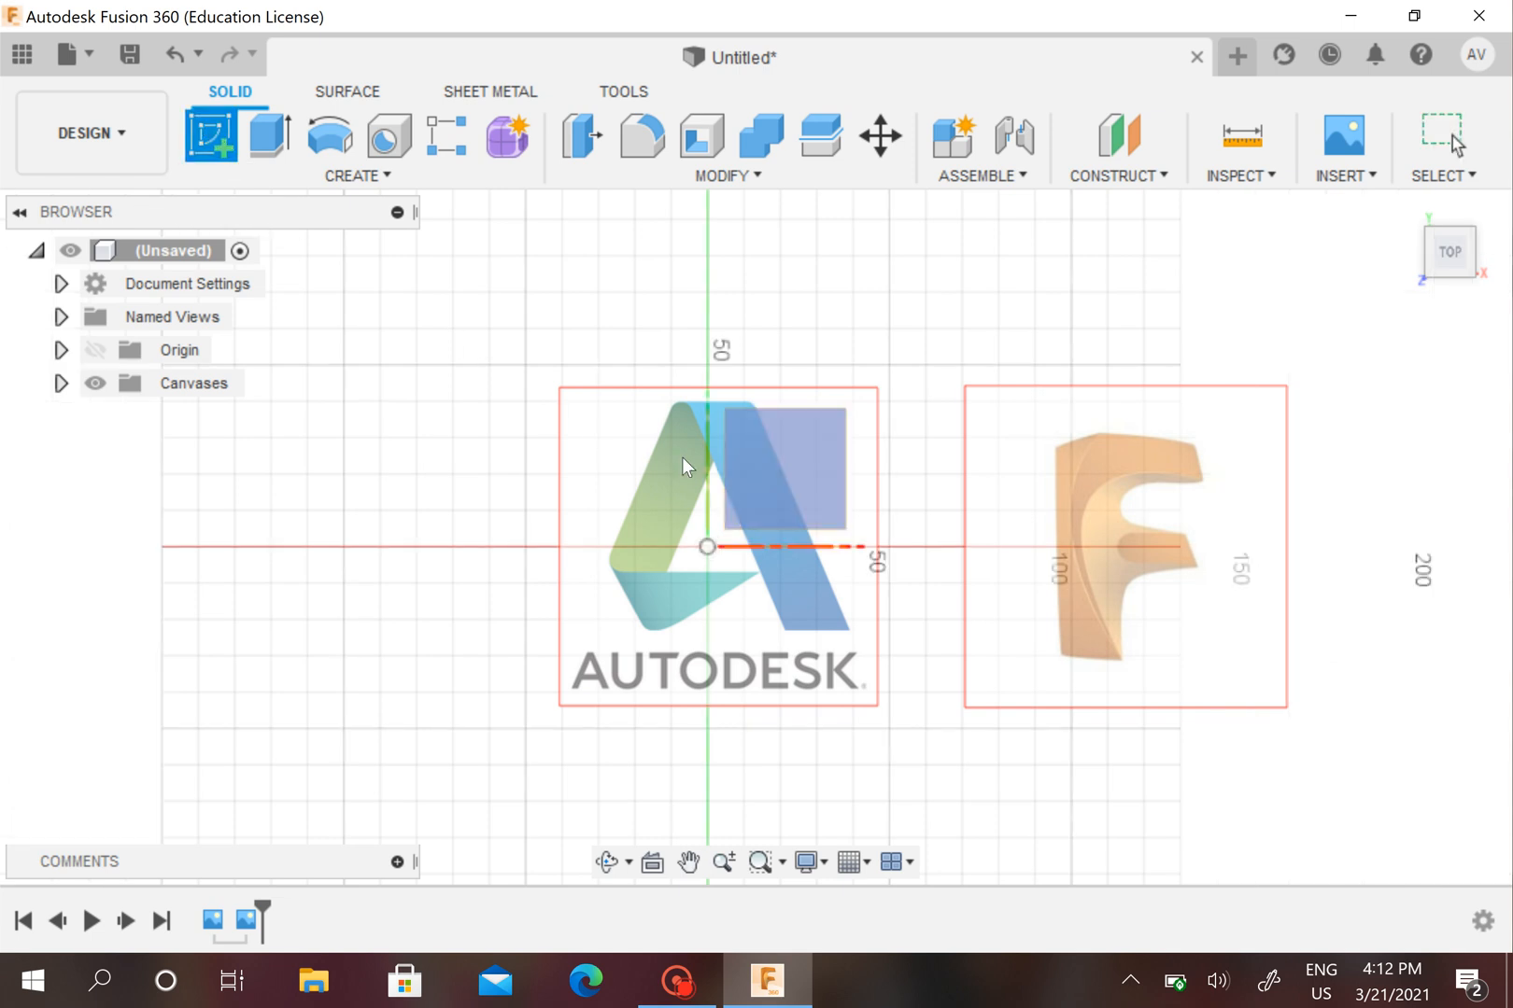
left_click(209, 135)
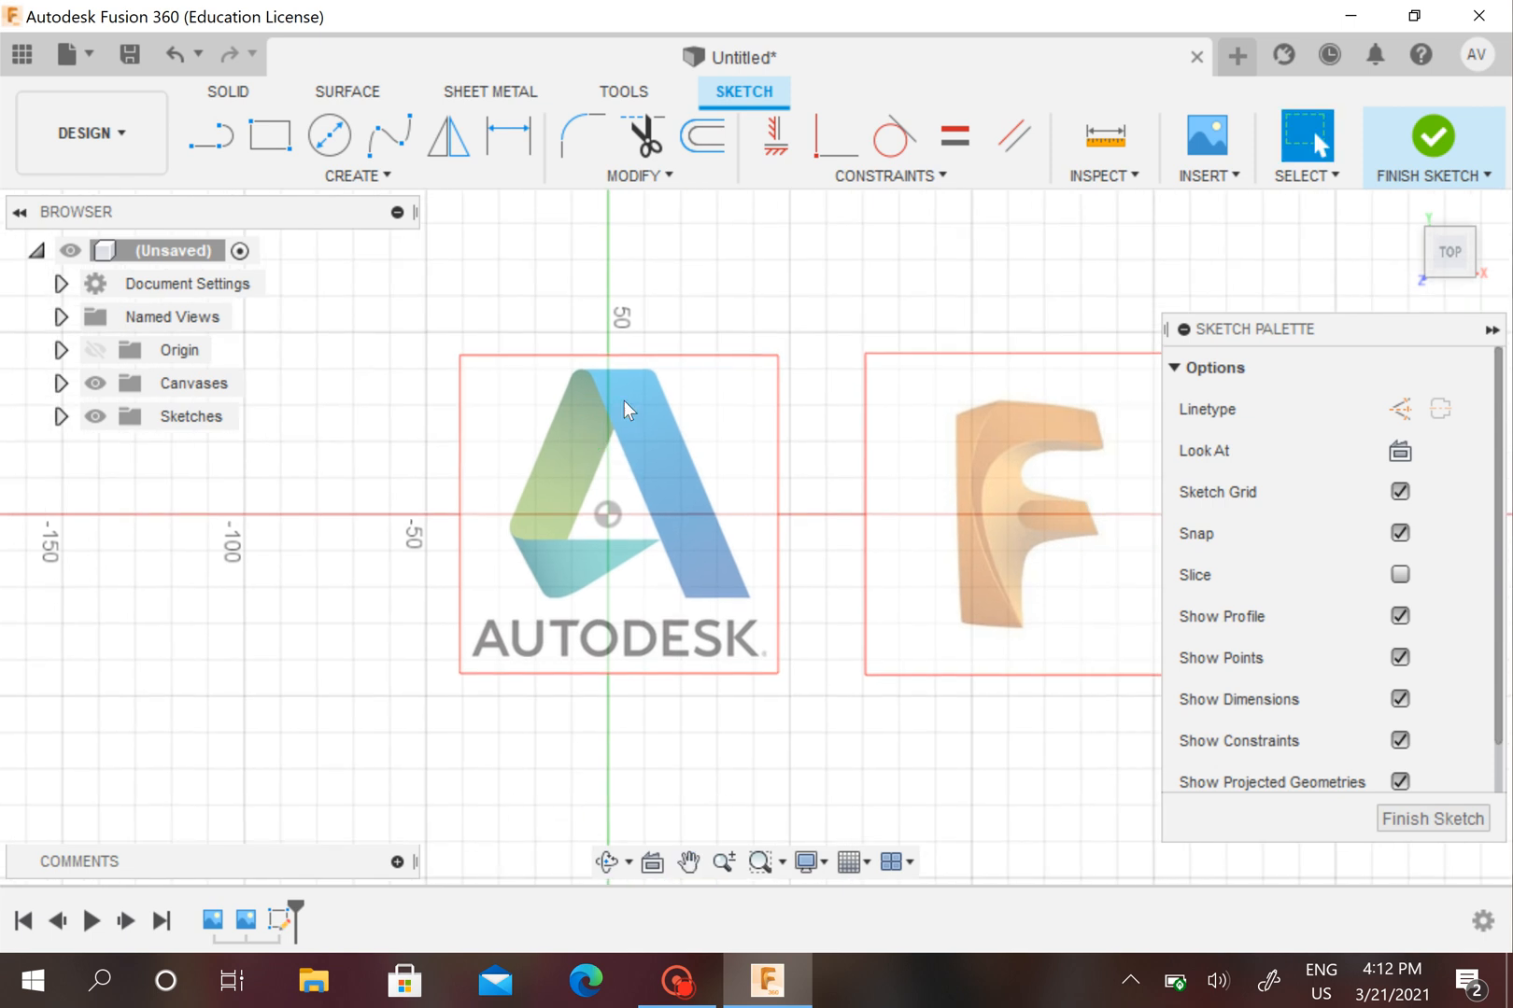
mouse_move(635, 504)
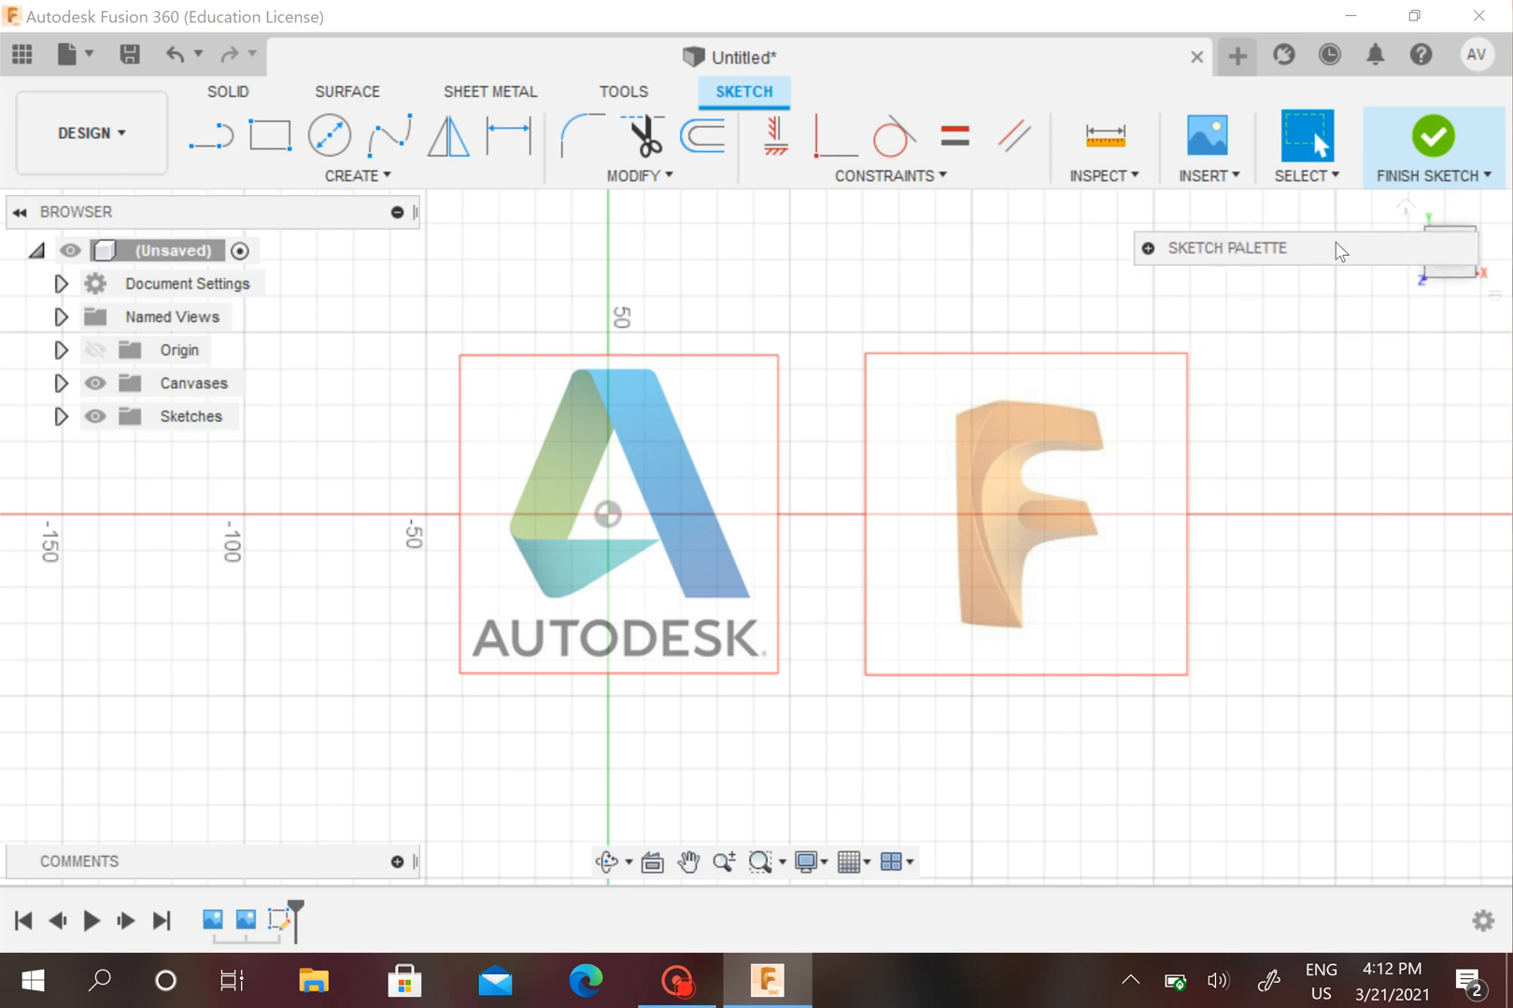
left_click_drag(1302, 248, 202, 476)
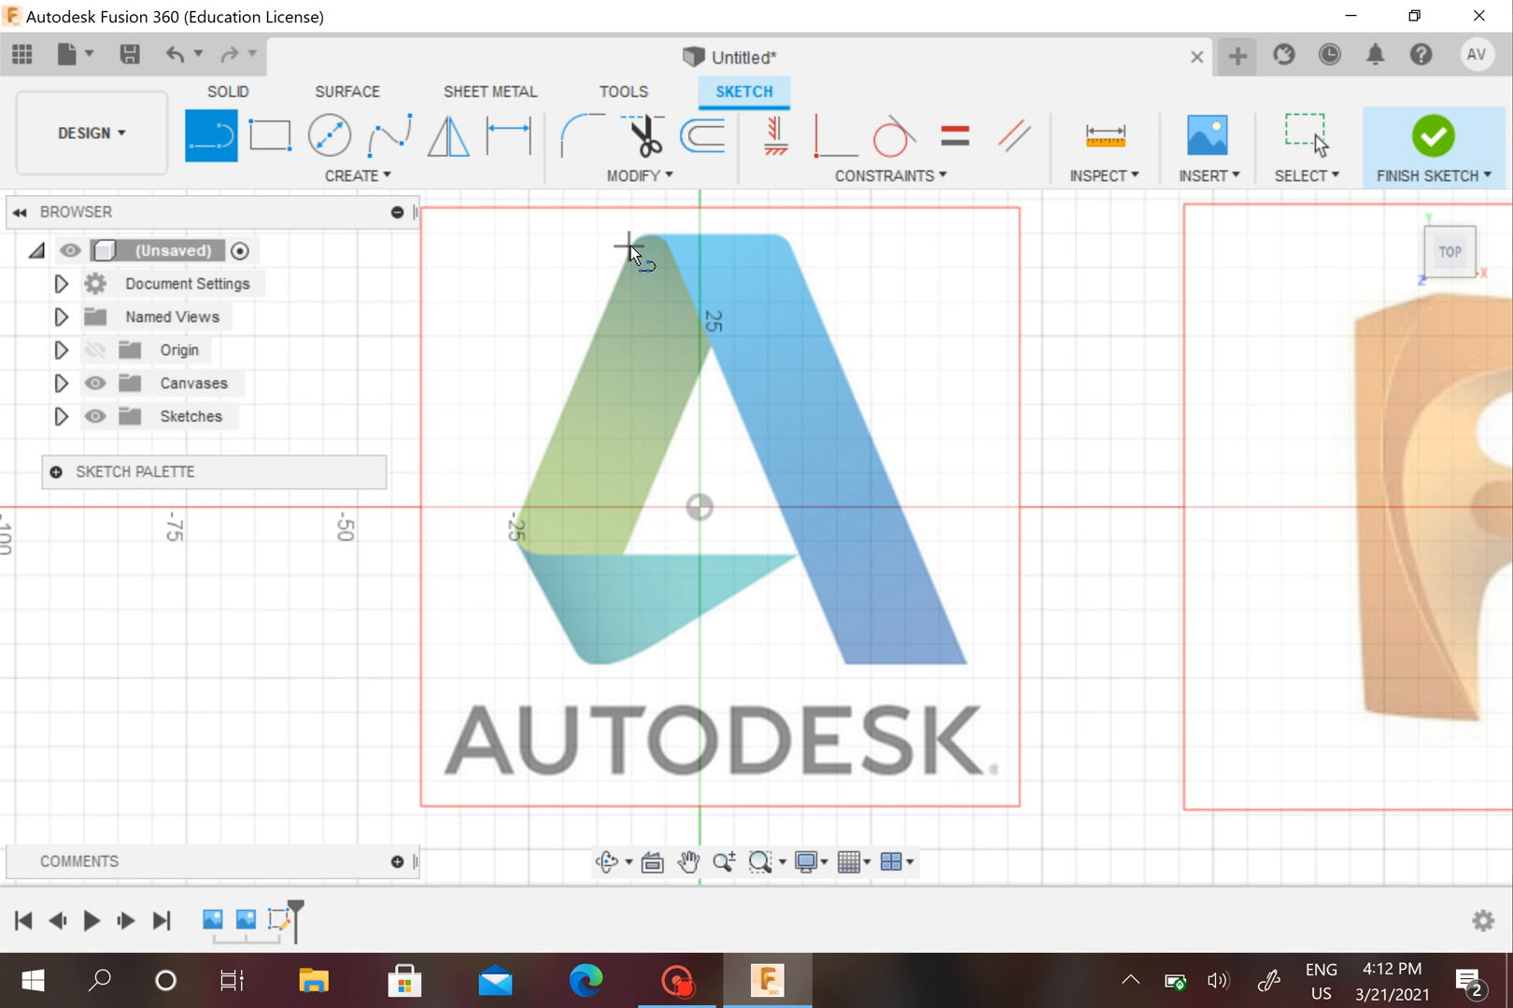
left_click_drag(628, 245, 516, 528)
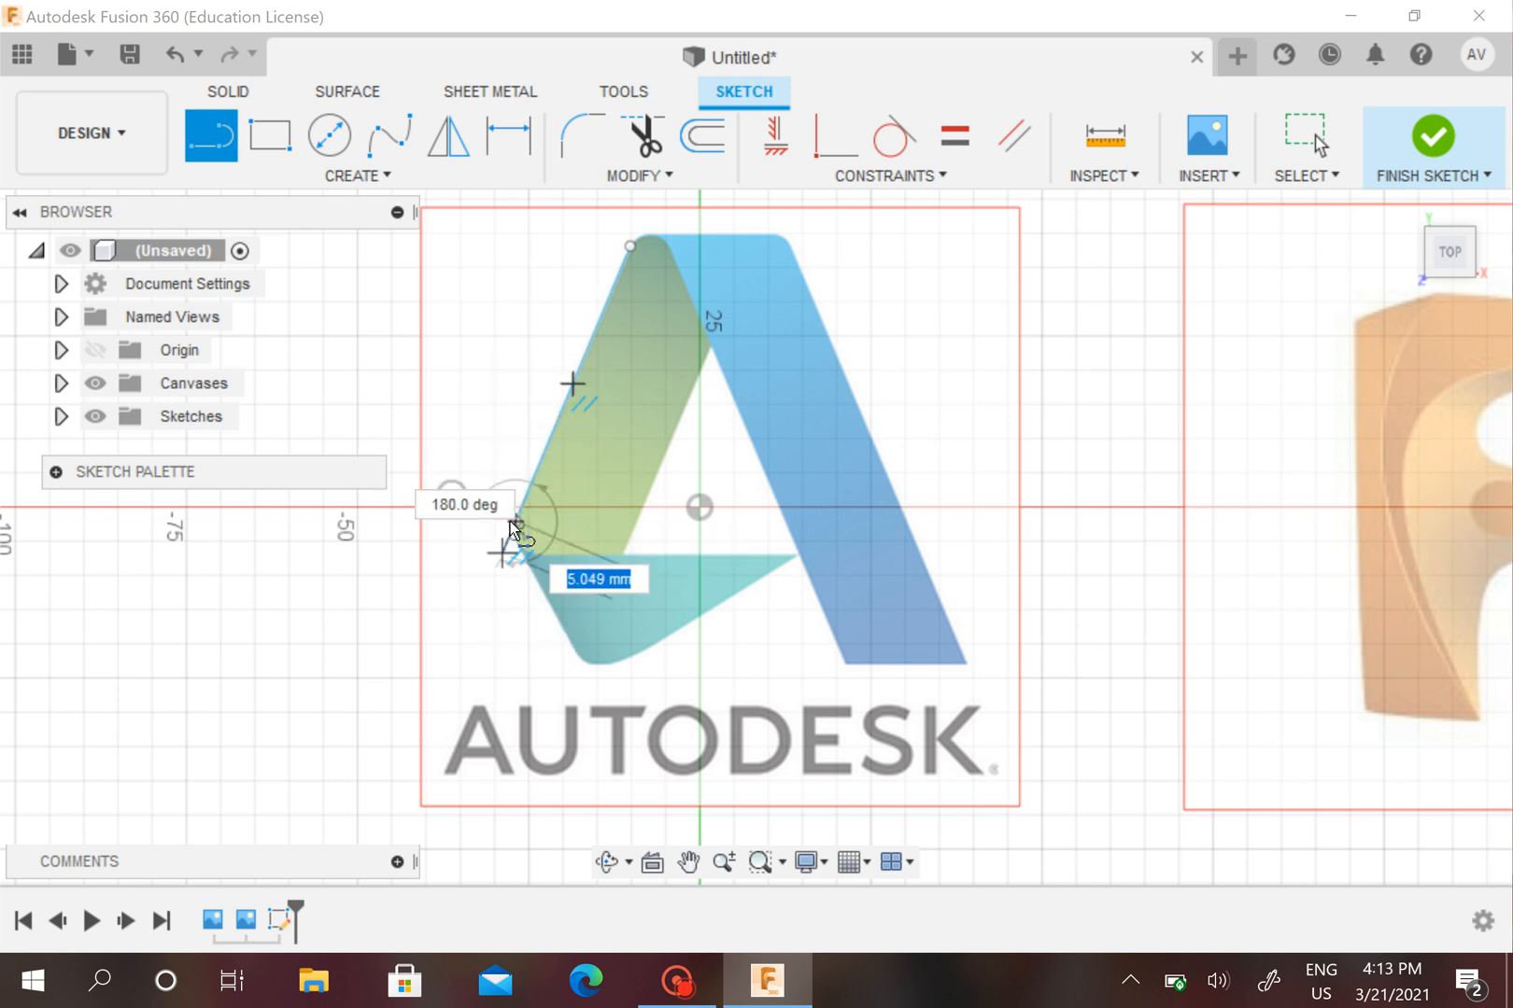
End the line at the A's left corner and finish Sketch1 with that single traced edge.
left_click_drag(512, 531, 1312, 217)
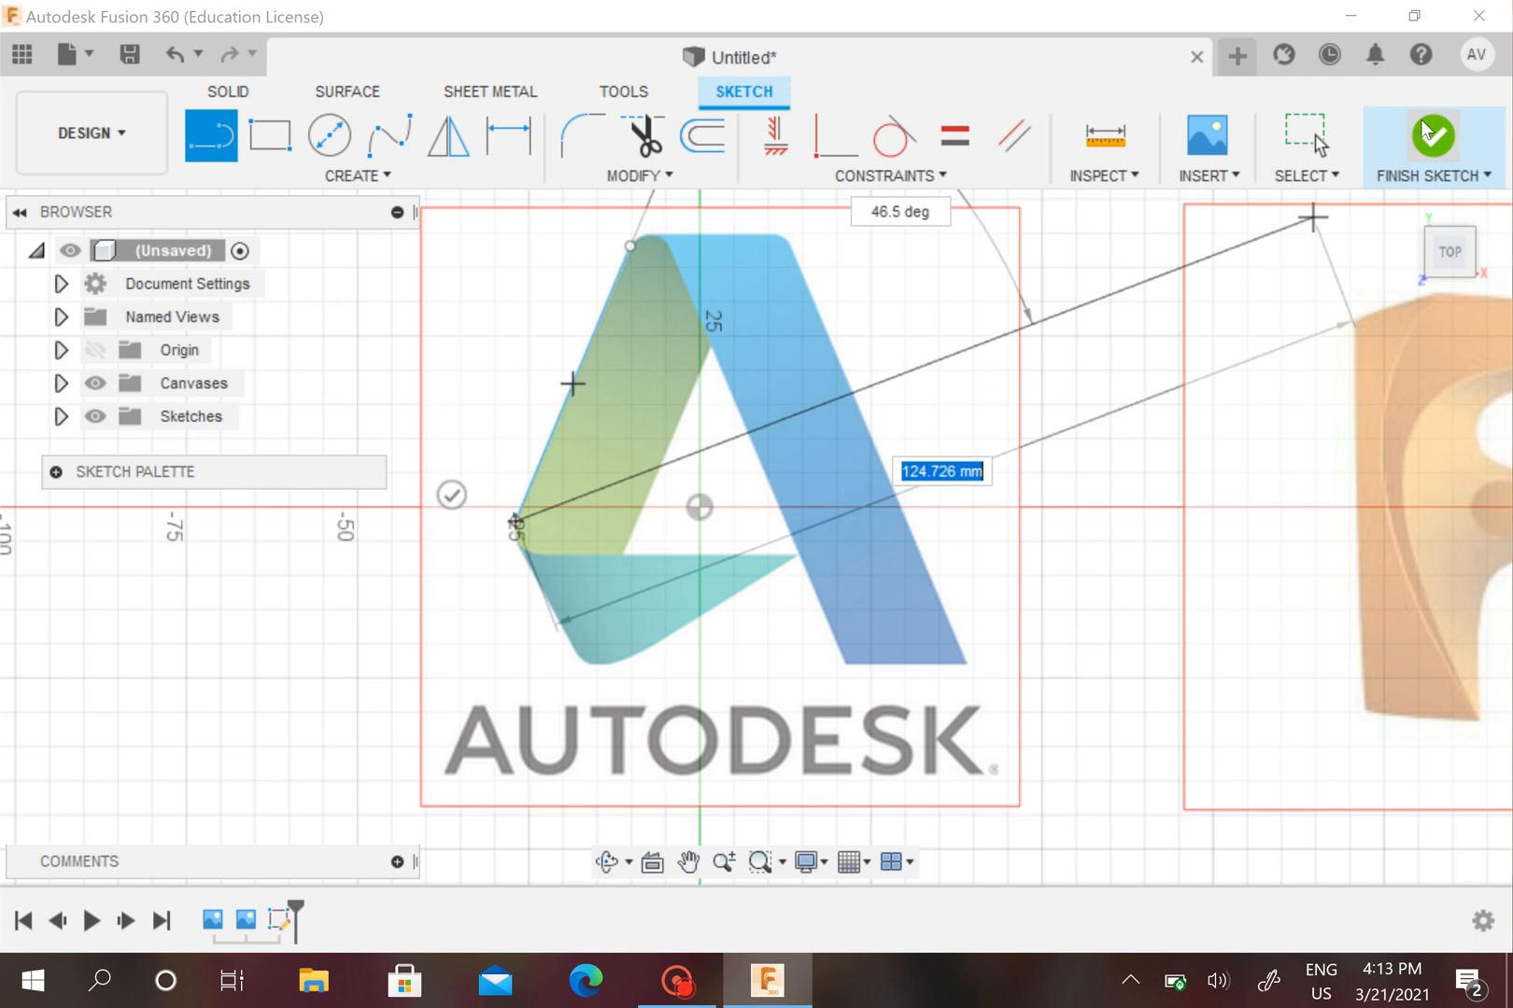
left_click(1432, 135)
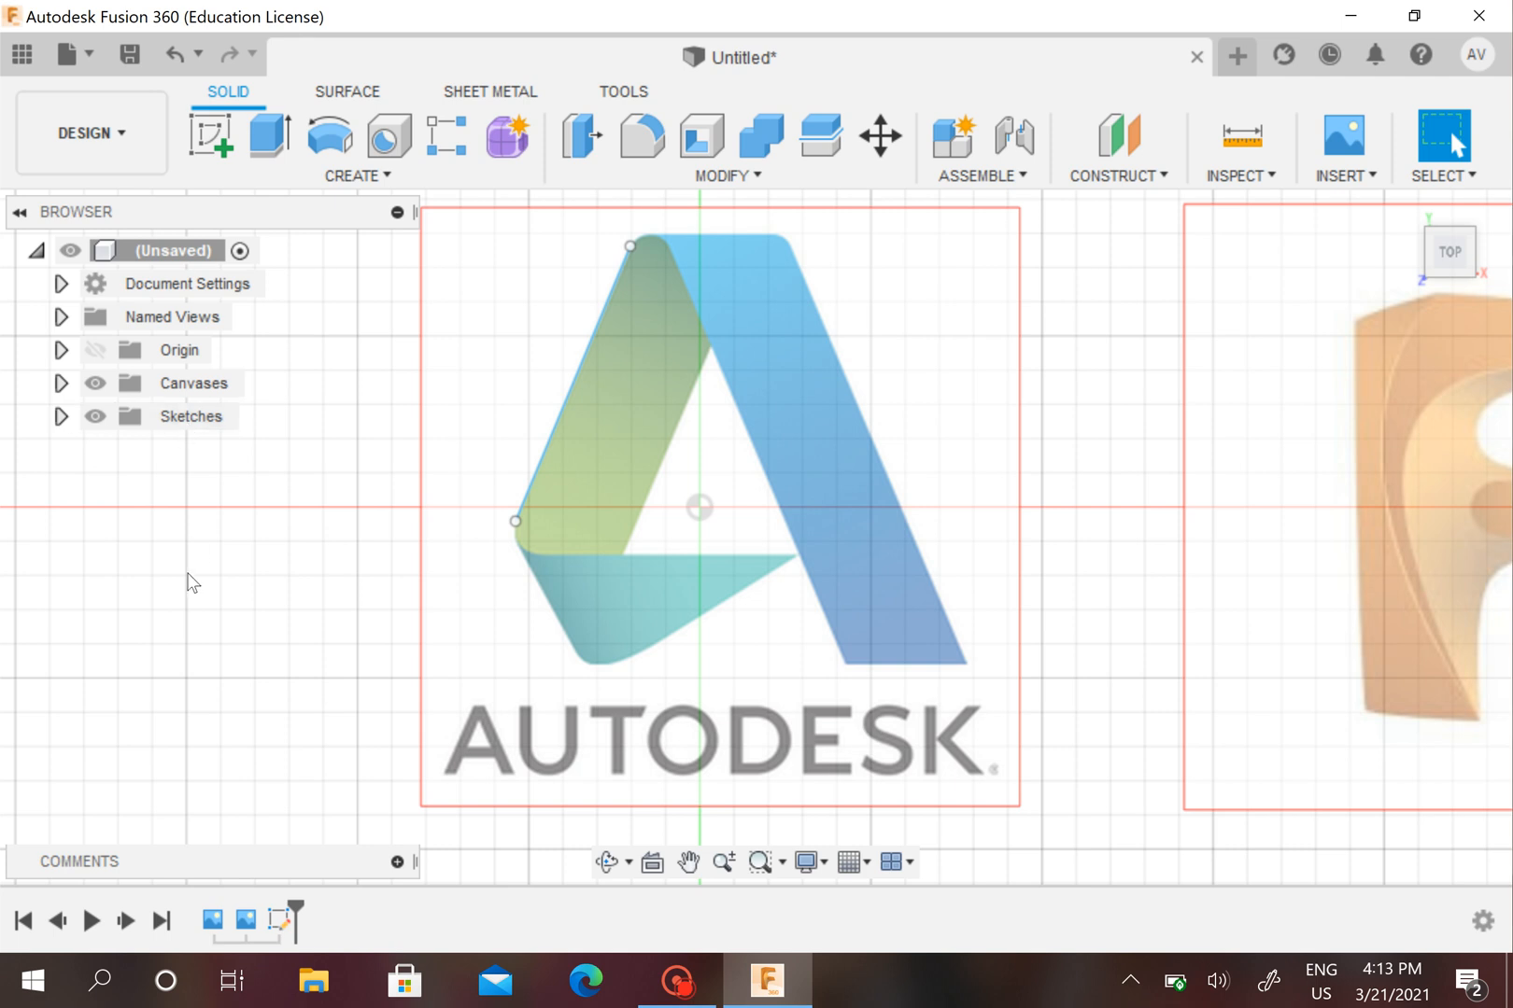
Hide Sketch1 in the Browser so only the two logo canvases remain visible.
left_click(61, 416)
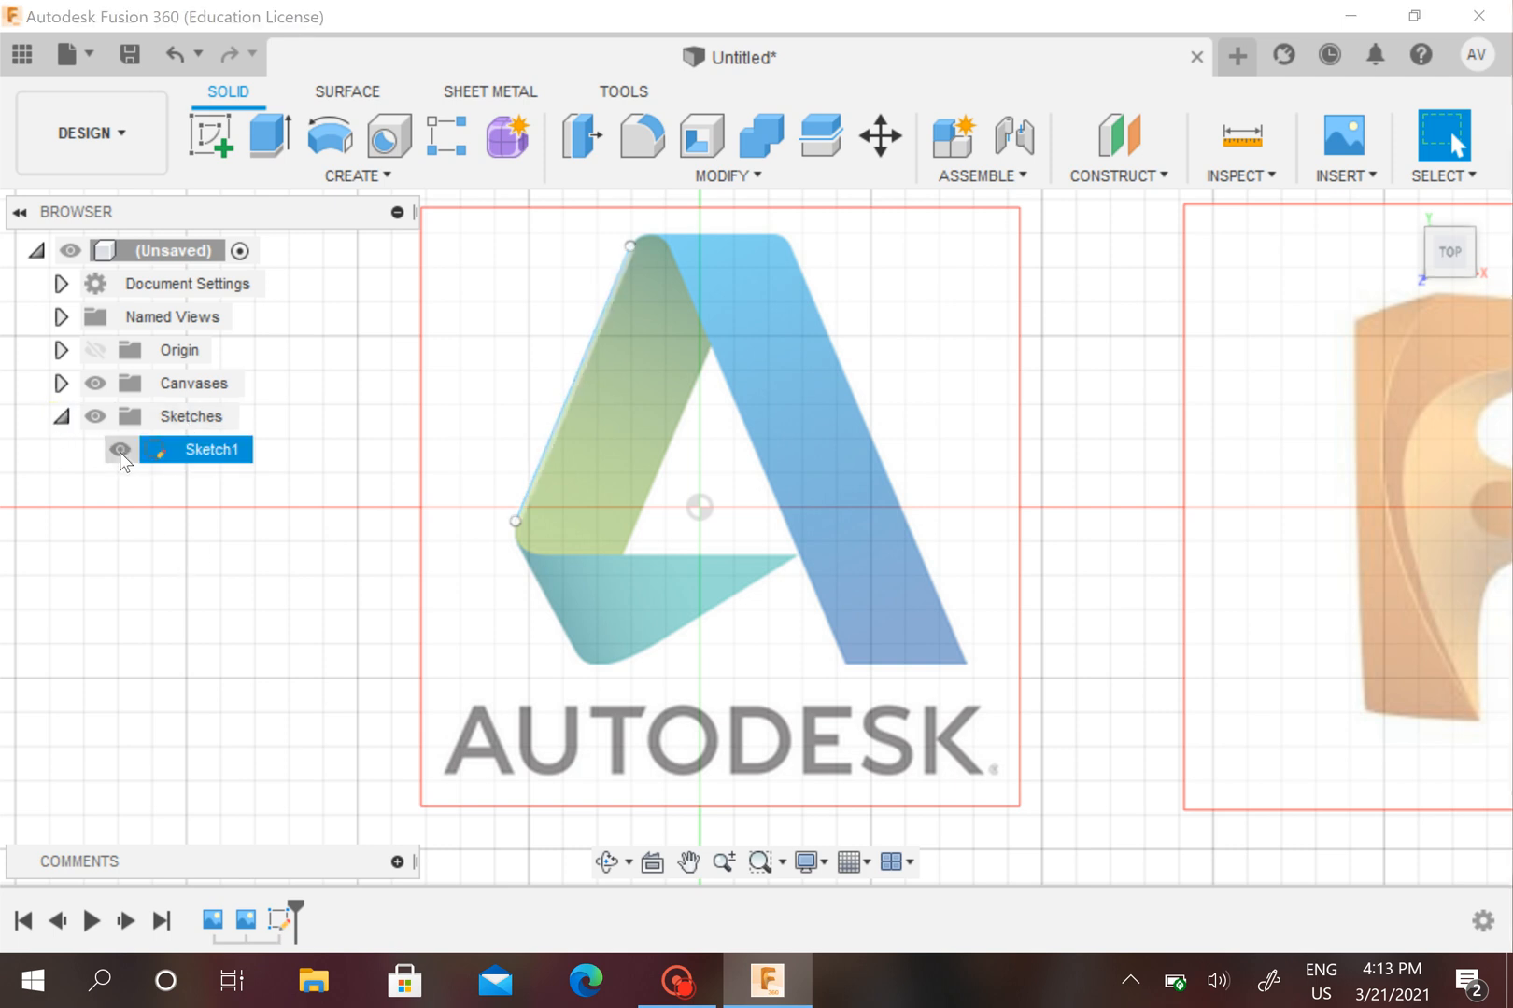
left_click(120, 450)
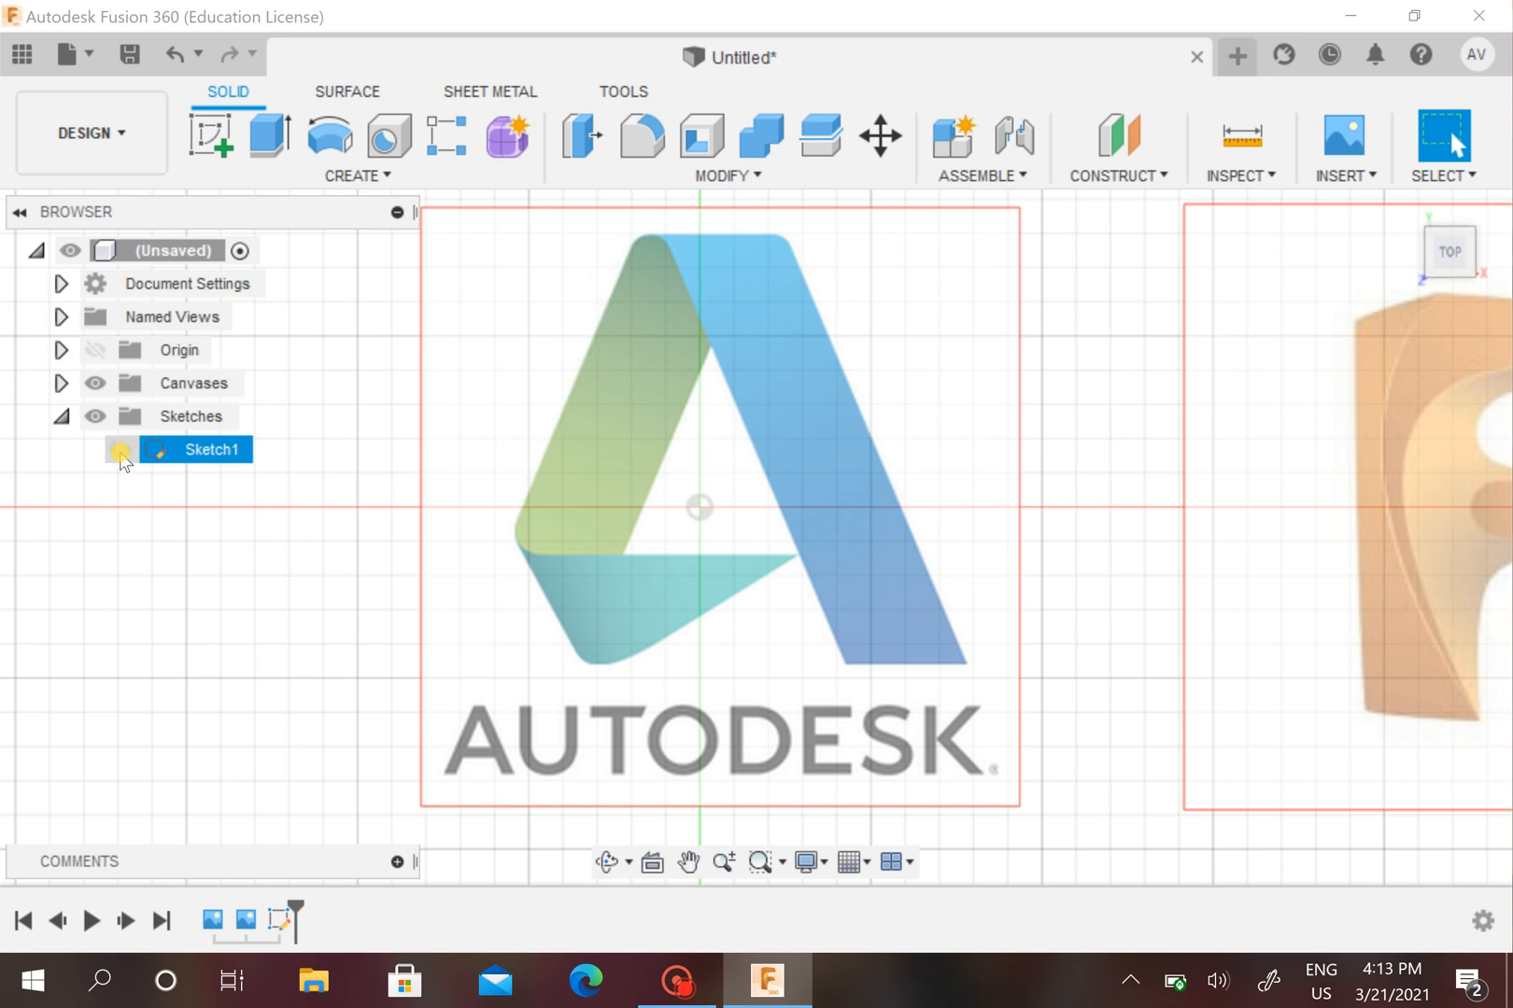
left_click(96, 450)
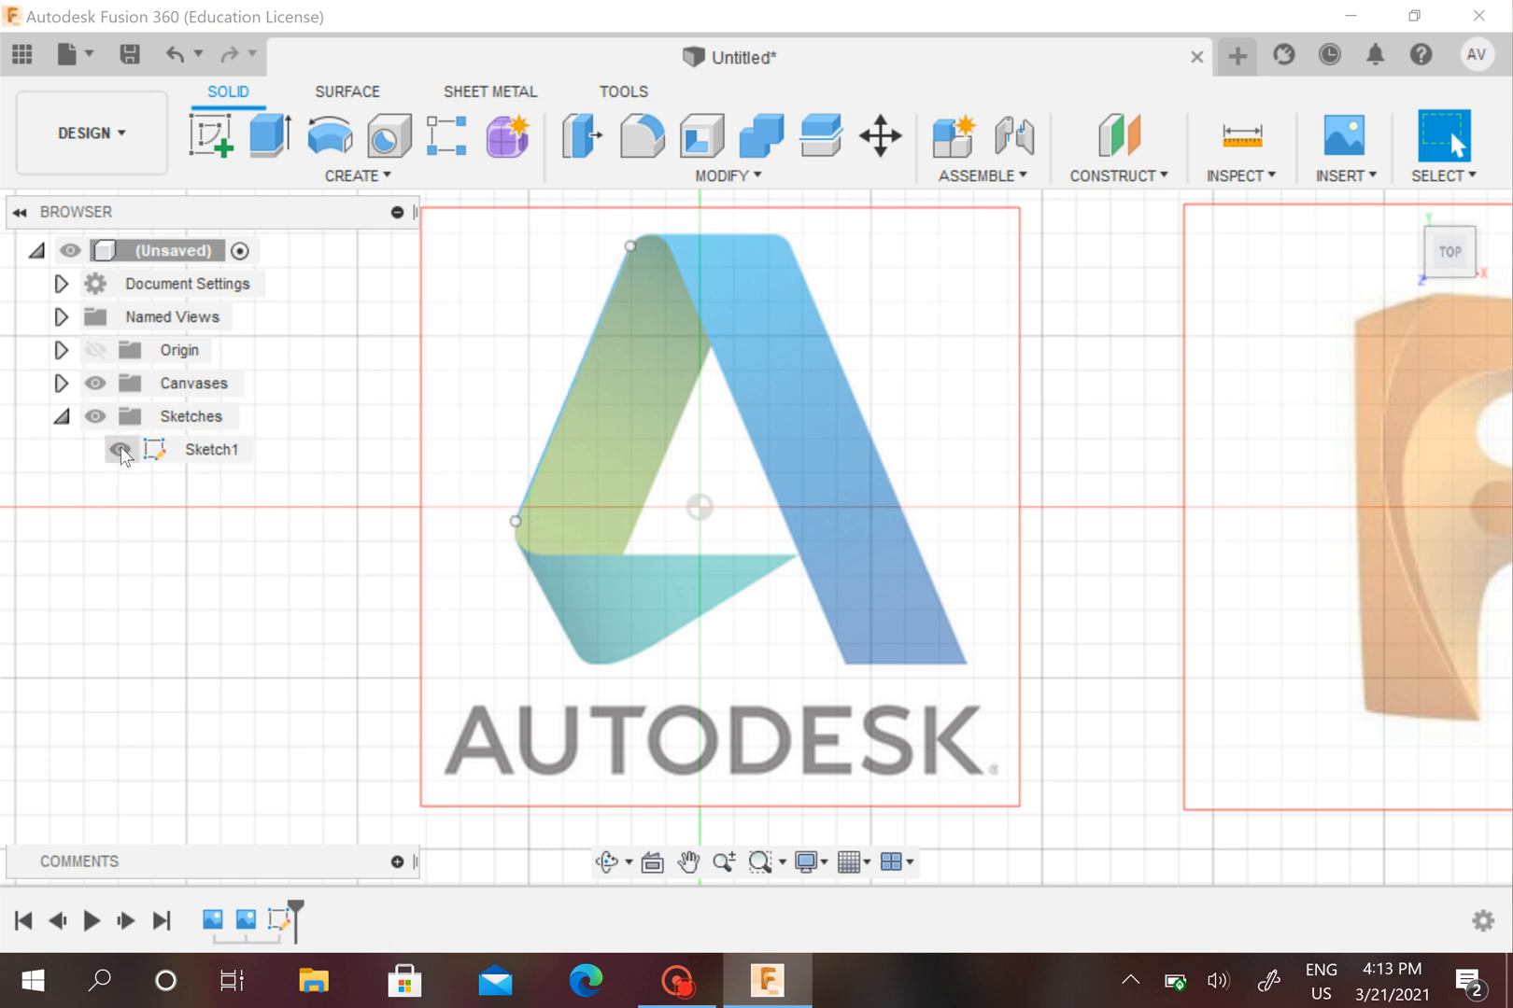
left_click(120, 450)
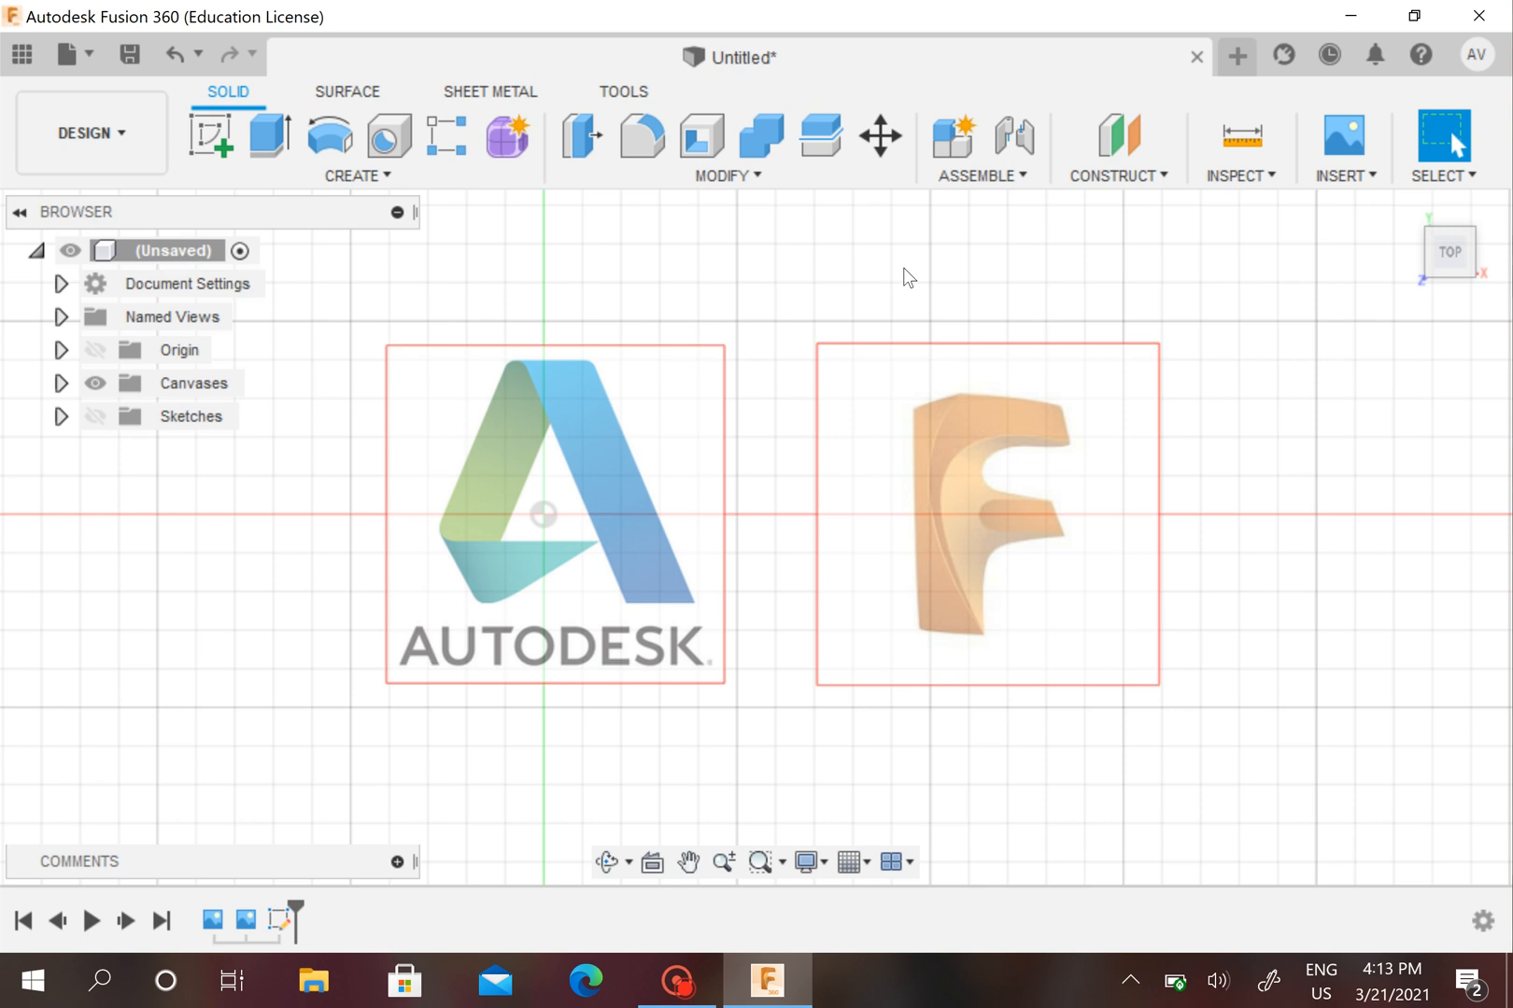
mouse_move(1036, 299)
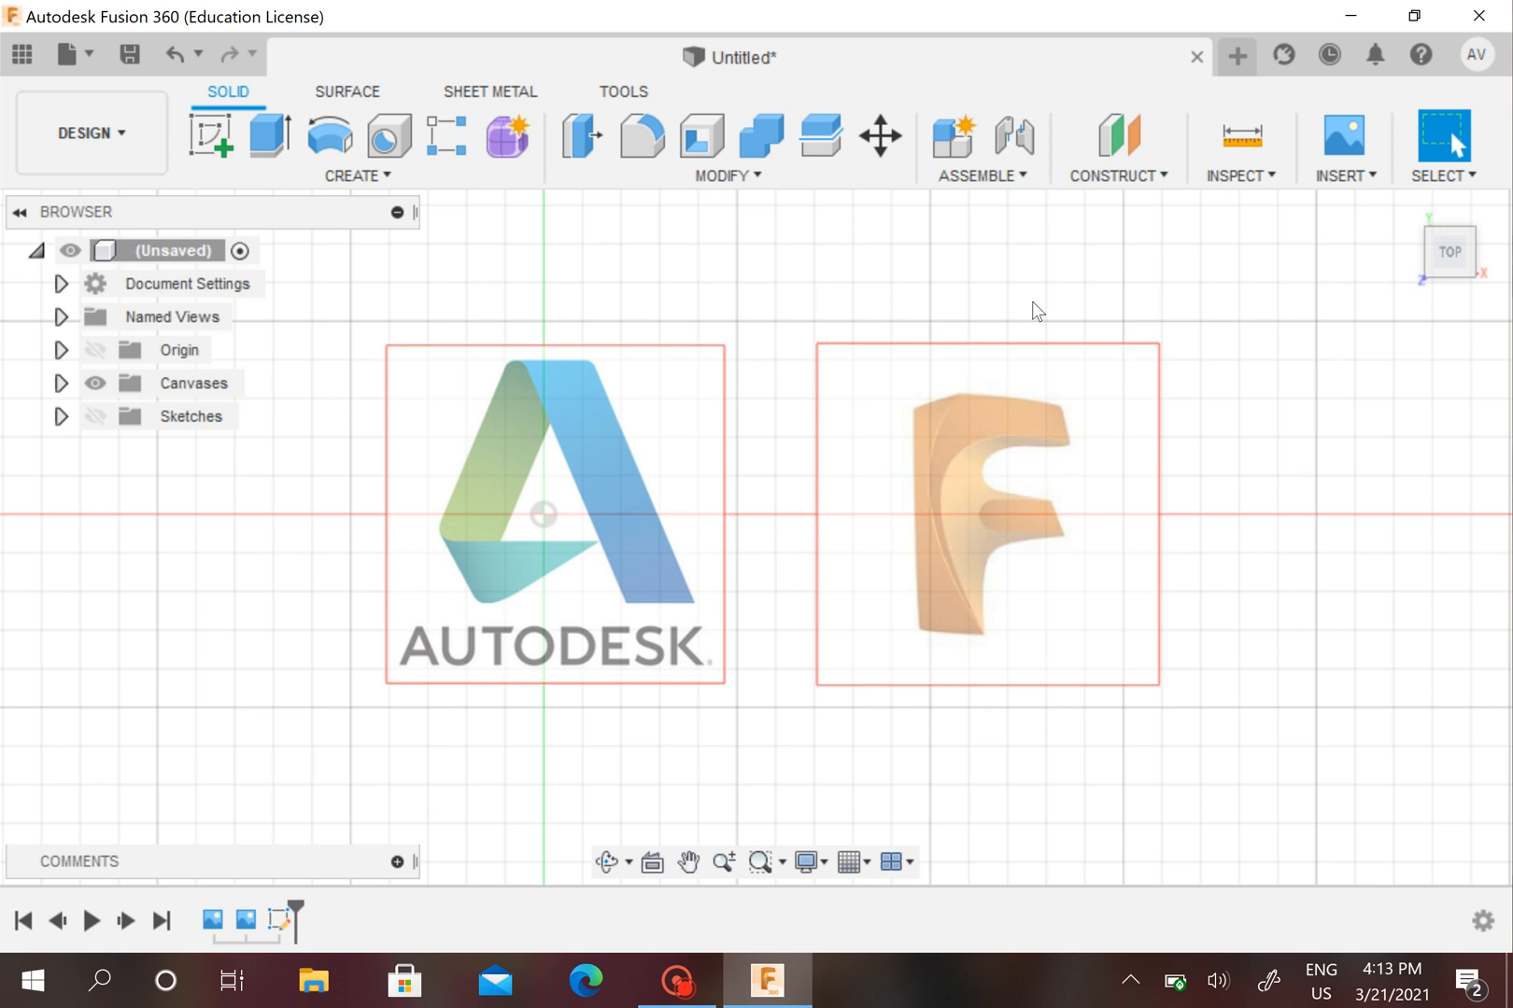
mouse_move(1223, 379)
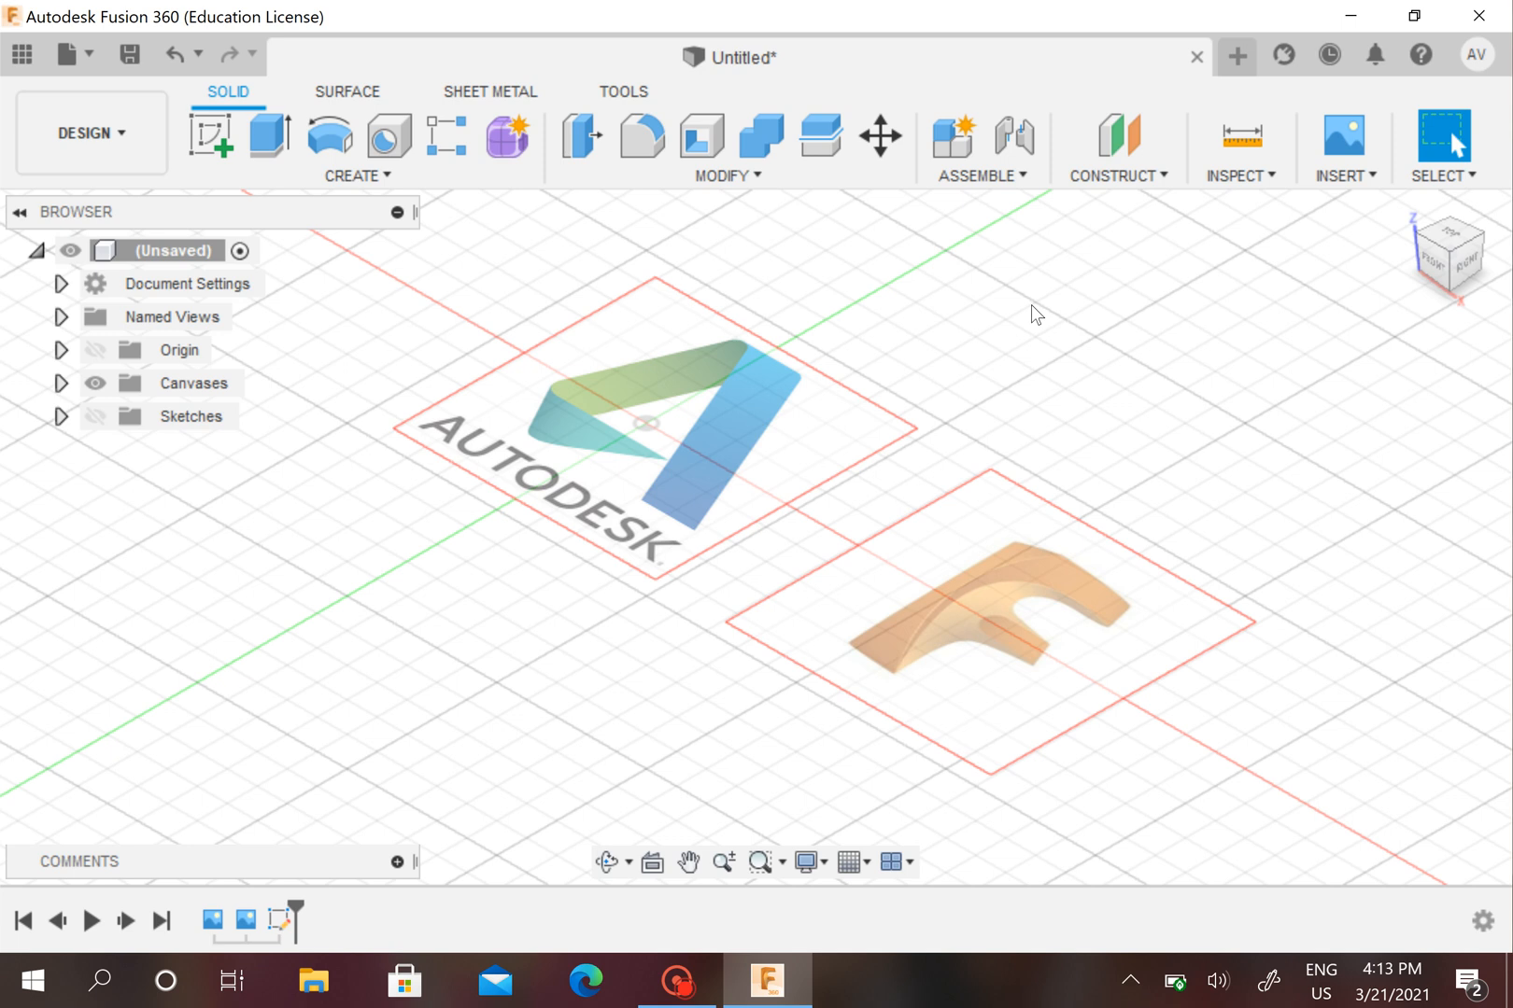
mouse_move(1065, 340)
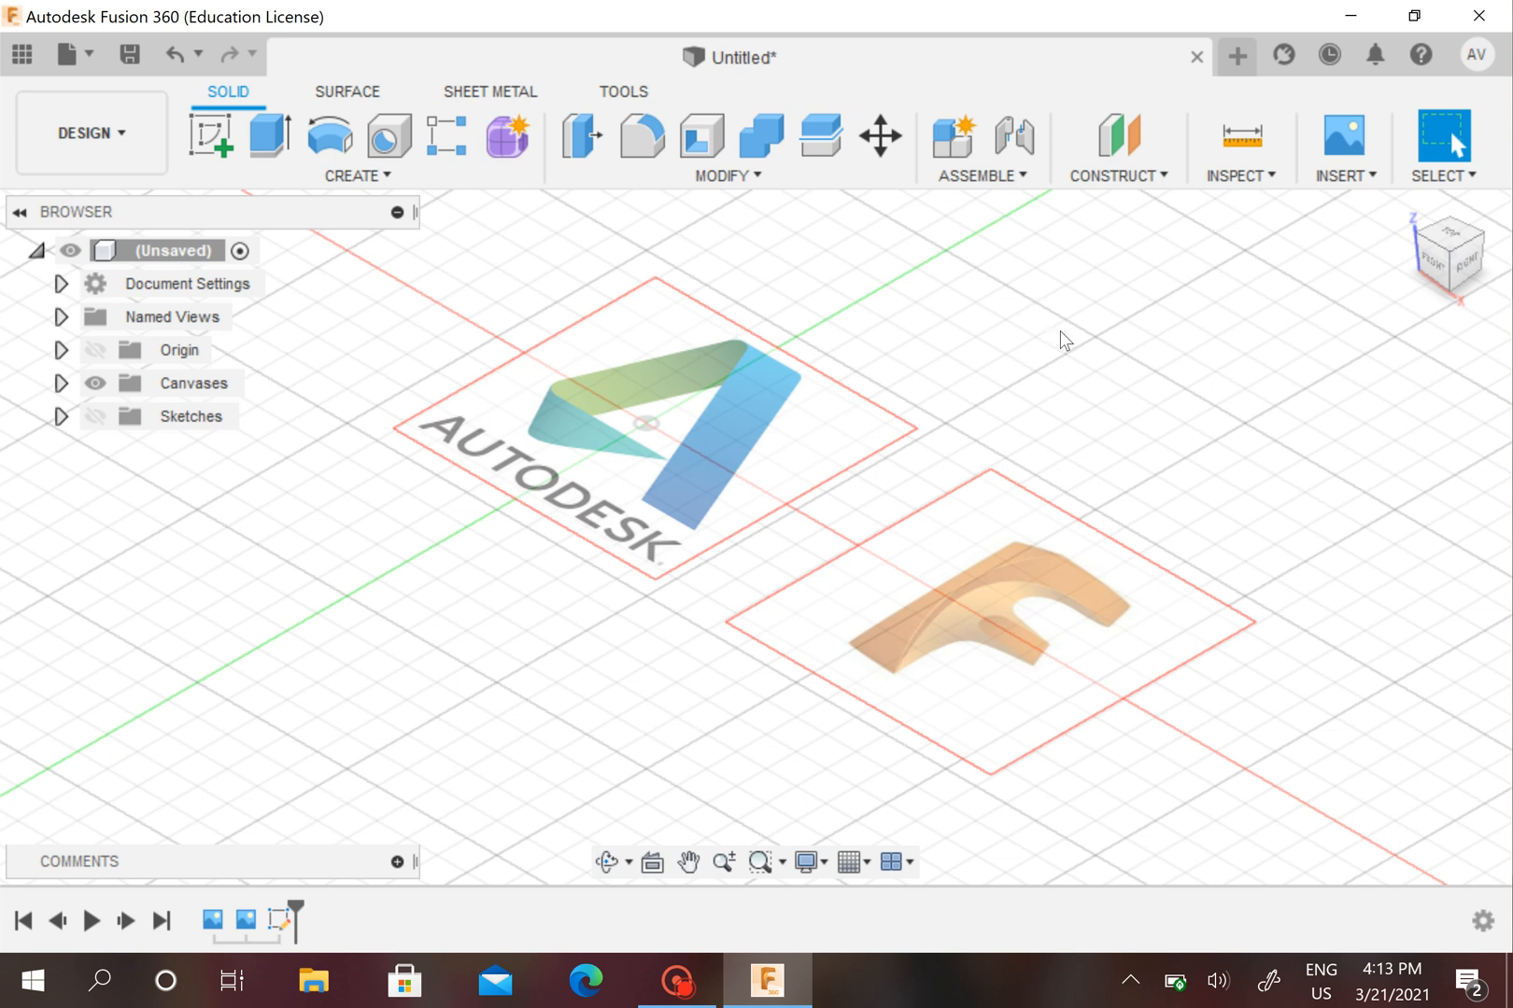